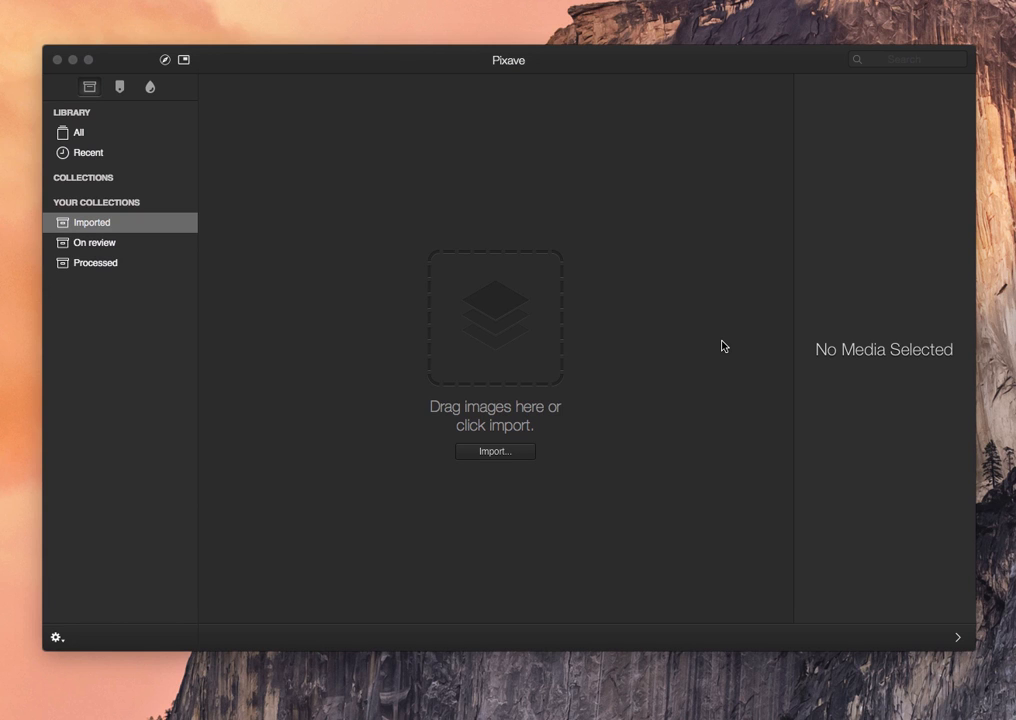
{"action": "mouse_move", "coordinate": [500, 75]}
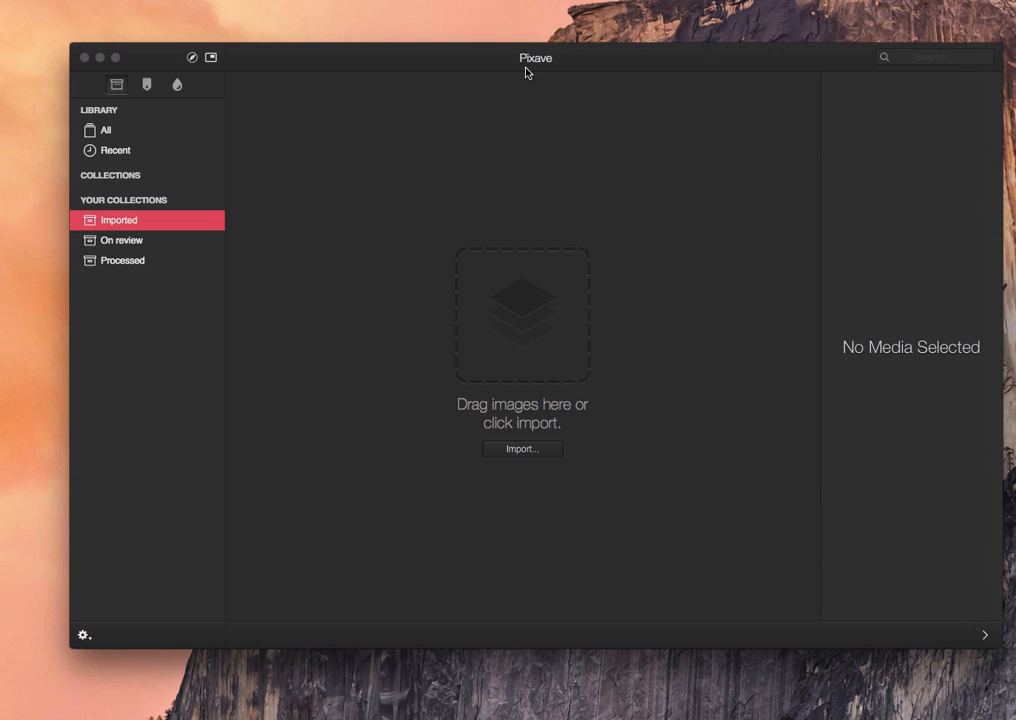
{"action": "mouse_move", "coordinate": [122, 138]}
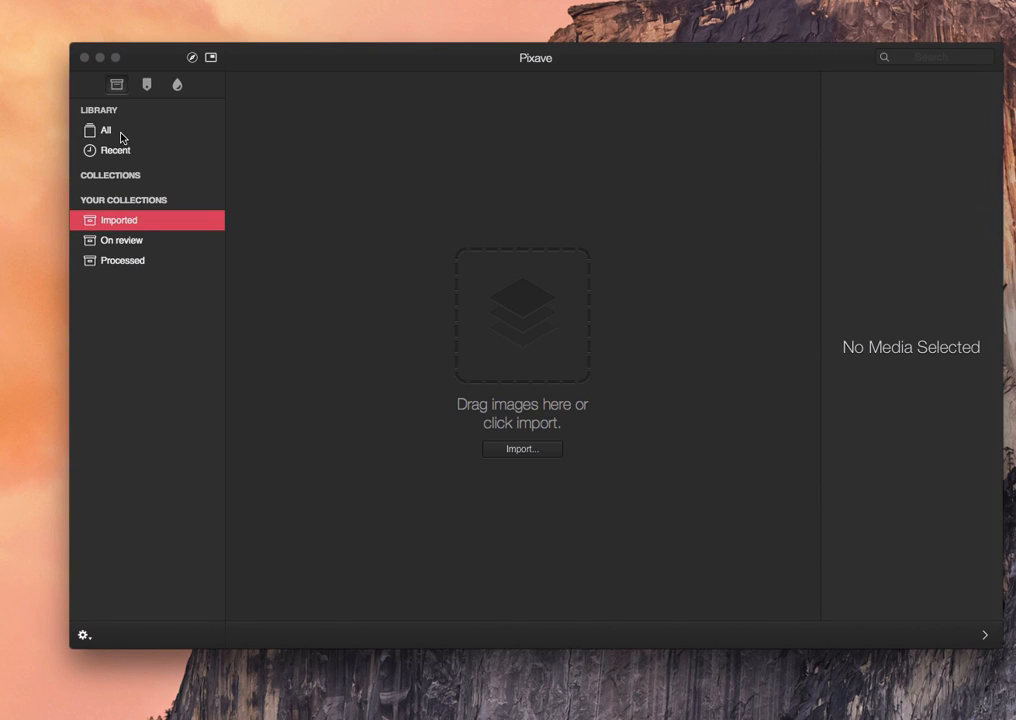
Show All 571 library images and scroll down through the thumbnail grid.
{"action": "left_click", "coordinate": [105, 130]}
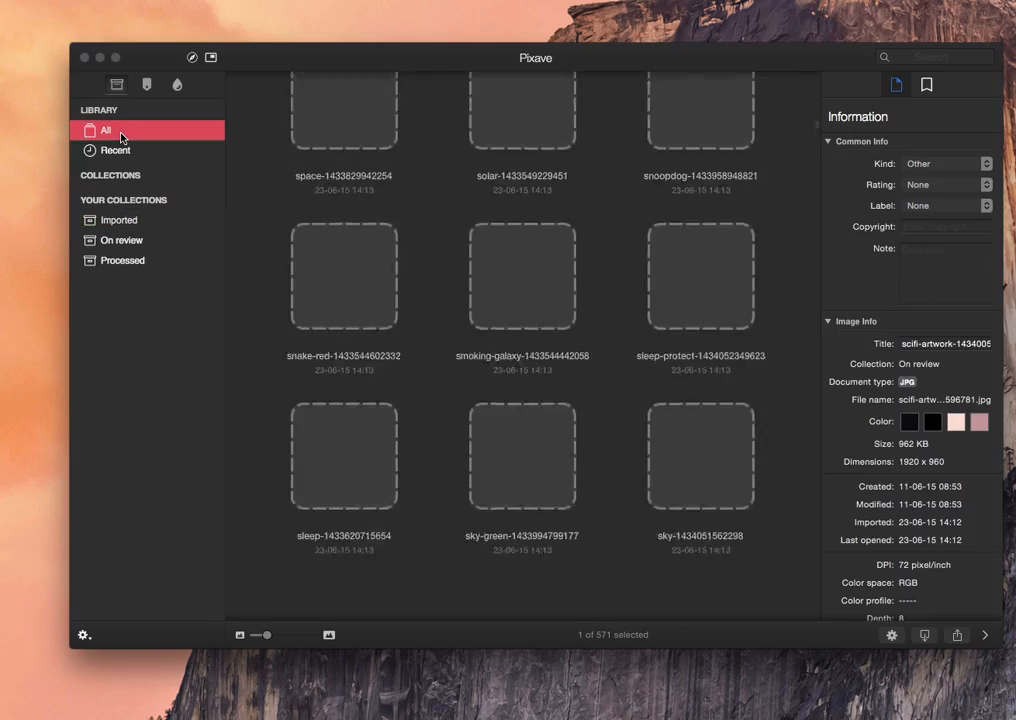
{"action": "scroll", "scroll_direction": "down", "scroll_amount": 3}
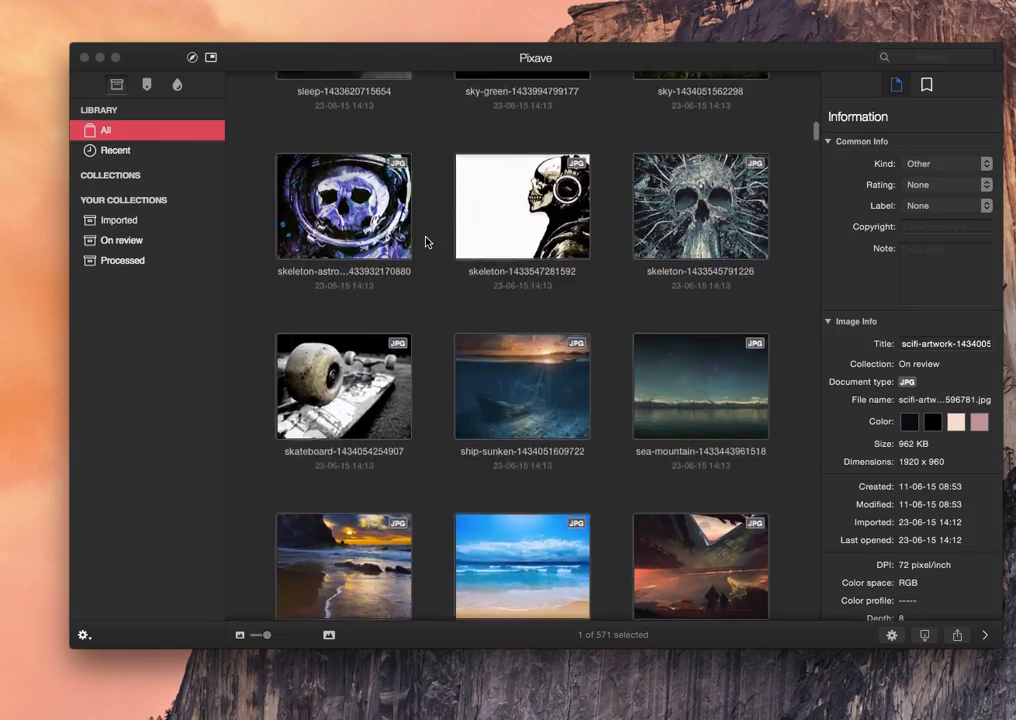
{"action": "scroll", "scroll_direction": "down", "scroll_amount": 3}
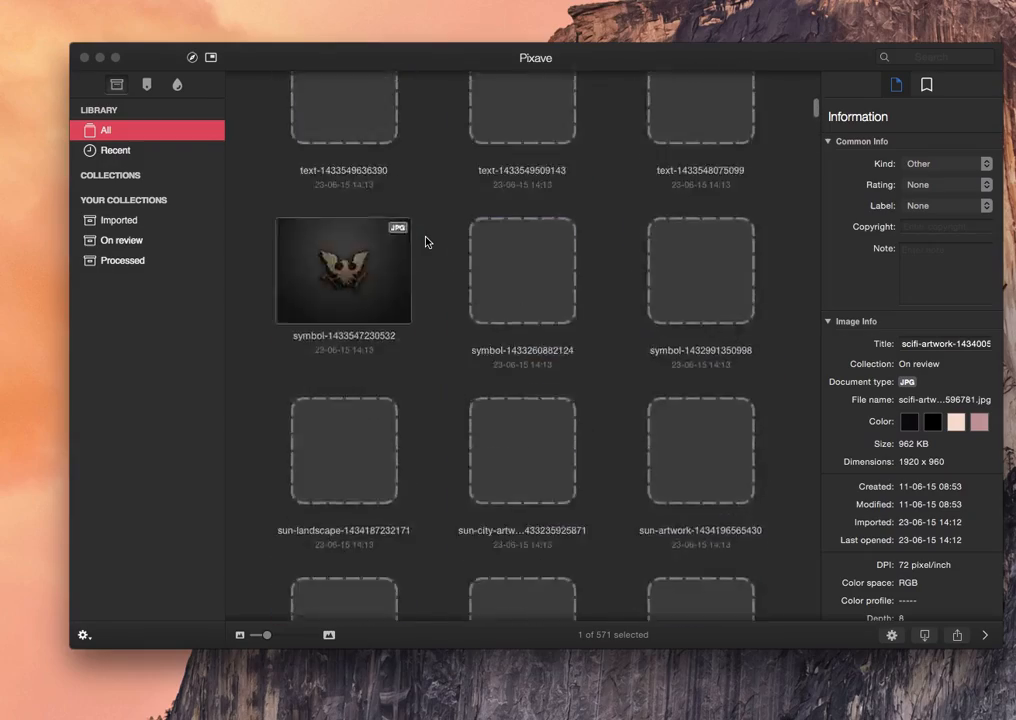
{"action": "scroll", "scroll_direction": "down", "scroll_amount": 3}
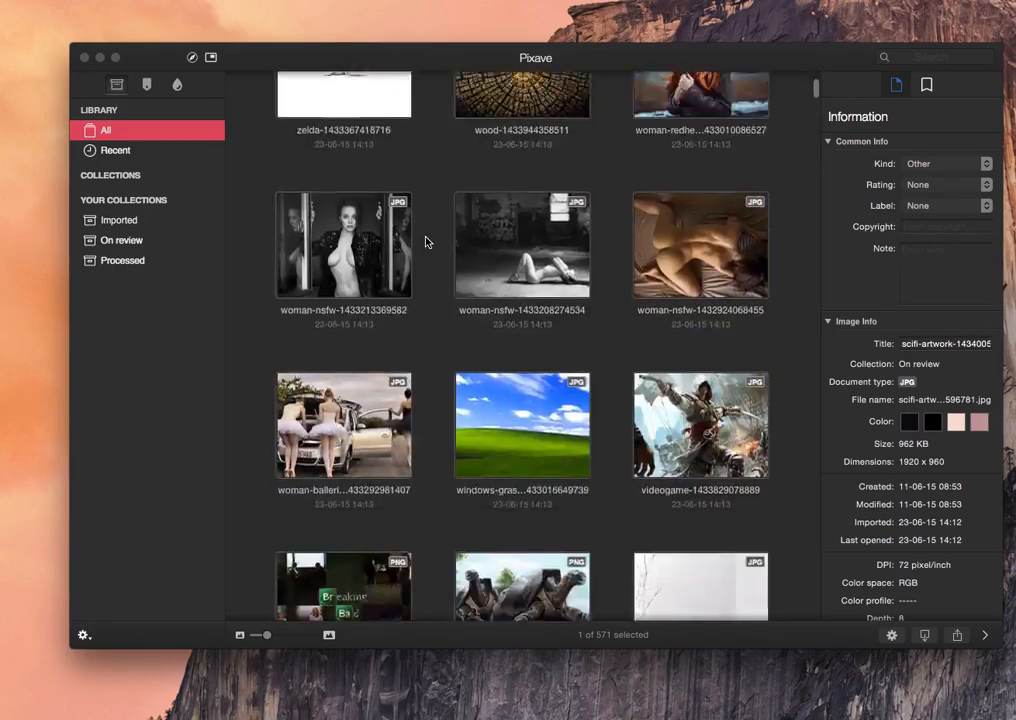
{"action": "scroll", "scroll_direction": "down", "scroll_amount": 3}
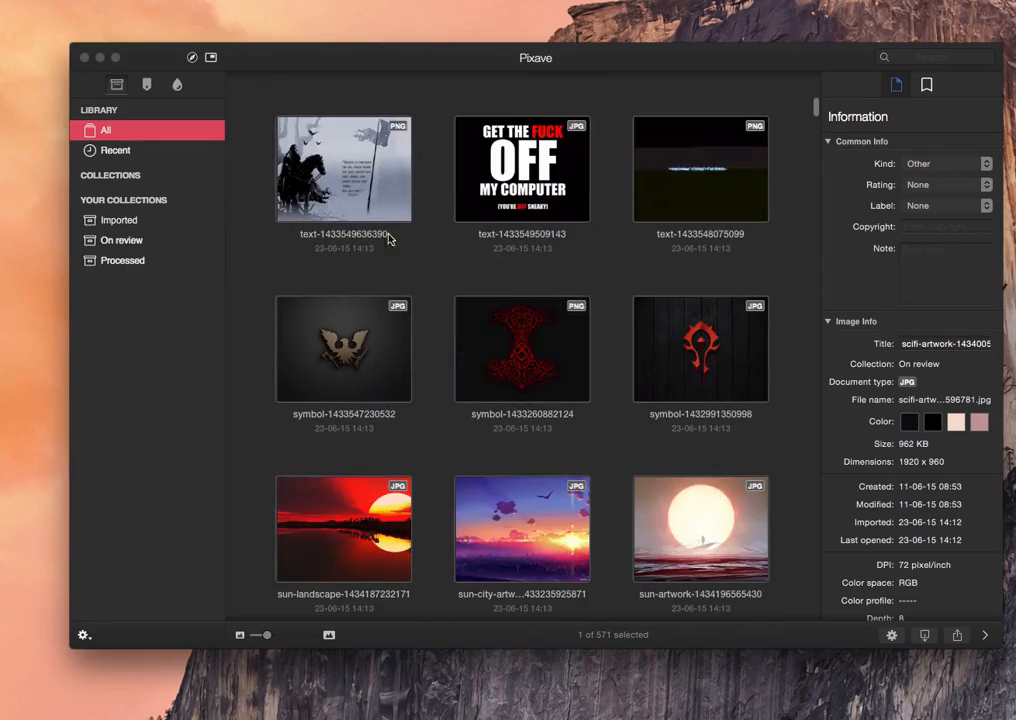
View the Recent images, then the Tablet and Icon kind collections.
{"action": "left_click", "coordinate": [115, 150]}
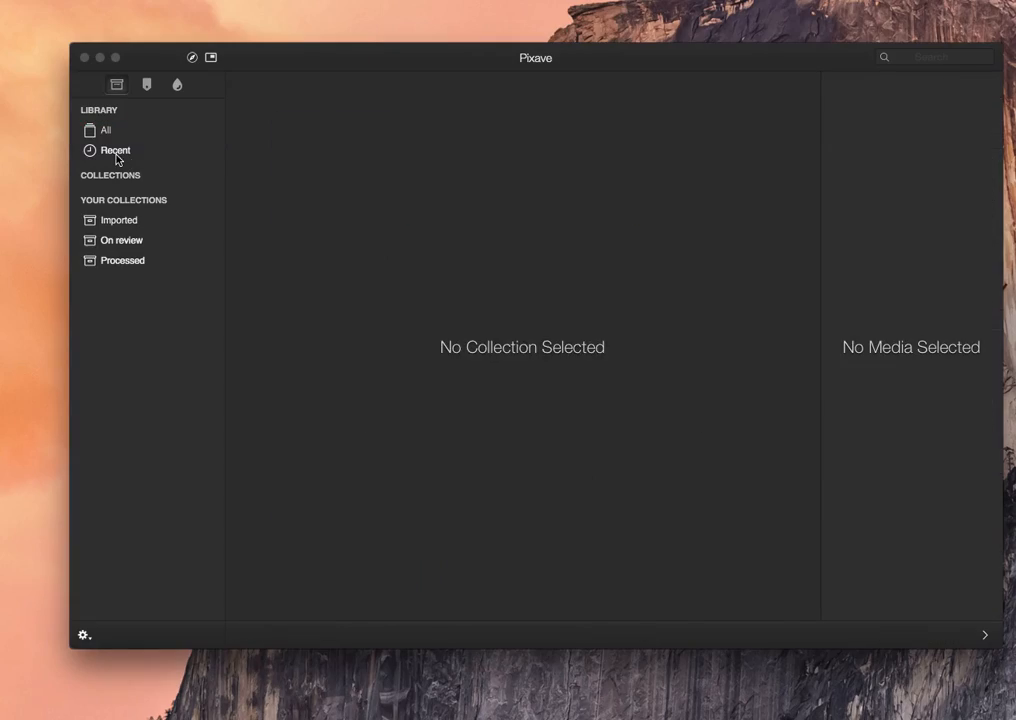
{"action": "left_click", "coordinate": [115, 150]}
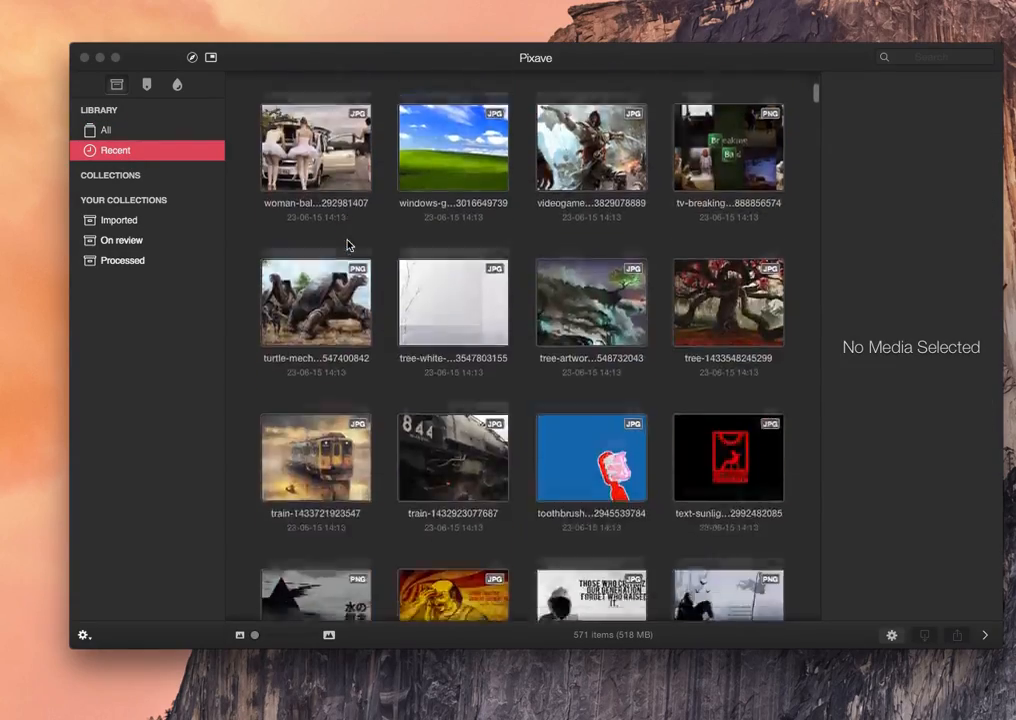
{"action": "scroll", "scroll_direction": "down", "scroll_amount": 3}
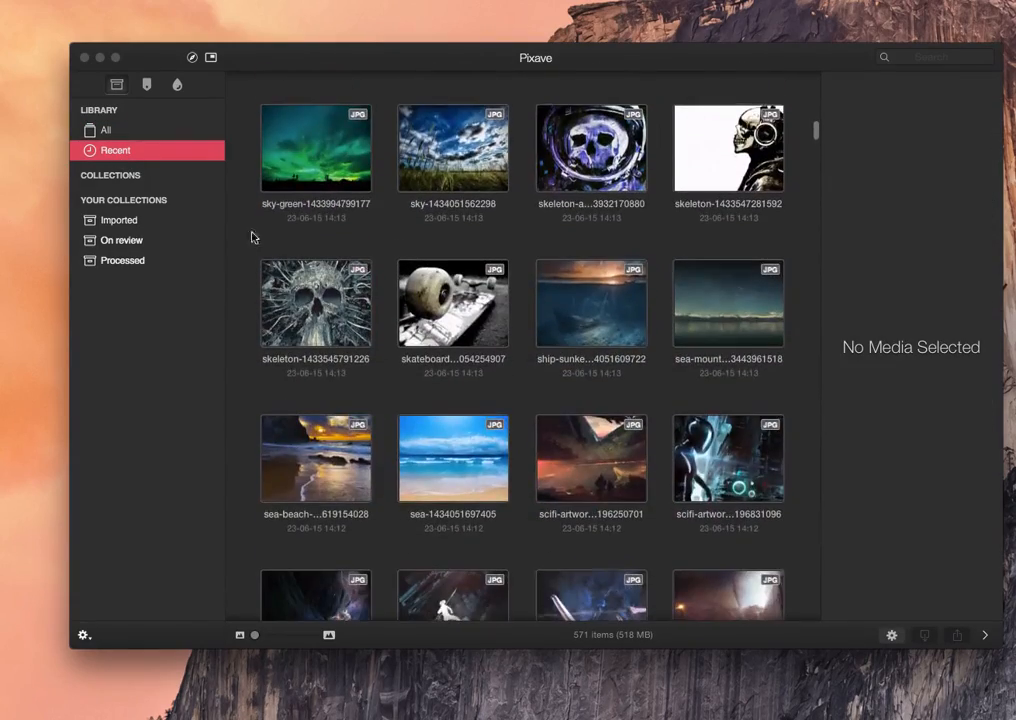
{"action": "left_click", "coordinate": [113, 235]}
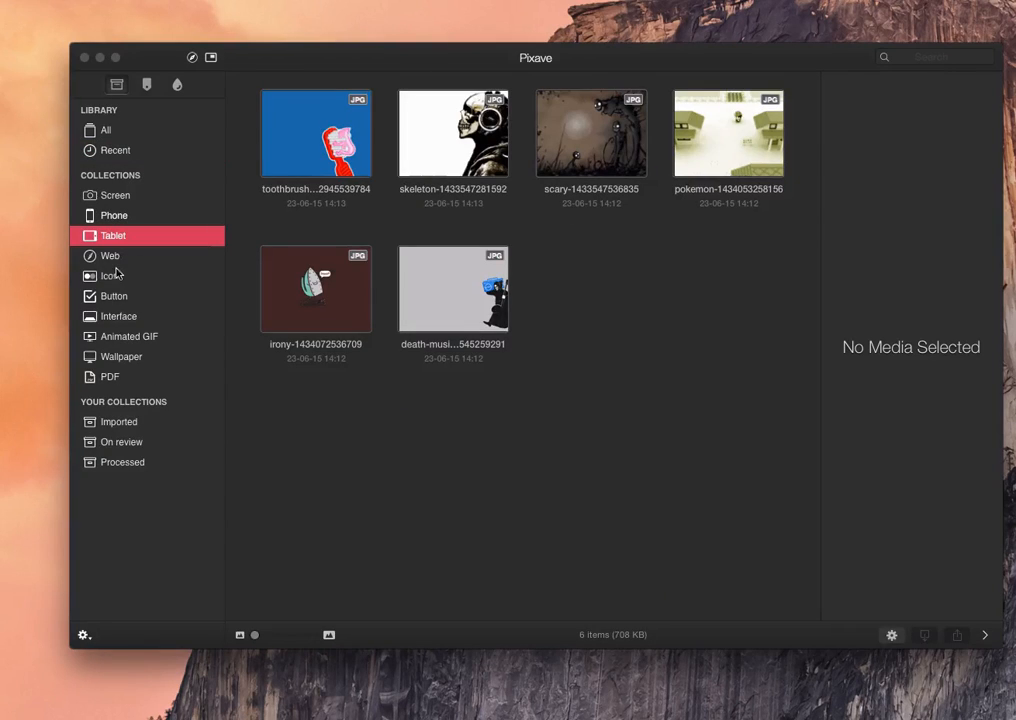
{"action": "left_click", "coordinate": [110, 275]}
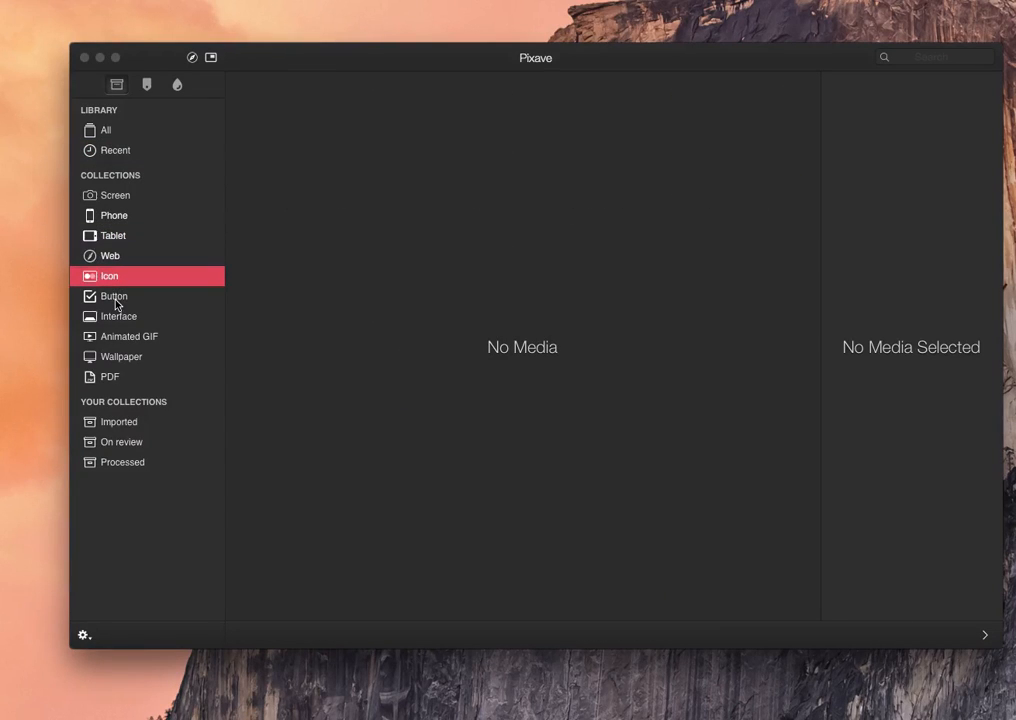
View the Animated GIF, Wallpaper and PDF collections, then hide the kind collections list.
{"action": "left_click", "coordinate": [130, 336]}
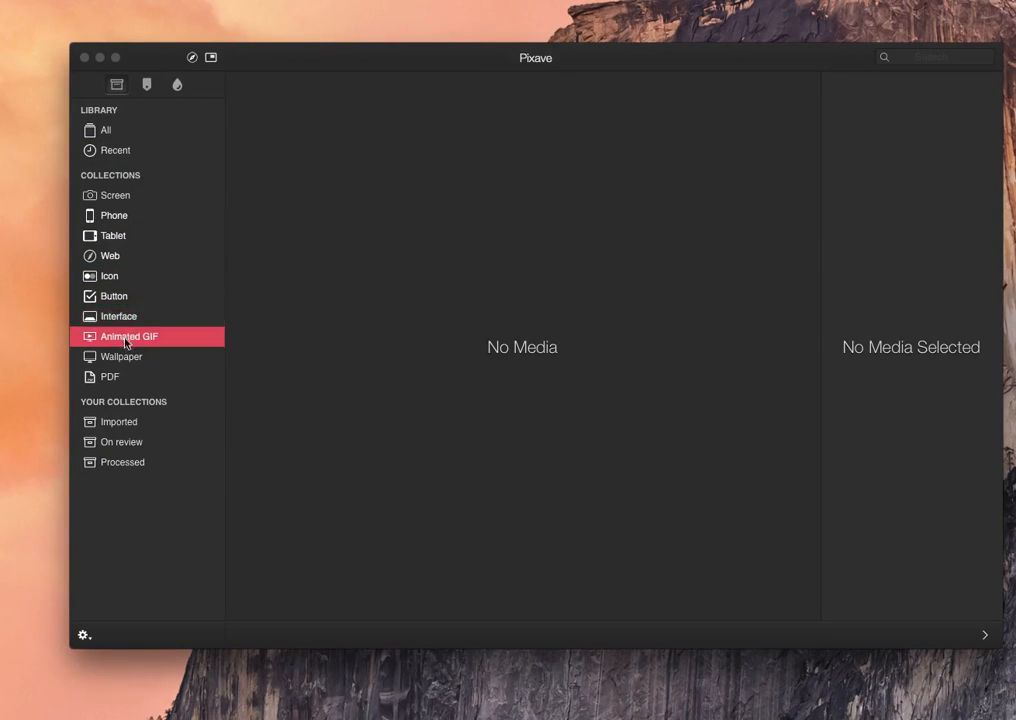
{"action": "left_click", "coordinate": [121, 356]}
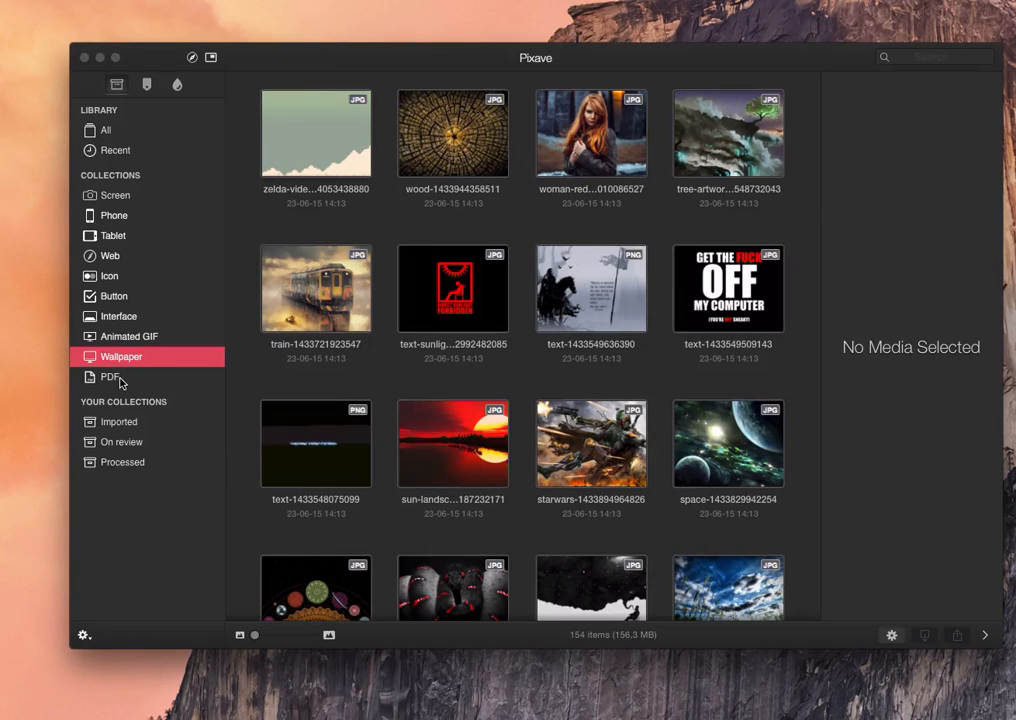
{"action": "left_click", "coordinate": [110, 377]}
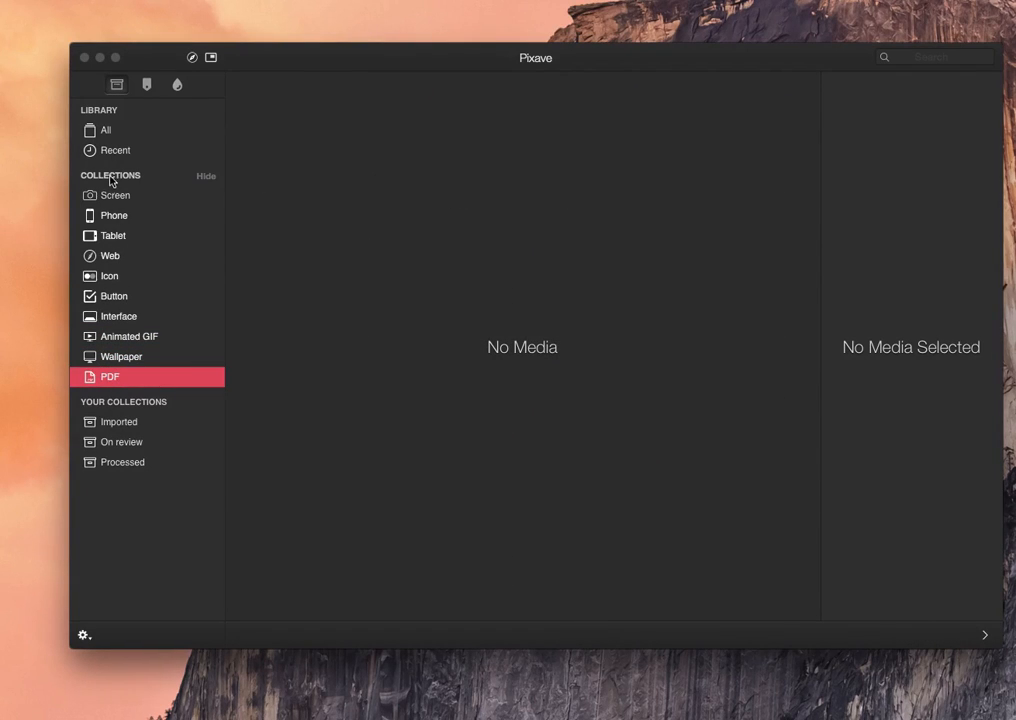
{"action": "left_click", "coordinate": [205, 176]}
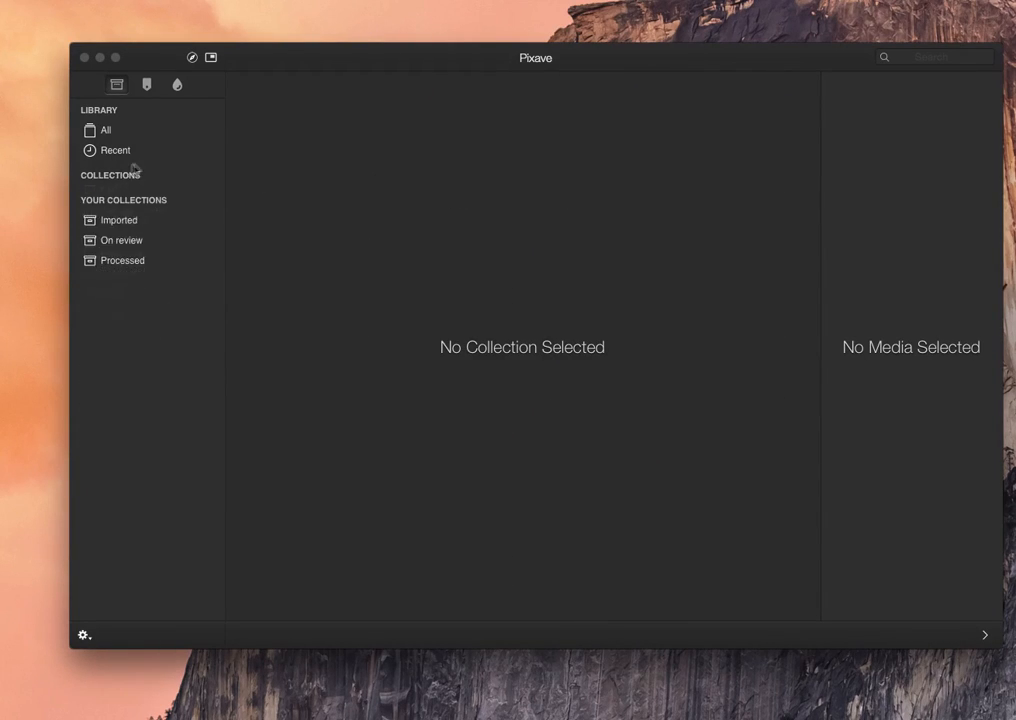
Drag the 163 wp_ wallpaper files from Finder into the empty Imported collection.
{"action": "left_click", "coordinate": [117, 220]}
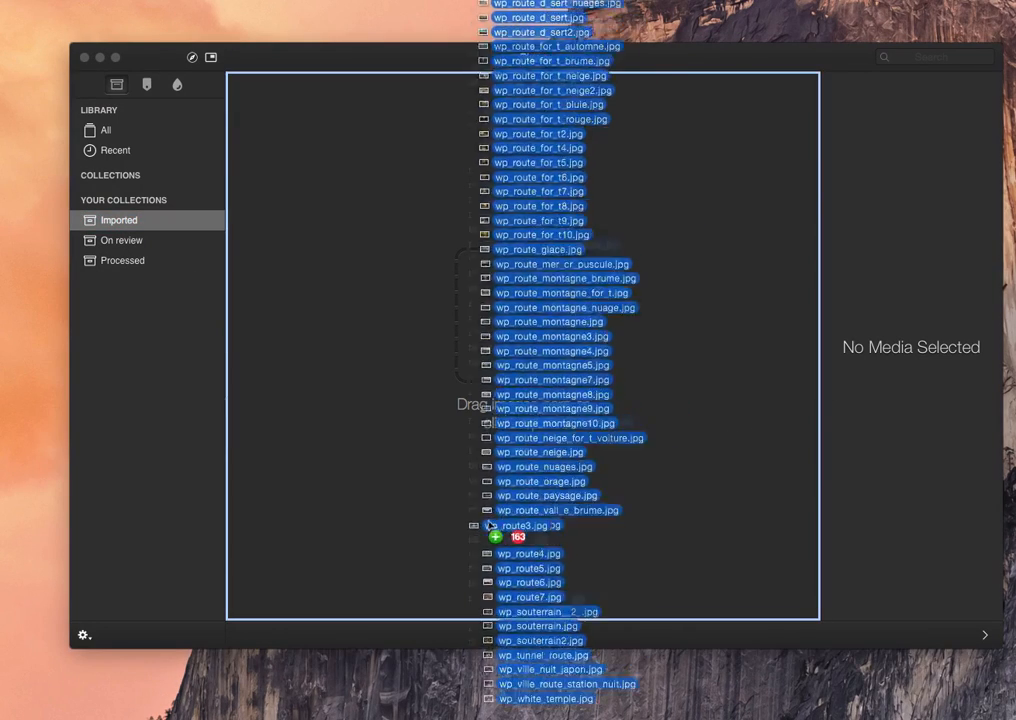
{"action": "left_click_drag", "start_coordinate": [525, 525], "coordinate": [522, 315]}
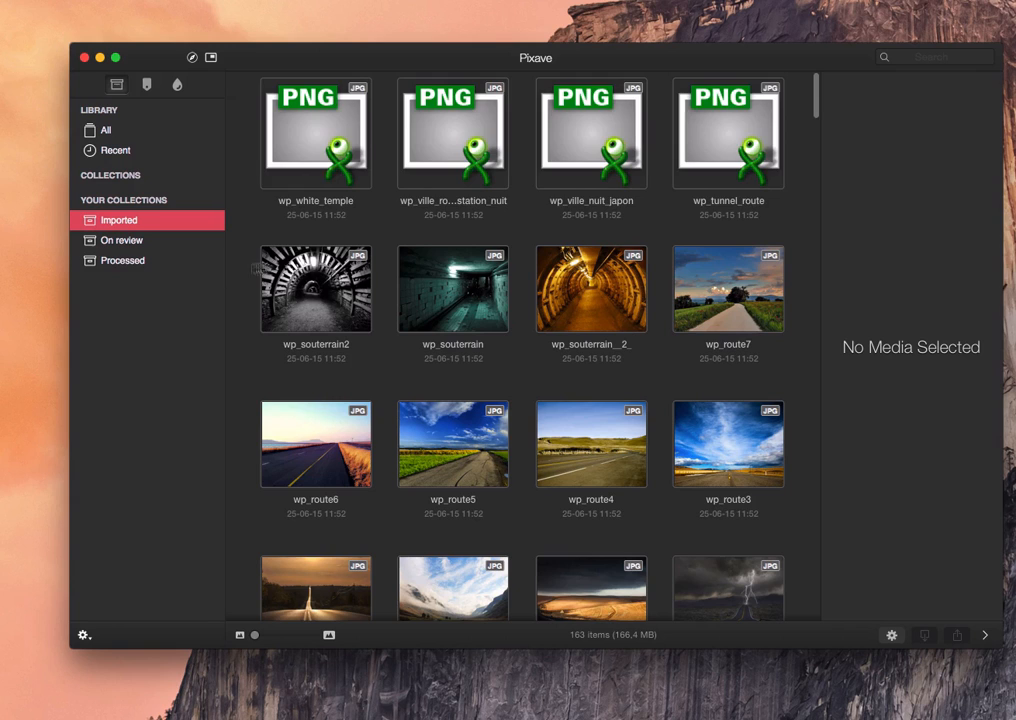
{"action": "scroll", "scroll_direction": "down", "scroll_amount": 3}
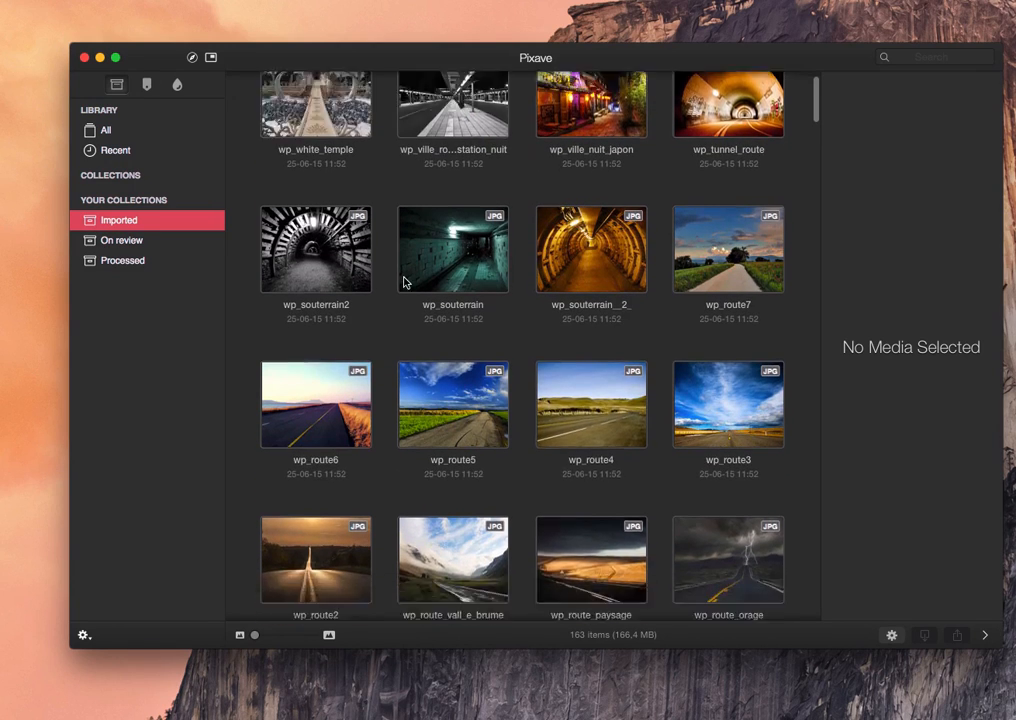
Open wp_souterrain2 in the viewer and review its Image Info details panel.
{"action": "double_click", "coordinate": [316, 249]}
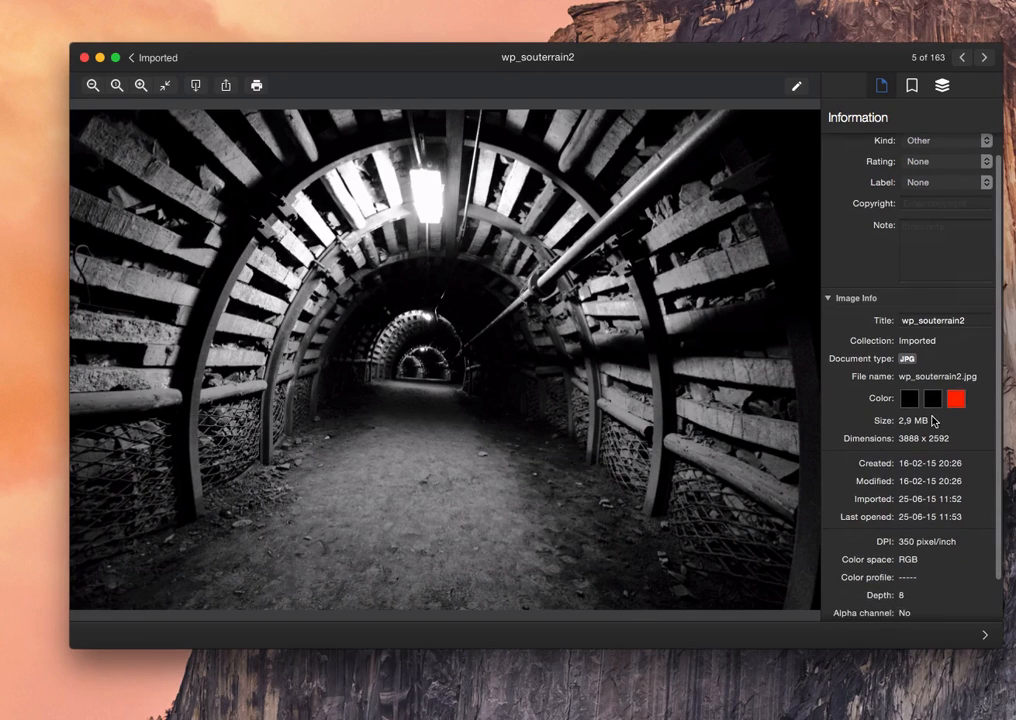
{"action": "scroll", "scroll_direction": "down", "scroll_amount": 3}
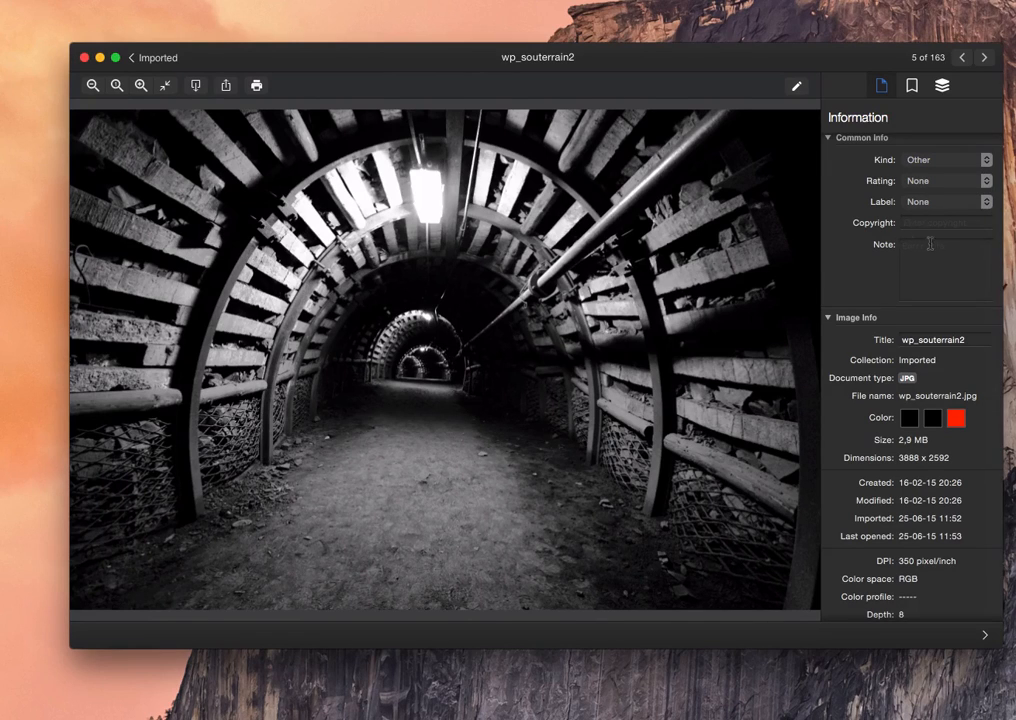
{"action": "left_click", "coordinate": [830, 318]}
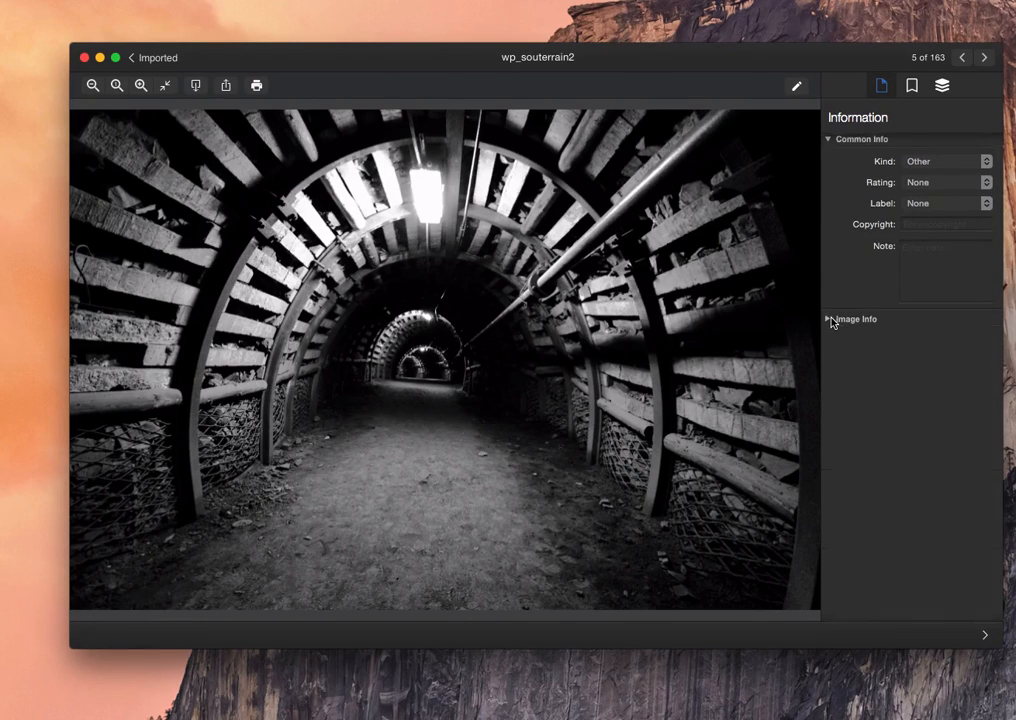
{"action": "left_click", "coordinate": [831, 319]}
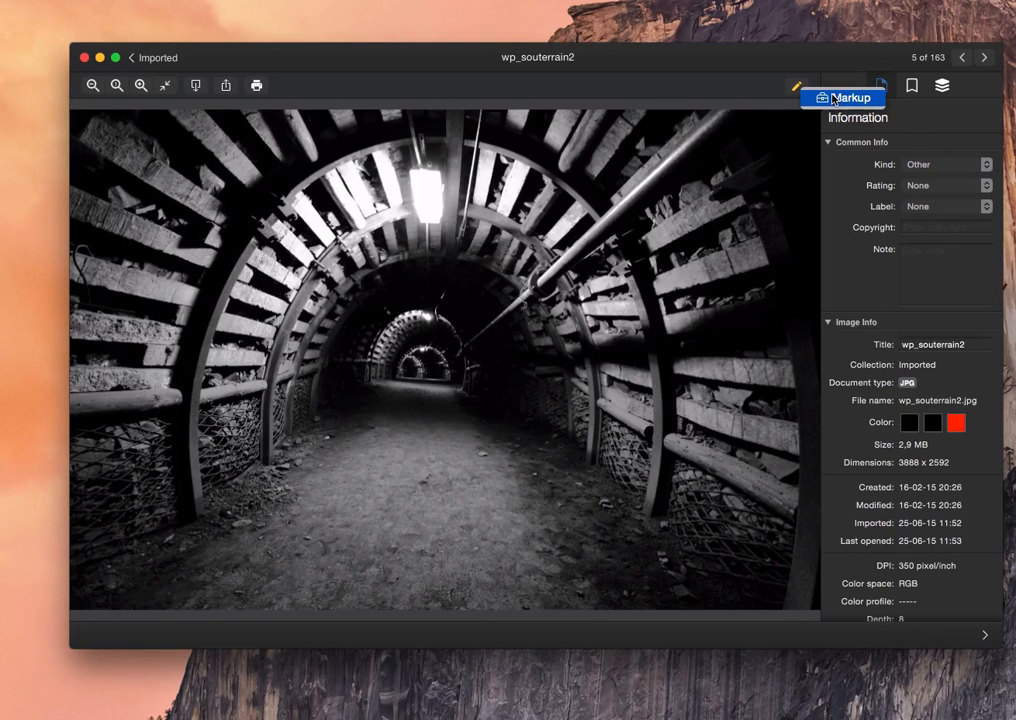
{"action": "mouse_move", "coordinate": [755, 222]}
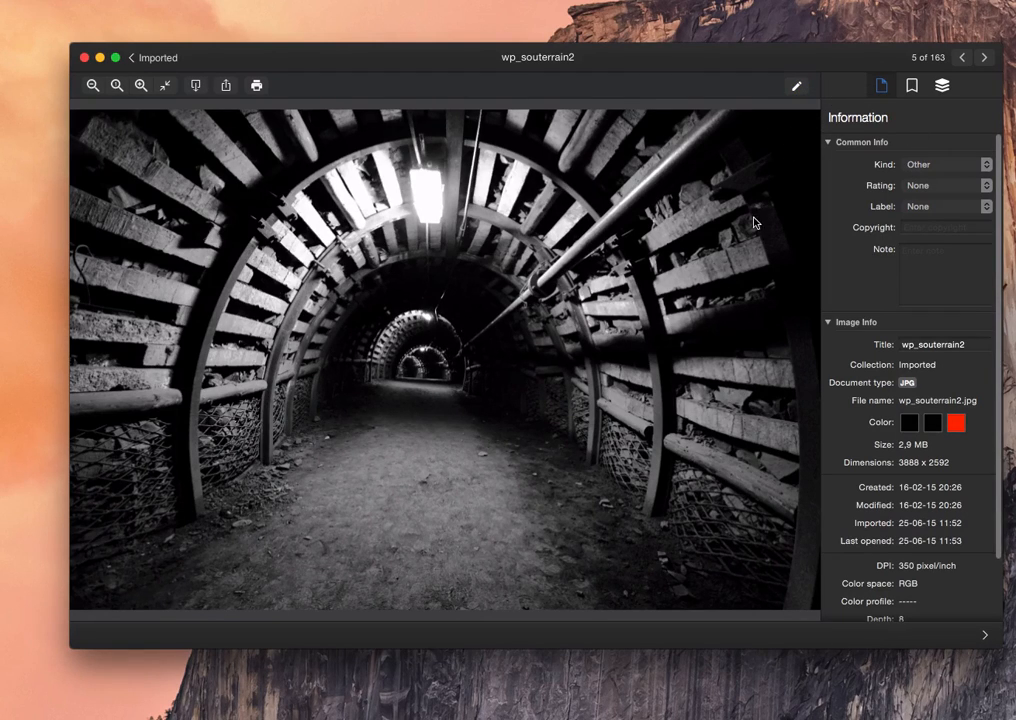
{"action": "mouse_move", "coordinate": [658, 223]}
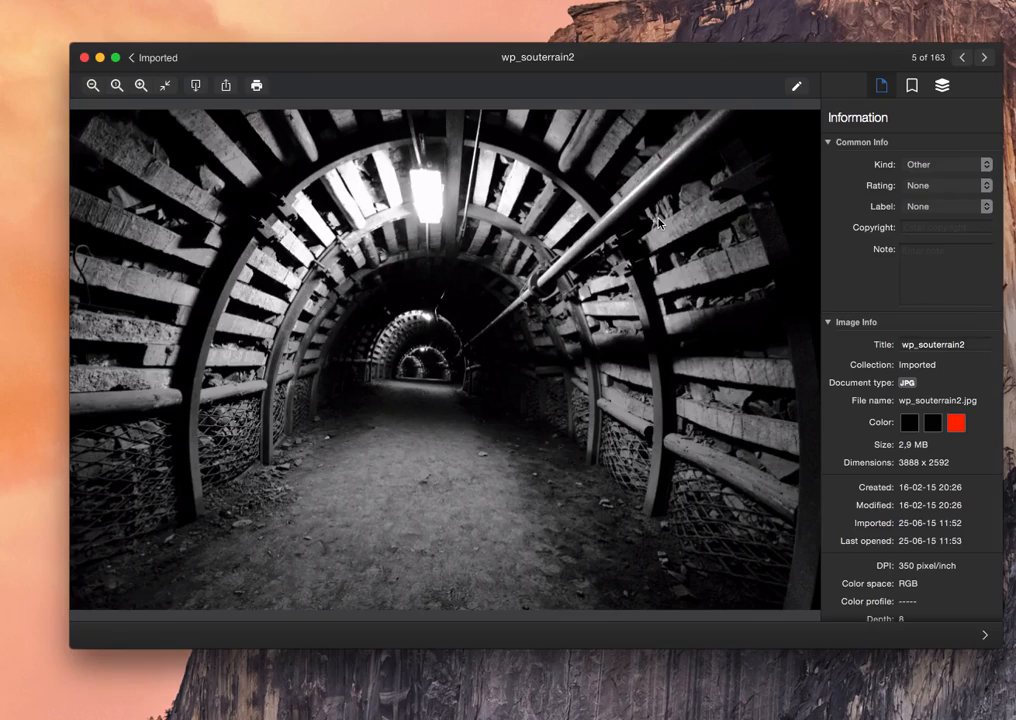
In Markup's Sketch tool, draw a red oval and reshape it around the distant tunnel.
{"action": "left_click", "coordinate": [796, 85]}
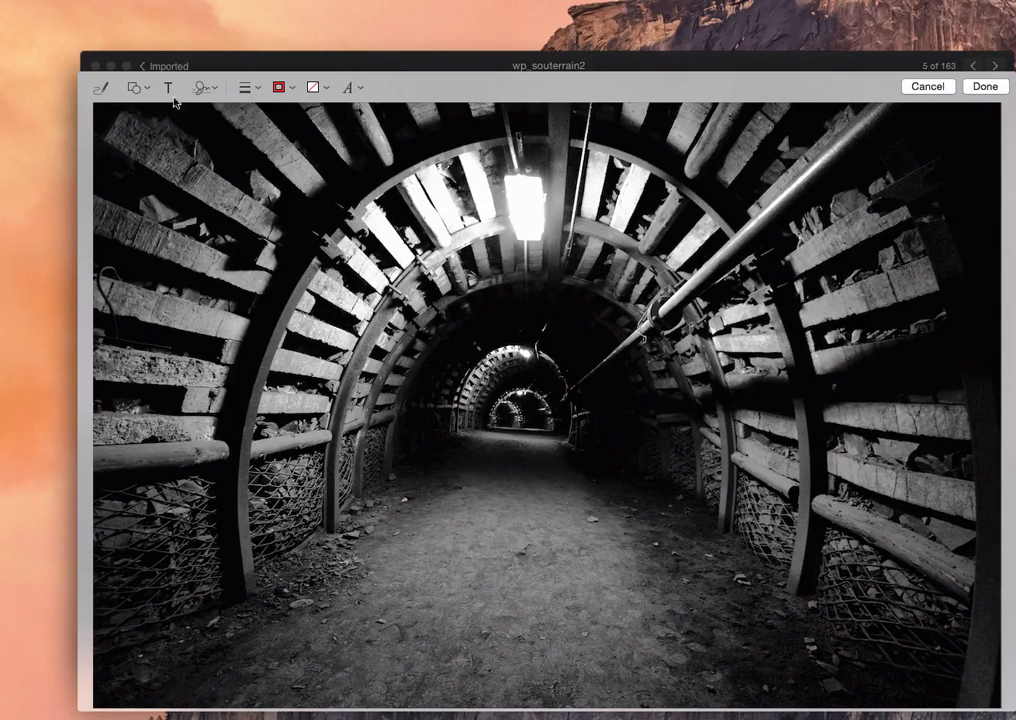
{"action": "left_click", "coordinate": [279, 88]}
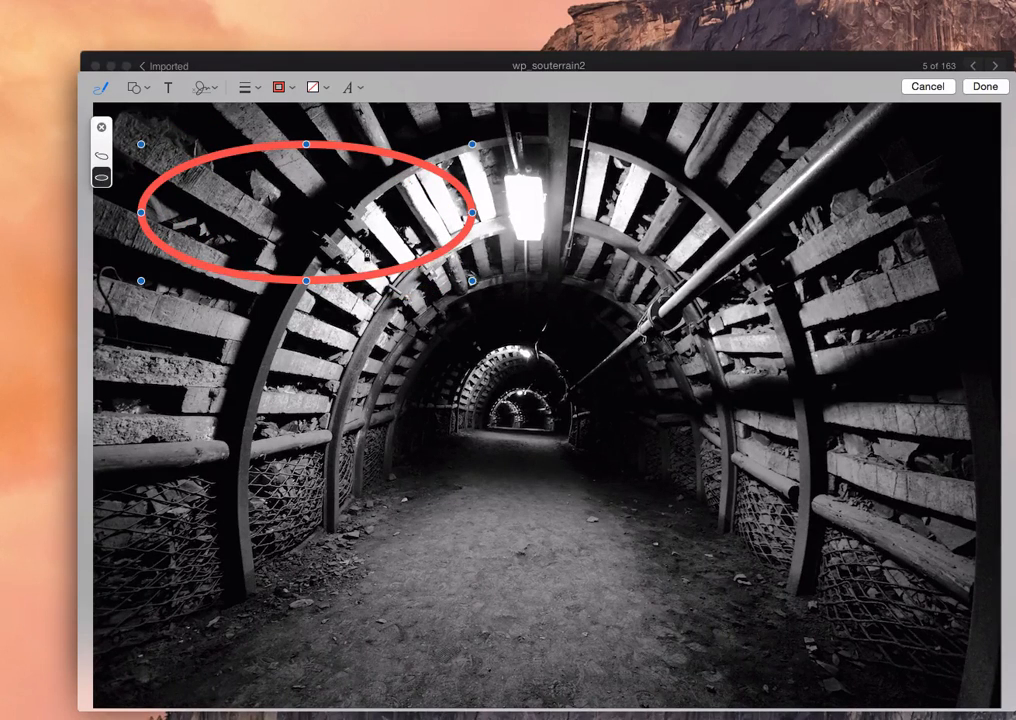
{"action": "left_click_drag", "start_coordinate": [305, 213], "coordinate": [510, 417]}
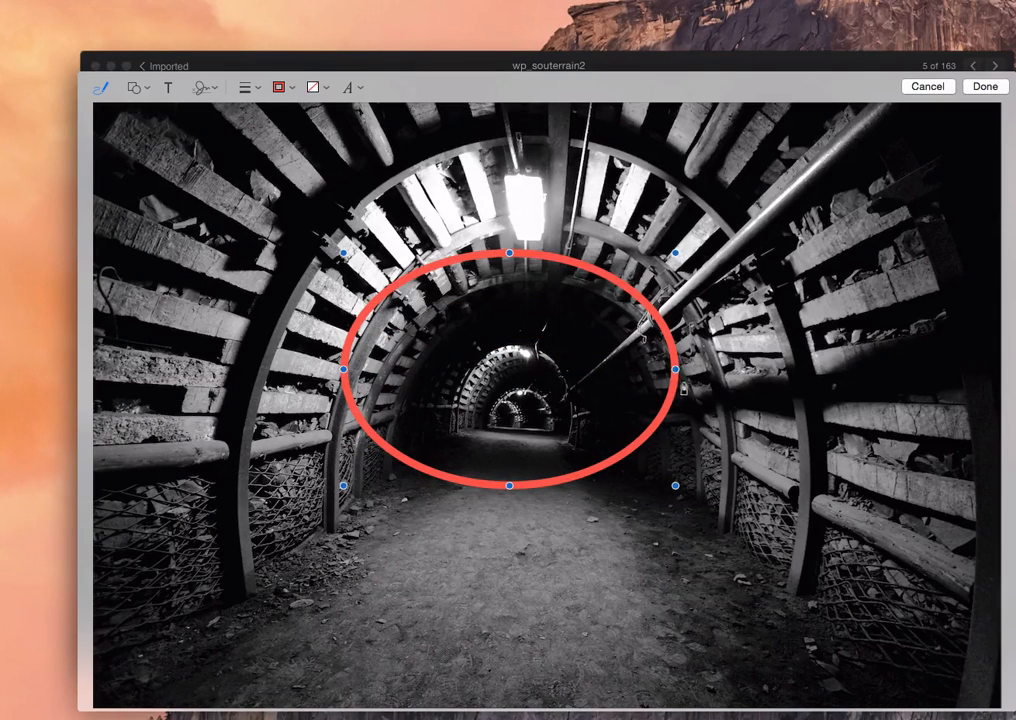
{"action": "left_click_drag", "start_coordinate": [675, 370], "coordinate": [537, 370]}
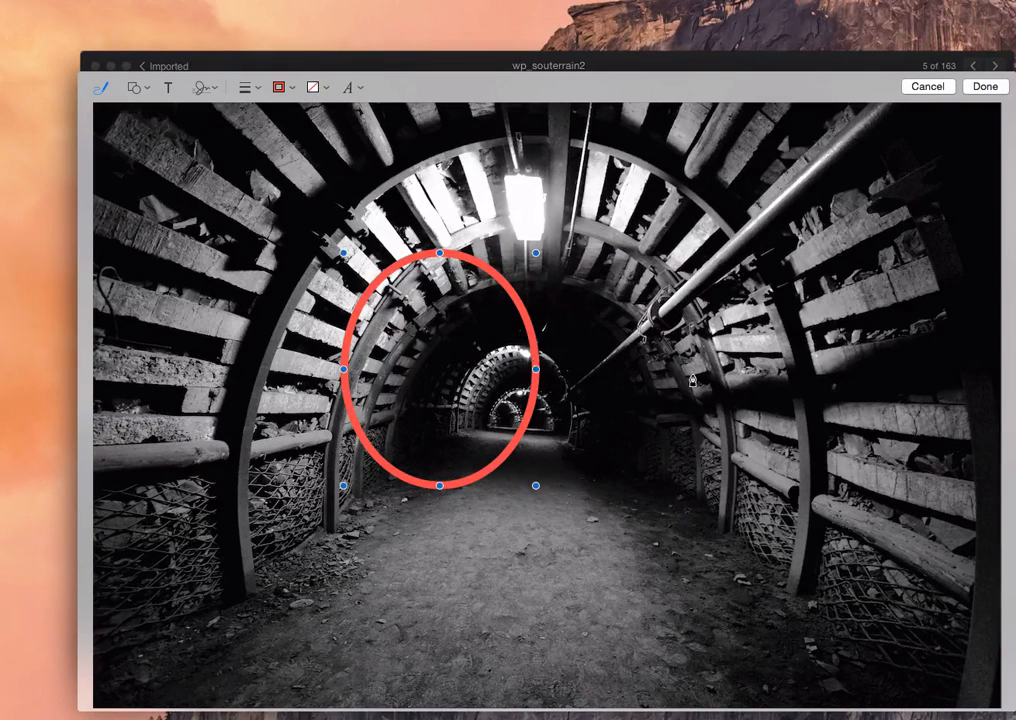
{"action": "left_click_drag", "start_coordinate": [635, 430], "coordinate": [800, 370]}
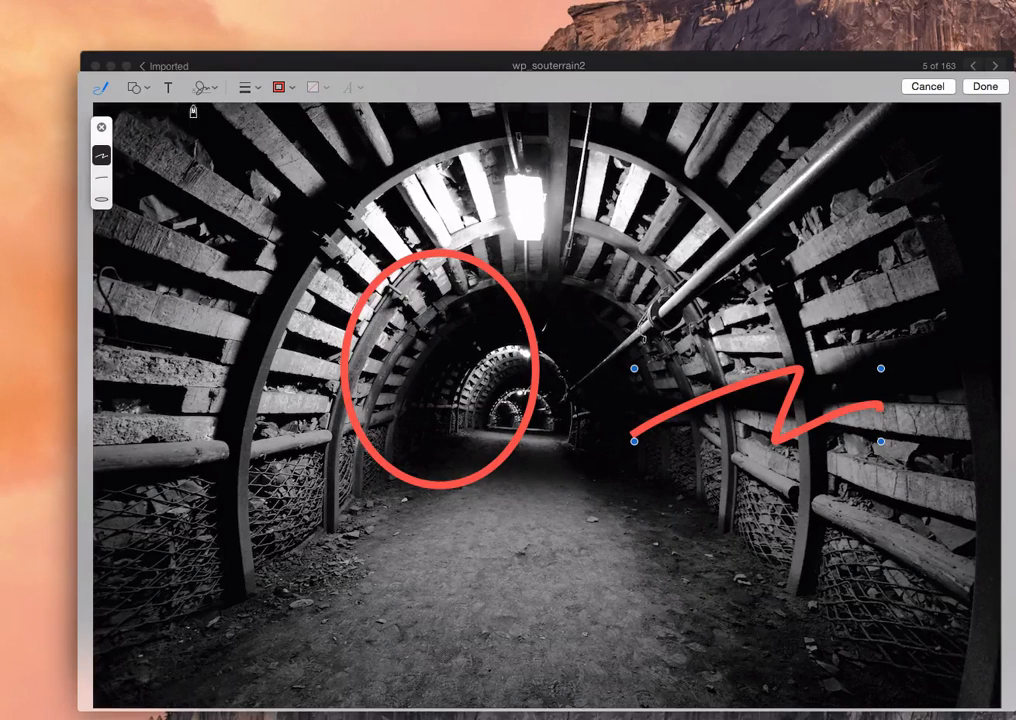
Capture a handwritten signature on the trackpad and save it as a signature choice.
{"action": "left_click", "coordinate": [200, 87]}
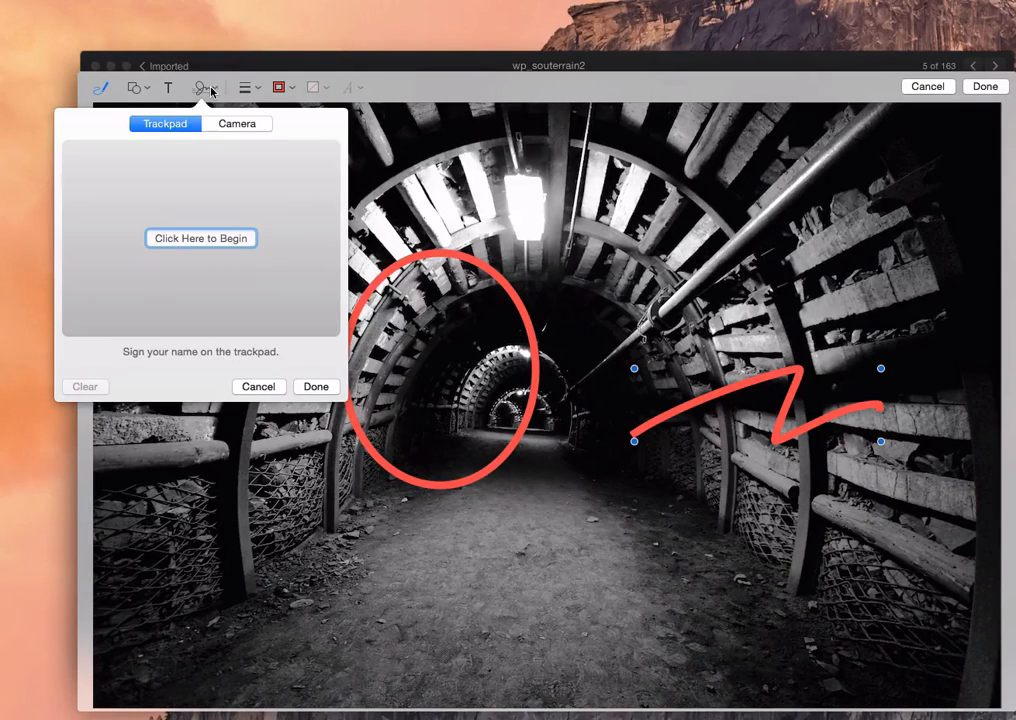
{"action": "mouse_move", "coordinate": [215, 170]}
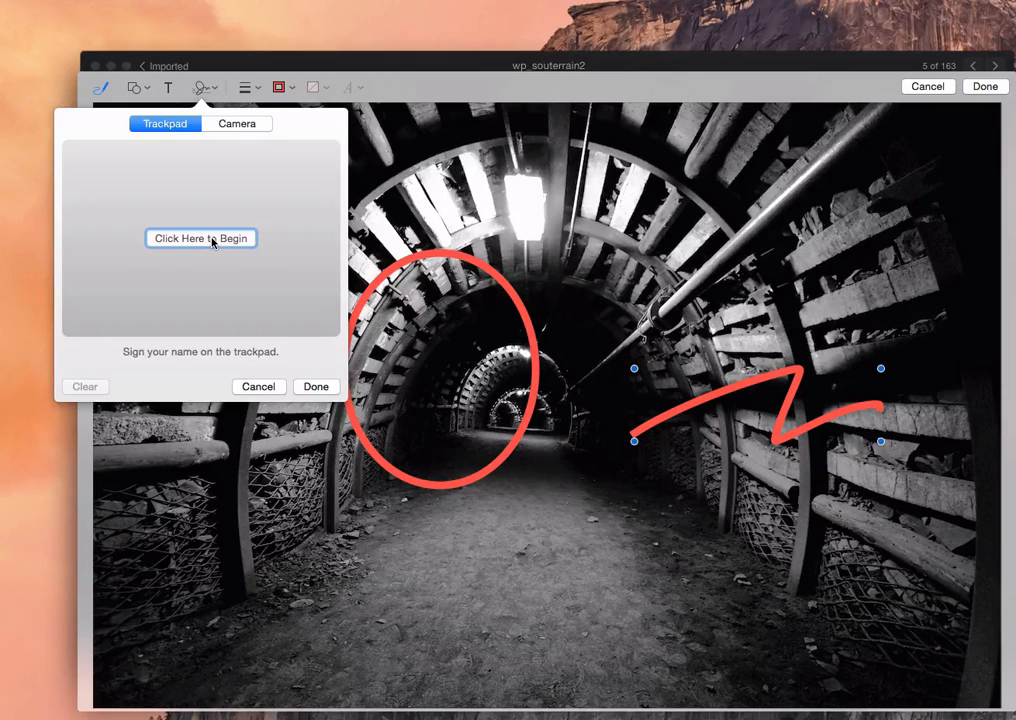
{"action": "left_click", "coordinate": [200, 238]}
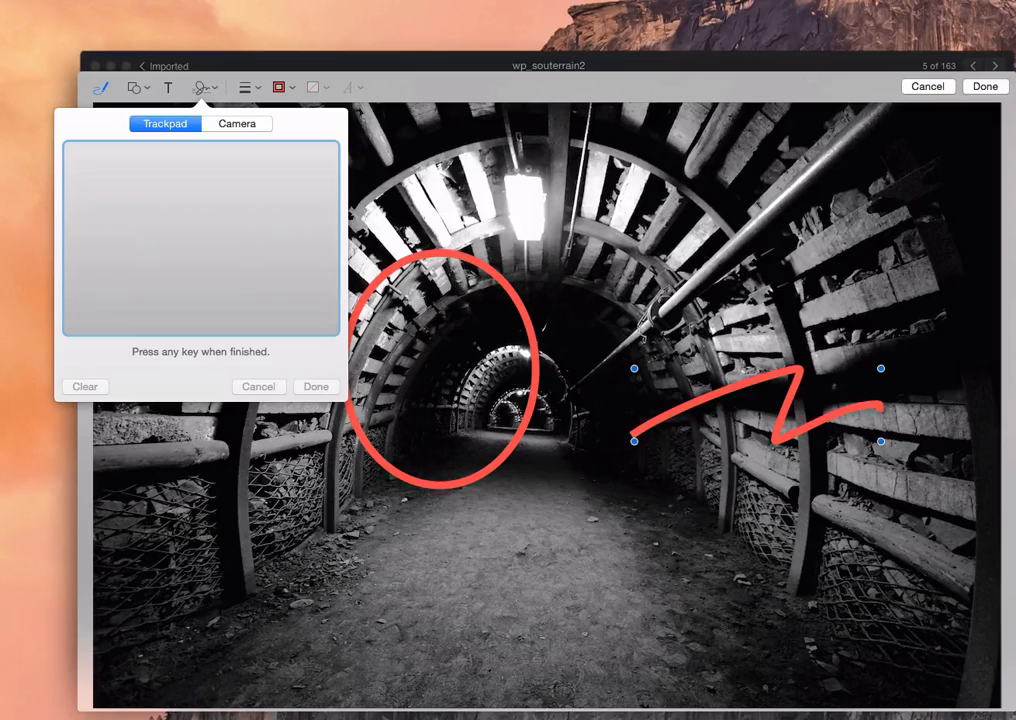
{"action": "left_click_drag", "start_coordinate": [90, 250], "coordinate": [230, 240]}
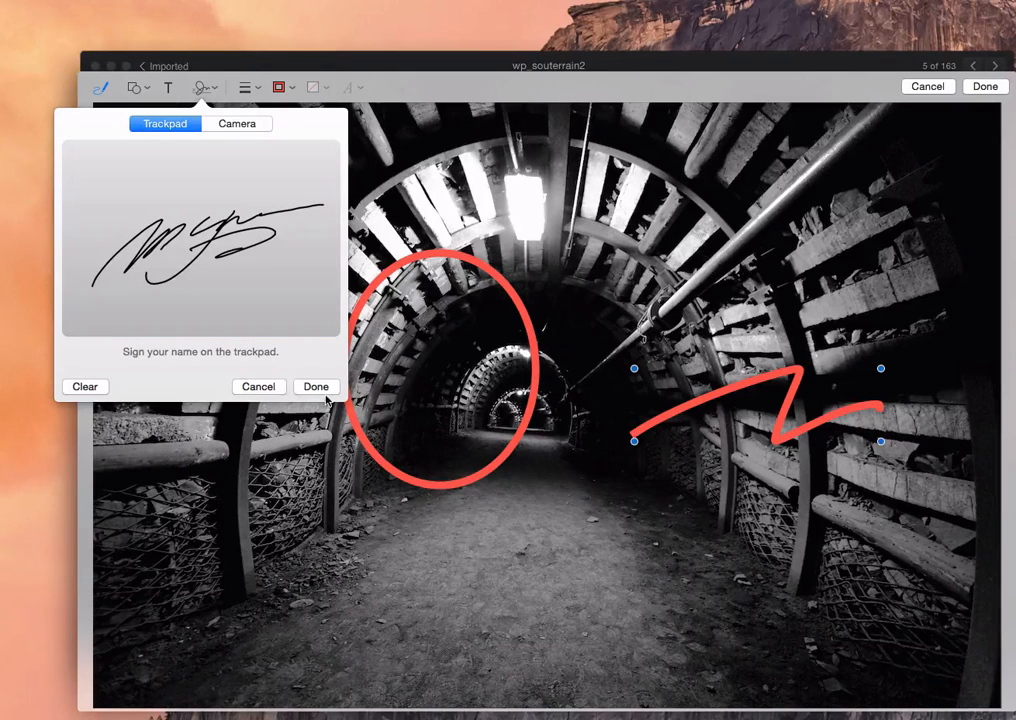
{"action": "left_click", "coordinate": [316, 386]}
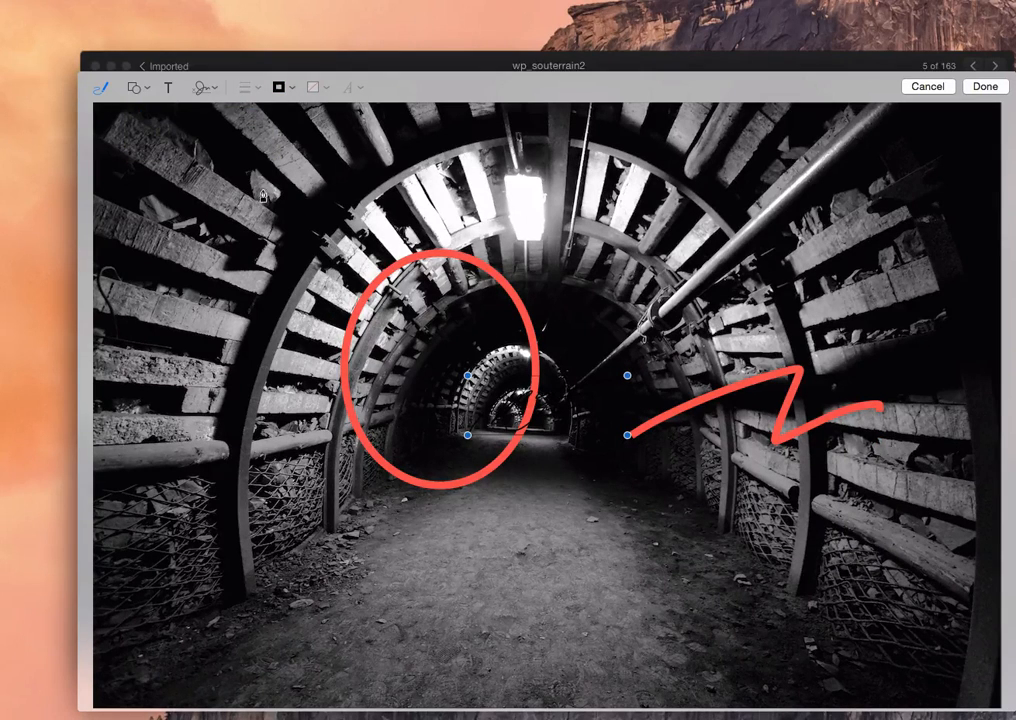
{"action": "left_click", "coordinate": [203, 87]}
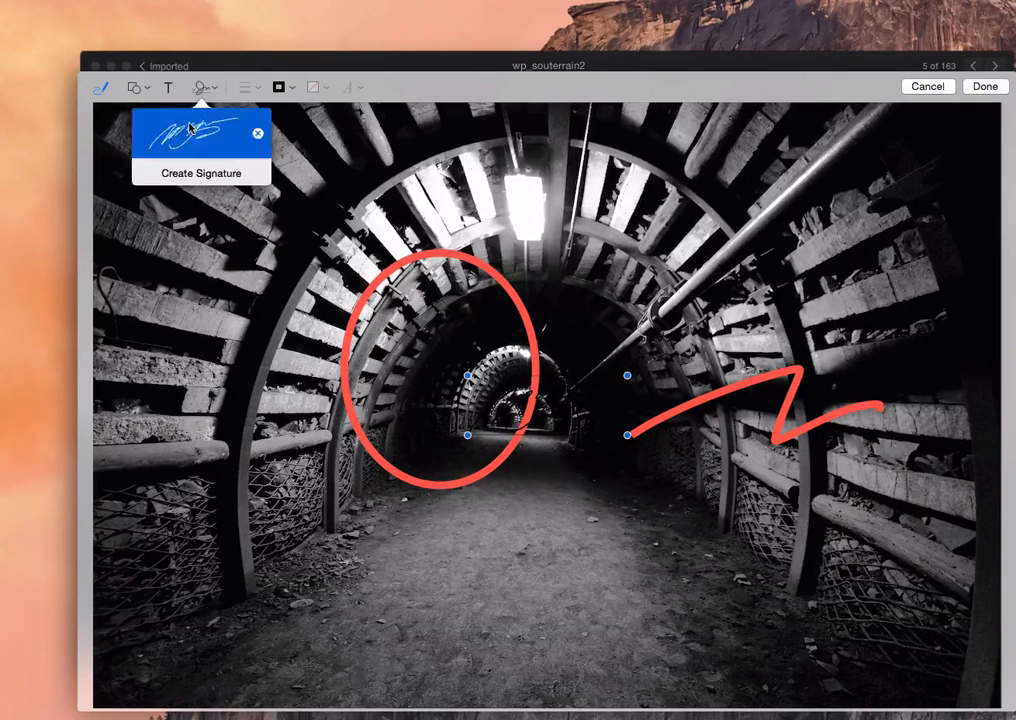
Place the saved signature on the tunnel floor and recolour the ring's border orange.
{"action": "left_click", "coordinate": [200, 132]}
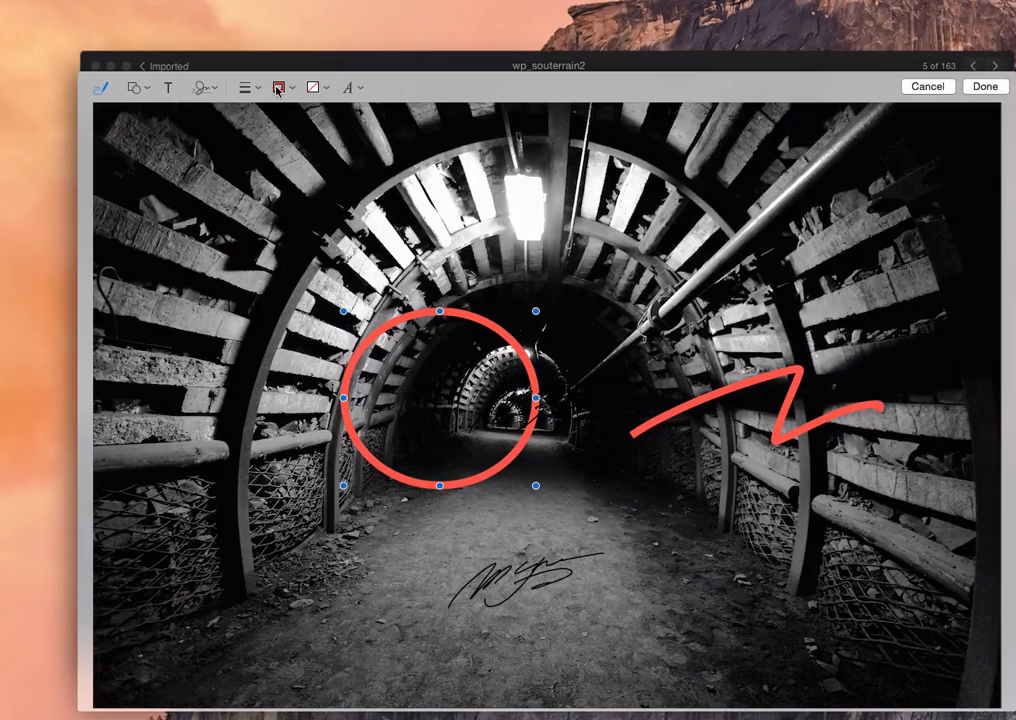
{"action": "left_click", "coordinate": [281, 88]}
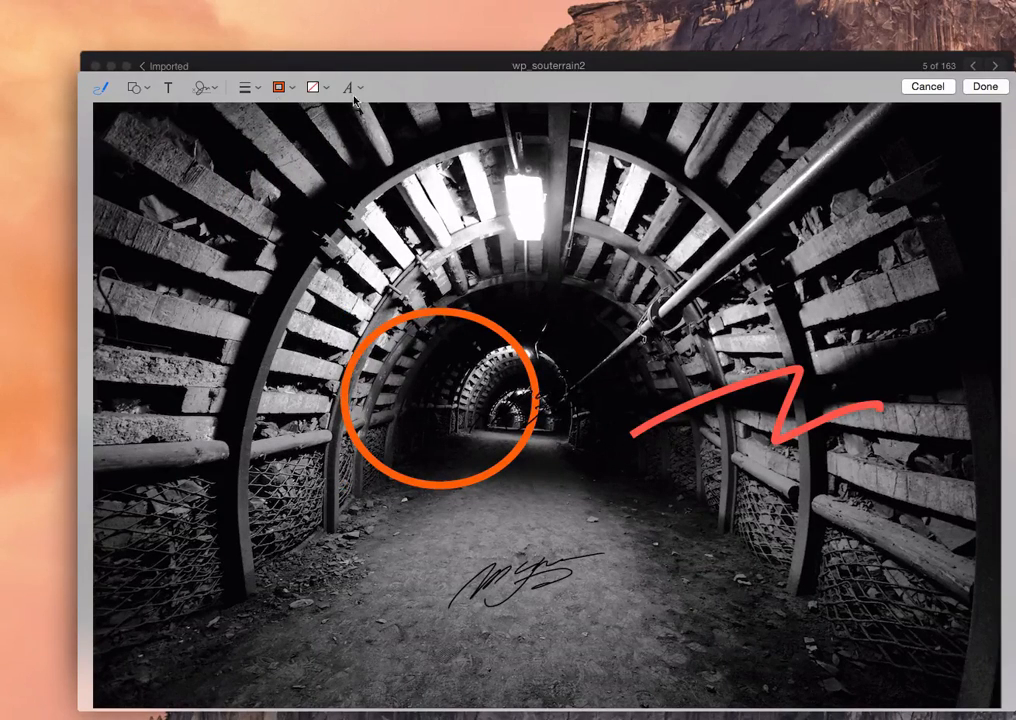
{"action": "left_click", "coordinate": [278, 88]}
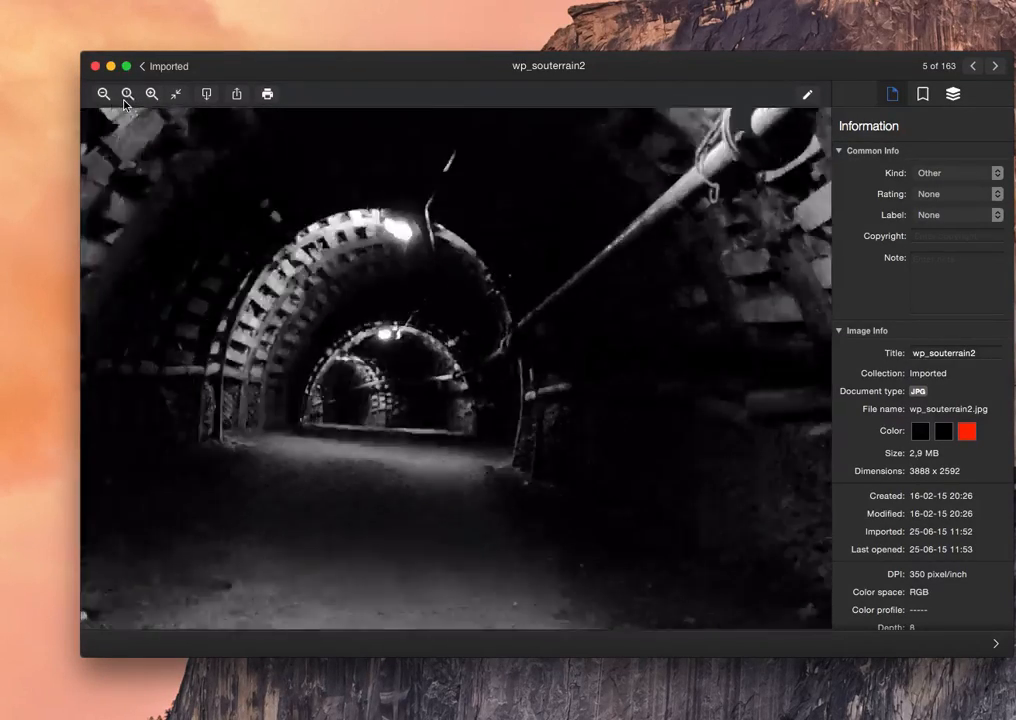
Zoom in, then fit the whole photo and bring back the Information sidebar.
{"action": "left_click", "coordinate": [103, 93]}
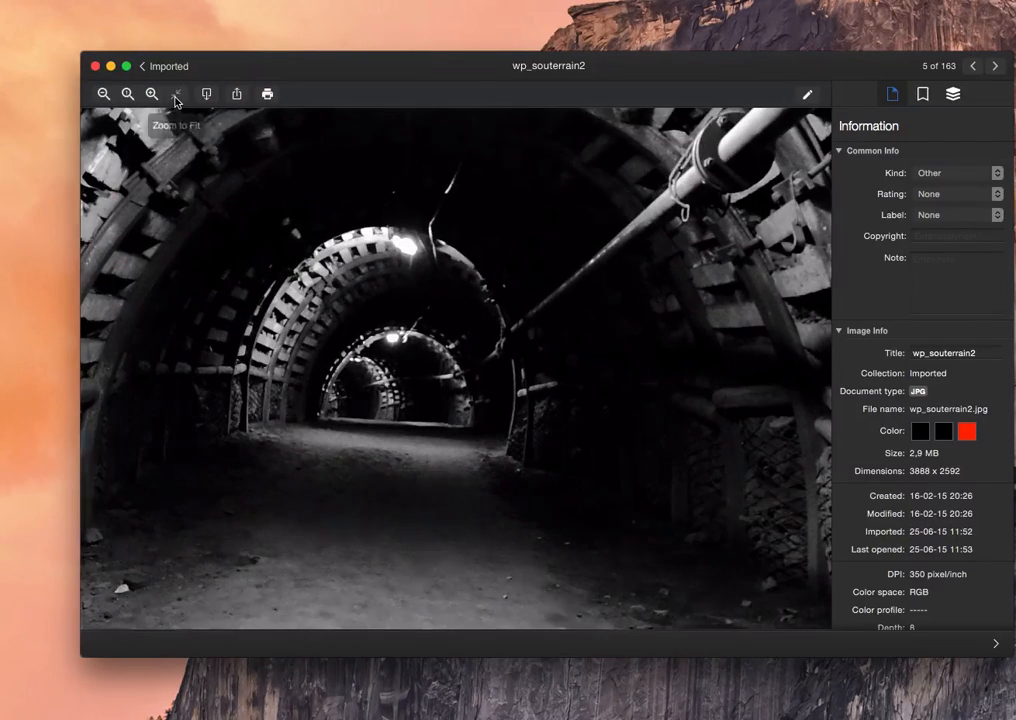
{"action": "left_click", "coordinate": [151, 93]}
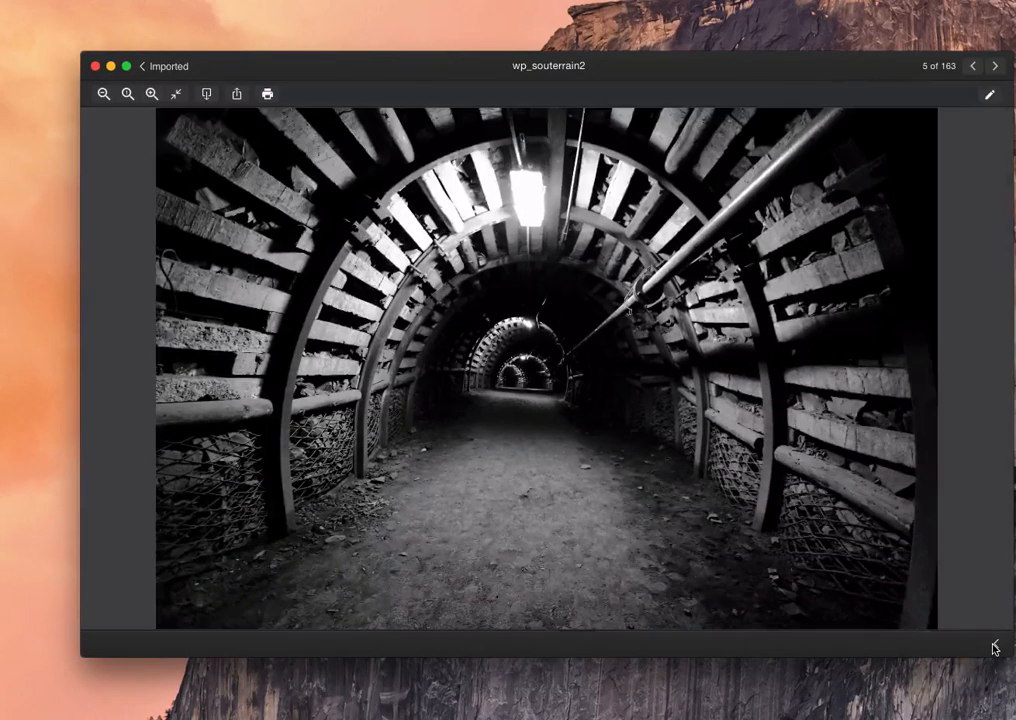
{"action": "left_click", "coordinate": [891, 93]}
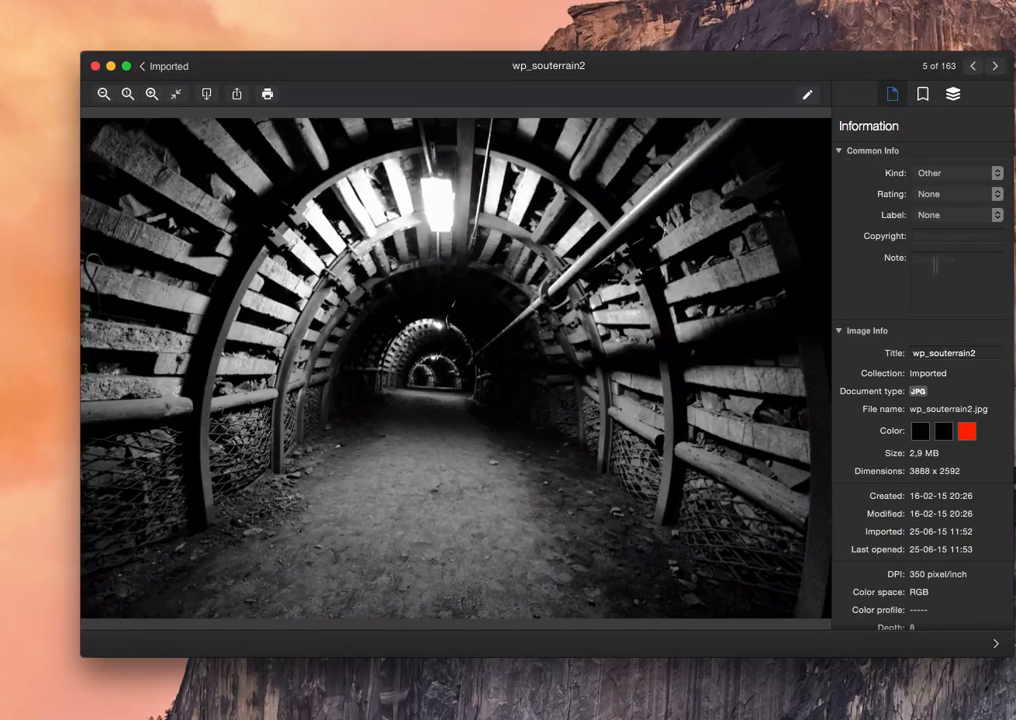
Add a new 'tunnel' tag to the photo, leaving the filter panel showing.
{"action": "left_click", "coordinate": [922, 94]}
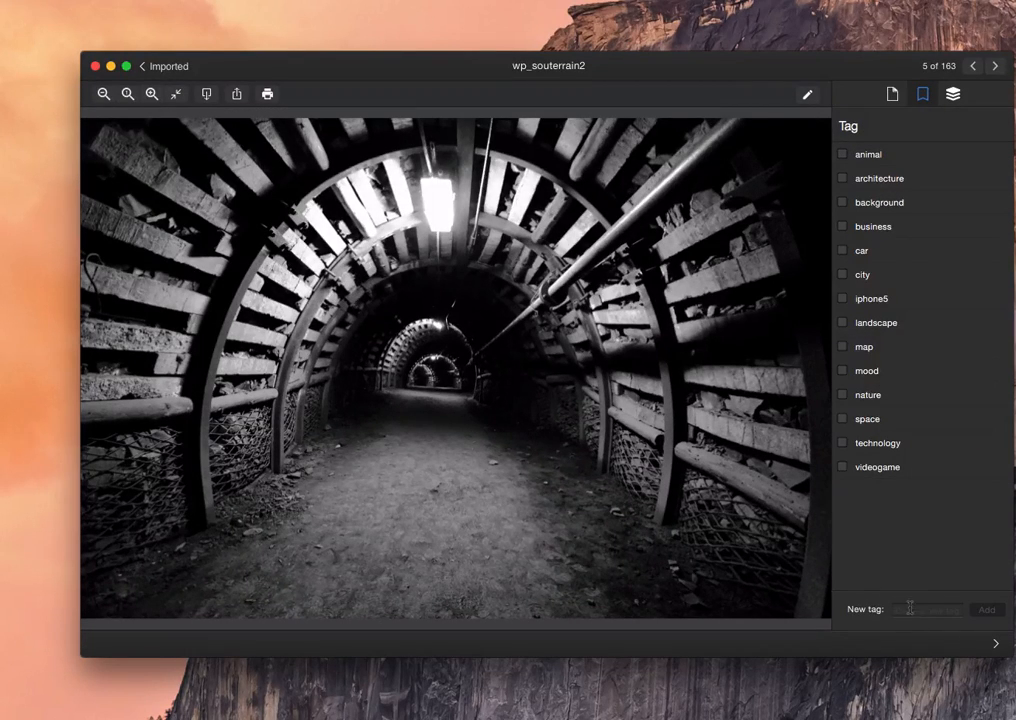
{"action": "type", "text": "tunnel"}
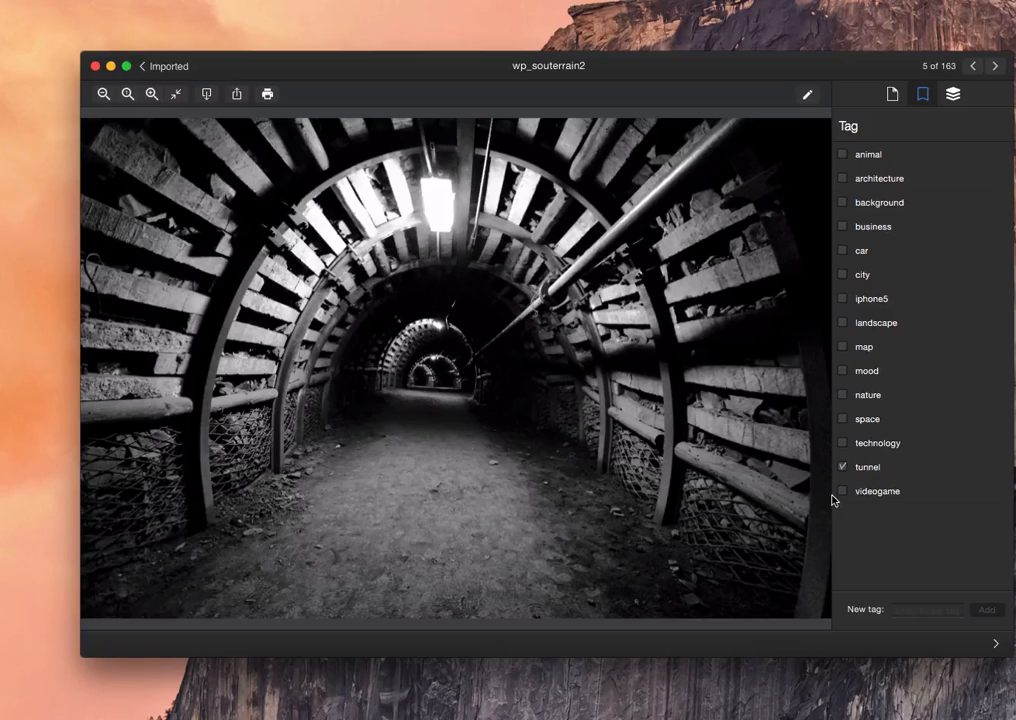
{"action": "left_click", "coordinate": [952, 93]}
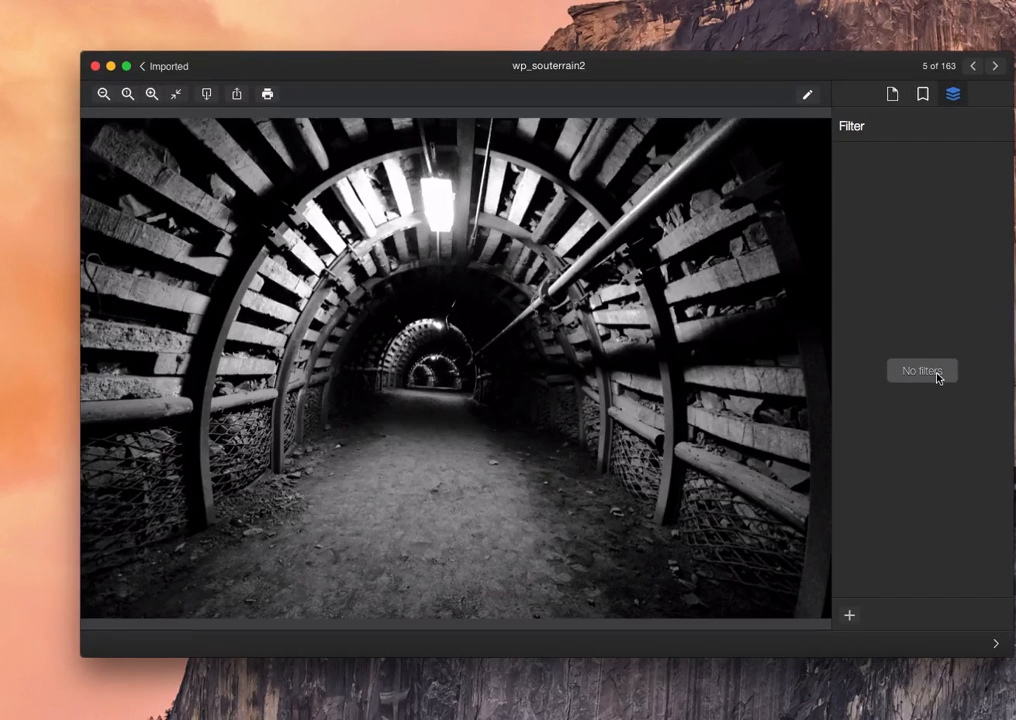
Apply a Photo Effect Instant filter and toggle it off and on to compare.
{"action": "left_click", "coordinate": [849, 615]}
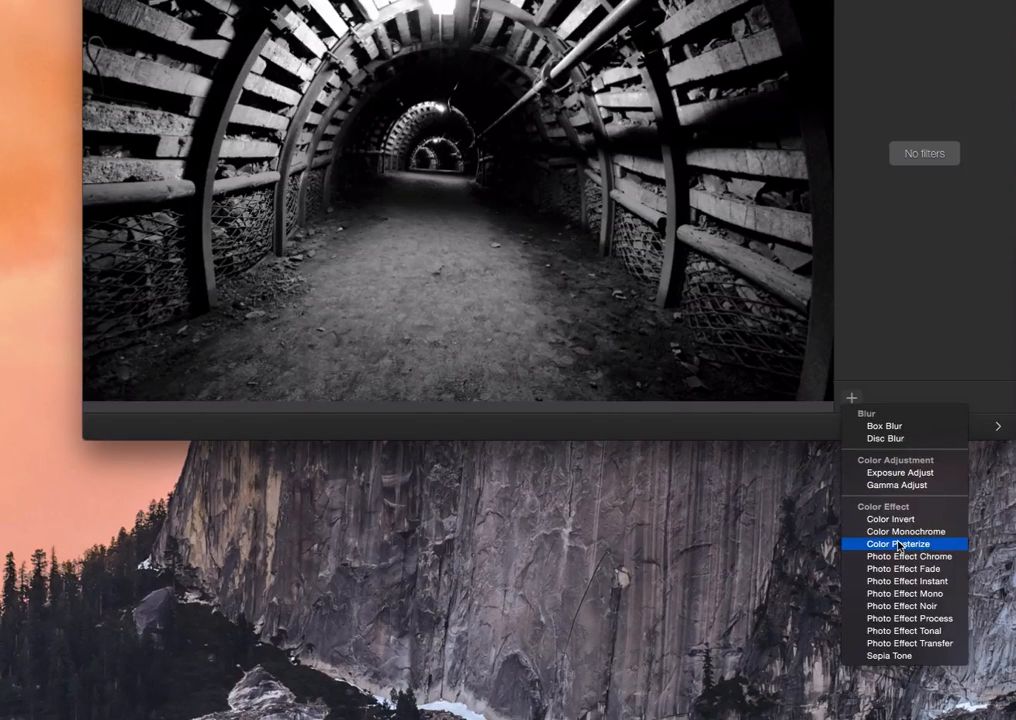
{"action": "mouse_move", "coordinate": [903, 568]}
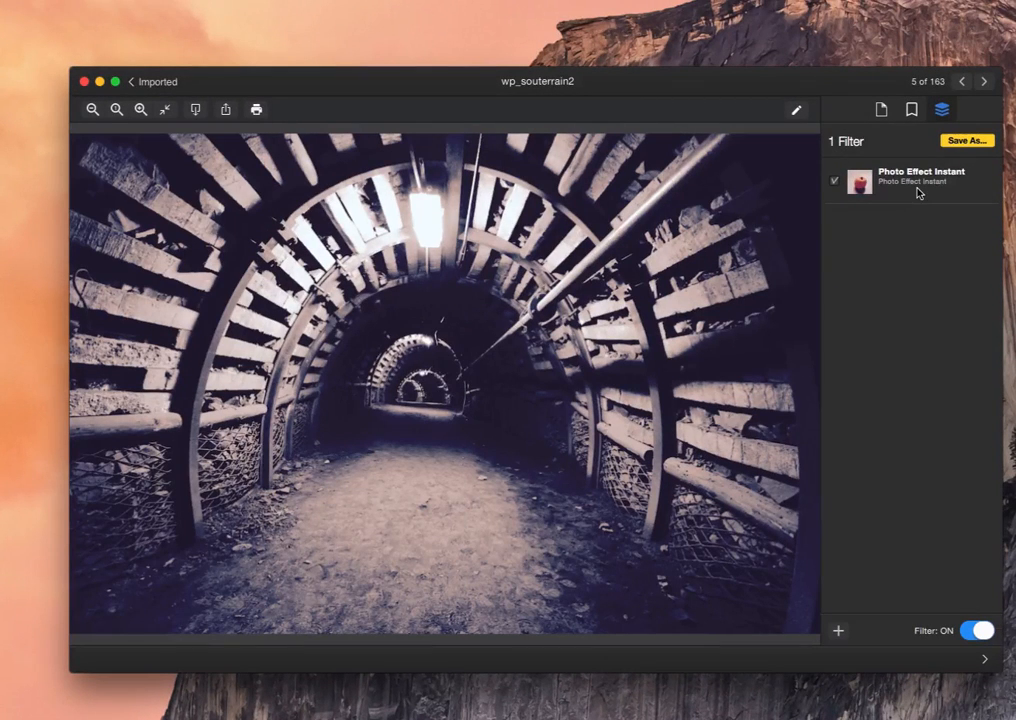
{"action": "left_click", "coordinate": [977, 630]}
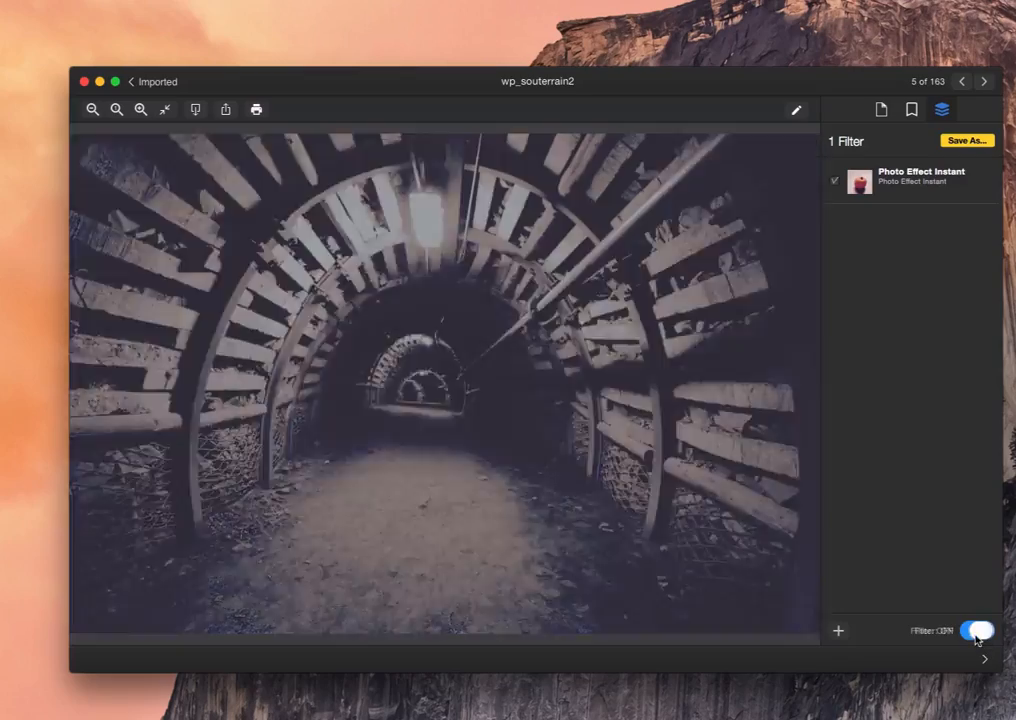
{"action": "left_click", "coordinate": [975, 630]}
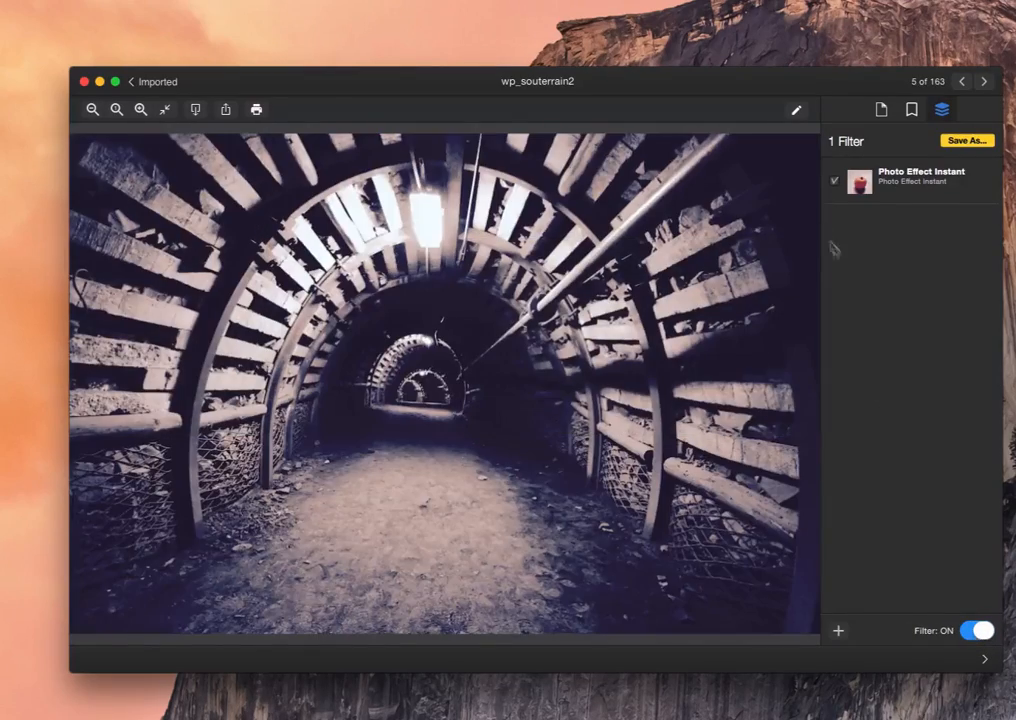
Add a Sepia Tone filter and leave both filters enabled for a sepia look.
{"action": "left_click", "coordinate": [838, 631]}
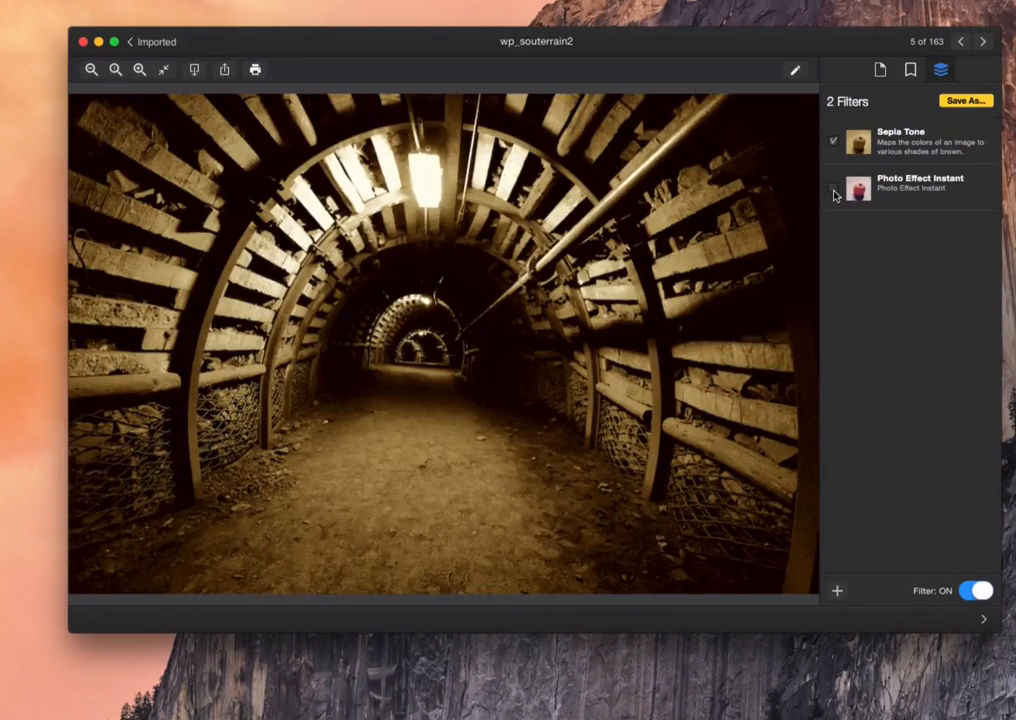
{"action": "left_click", "coordinate": [833, 195]}
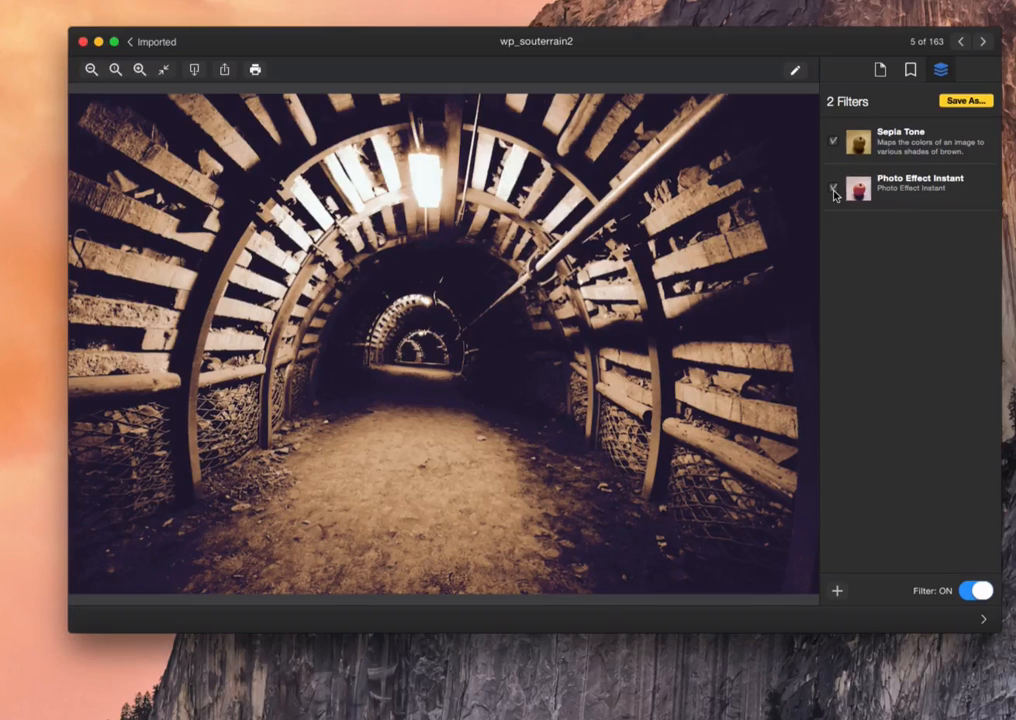
{"action": "left_click", "coordinate": [833, 188]}
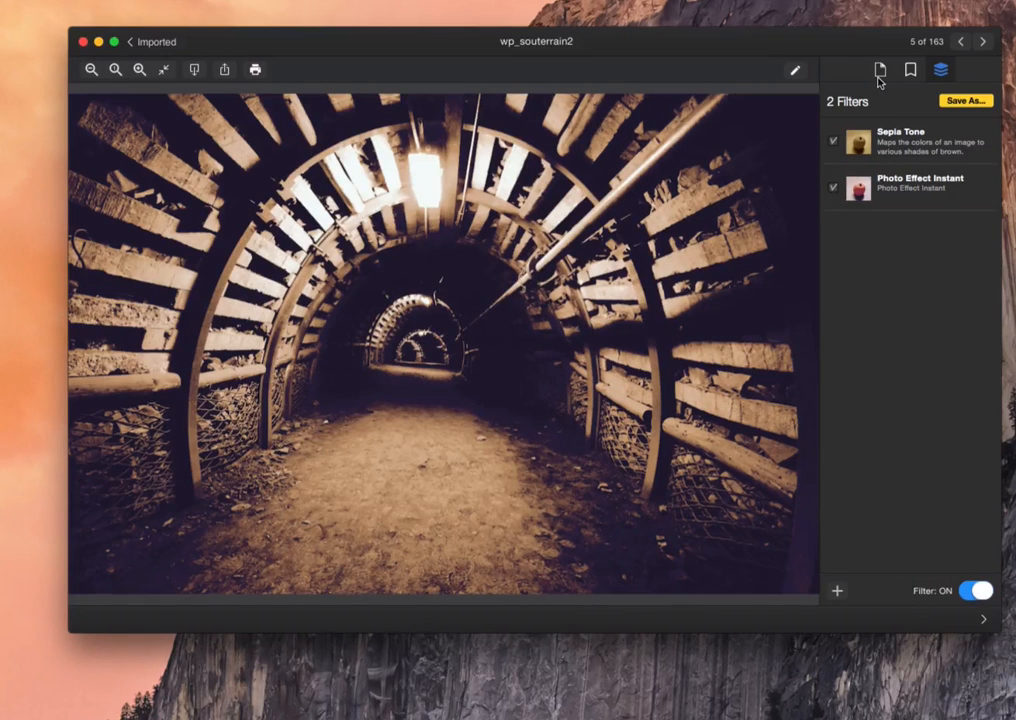
{"action": "mouse_move", "coordinate": [905, 162]}
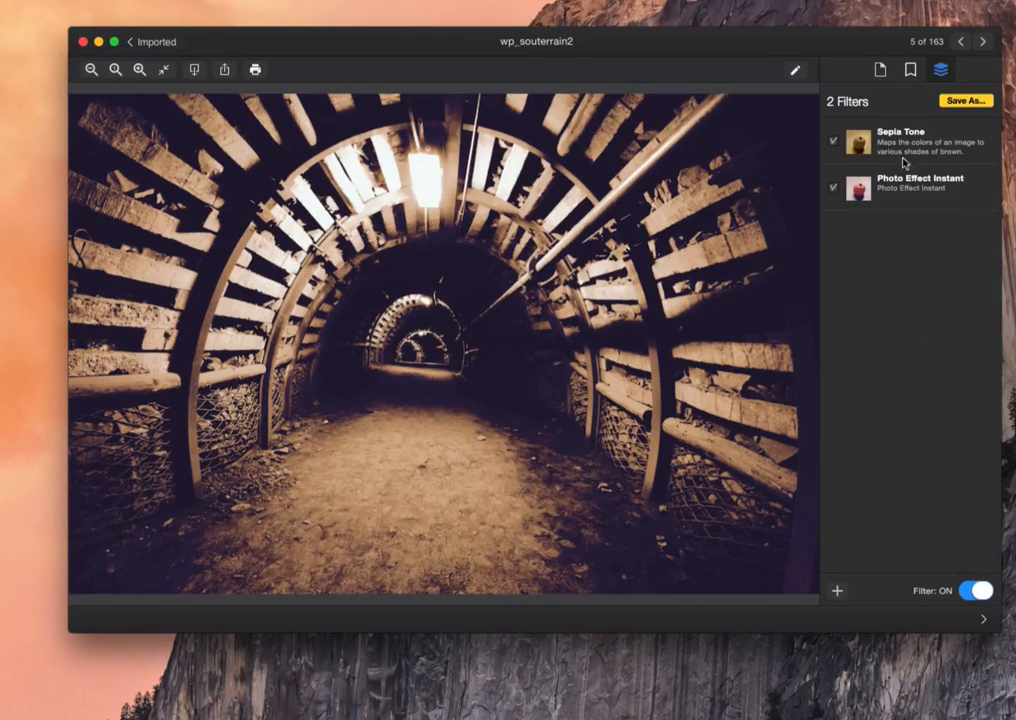
Delete the Sepia Tone filter from the wp_souterrain2 tunnel photo.
{"action": "left_click", "coordinate": [905, 141]}
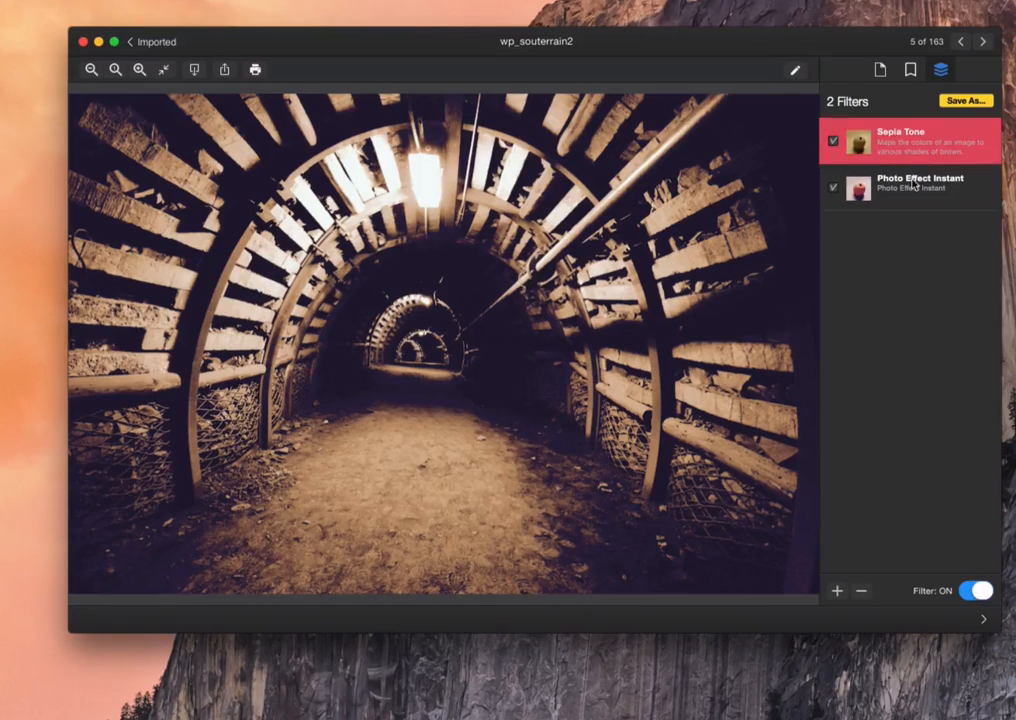
{"action": "mouse_move", "coordinate": [912, 200]}
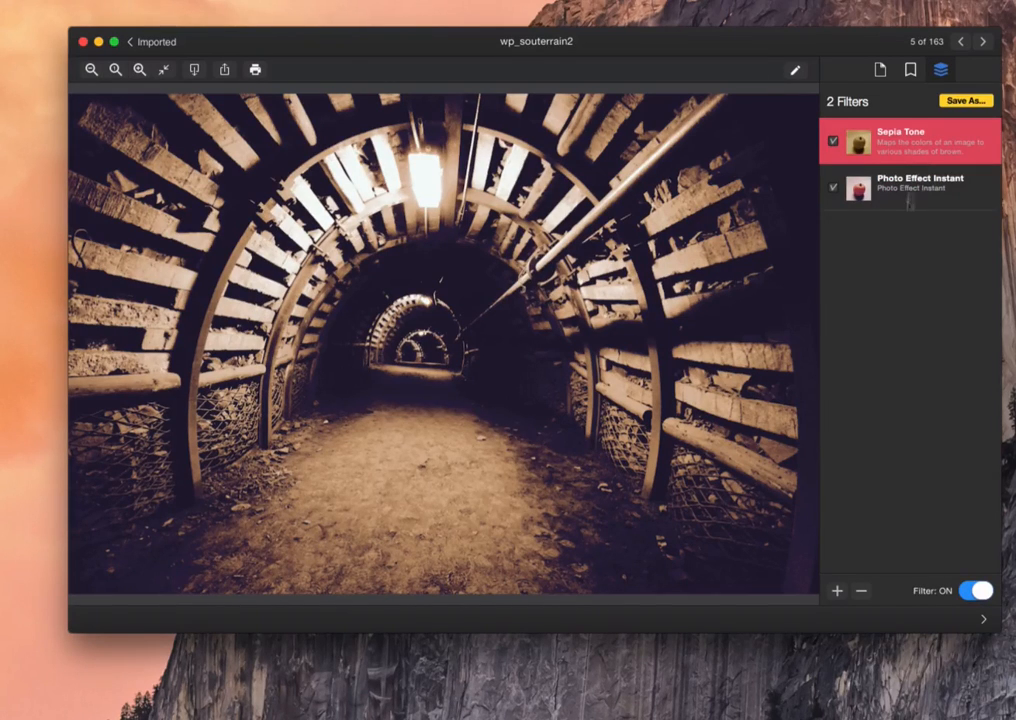
{"action": "left_click", "coordinate": [860, 590]}
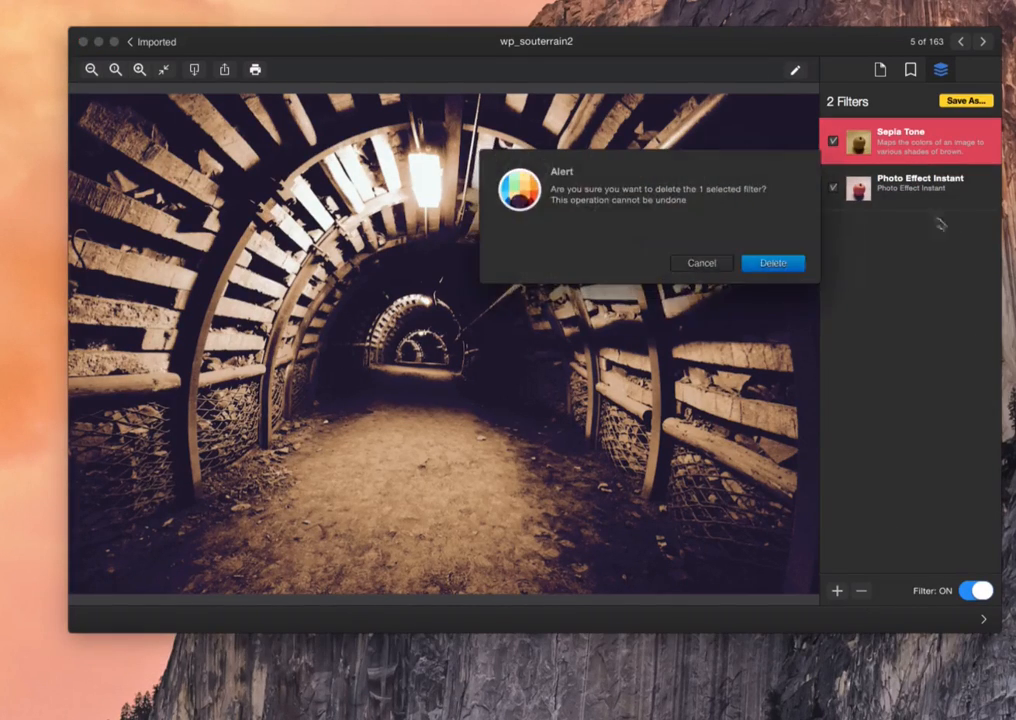
{"action": "left_click", "coordinate": [772, 263]}
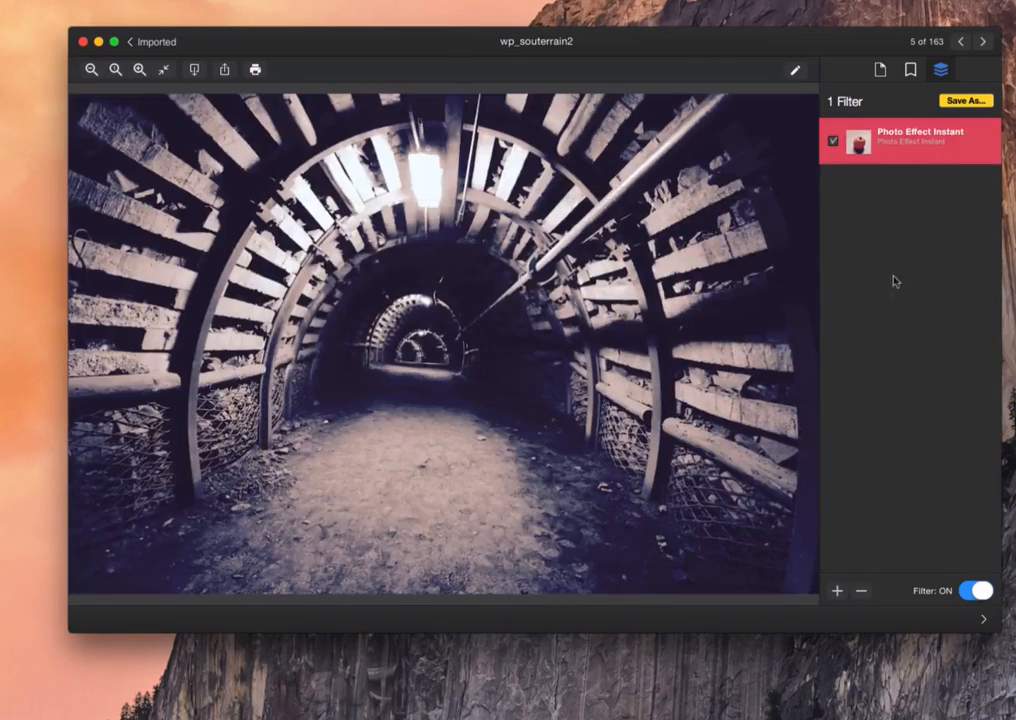
Delete the remaining Photo Effect Instant filter, restoring the original black-and-white look.
{"action": "left_click", "coordinate": [859, 591]}
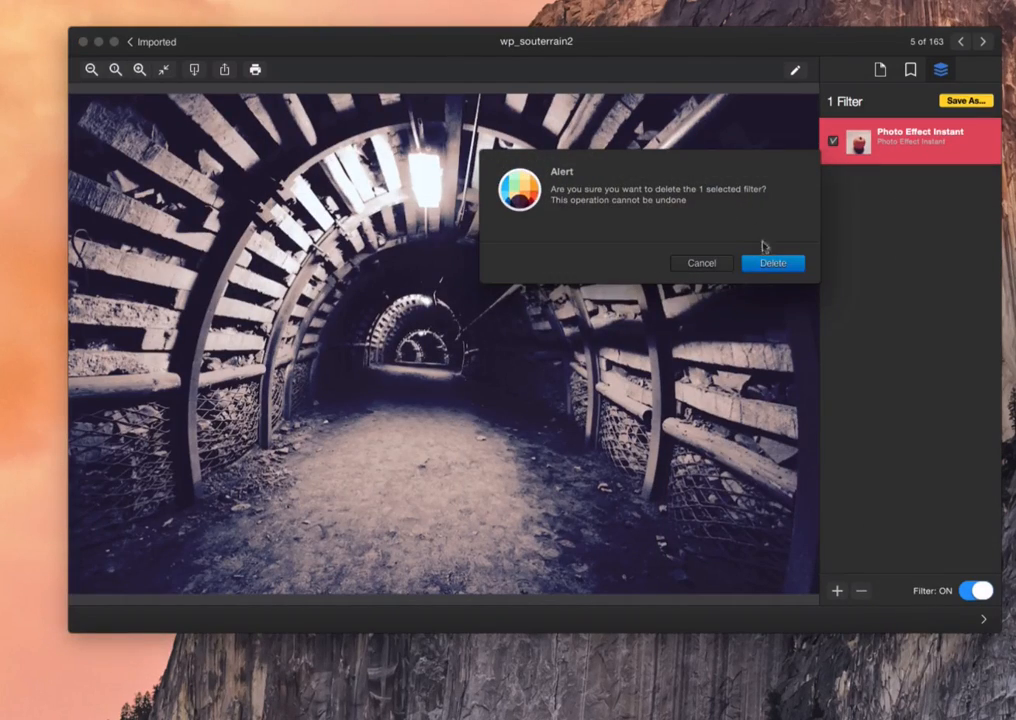
{"action": "left_click", "coordinate": [772, 263]}
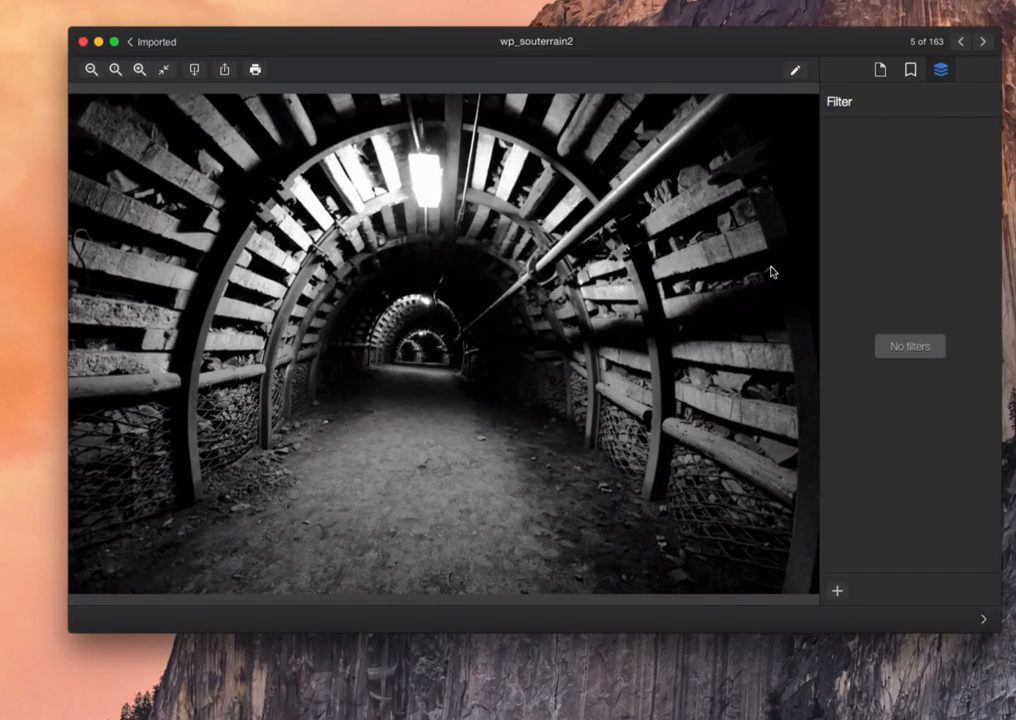
{"action": "mouse_move", "coordinate": [234, 88]}
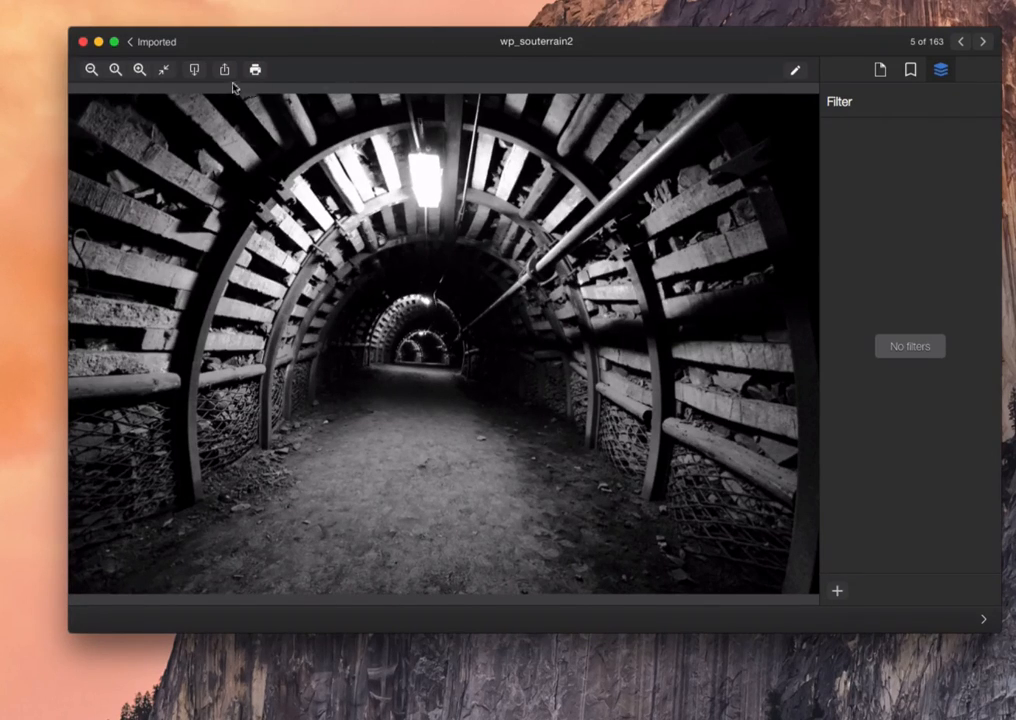
{"action": "left_click", "coordinate": [224, 69]}
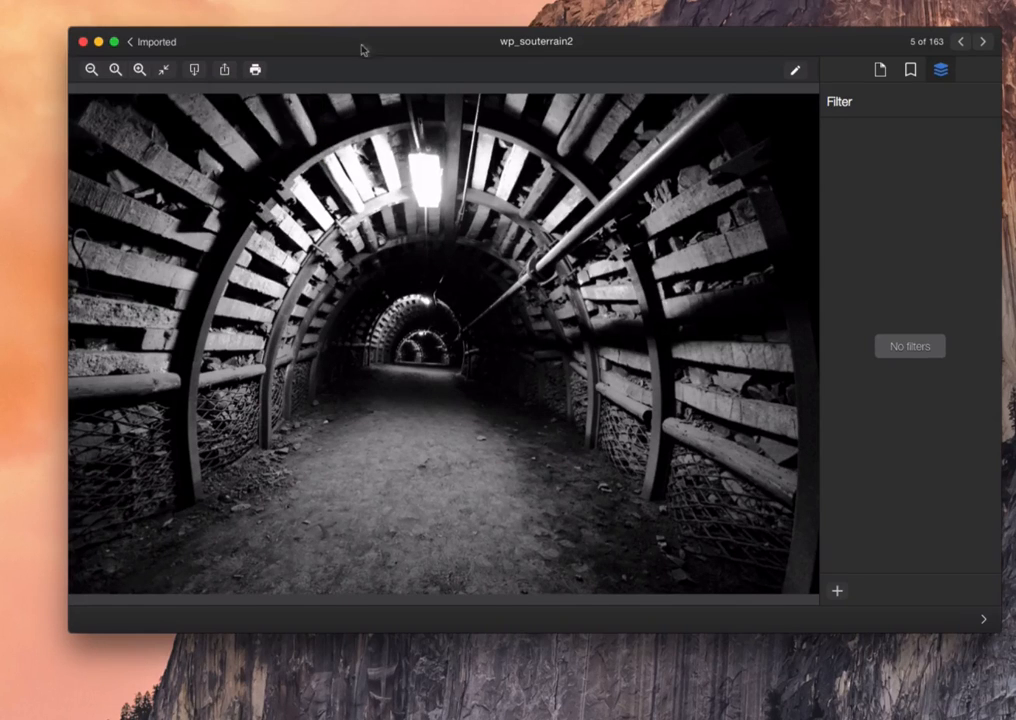
Show the tag list and then the information details for wp_souterrain2.
{"action": "left_click", "coordinate": [909, 69]}
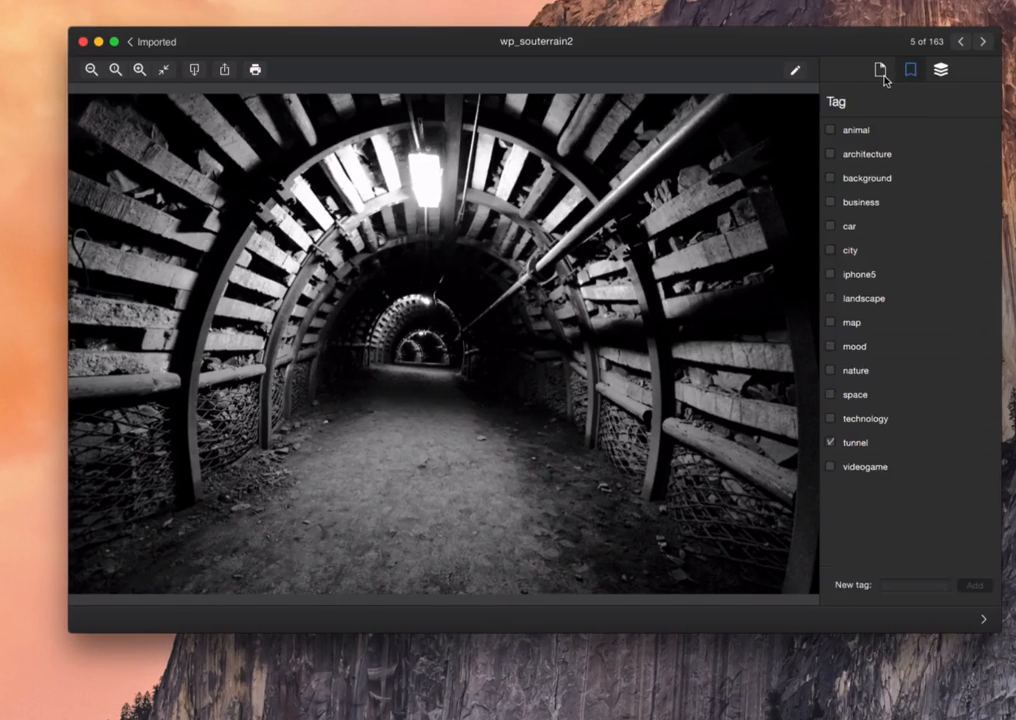
{"action": "left_click", "coordinate": [879, 69]}
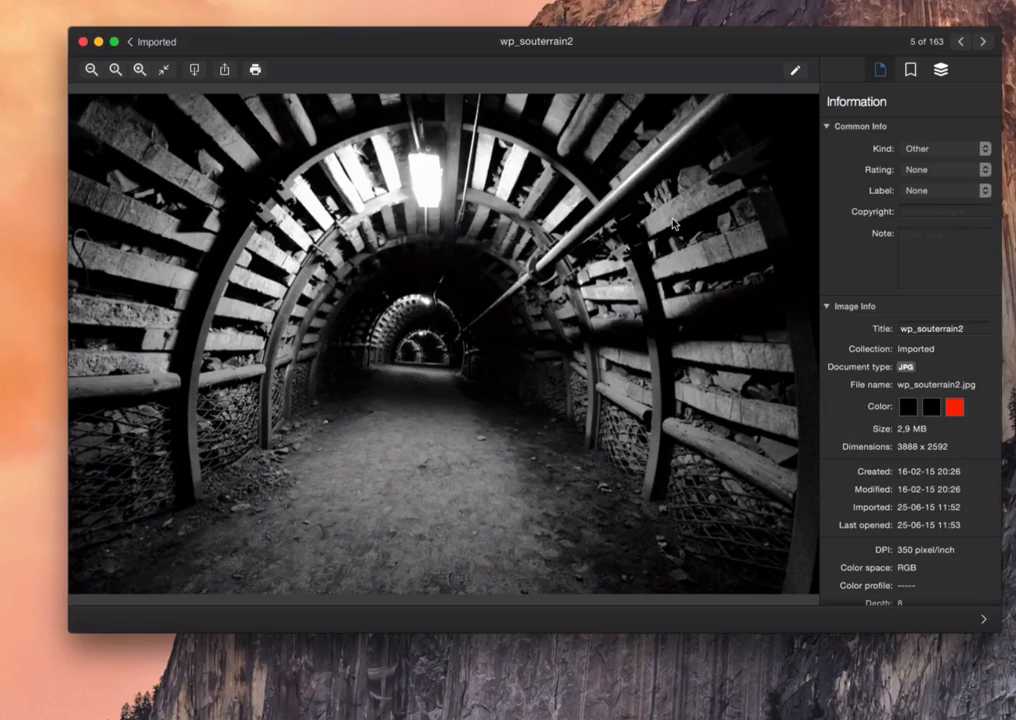
{"action": "mouse_move", "coordinate": [674, 218]}
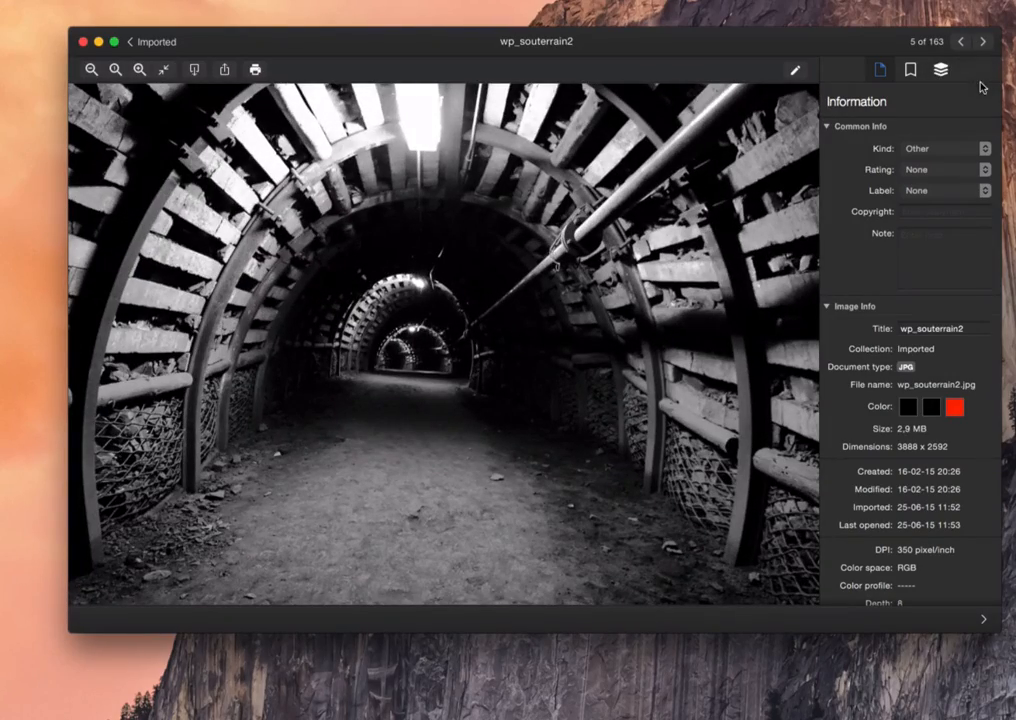
{"action": "mouse_move", "coordinate": [983, 41]}
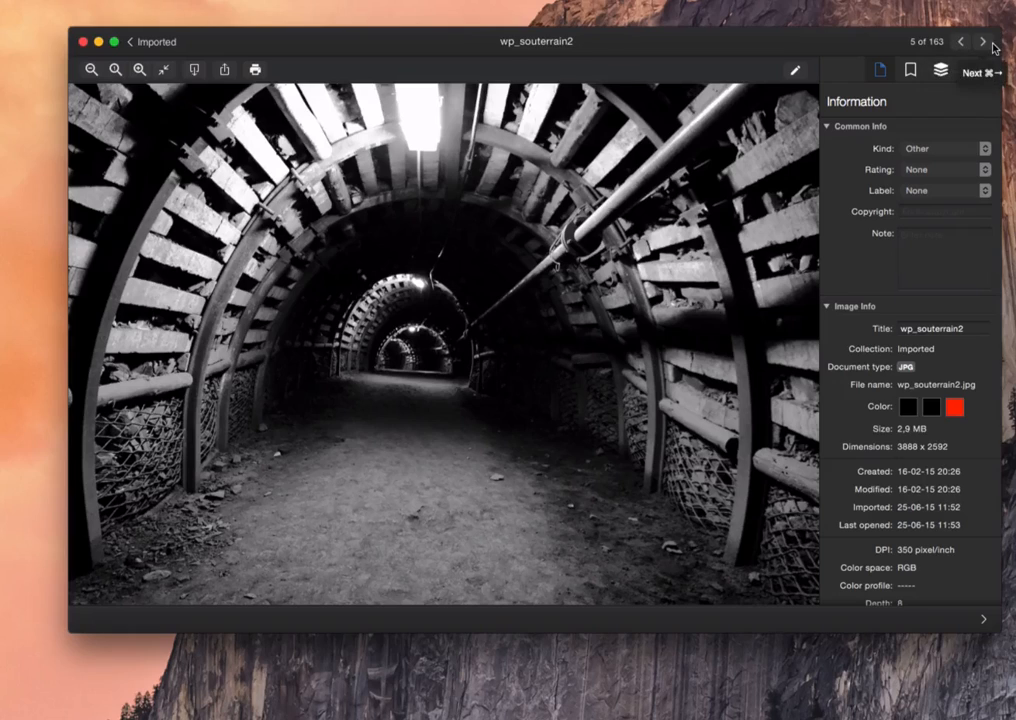
Step through the neighbouring imported wallpapers and return to wp_souterrain2.
{"action": "left_click", "coordinate": [983, 42]}
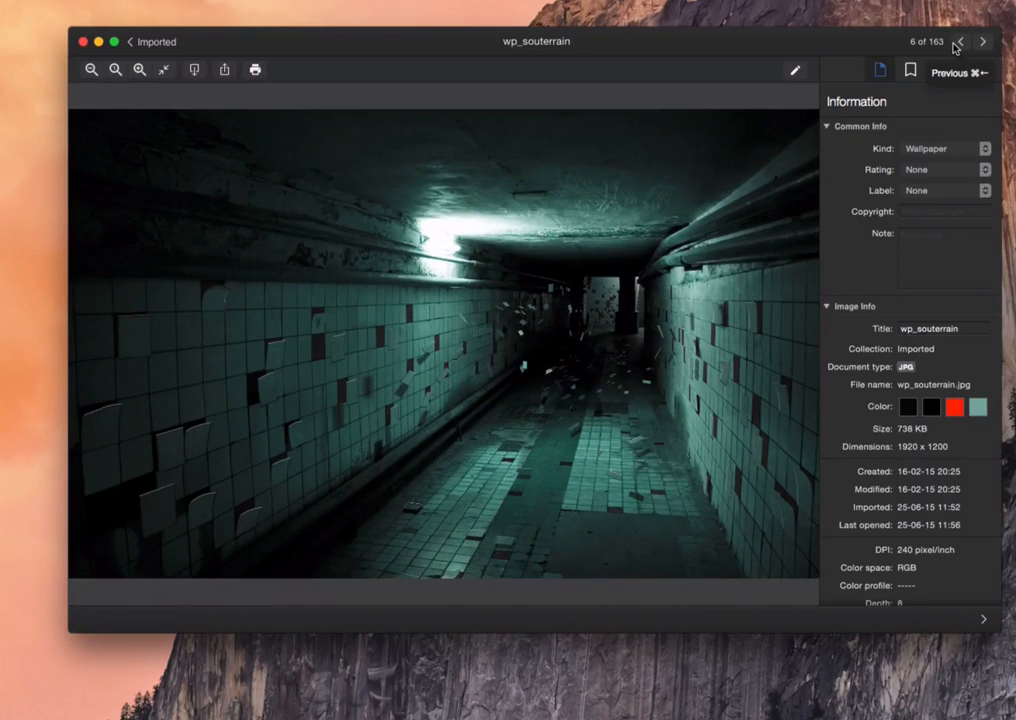
{"action": "left_click", "coordinate": [959, 42]}
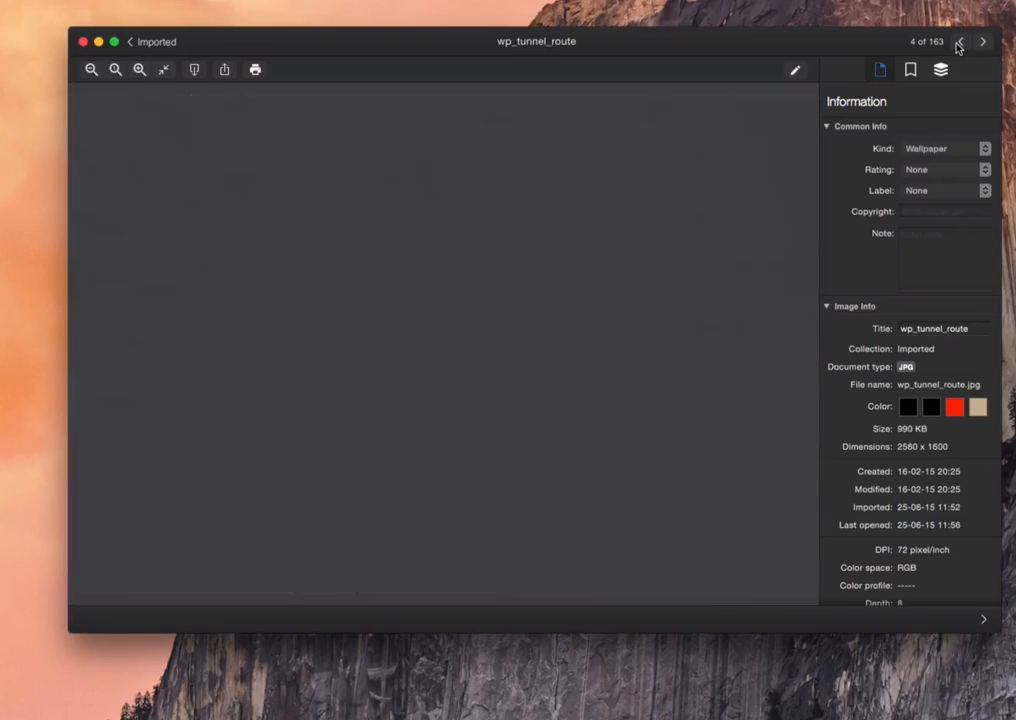
{"action": "left_click", "coordinate": [959, 42]}
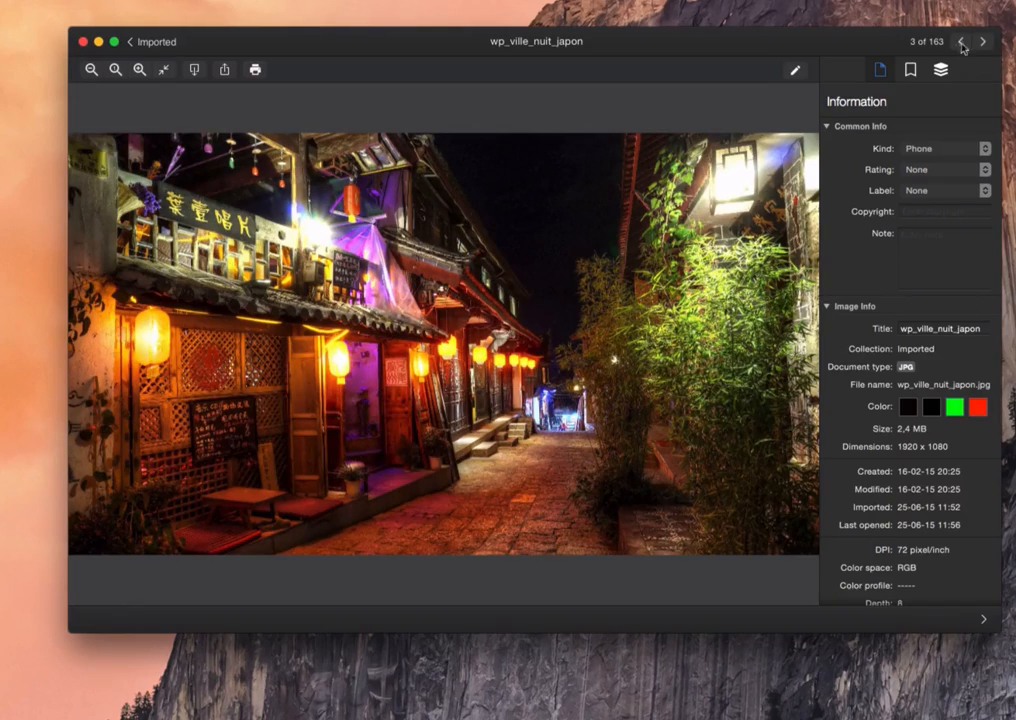
{"action": "left_click", "coordinate": [982, 41]}
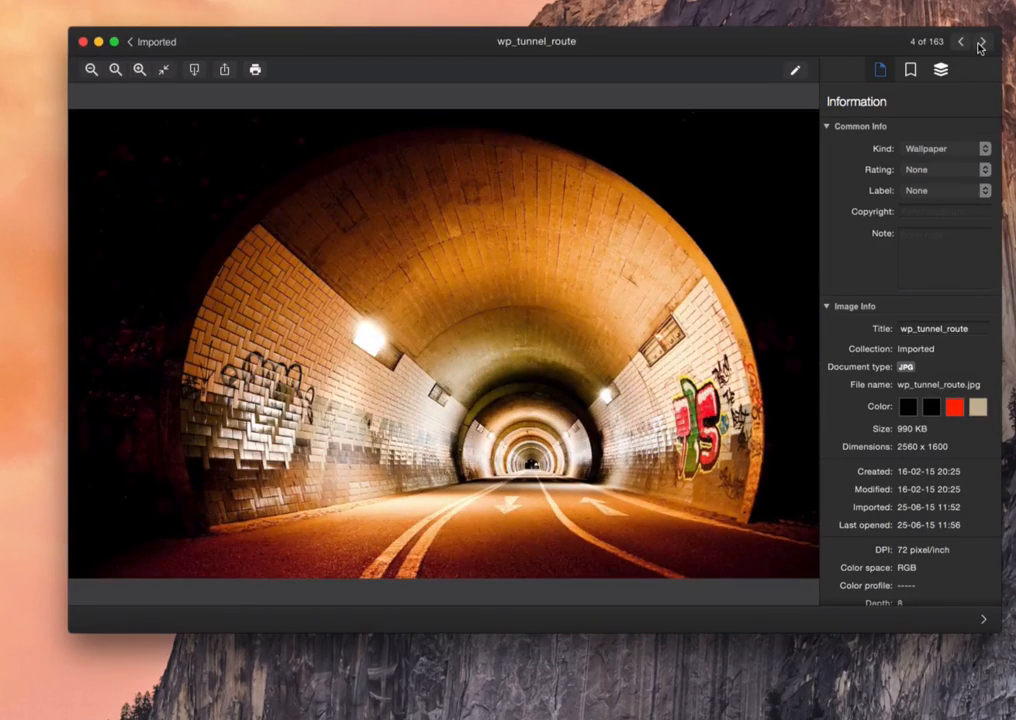
{"action": "left_click", "coordinate": [983, 42]}
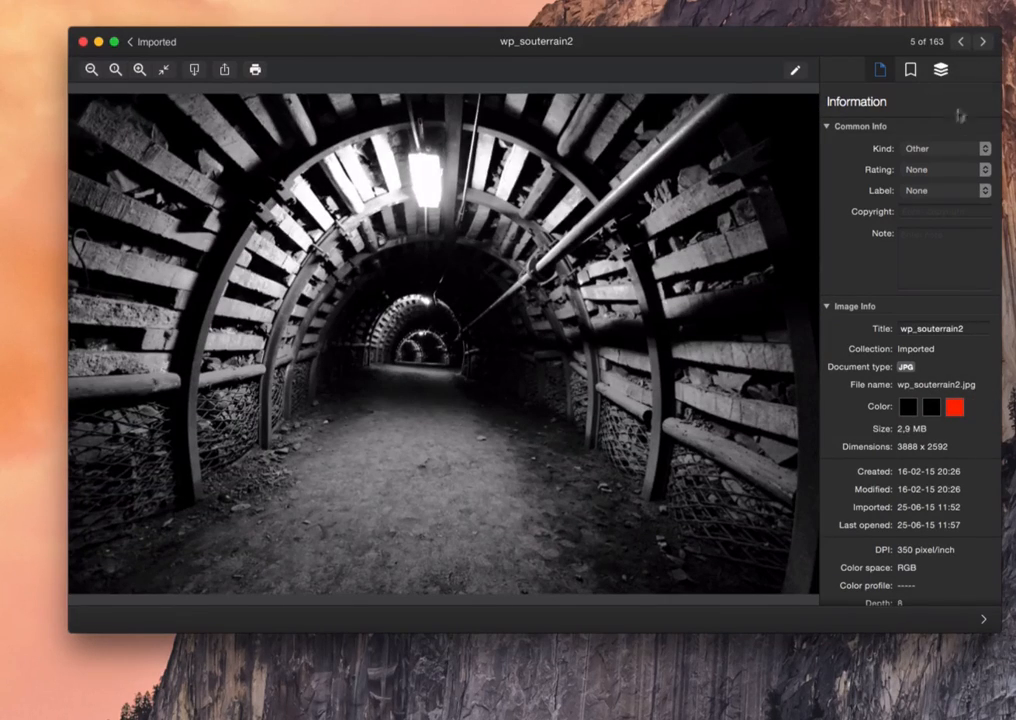
Return to the Imported grid and select wp_route7, the route images and wp_route_montagne10.
{"action": "left_click", "coordinate": [983, 41]}
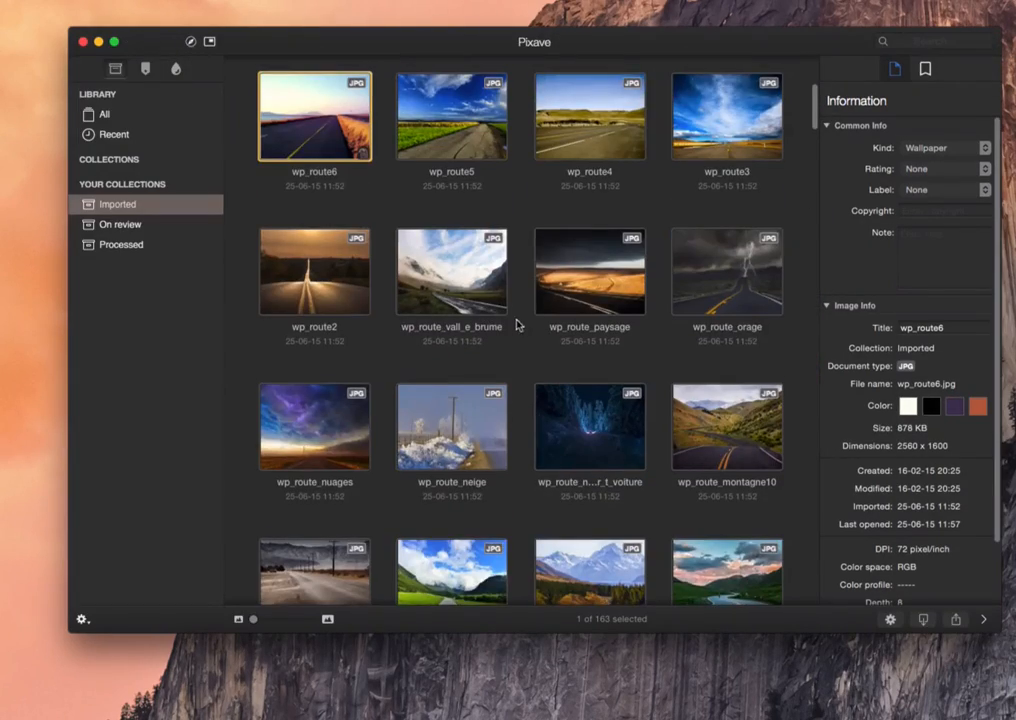
{"action": "scroll", "scroll_direction": "down", "scroll_amount": 3}
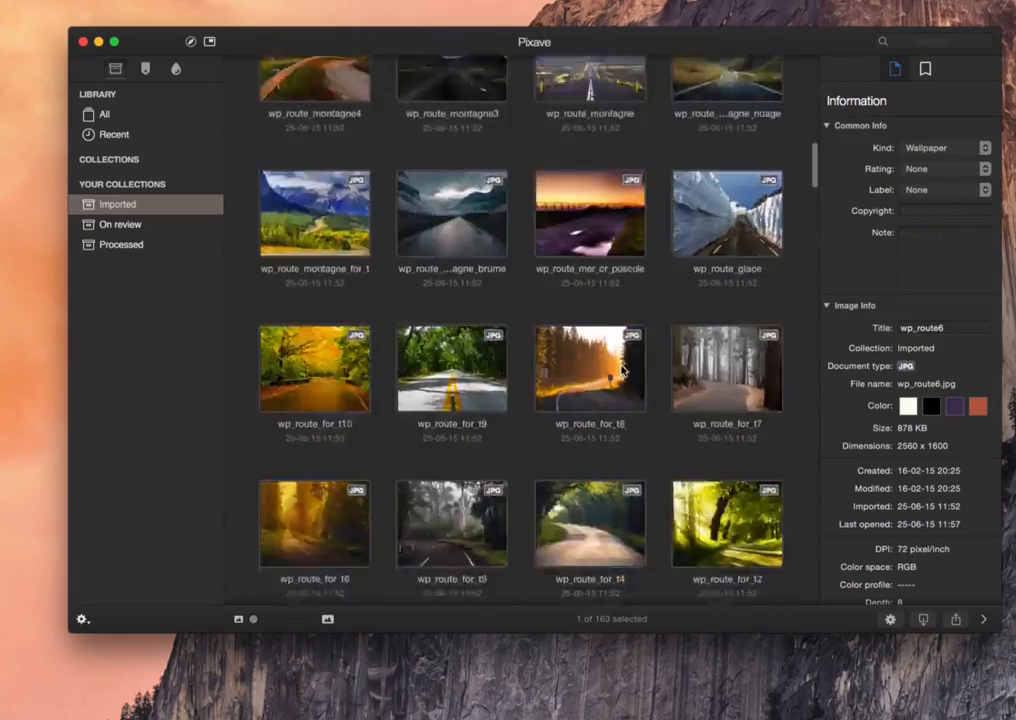
{"action": "scroll", "scroll_direction": "down", "scroll_amount": 3}
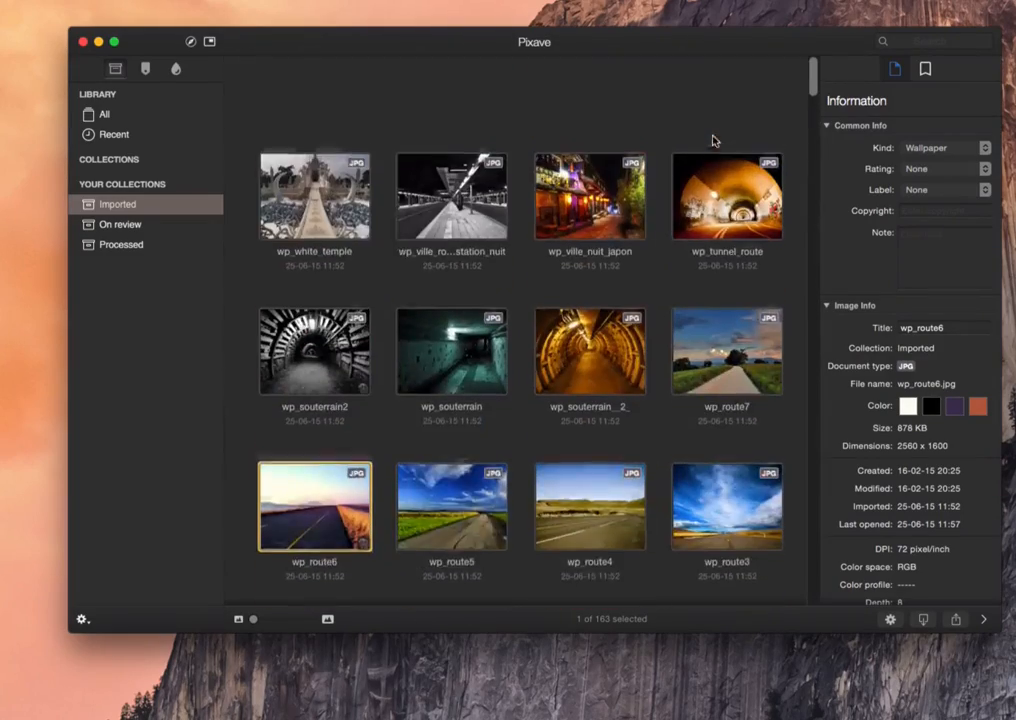
{"action": "scroll", "scroll_direction": "down", "scroll_amount": 3}
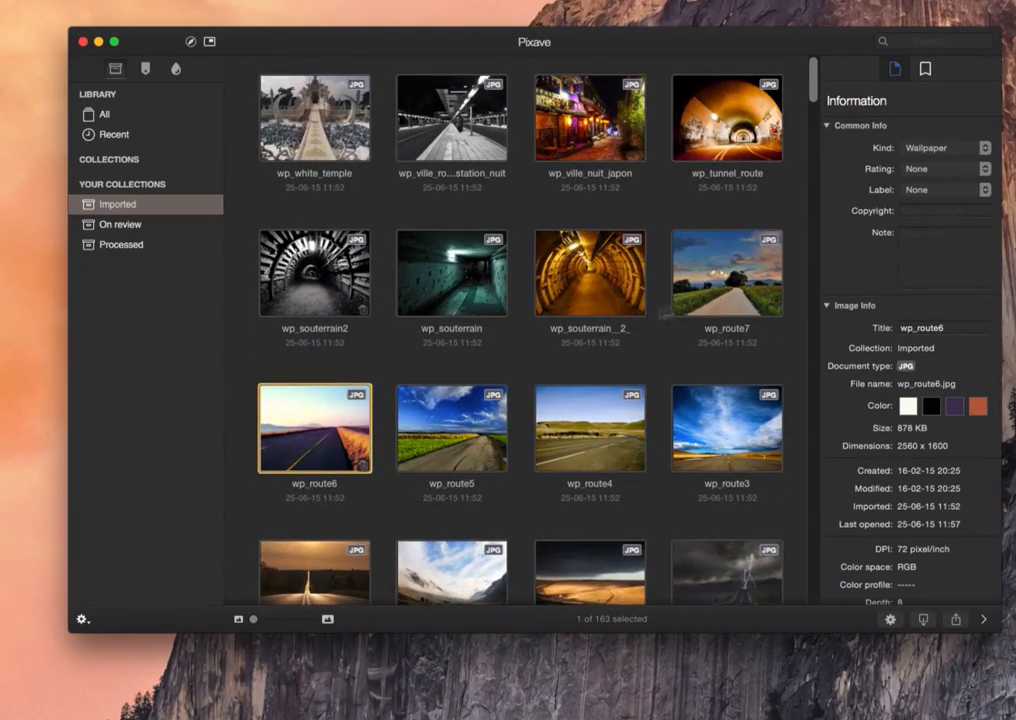
{"action": "left_click", "coordinate": [726, 272]}
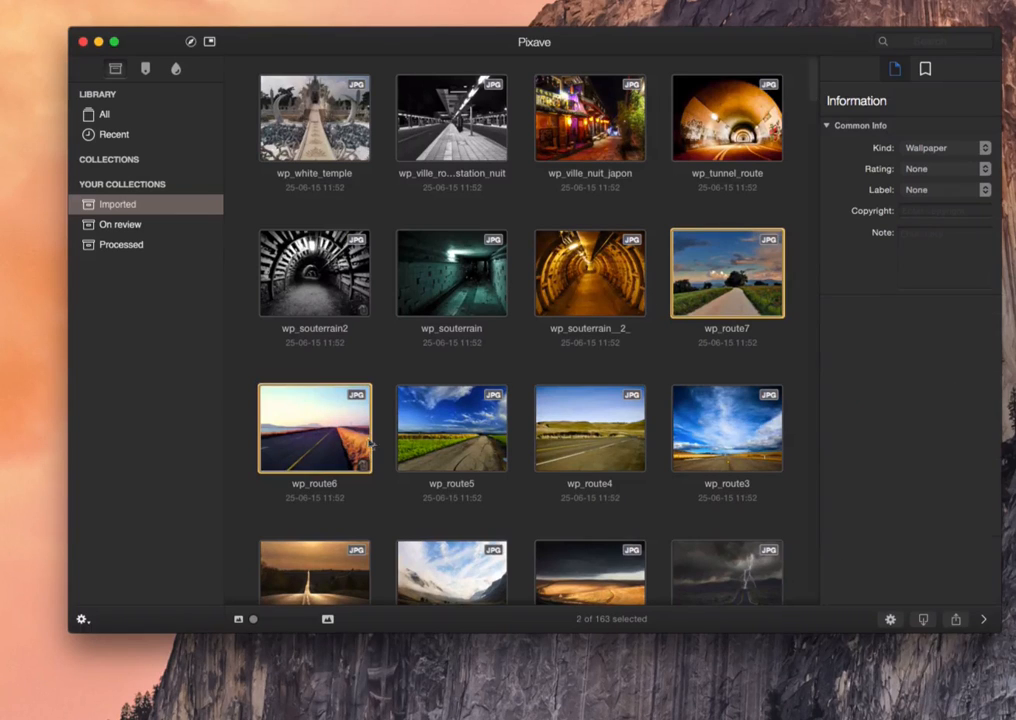
{"action": "left_click", "coordinate": [727, 428]}
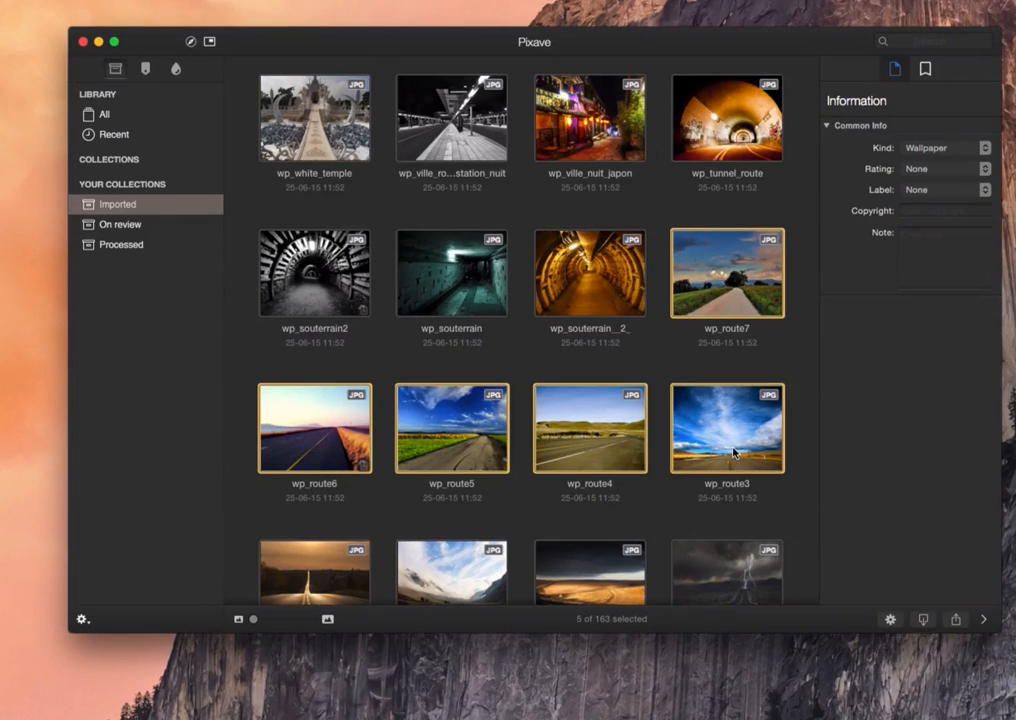
{"action": "scroll", "scroll_direction": "down", "scroll_amount": 3}
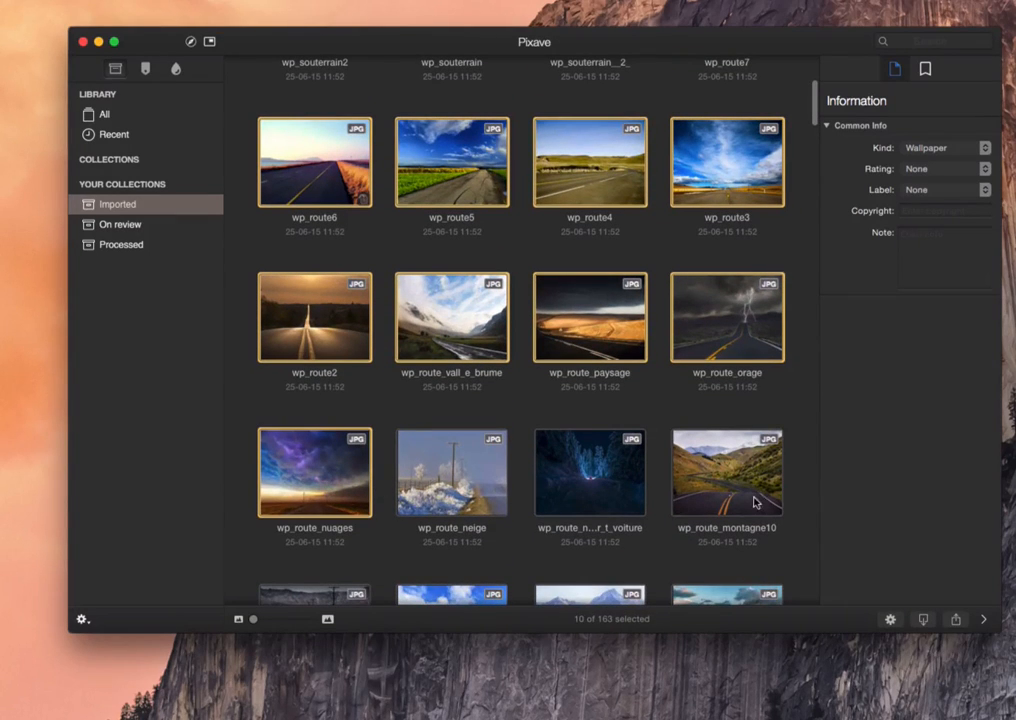
{"action": "left_click", "coordinate": [923, 68]}
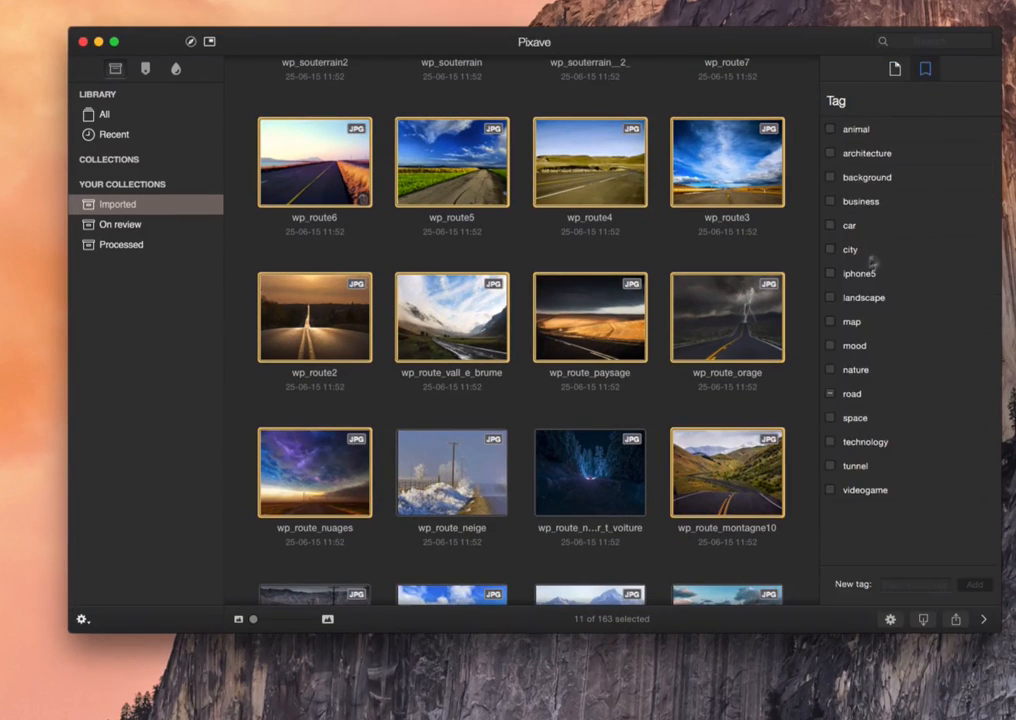
Clear the selection and scroll further through the imported wallpapers.
{"action": "left_click", "coordinate": [829, 393]}
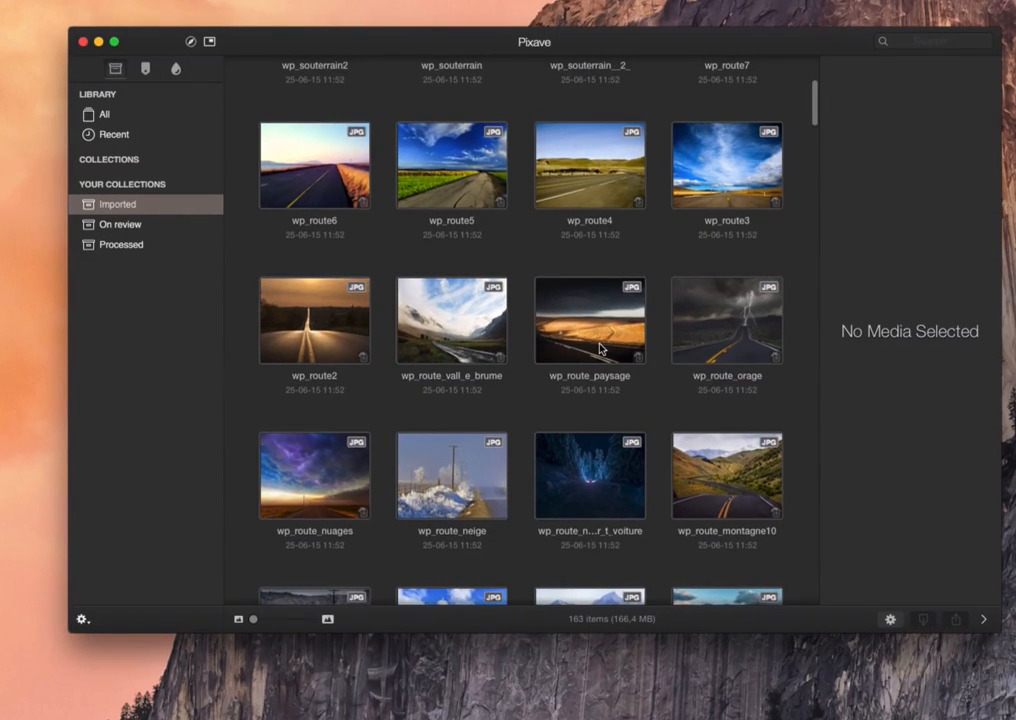
{"action": "scroll", "scroll_direction": "down", "scroll_amount": 3}
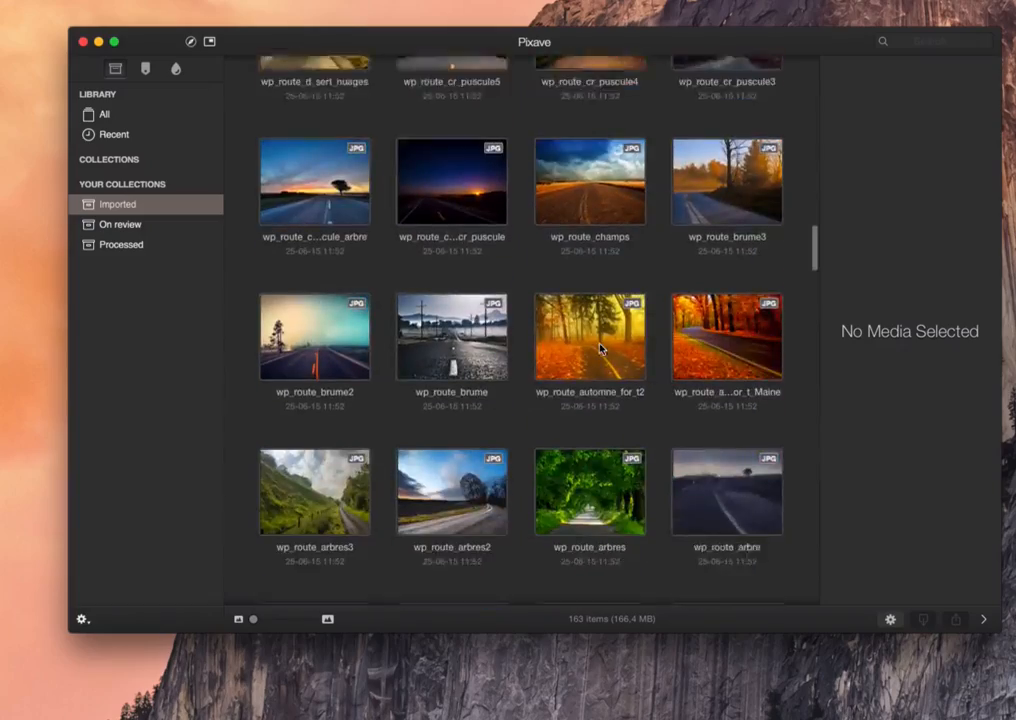
{"action": "scroll", "scroll_direction": "down", "scroll_amount": 3}
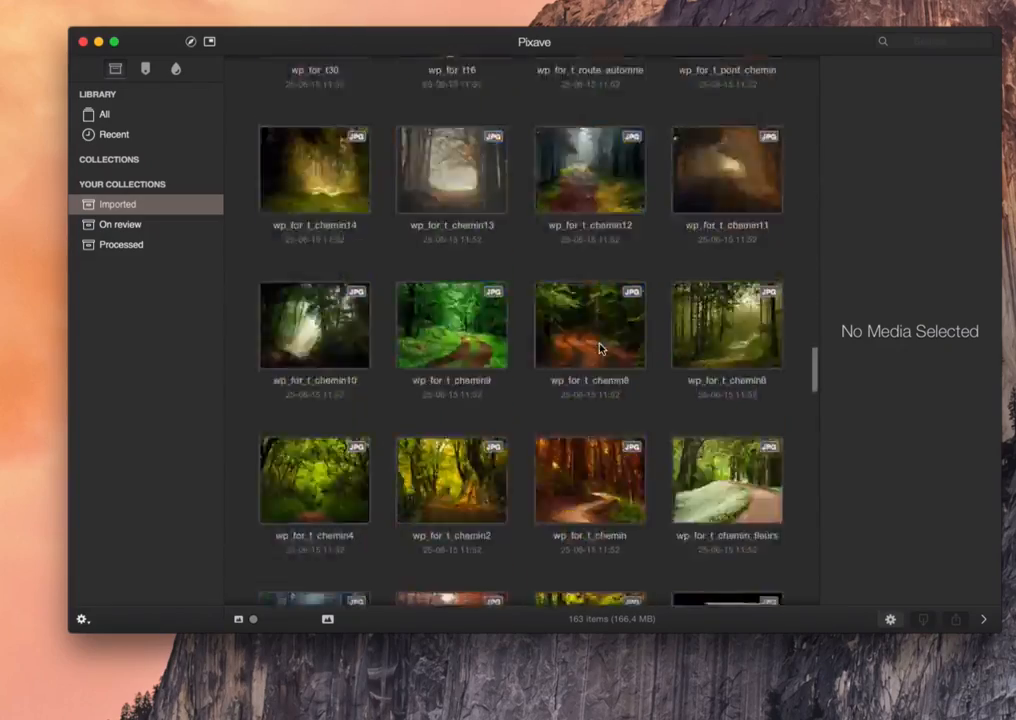
{"action": "scroll", "scroll_direction": "down", "scroll_amount": 3}
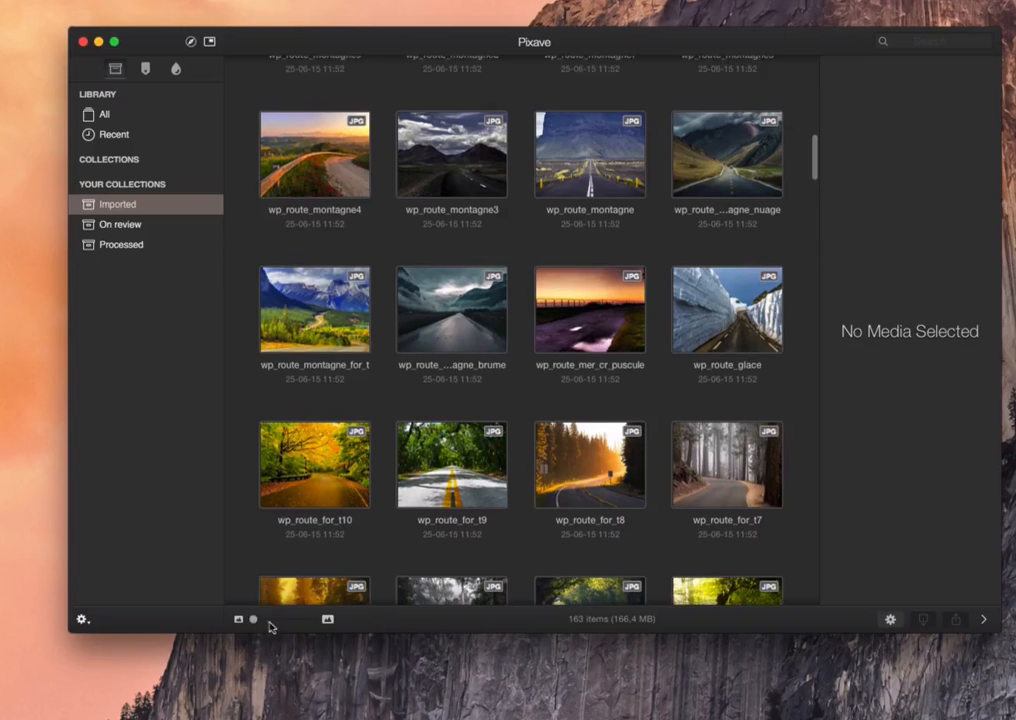
{"action": "left_click_drag", "start_coordinate": [253, 620], "coordinate": [315, 620]}
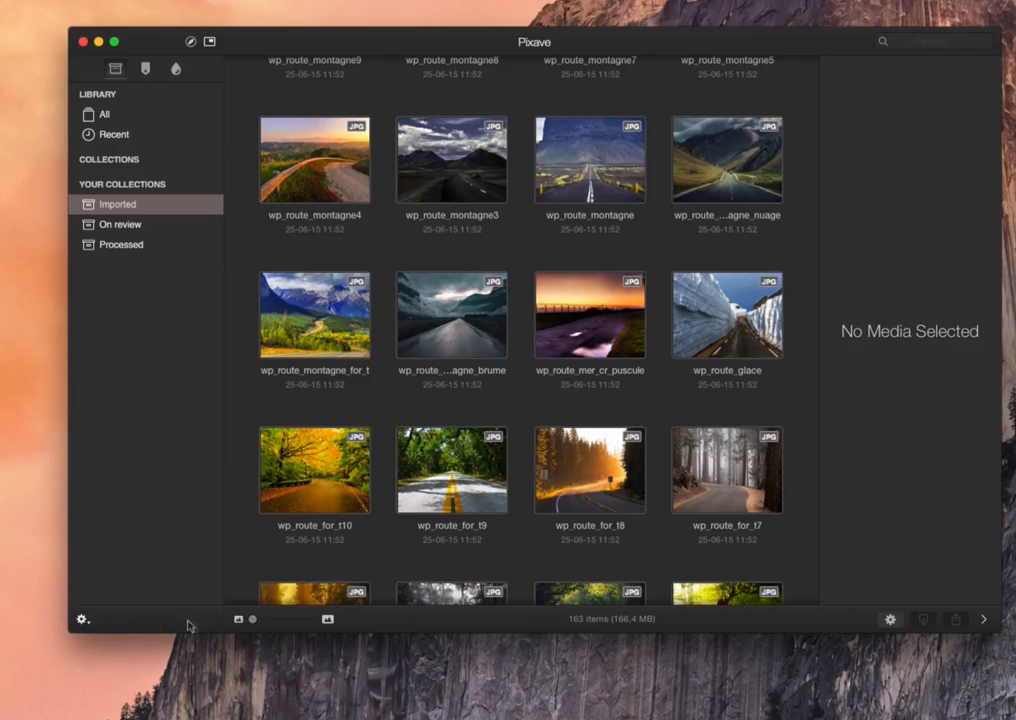
Start a new smart collection from the collections menu.
{"action": "left_click", "coordinate": [82, 618]}
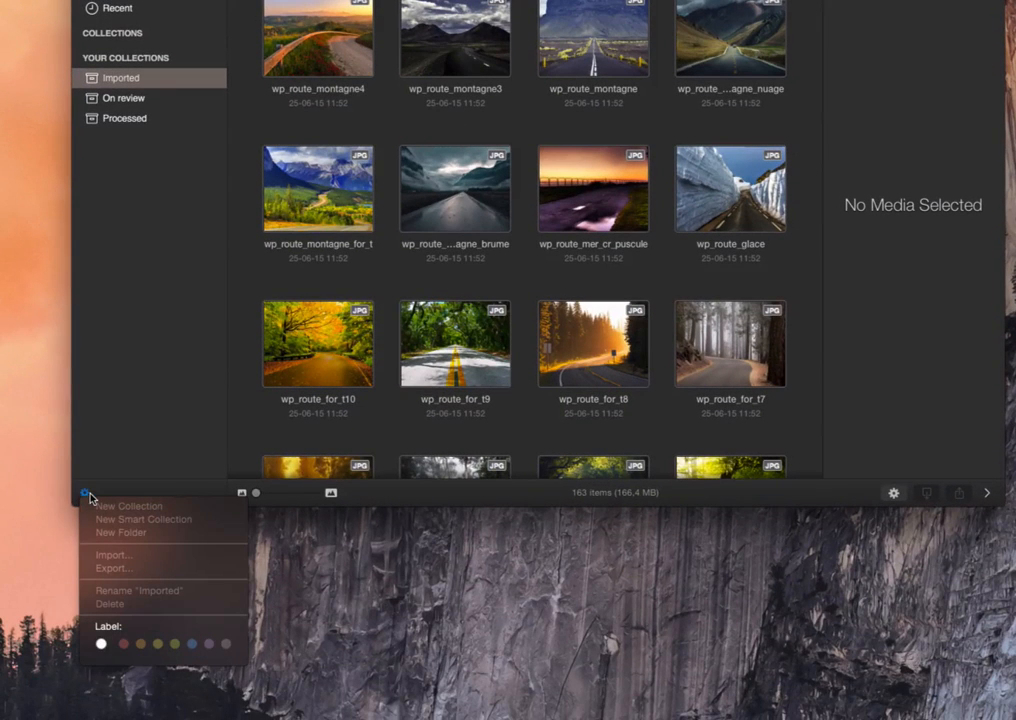
{"action": "mouse_move", "coordinate": [155, 568]}
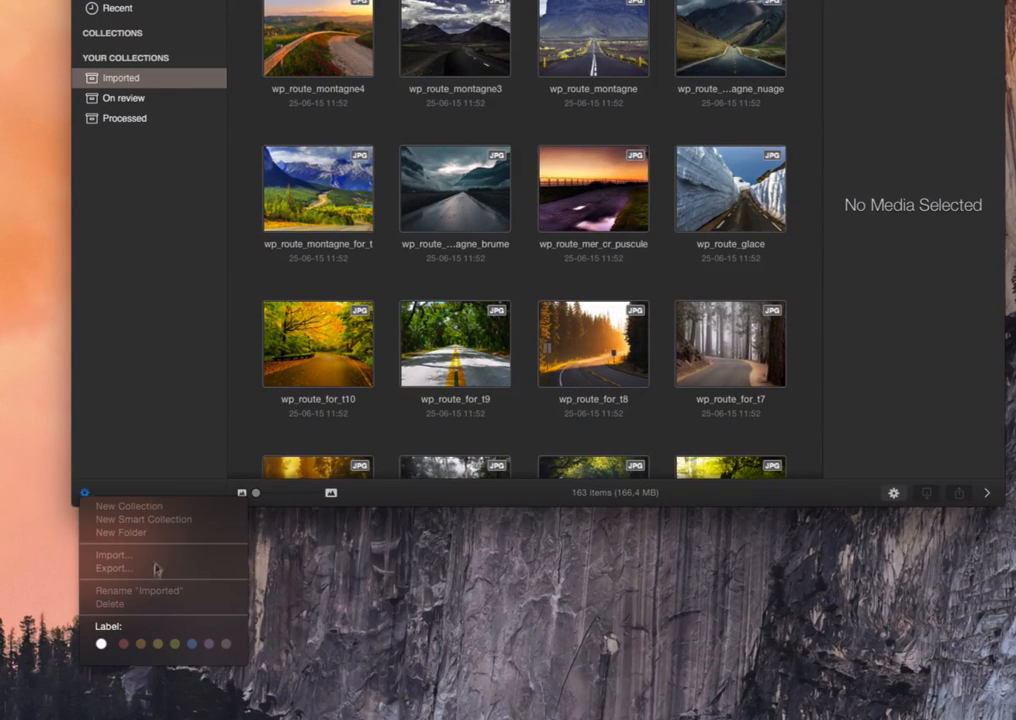
{"action": "mouse_move", "coordinate": [157, 338]}
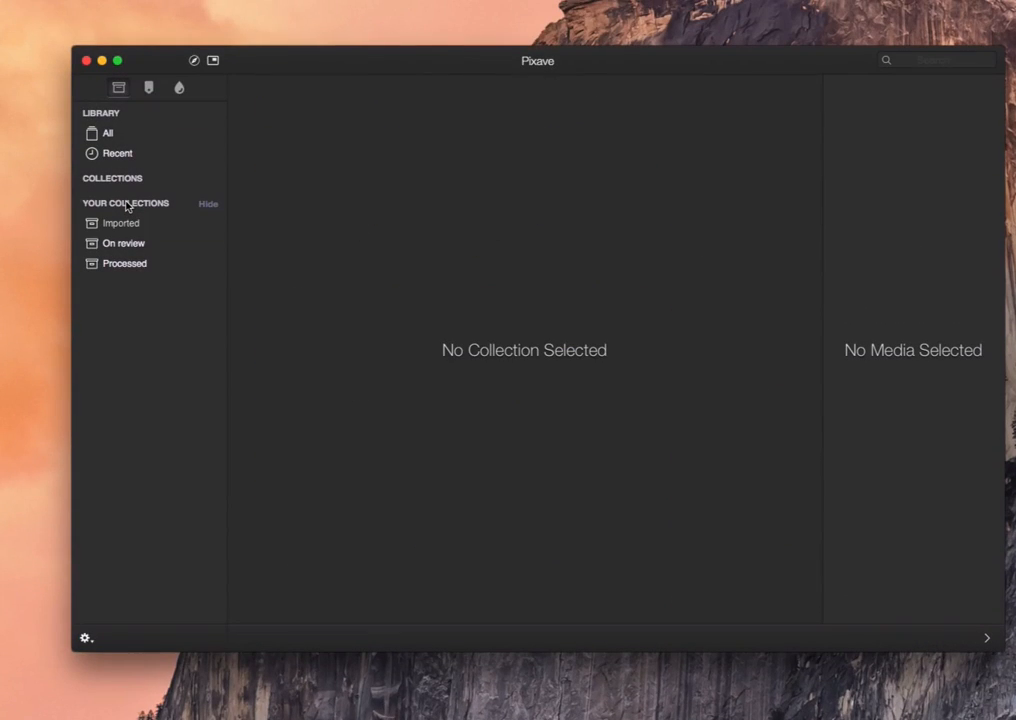
{"action": "left_click", "coordinate": [85, 638]}
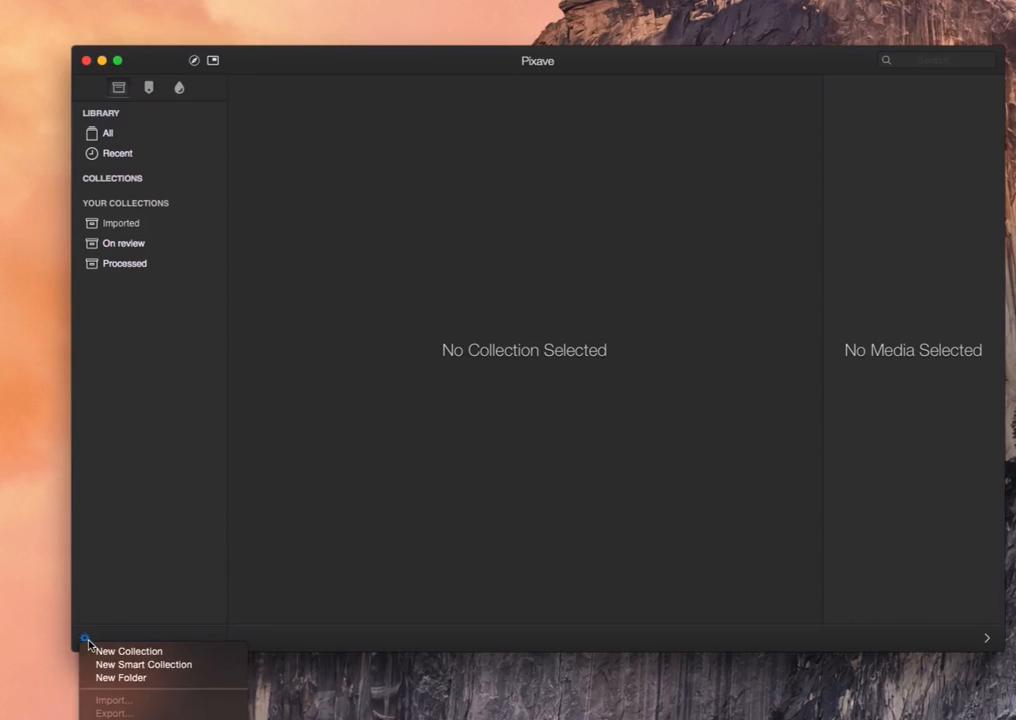
{"action": "left_click", "coordinate": [143, 664]}
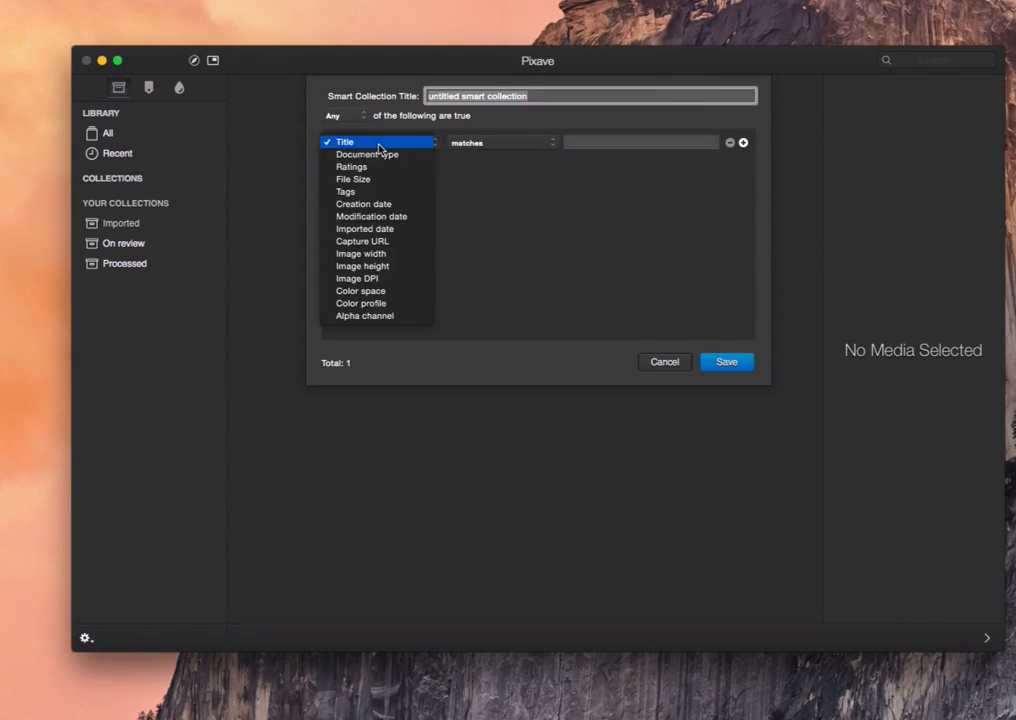
Set the rule to File Size ≥ 5 MB, title it 'Big files' and save the collection.
{"action": "left_click", "coordinate": [352, 179]}
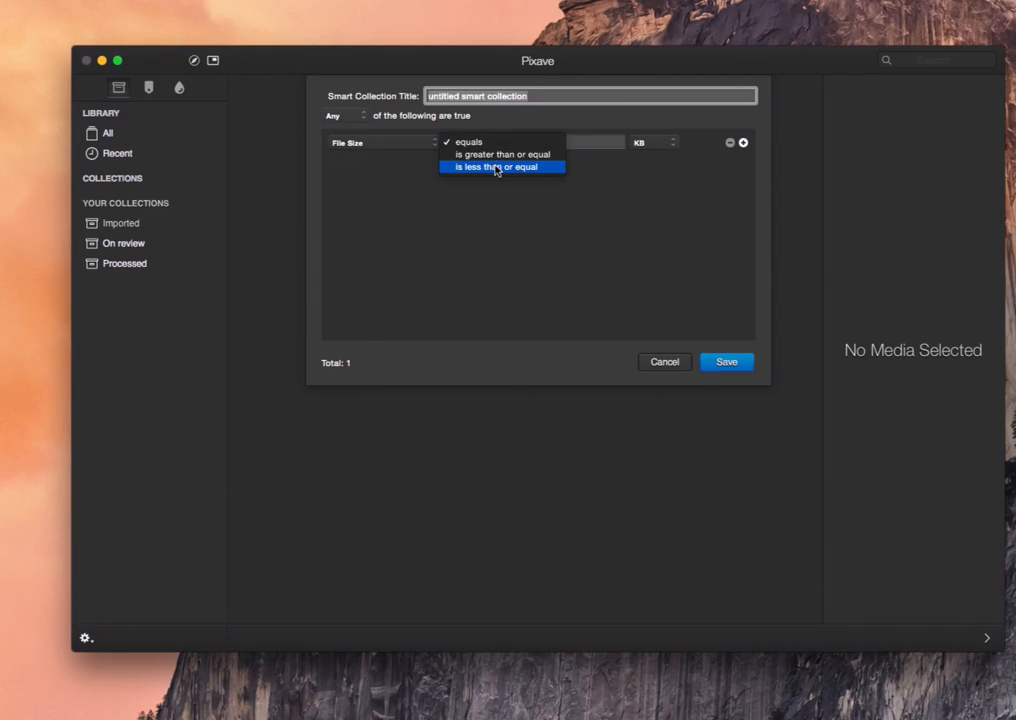
{"action": "left_click", "coordinate": [503, 153]}
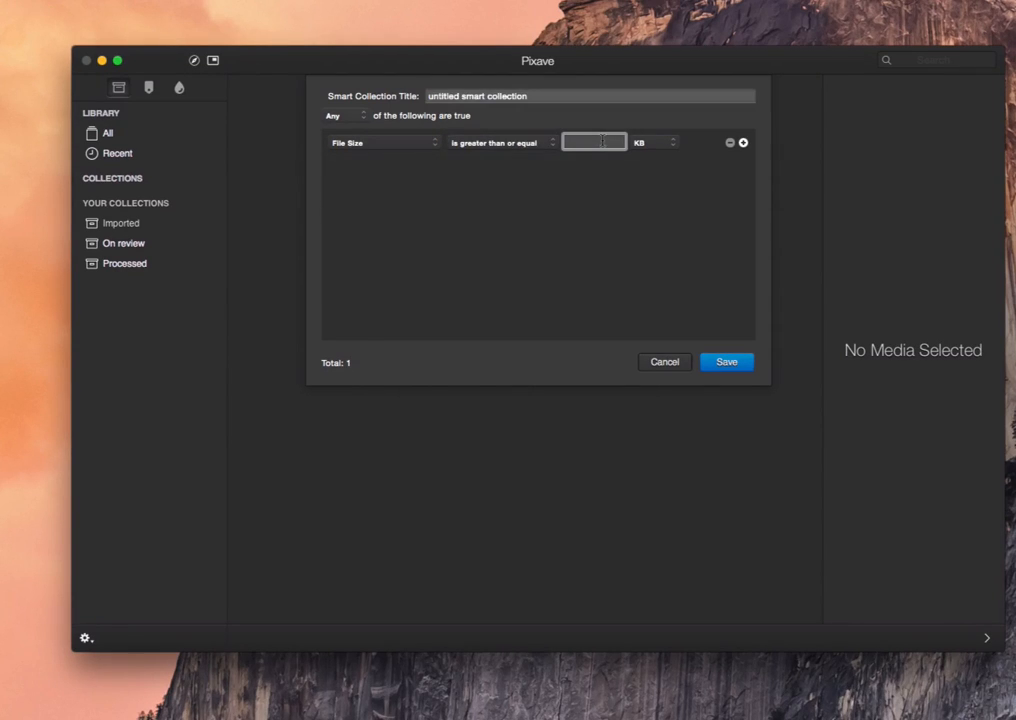
{"action": "left_click", "coordinate": [655, 141]}
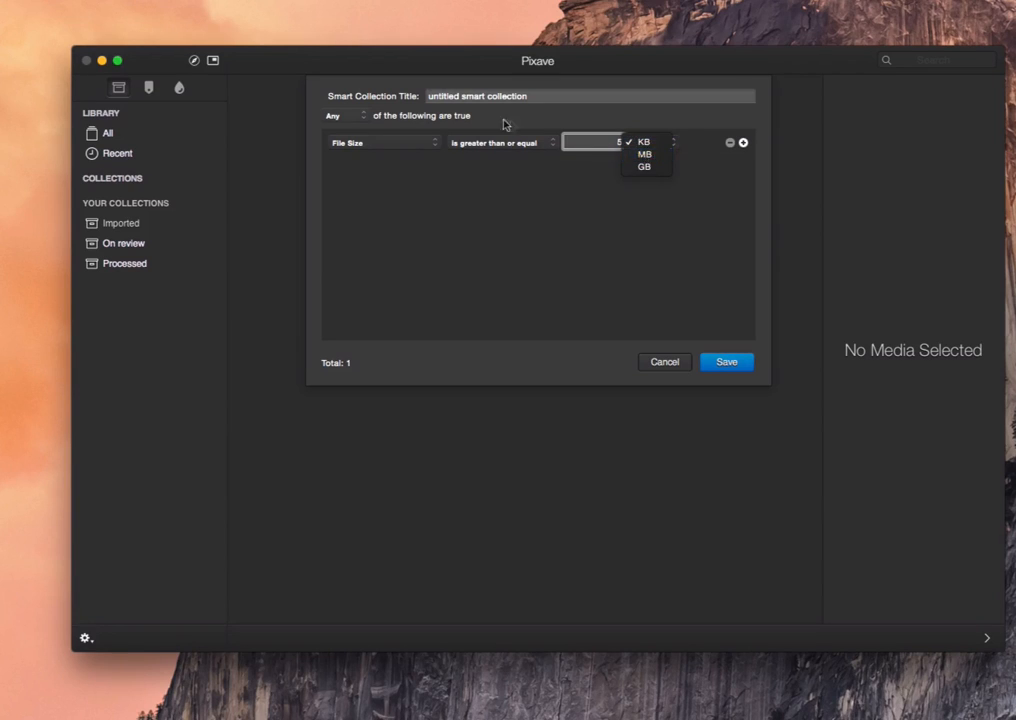
{"action": "left_click", "coordinate": [644, 154]}
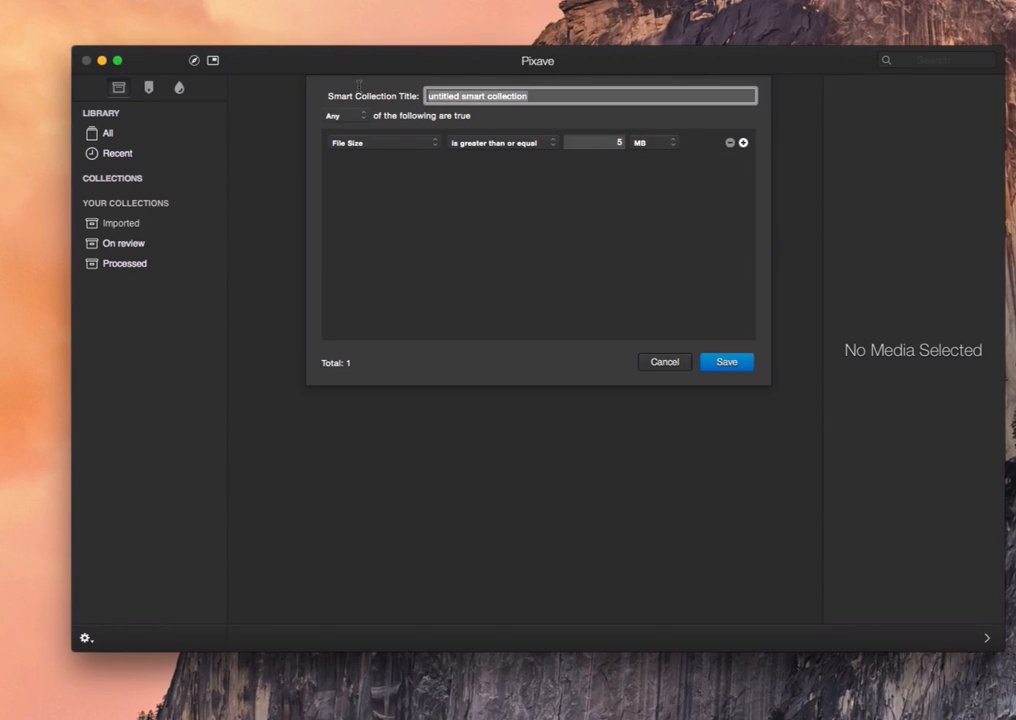
{"action": "type", "text": "Big fo"}
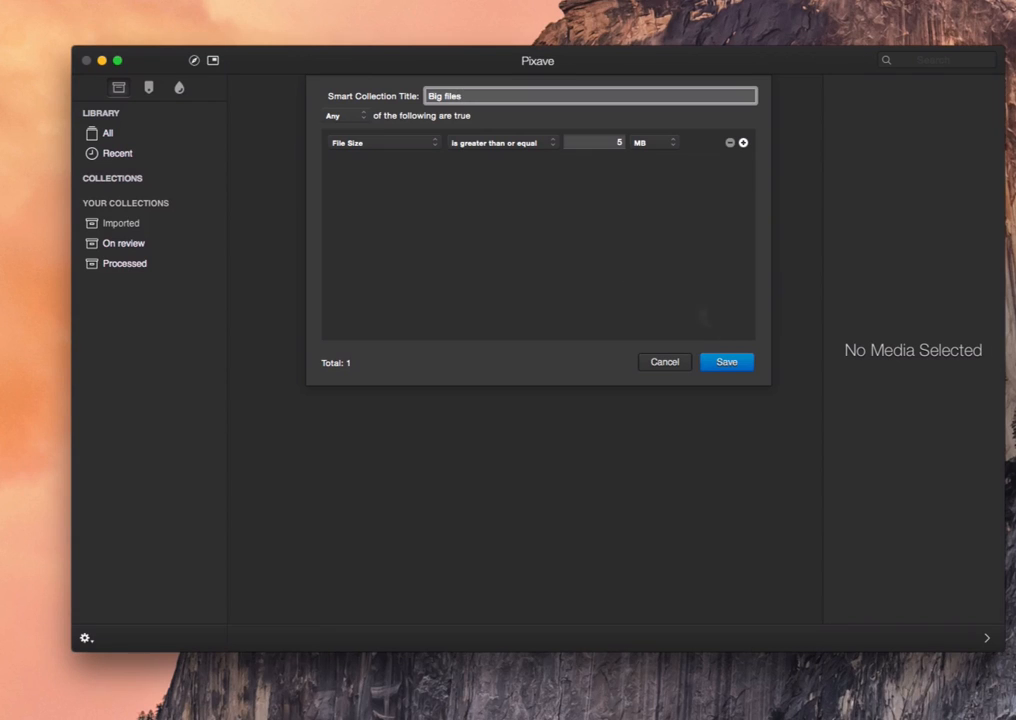
{"action": "left_click", "coordinate": [726, 362]}
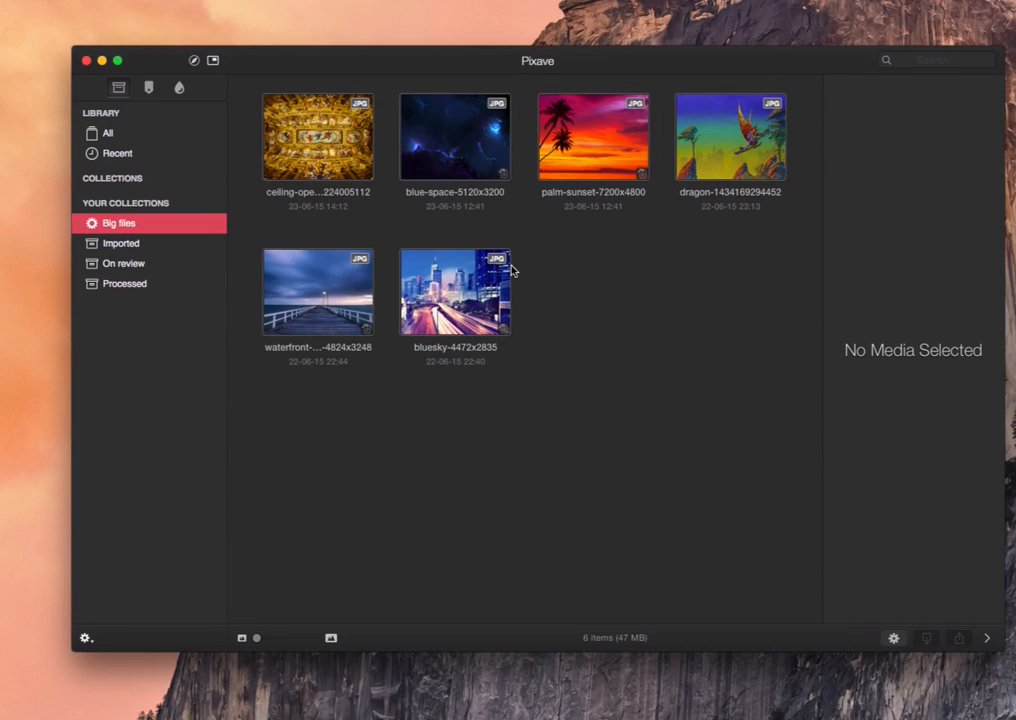
{"action": "mouse_move", "coordinate": [603, 299]}
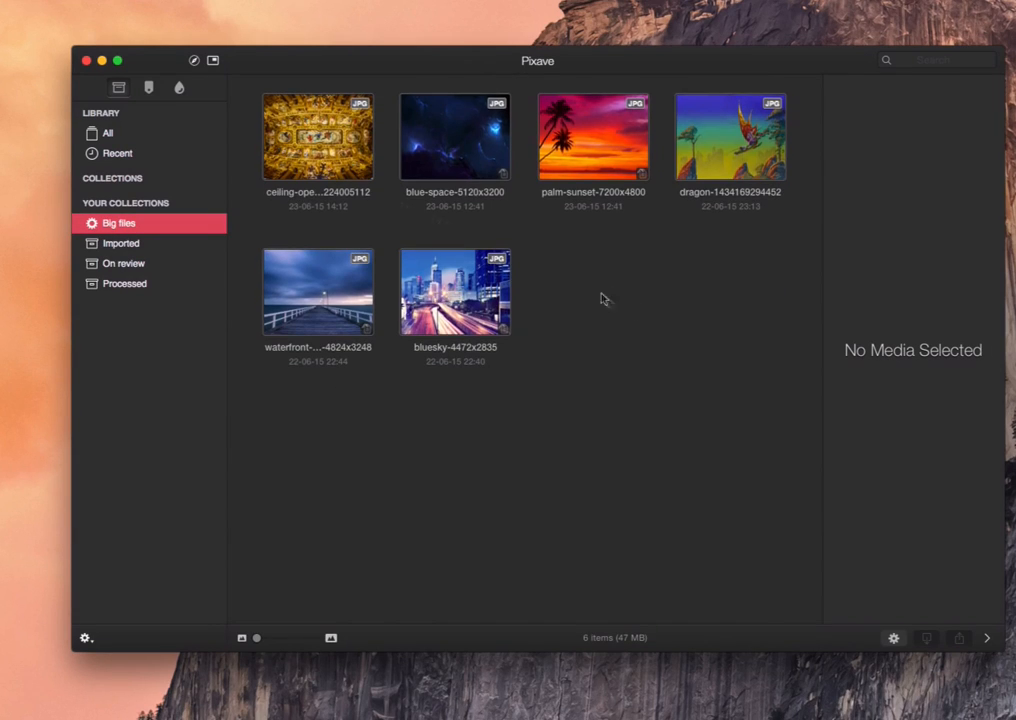
{"action": "mouse_move", "coordinate": [311, 175]}
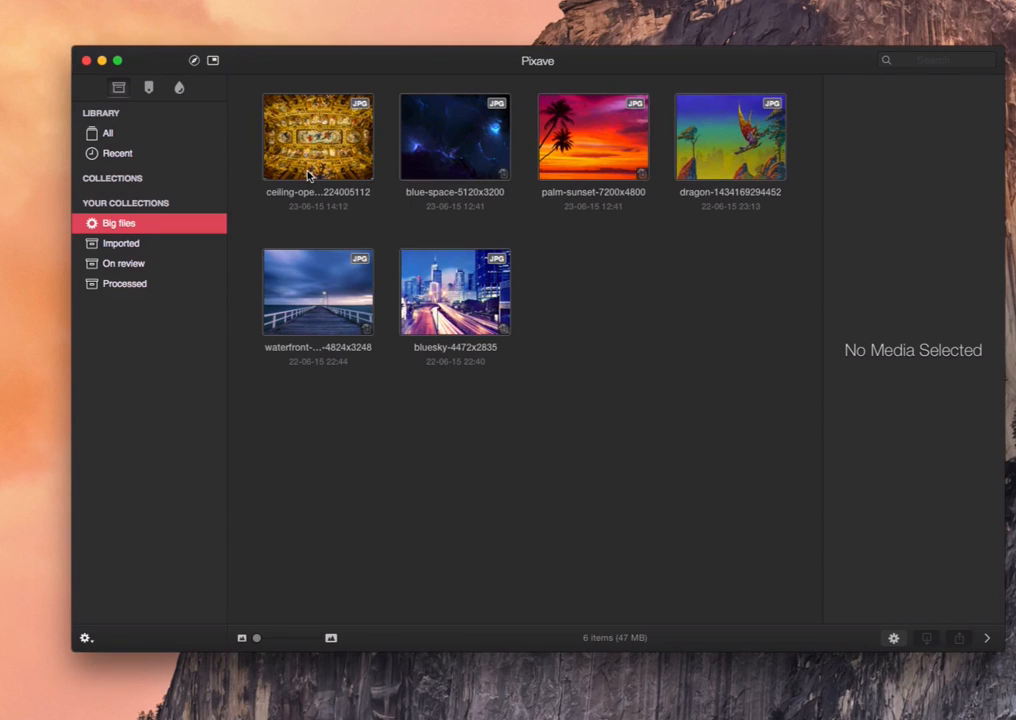
{"action": "mouse_move", "coordinate": [150, 232]}
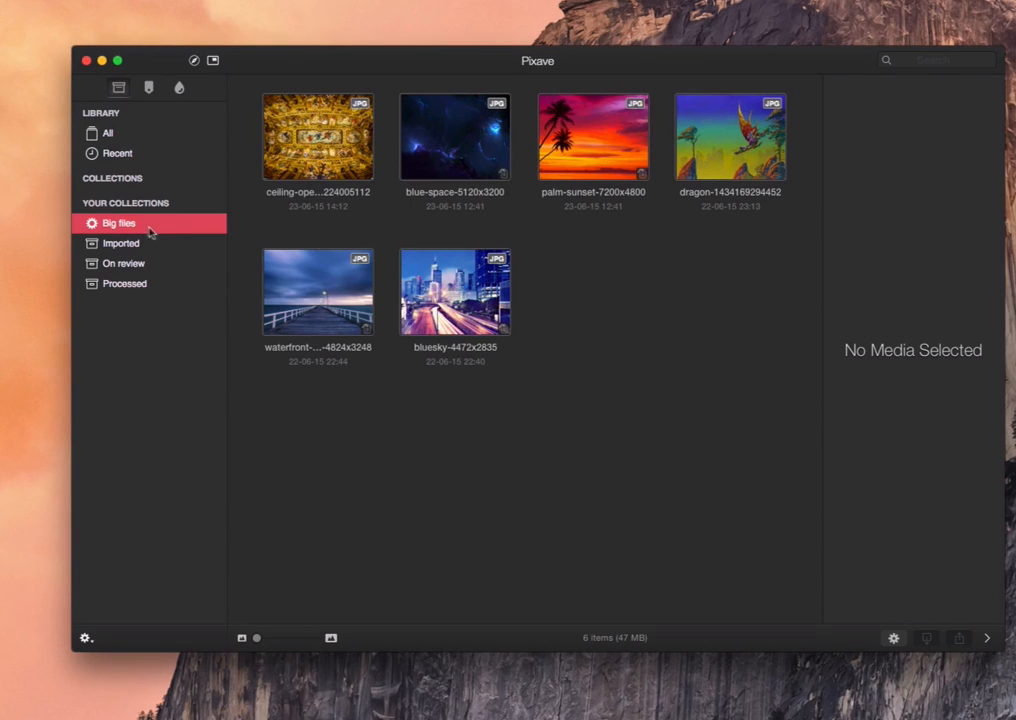
Edit the Big files collection's file size rule and save, growing it to 18 images.
{"action": "right_click", "coordinate": [118, 223]}
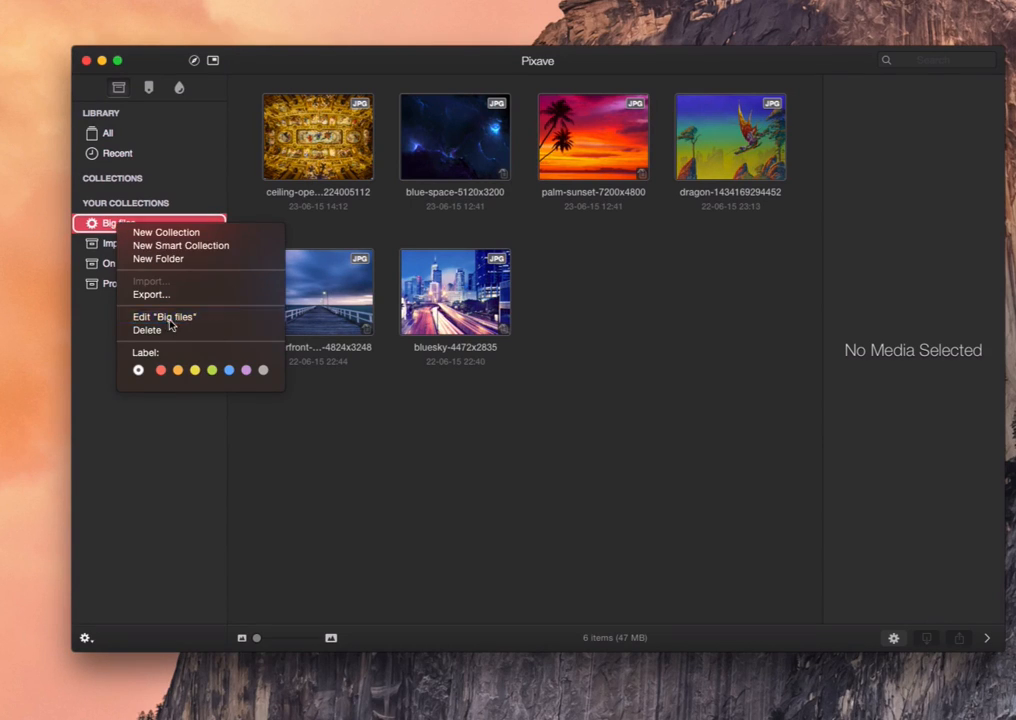
{"action": "left_click", "coordinate": [164, 317]}
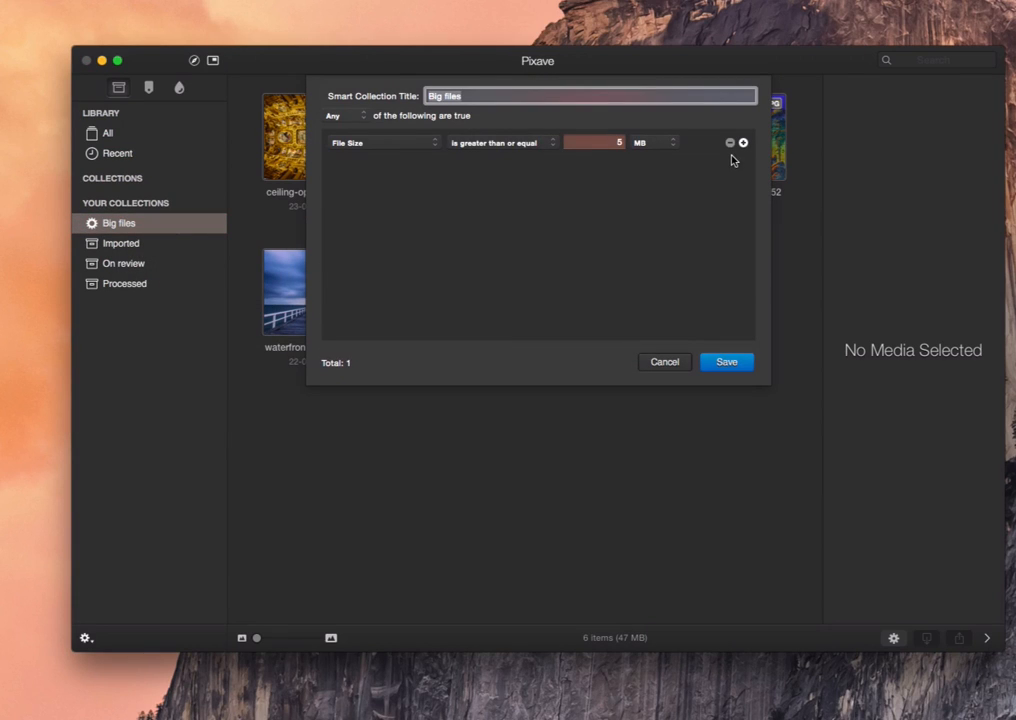
{"action": "left_click", "coordinate": [594, 142]}
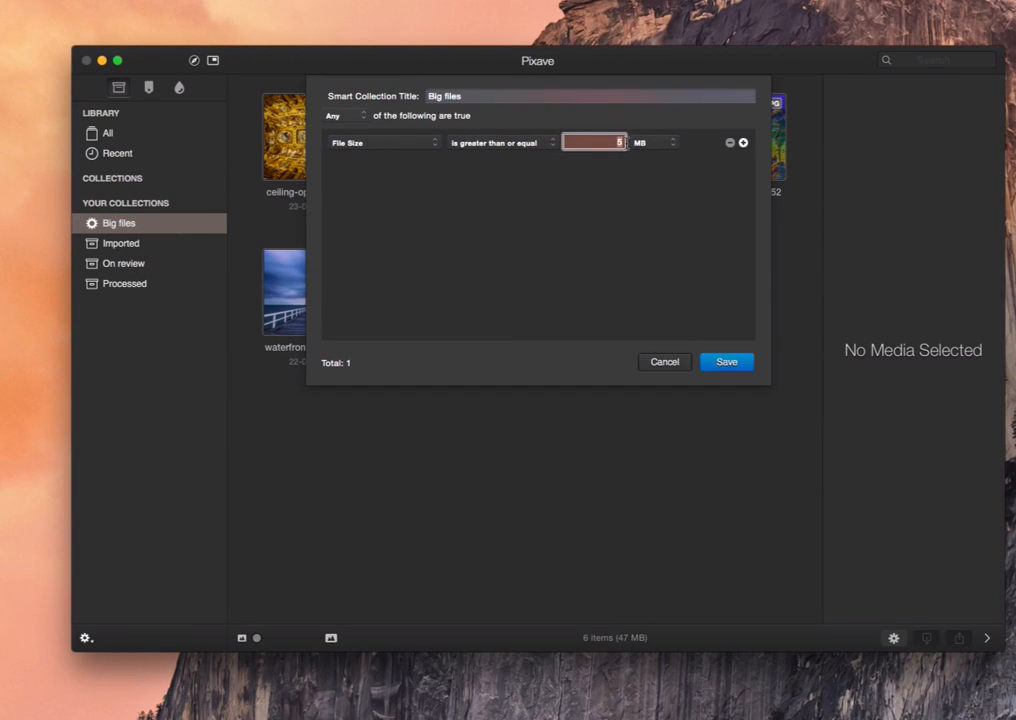
{"action": "left_click", "coordinate": [725, 361]}
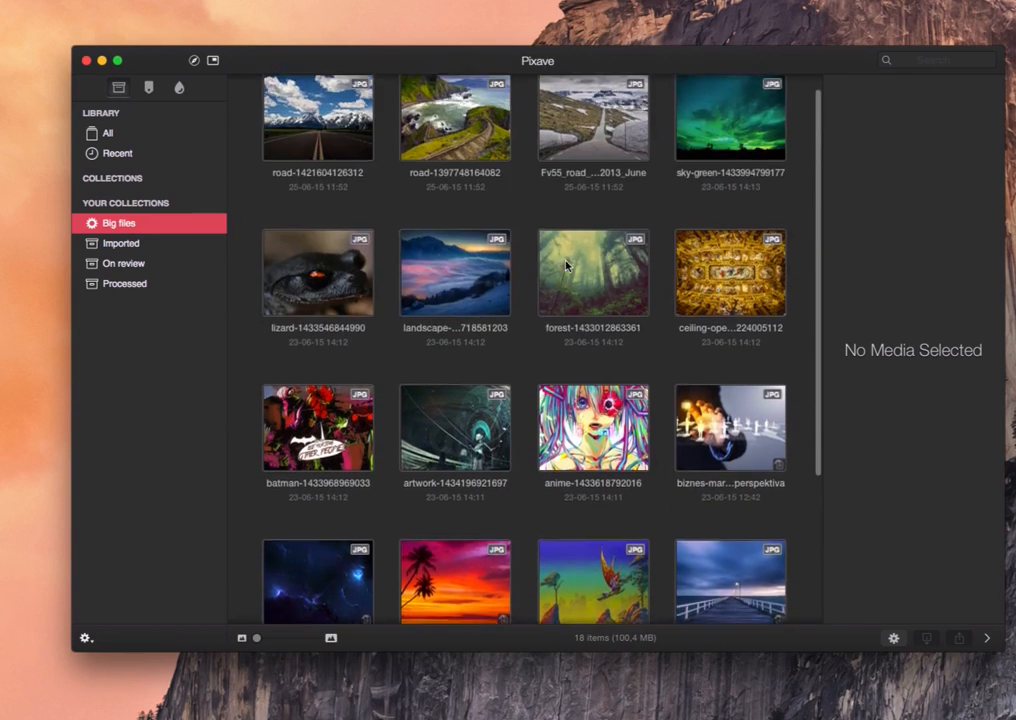
Create and save a smart collection matching Image DPI greater than or equal to 150.
{"action": "right_click", "coordinate": [118, 223]}
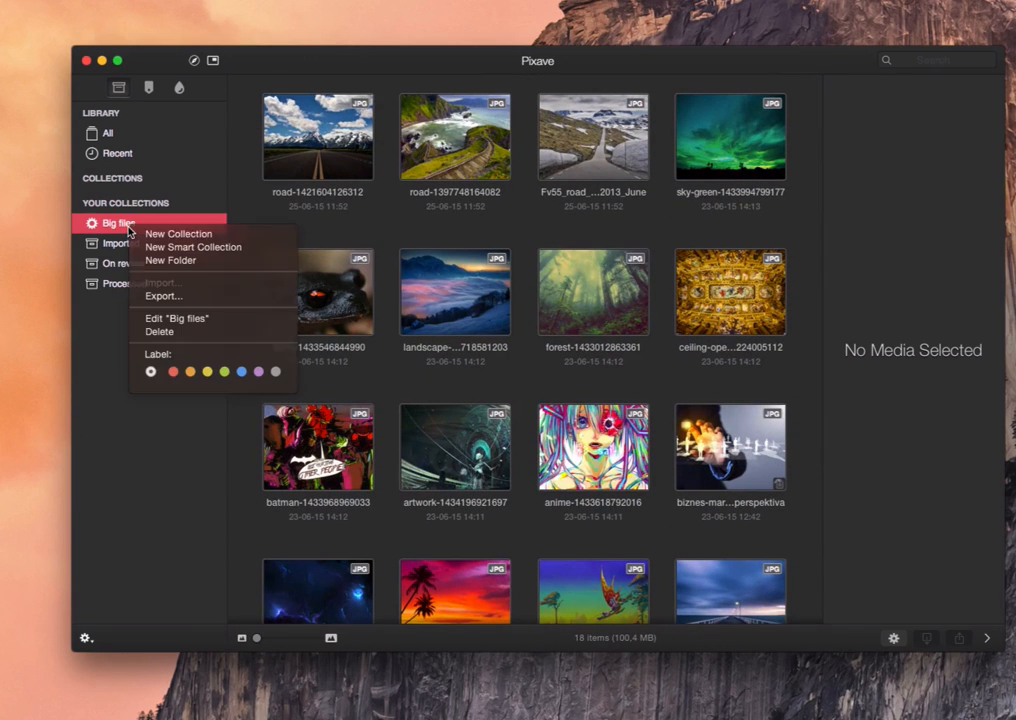
{"action": "left_click", "coordinate": [193, 247]}
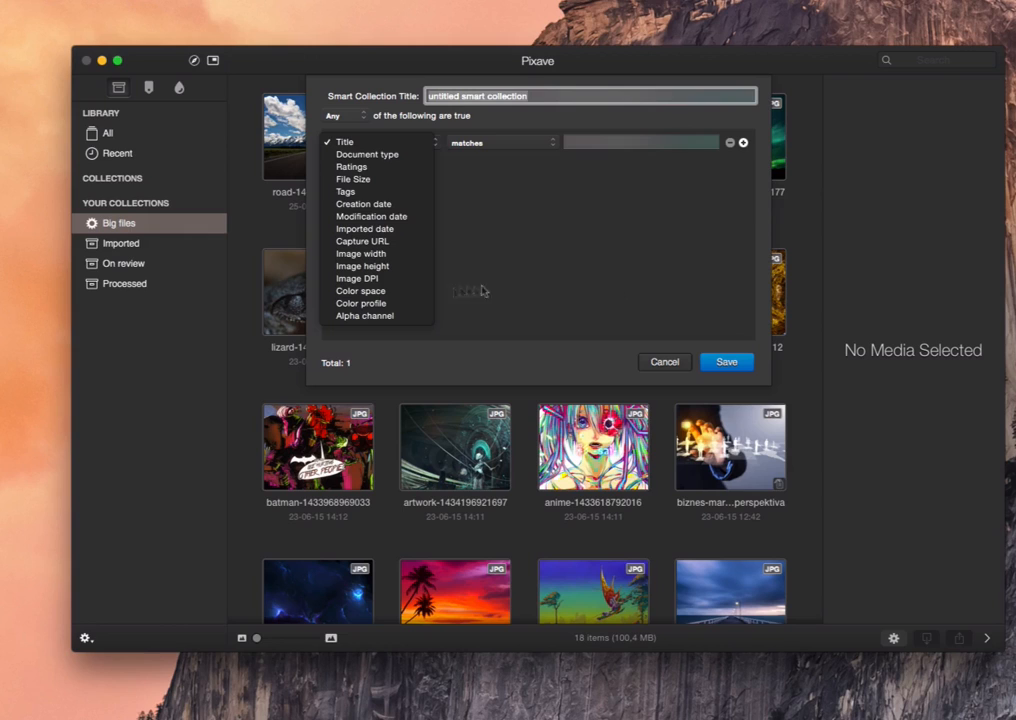
{"action": "left_click", "coordinate": [357, 278]}
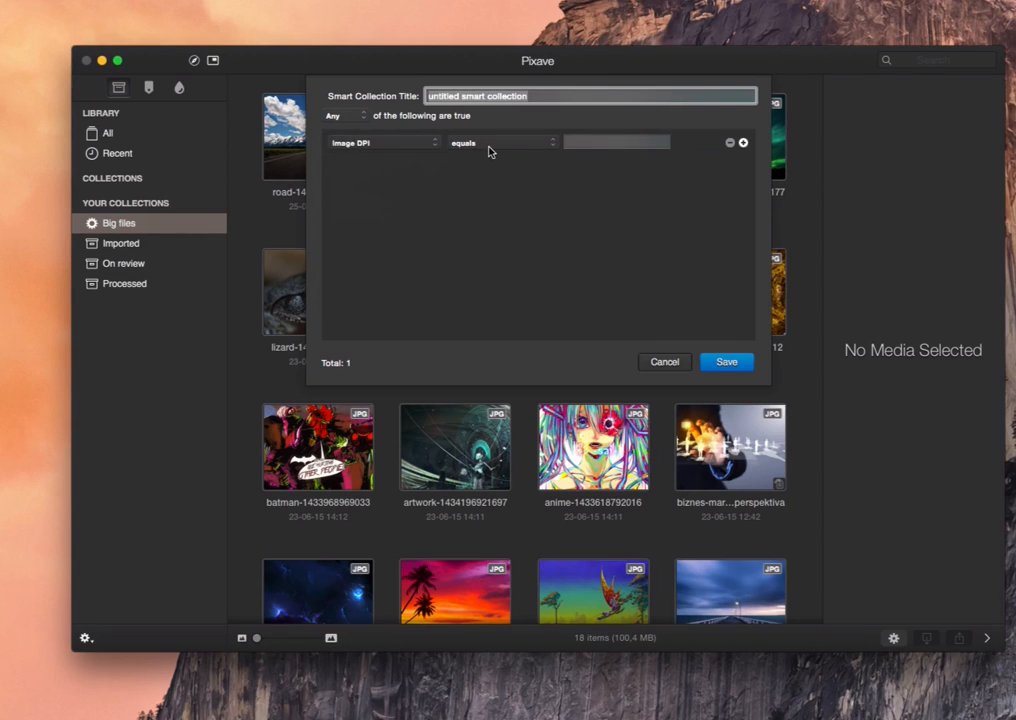
{"action": "left_click", "coordinate": [500, 142]}
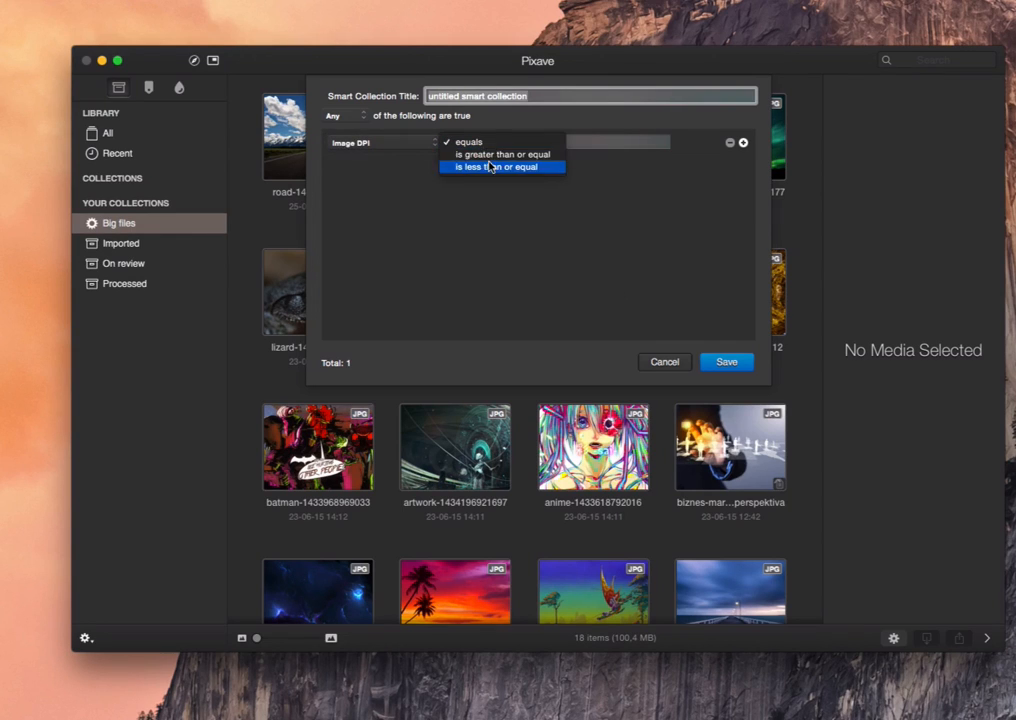
{"action": "left_click", "coordinate": [501, 154]}
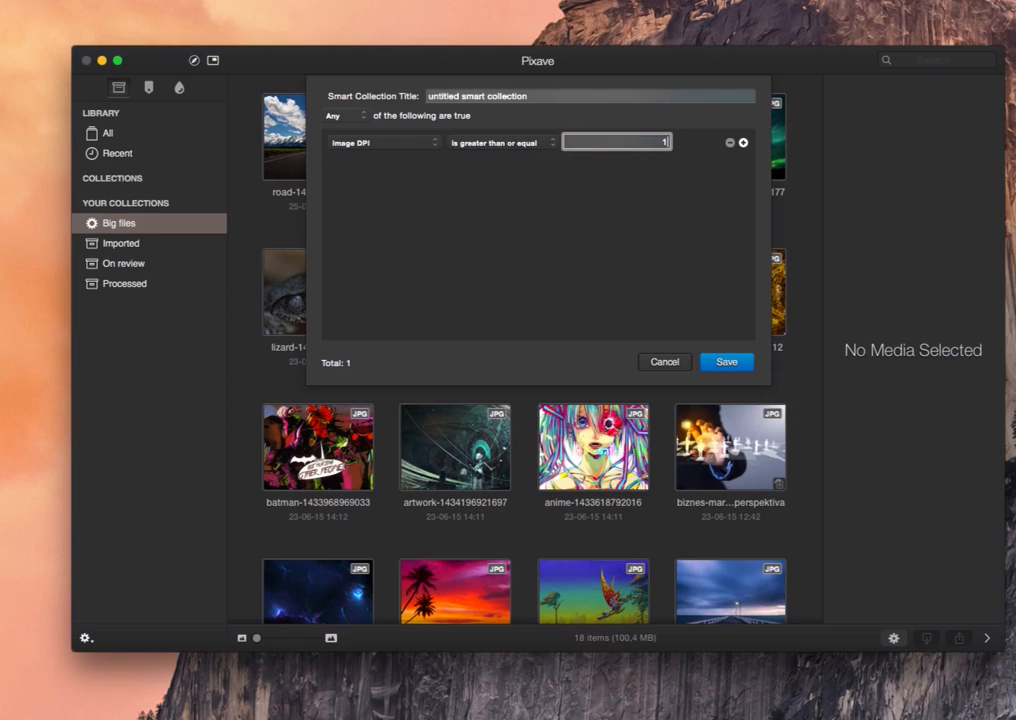
{"action": "type", "text": "150"}
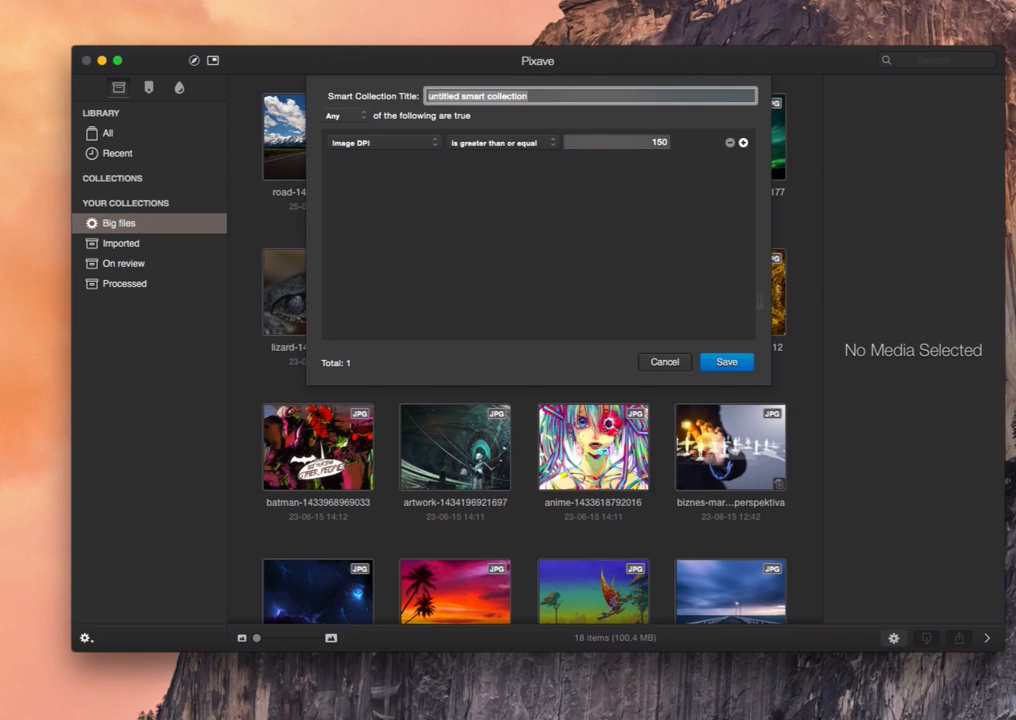
{"action": "left_click", "coordinate": [725, 361]}
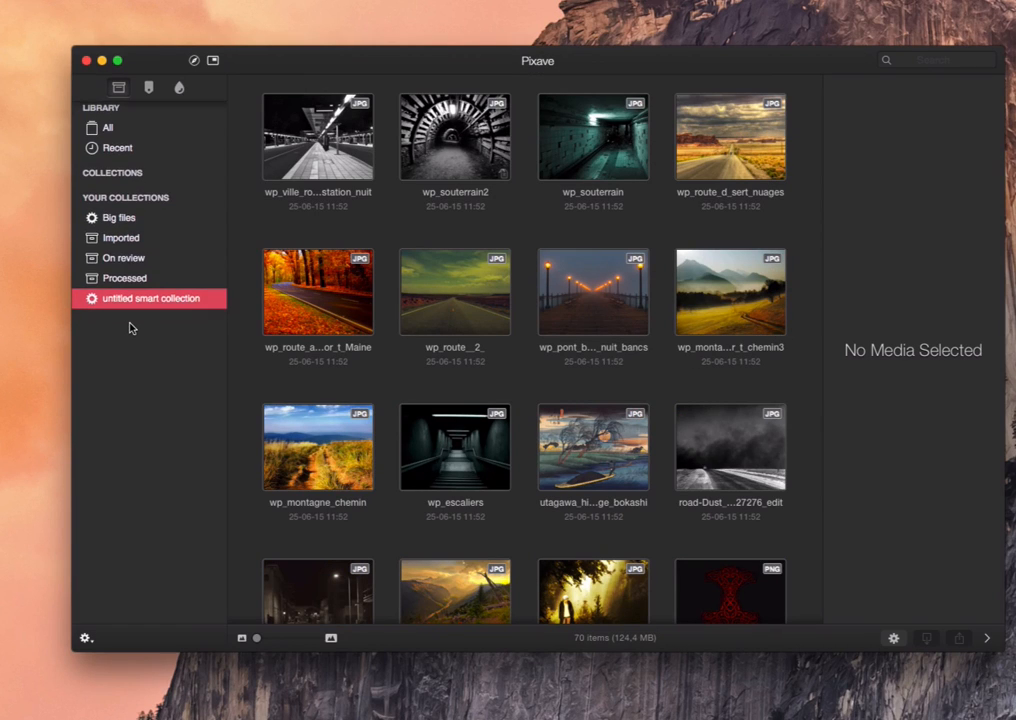
Rename the untitled smart collection to '300 DPI'.
{"action": "double_click", "coordinate": [147, 304]}
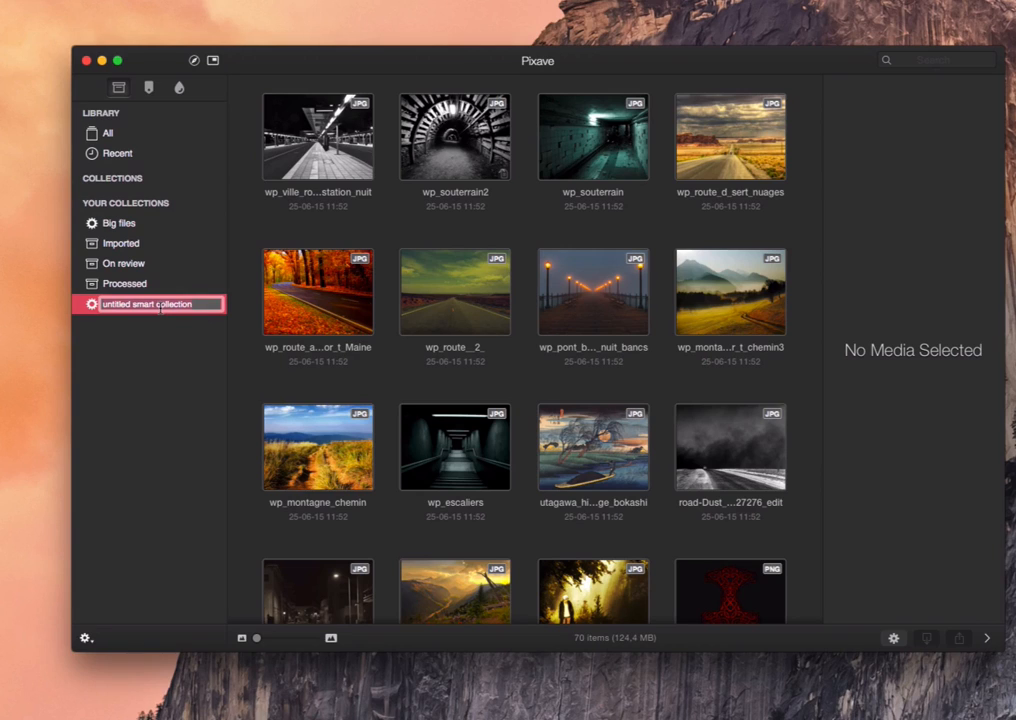
{"action": "type", "text": "300 DPI"}
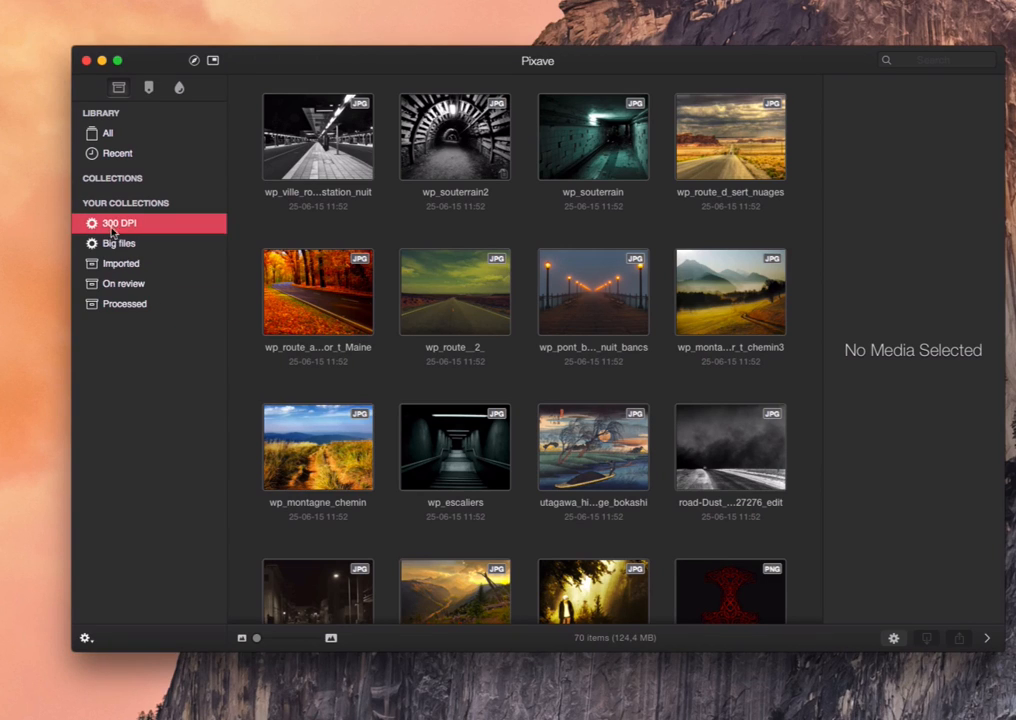
Edit the 300 DPI collection's rule to 300 DPI and save it.
{"action": "right_click", "coordinate": [118, 223]}
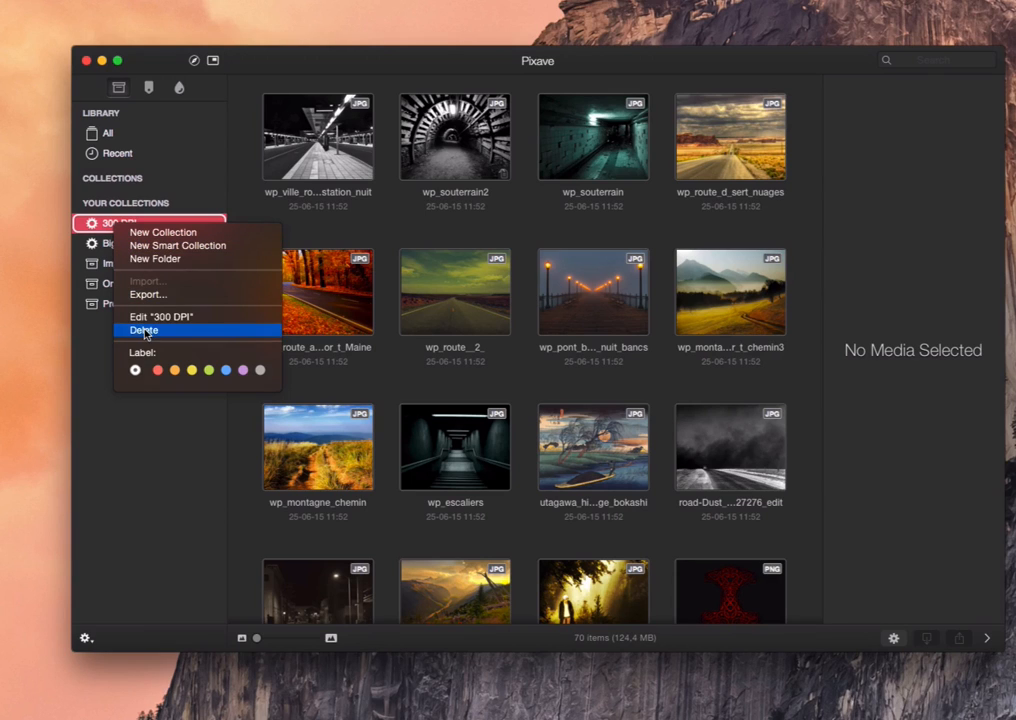
{"action": "left_click", "coordinate": [162, 316]}
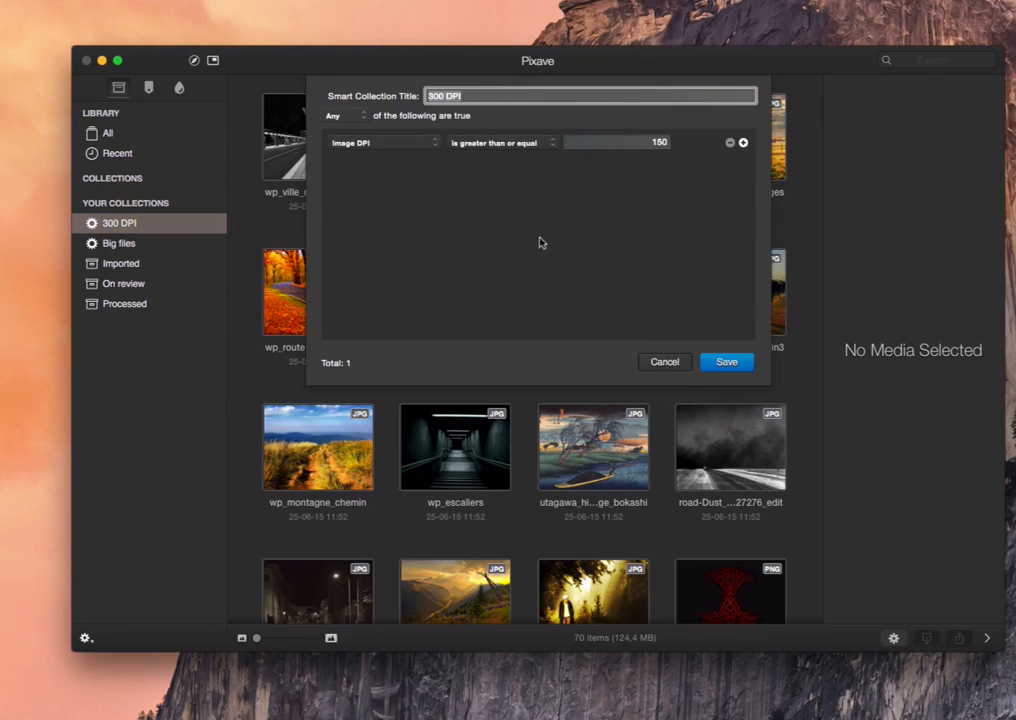
{"action": "left_click", "coordinate": [617, 141]}
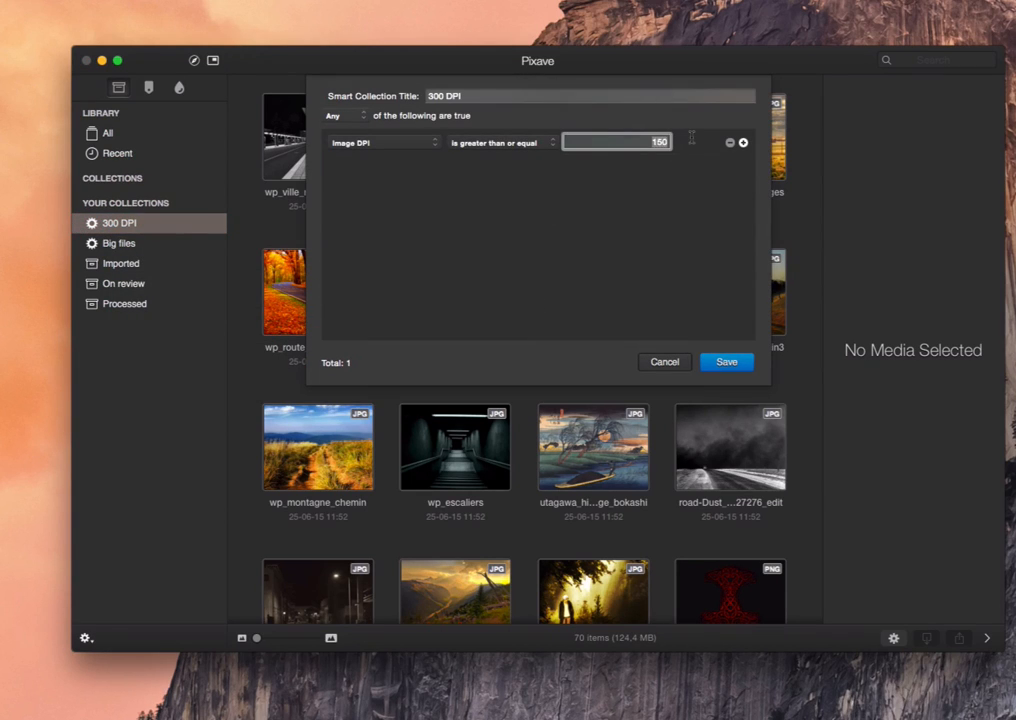
{"action": "type", "text": "300"}
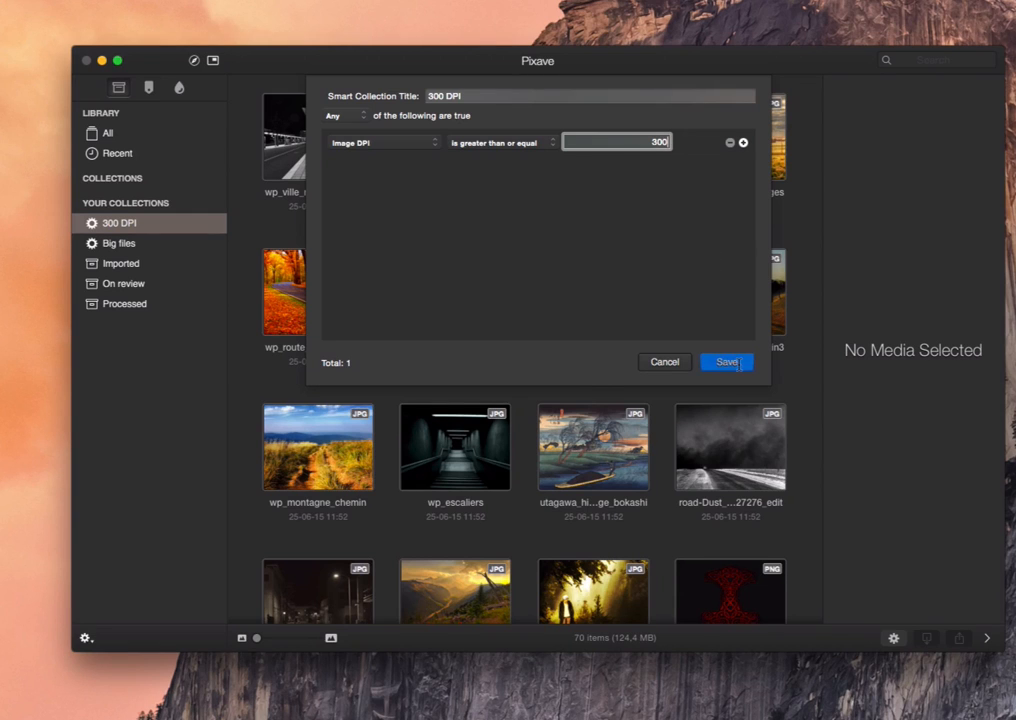
{"action": "left_click", "coordinate": [726, 362]}
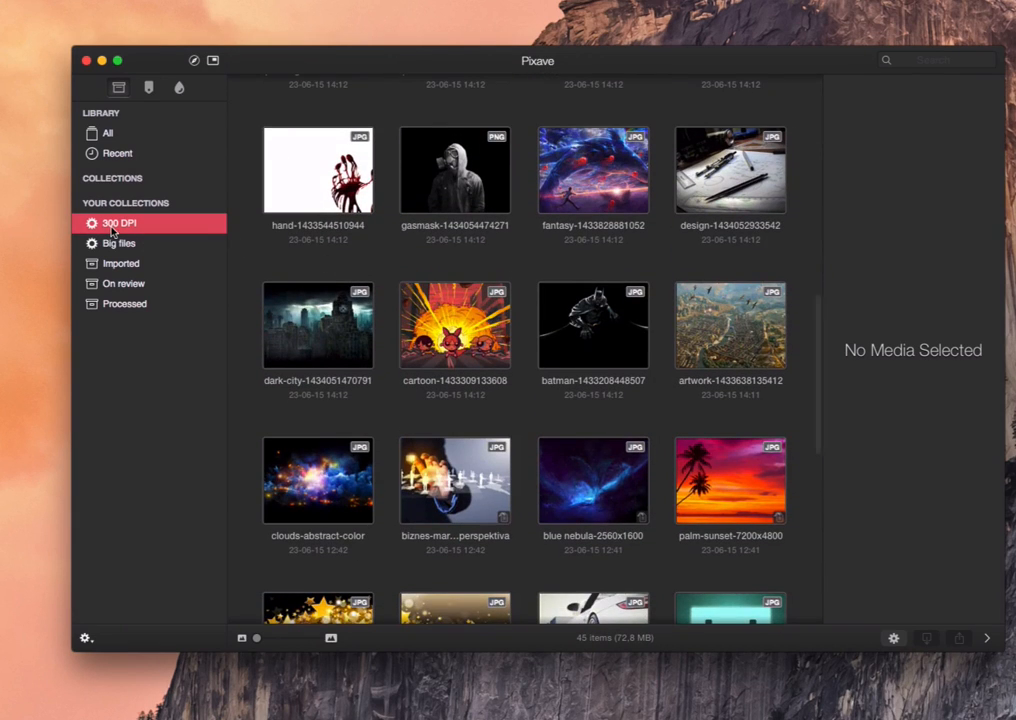
{"action": "right_click", "coordinate": [119, 223]}
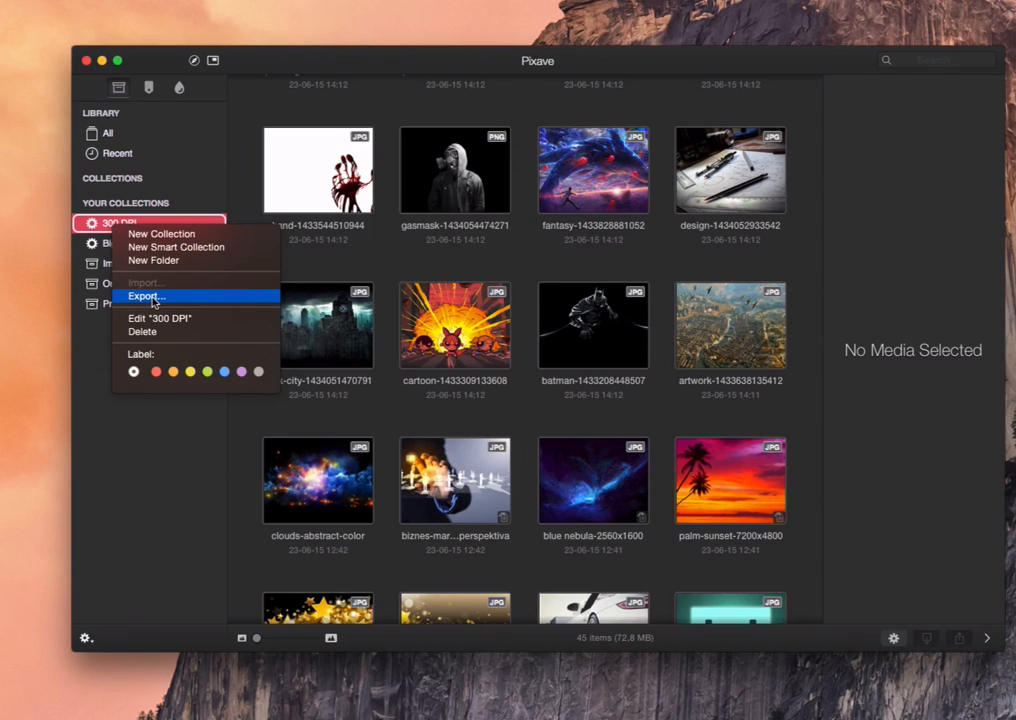
{"action": "left_click", "coordinate": [147, 296]}
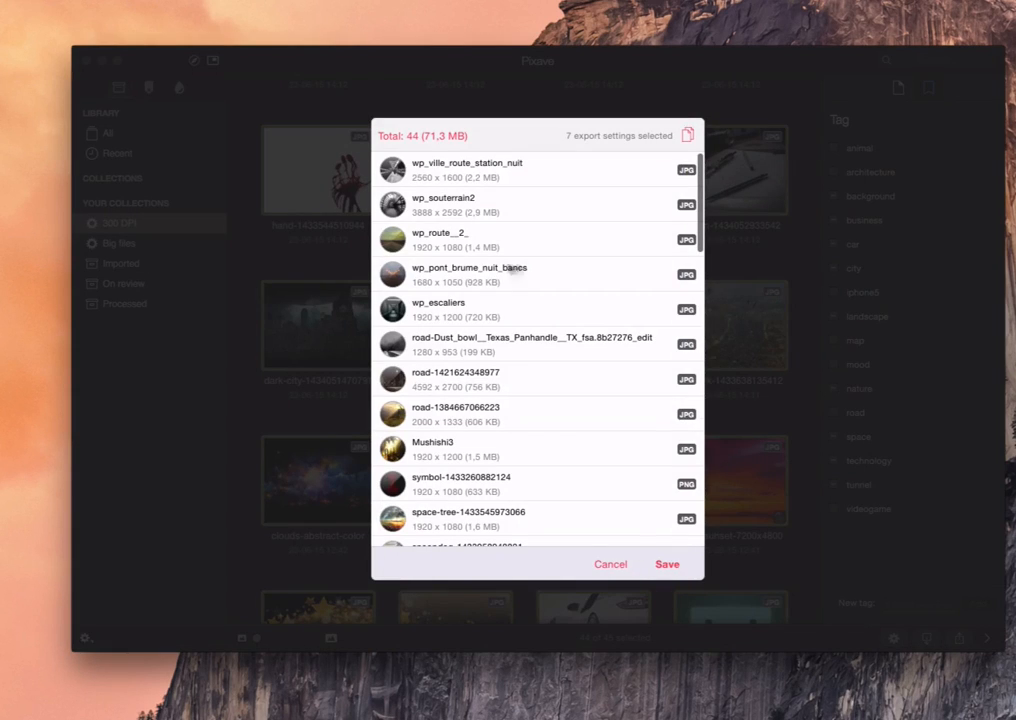
{"action": "scroll", "scroll_direction": "down", "scroll_amount": 3}
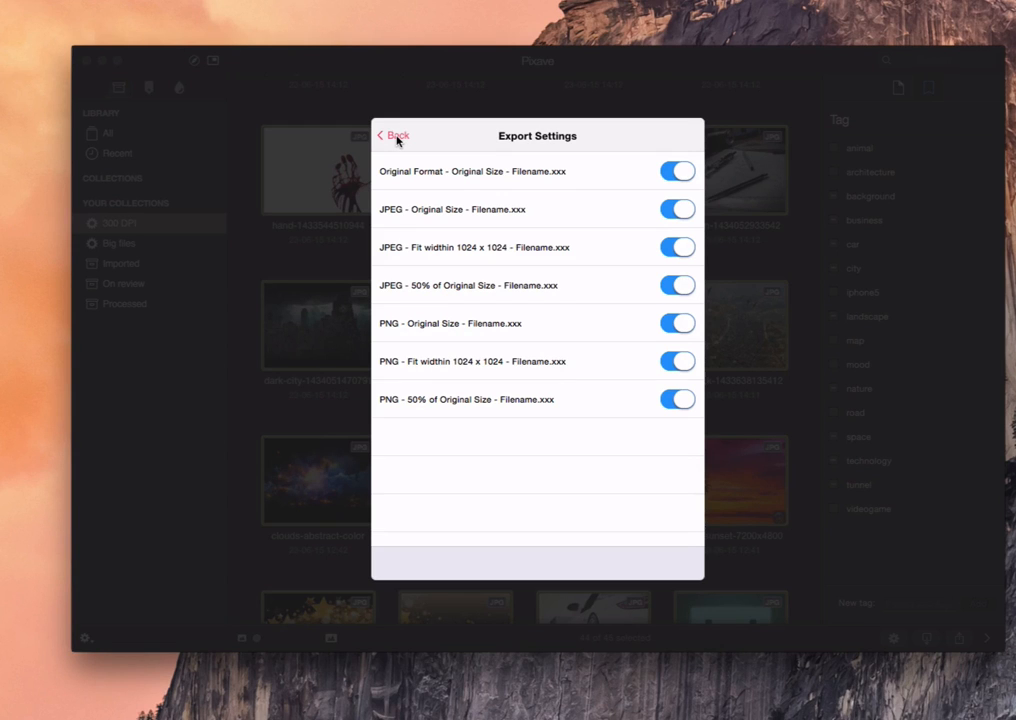
{"action": "left_click", "coordinate": [391, 135]}
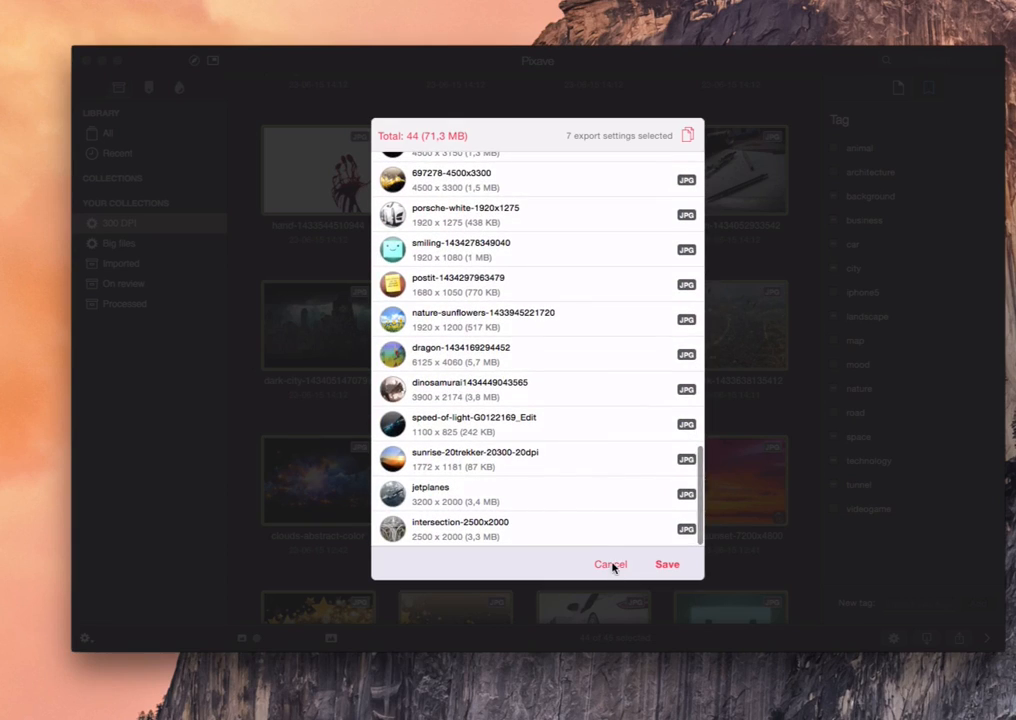
{"action": "left_click", "coordinate": [611, 564]}
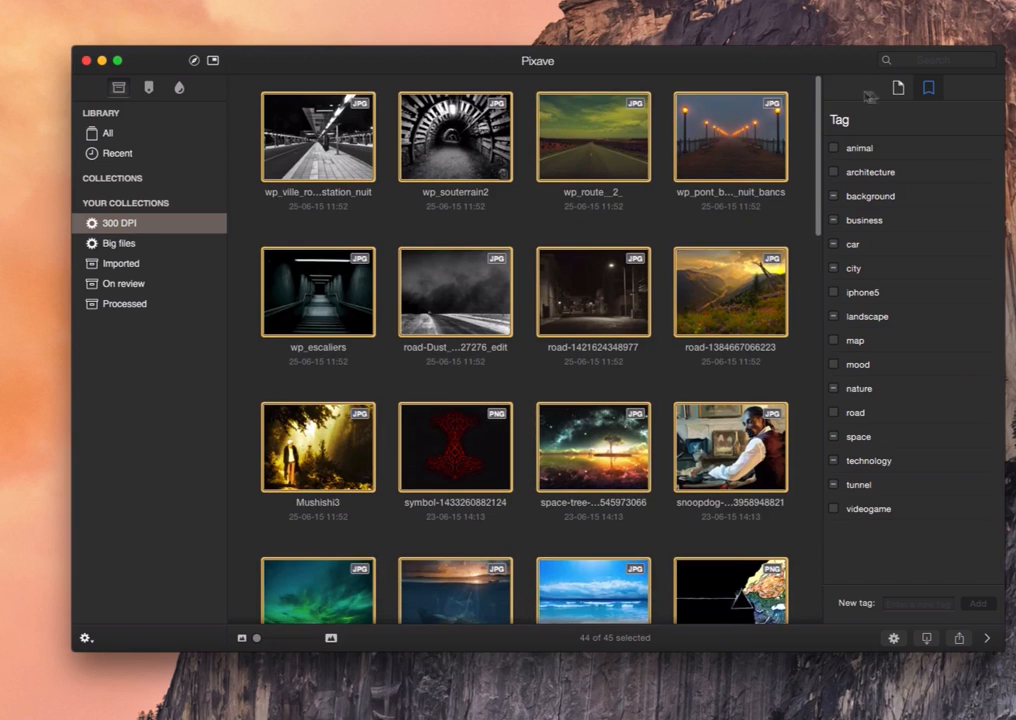
Show the information details for the selected 300 DPI images and bring up their thumbnail actions menu.
{"action": "left_click", "coordinate": [898, 87]}
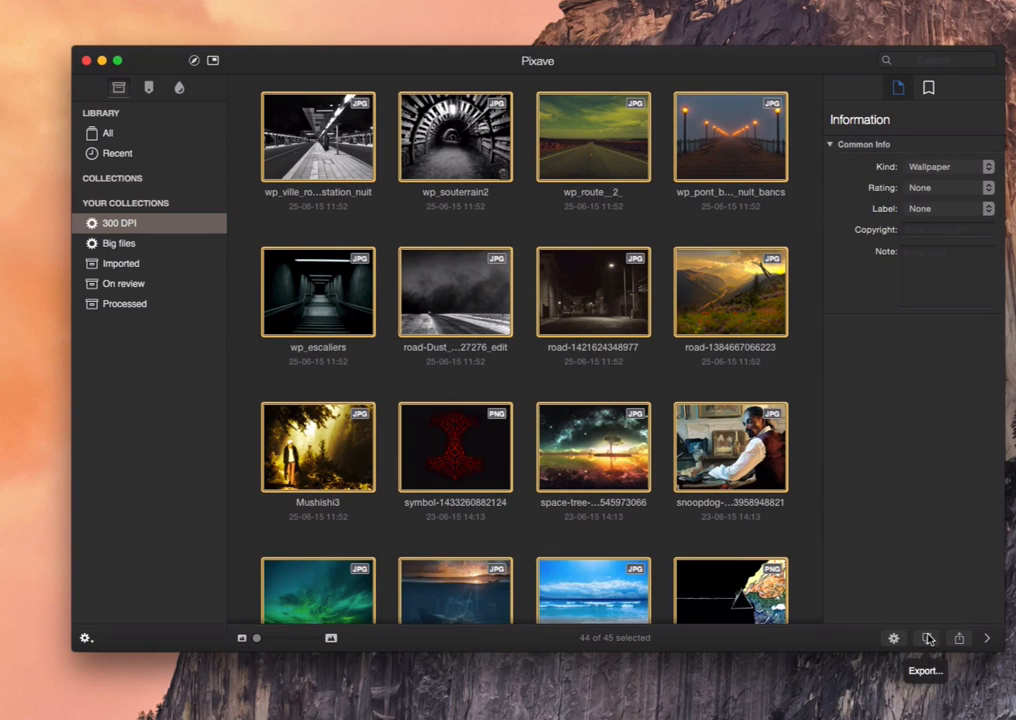
{"action": "left_click", "coordinate": [893, 638]}
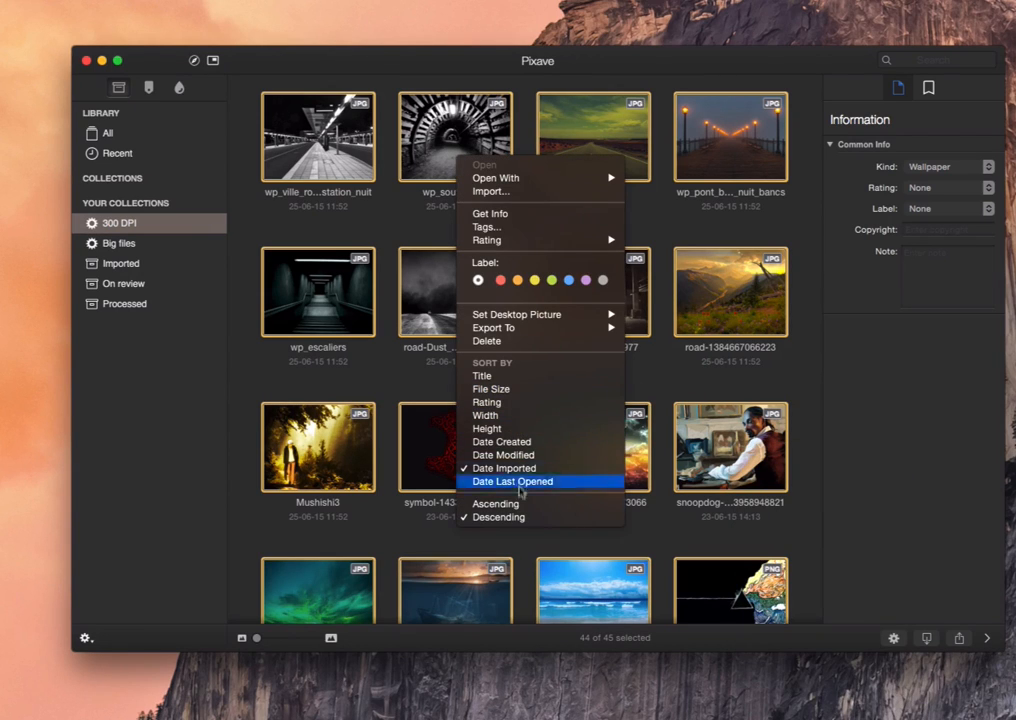
{"action": "mouse_move", "coordinate": [493, 327]}
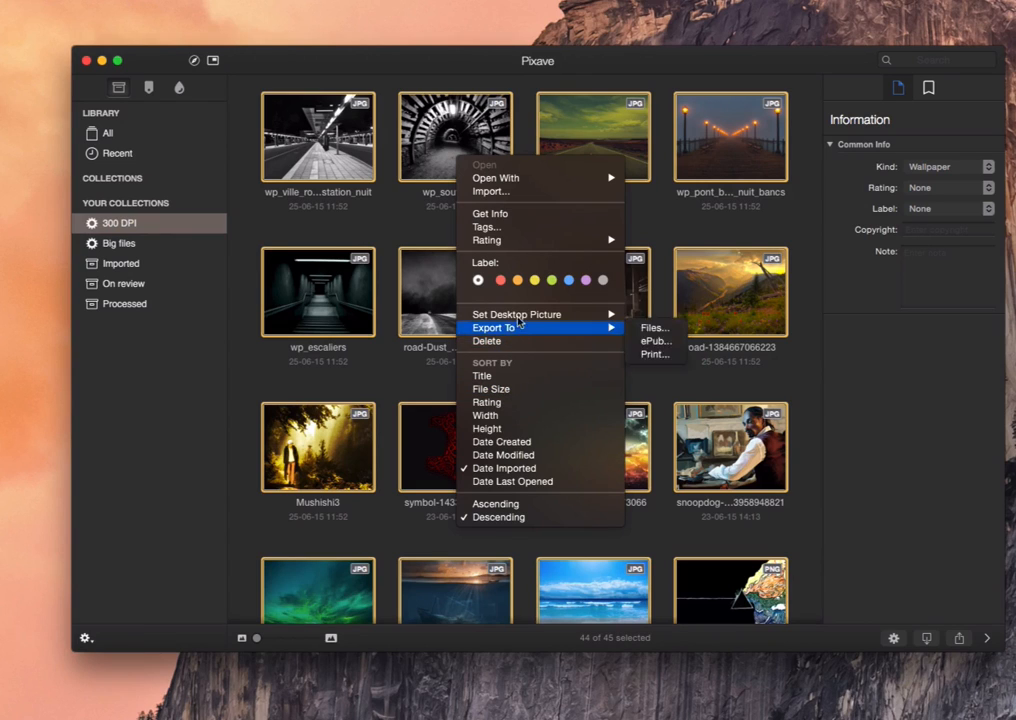
{"action": "mouse_move", "coordinate": [518, 227]}
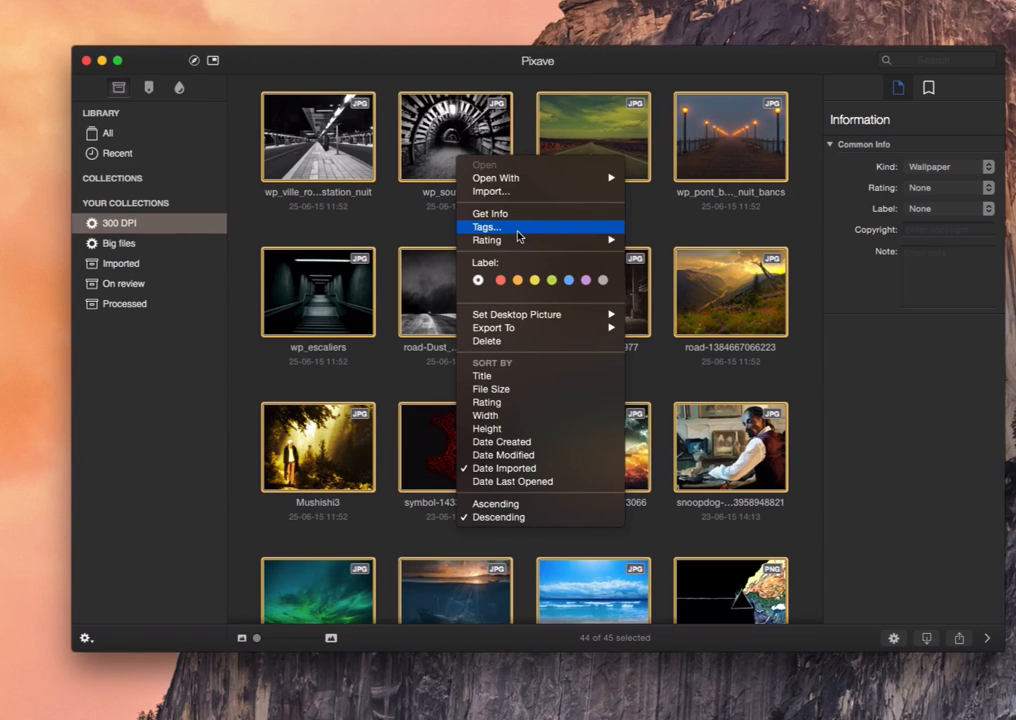
{"action": "left_click", "coordinate": [519, 224]}
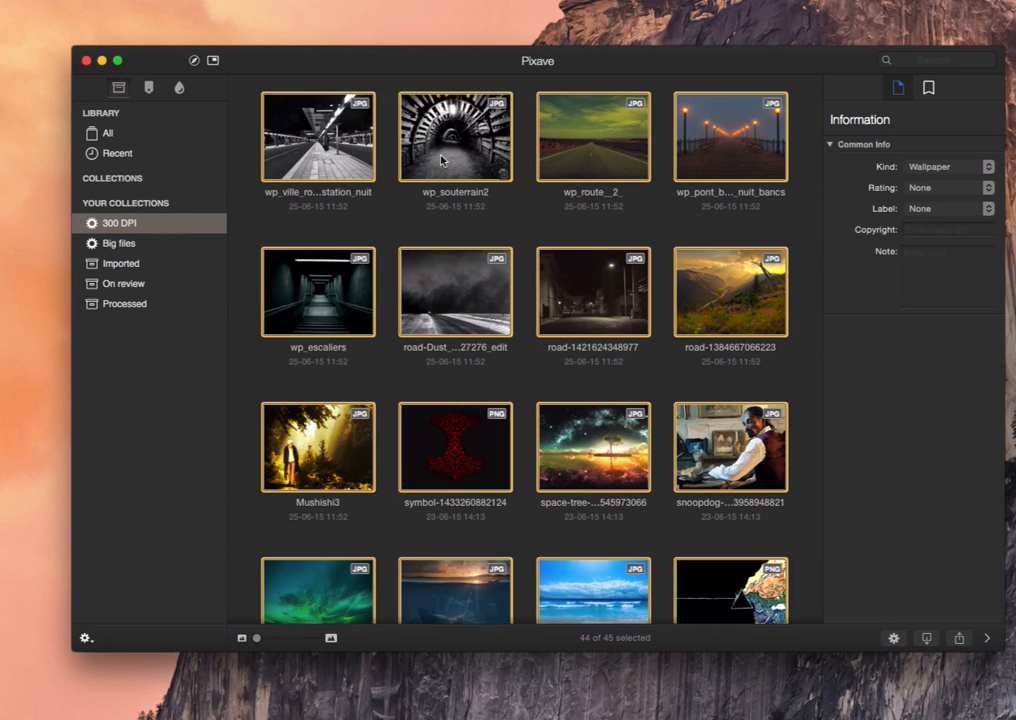
{"action": "right_click", "coordinate": [455, 137]}
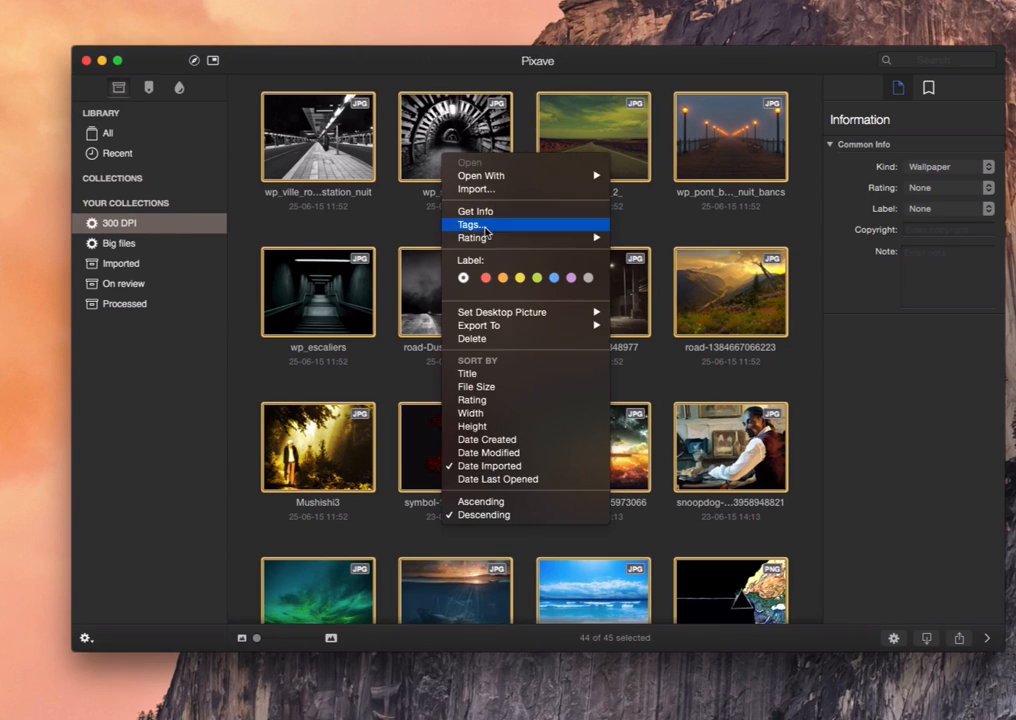
{"action": "mouse_move", "coordinate": [490, 189]}
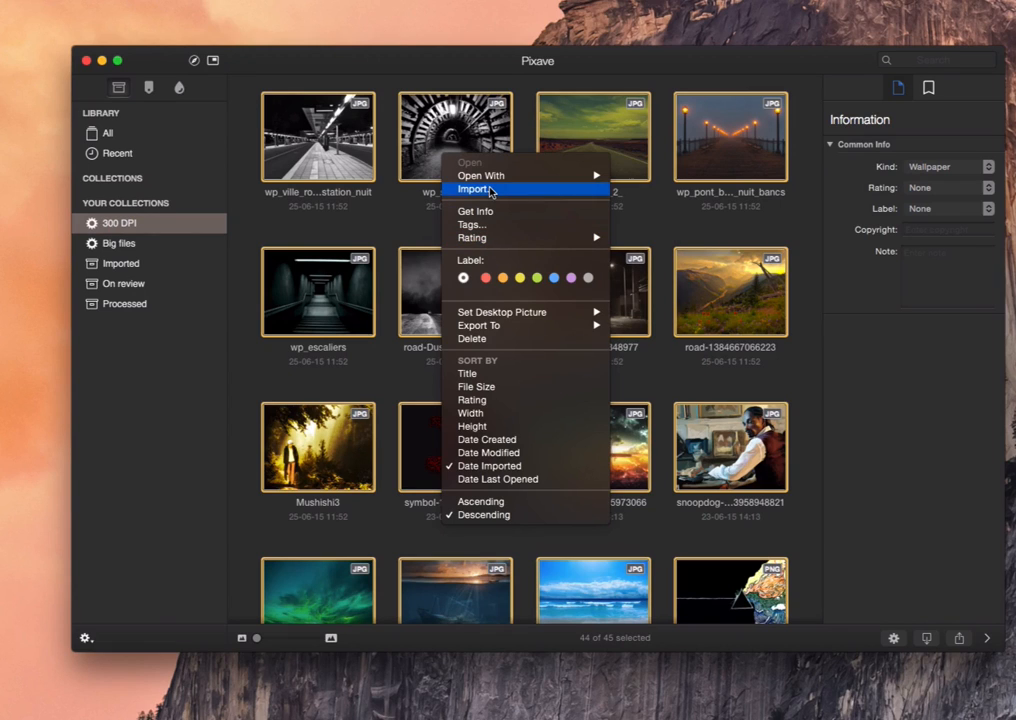
{"action": "mouse_move", "coordinate": [425, 238]}
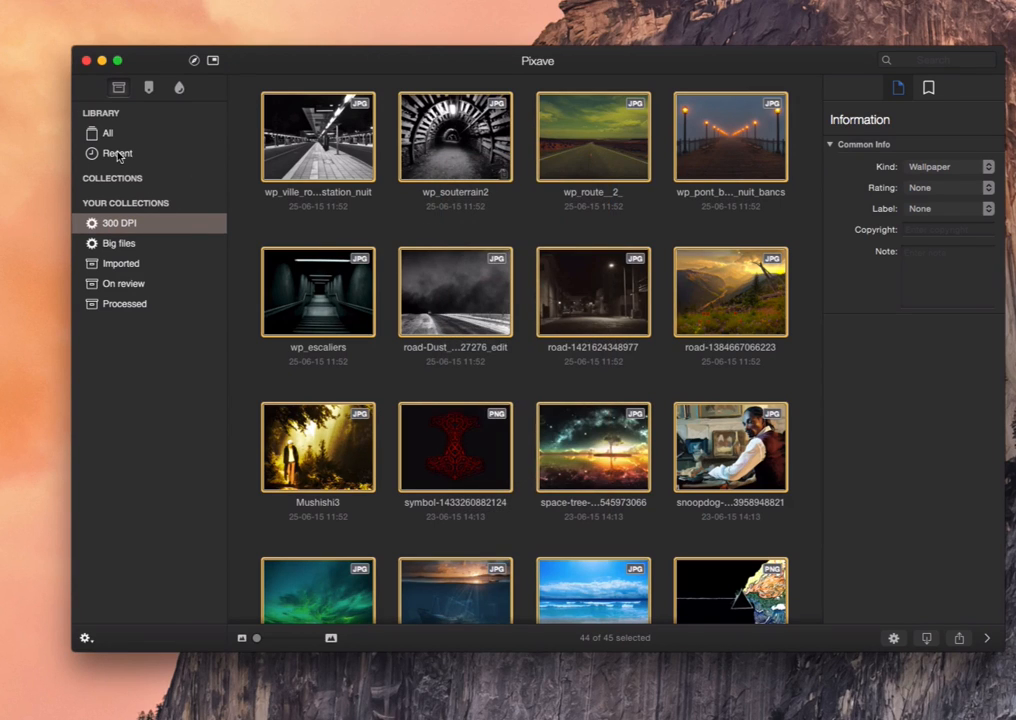
{"action": "mouse_move", "coordinate": [148, 87]}
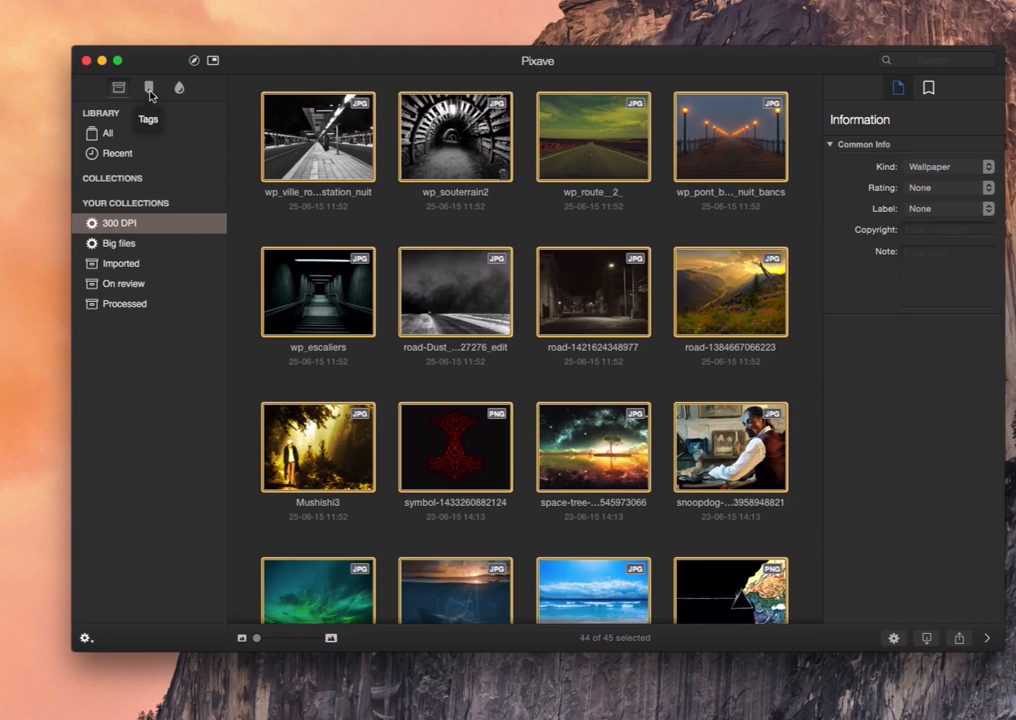
{"action": "mouse_move", "coordinate": [133, 222]}
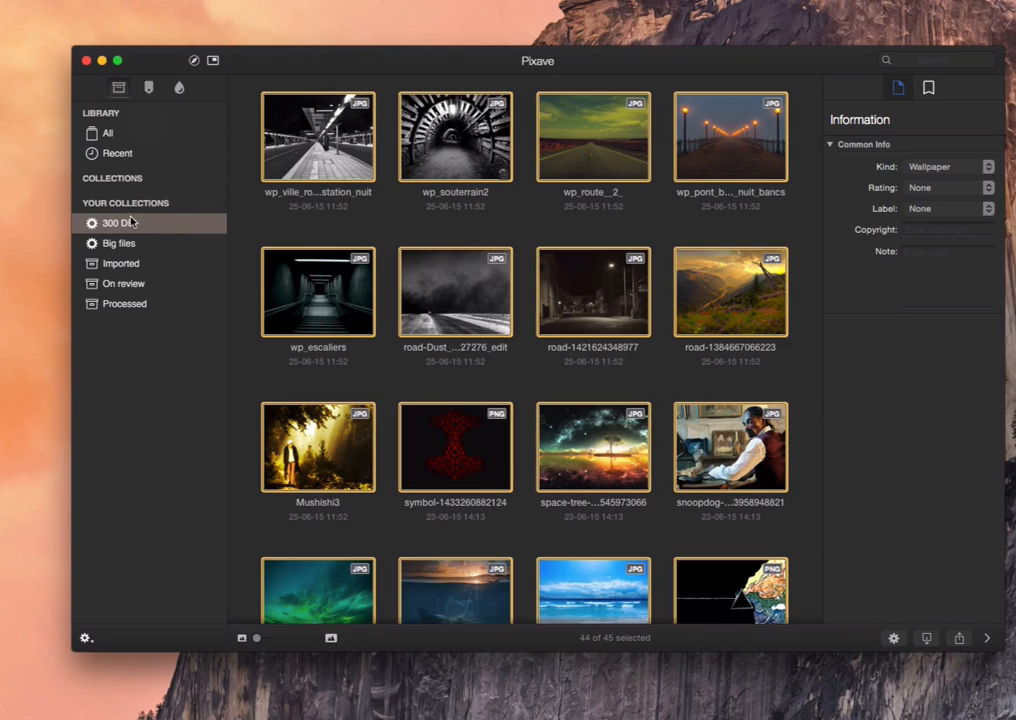
Browse by tag through business, map and road, finishing on the animal images.
{"action": "left_click", "coordinate": [148, 87]}
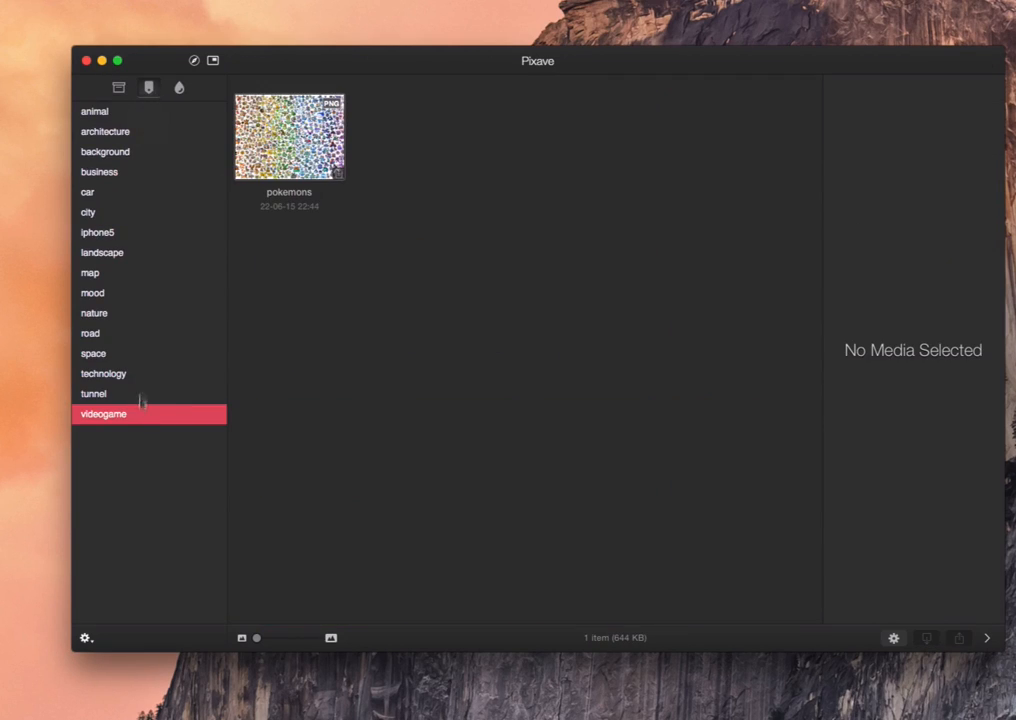
{"action": "left_click", "coordinate": [99, 171]}
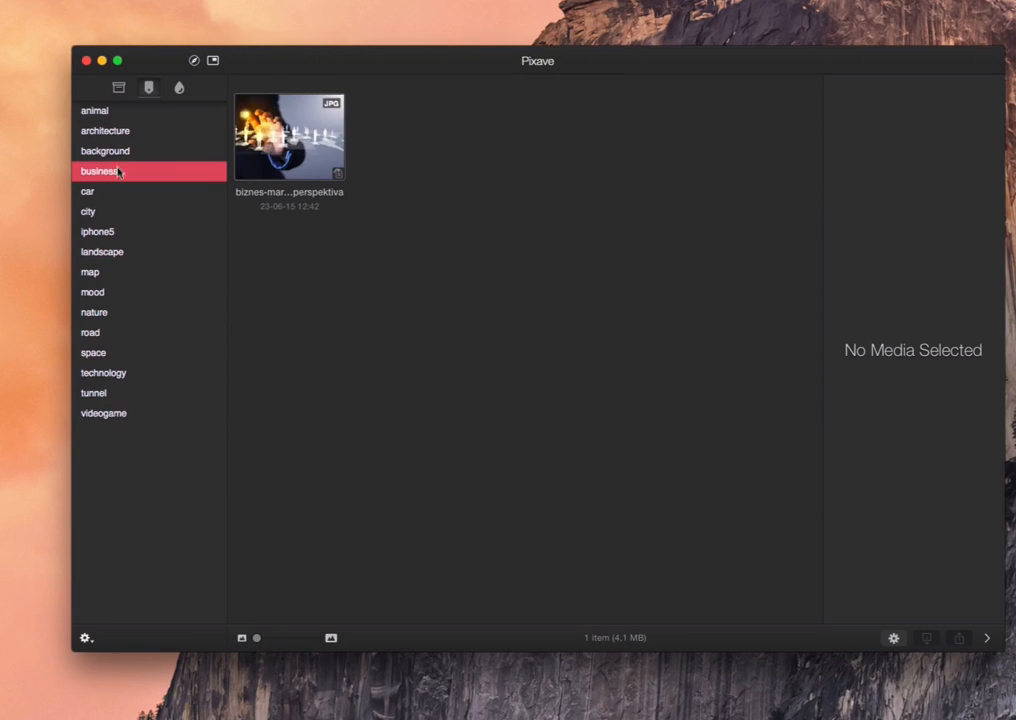
{"action": "left_click", "coordinate": [89, 272]}
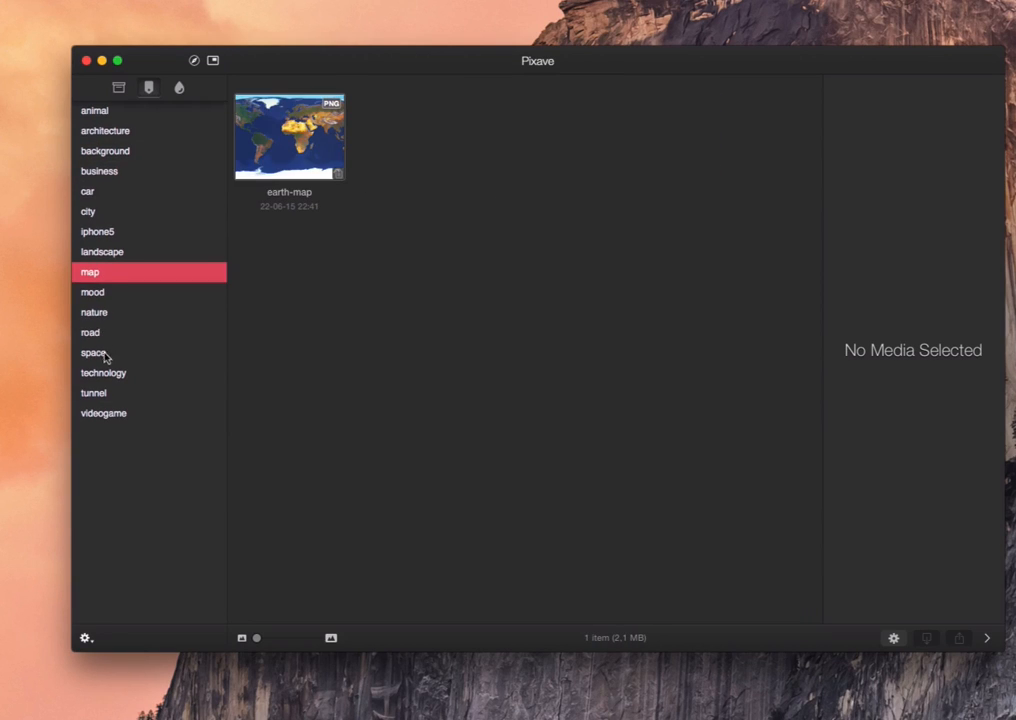
{"action": "left_click", "coordinate": [89, 332]}
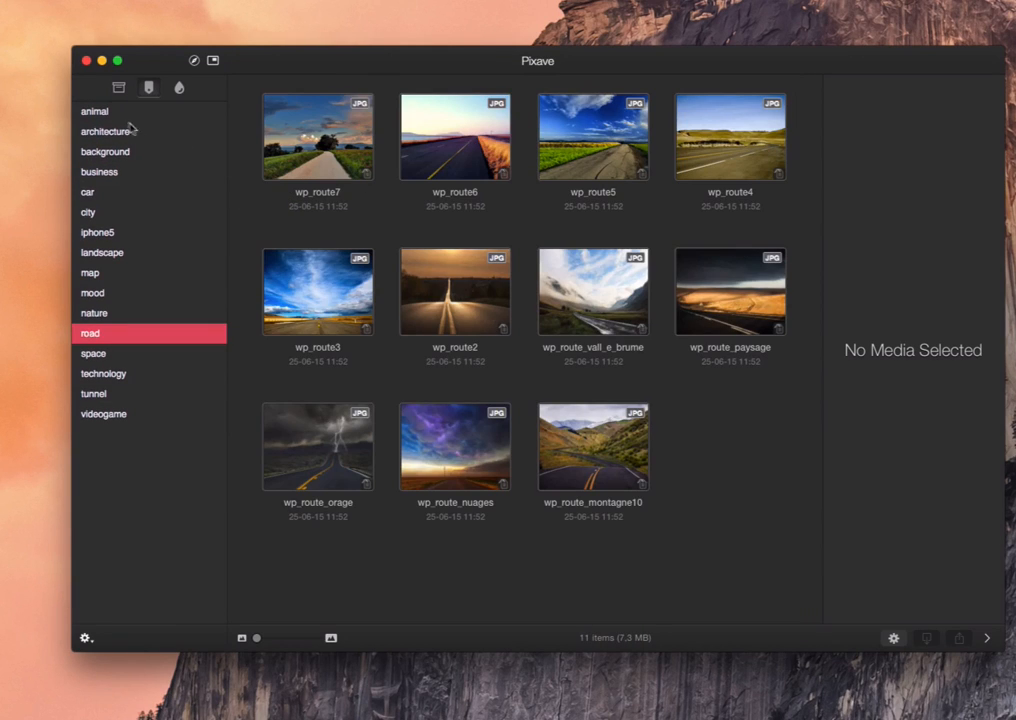
{"action": "left_click", "coordinate": [95, 111]}
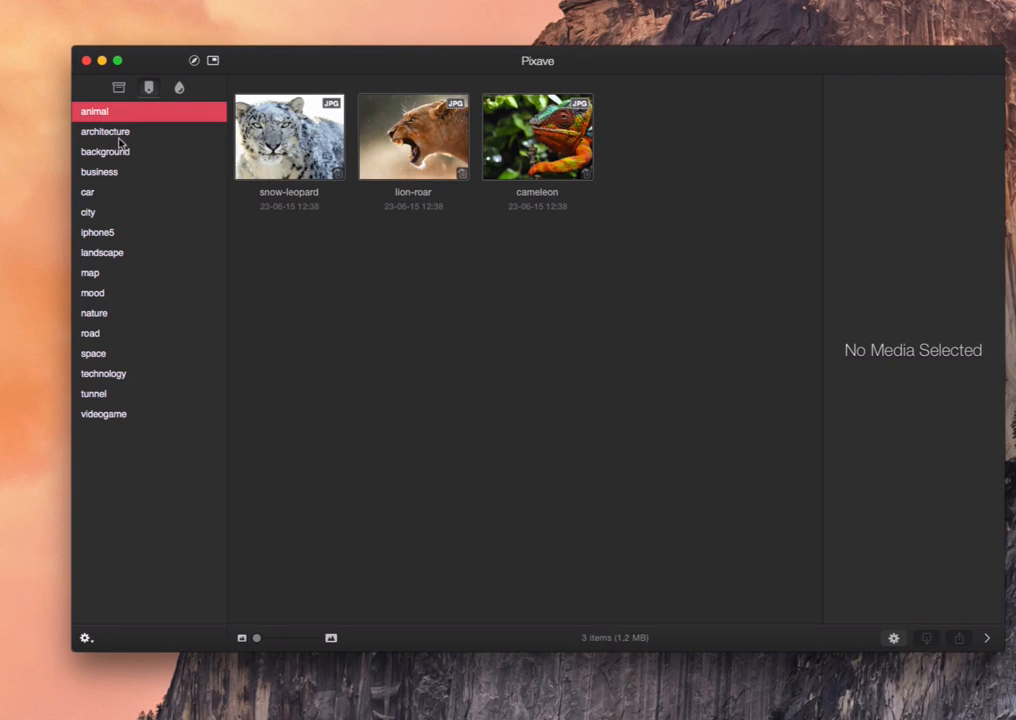
View the architecture tag, then switch the sidebar to browsing by colour.
{"action": "left_click", "coordinate": [105, 131]}
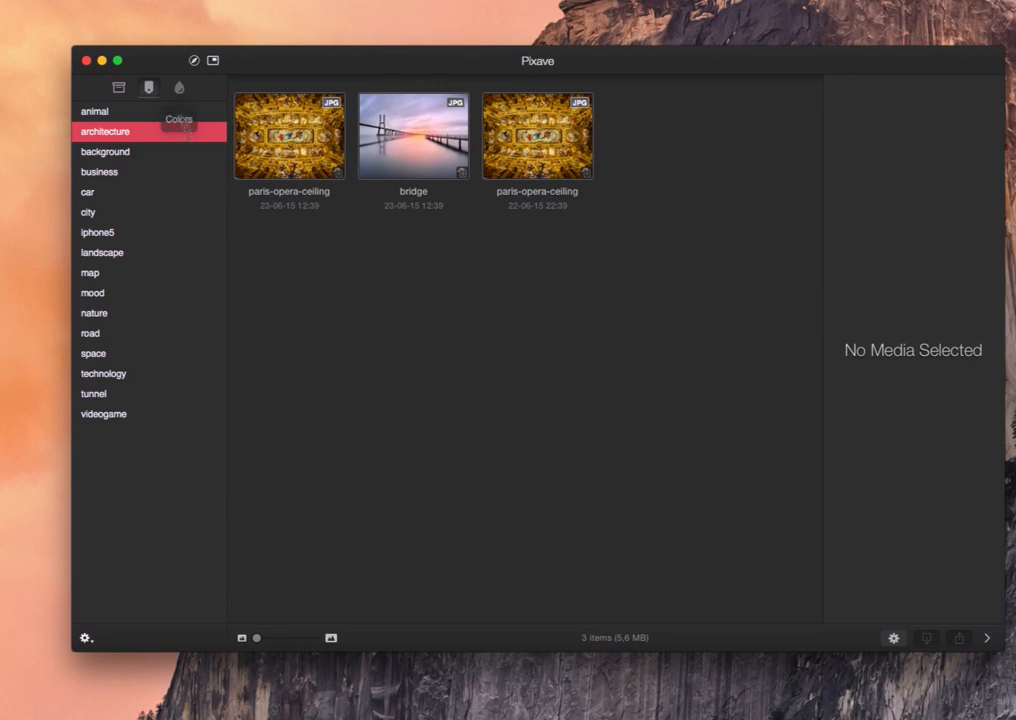
{"action": "left_click", "coordinate": [178, 88]}
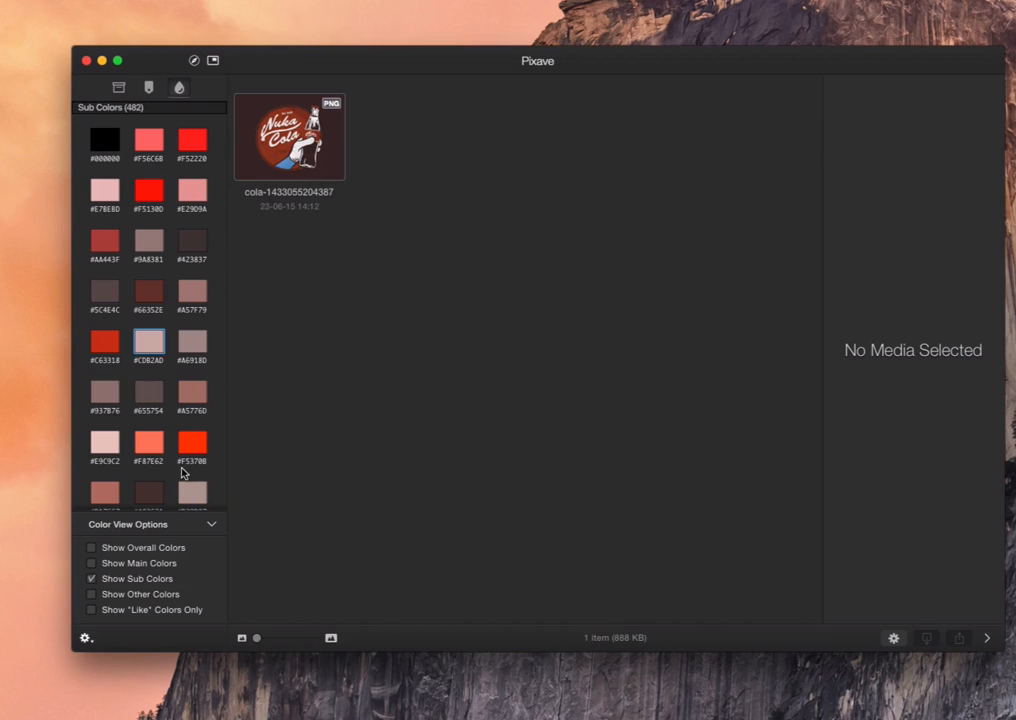
Show images with the bright orange-red sub colour, then switch listing through Other to Overall colours.
{"action": "left_click", "coordinate": [192, 442]}
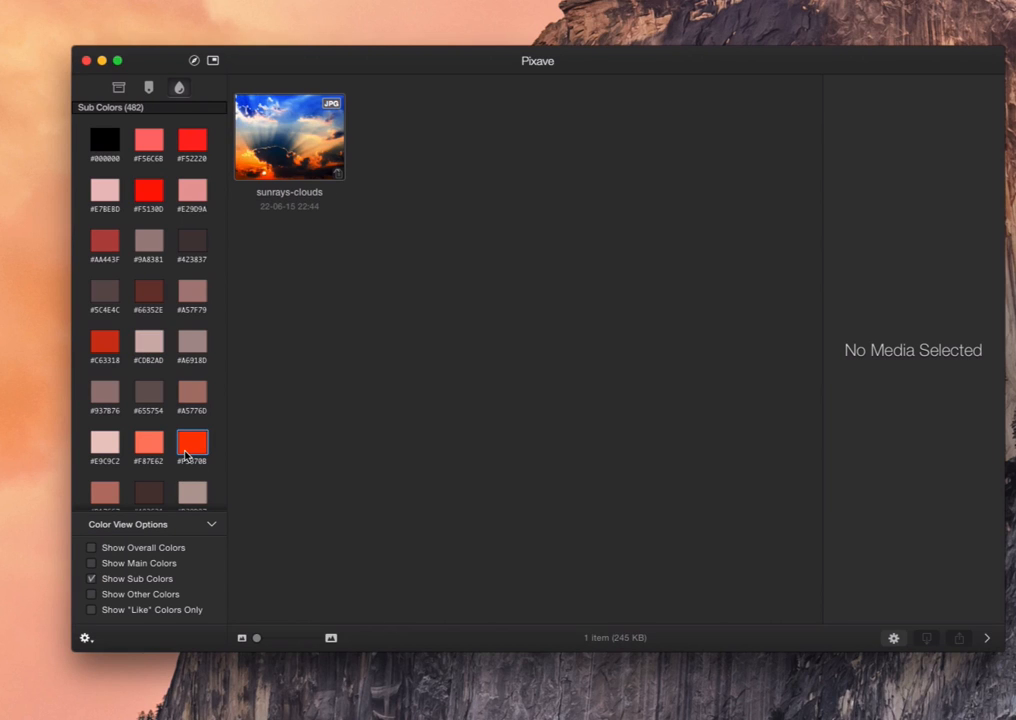
{"action": "left_click", "coordinate": [91, 578]}
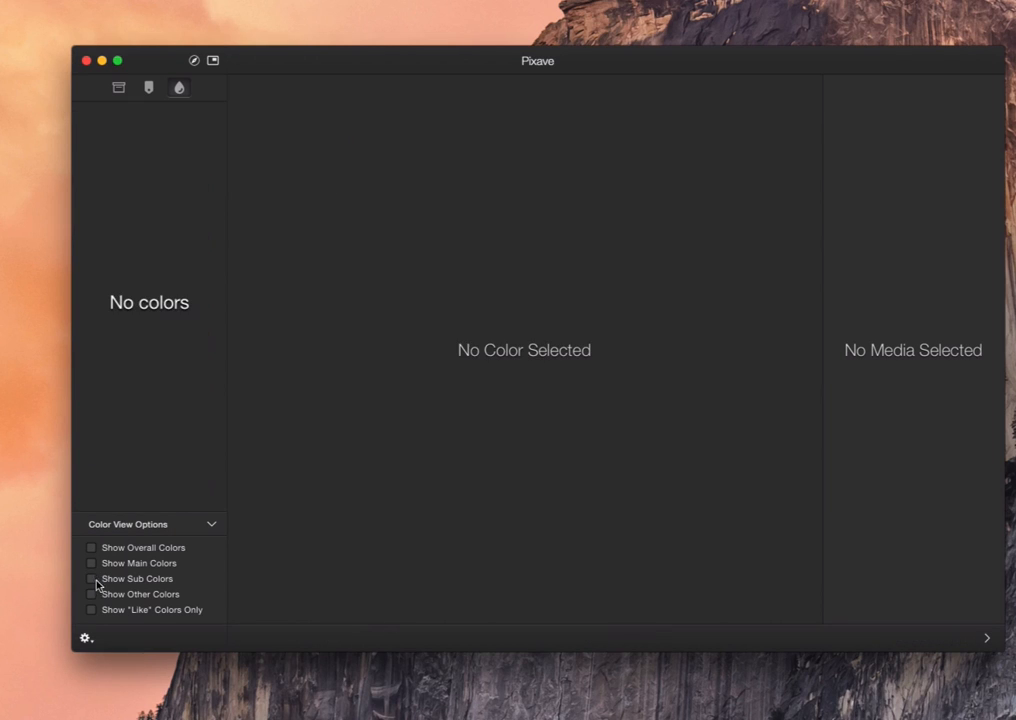
{"action": "left_click", "coordinate": [91, 594]}
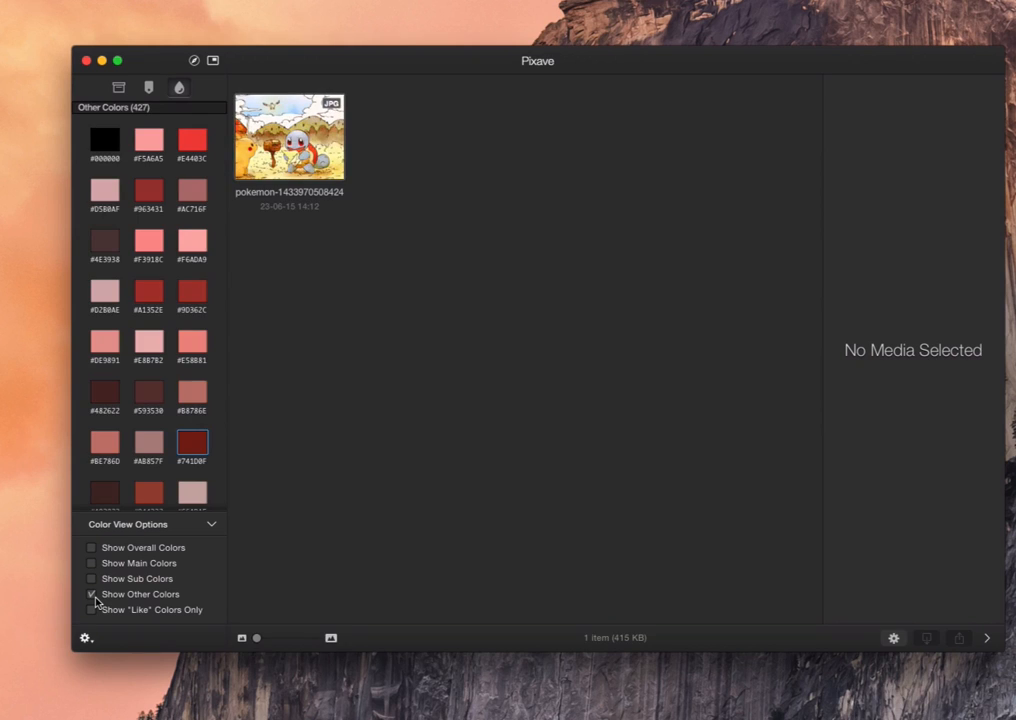
{"action": "left_click", "coordinate": [91, 610]}
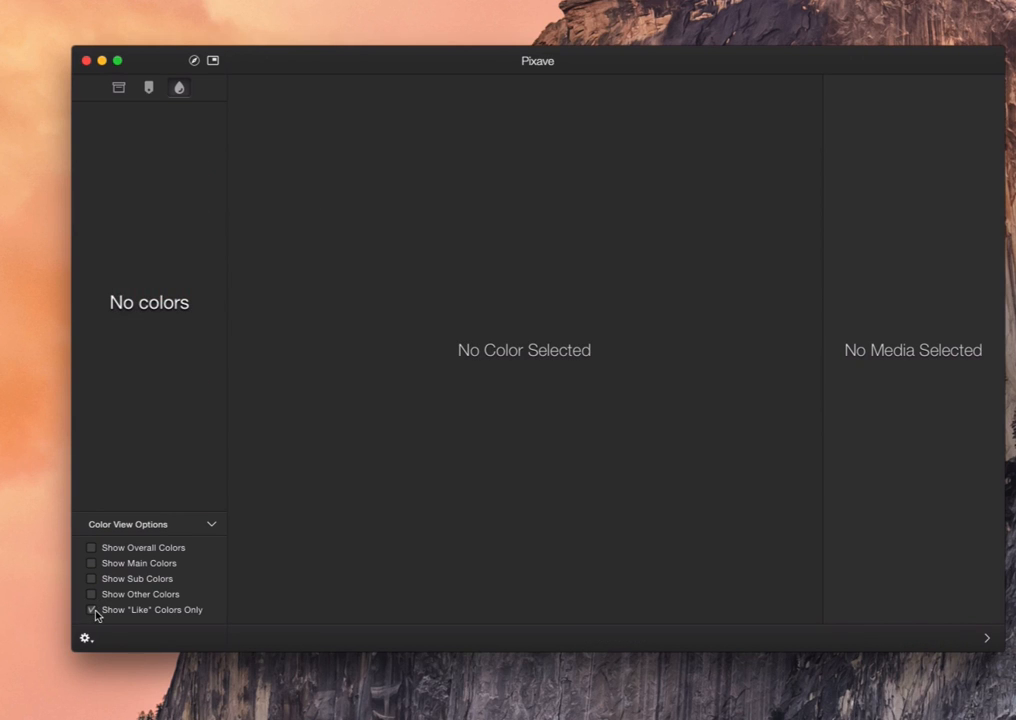
{"action": "left_click", "coordinate": [91, 547]}
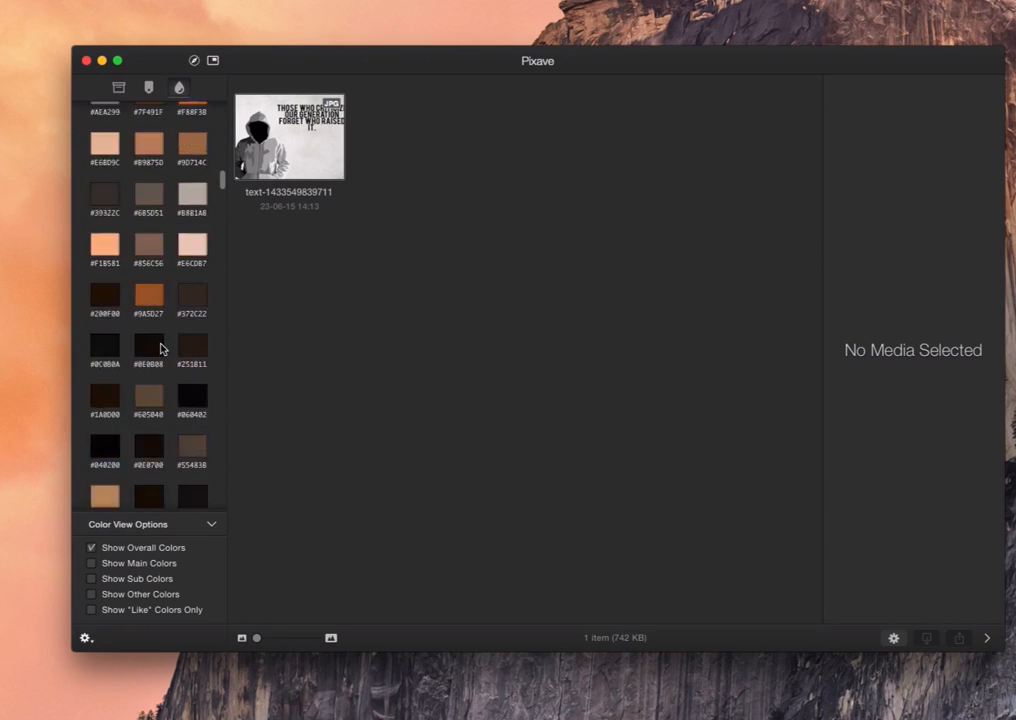
Try dark navy and near-black overall swatches, then switch to Main Colors and pick a blue shade matching 16 images.
{"action": "scroll", "scroll_direction": "down", "scroll_amount": 3}
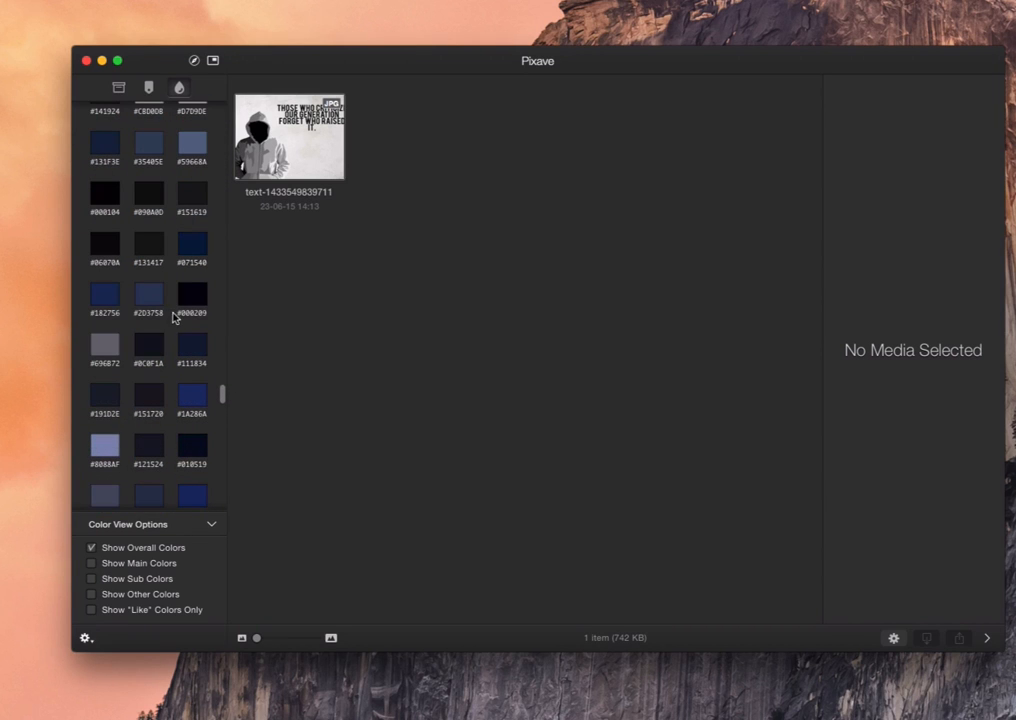
{"action": "left_click", "coordinate": [192, 245]}
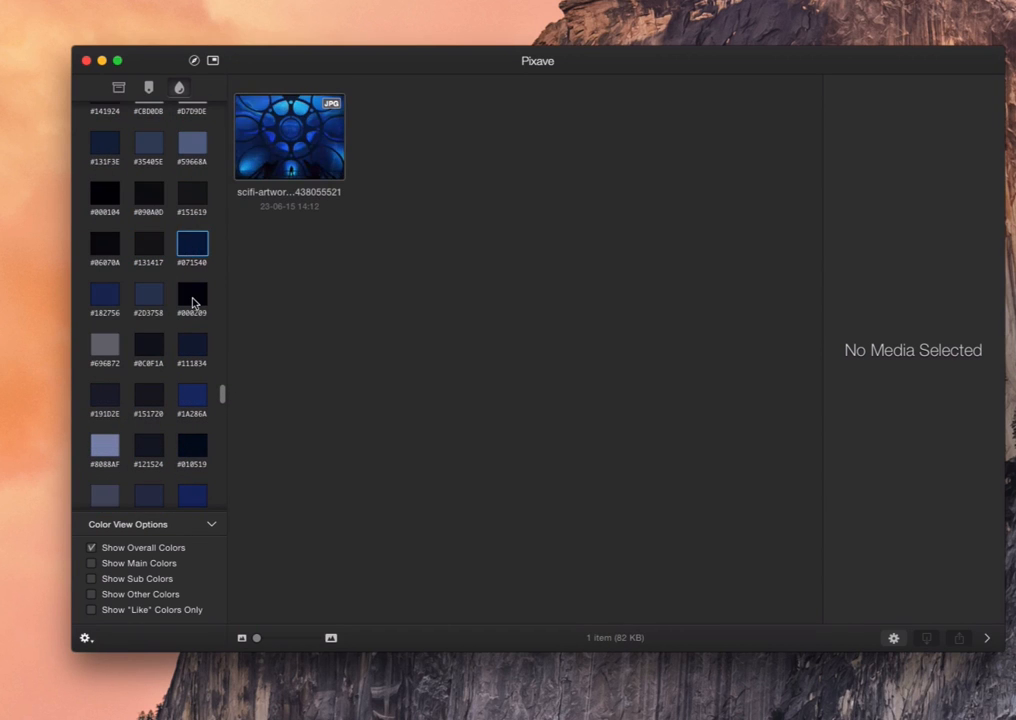
{"action": "left_click", "coordinate": [148, 345]}
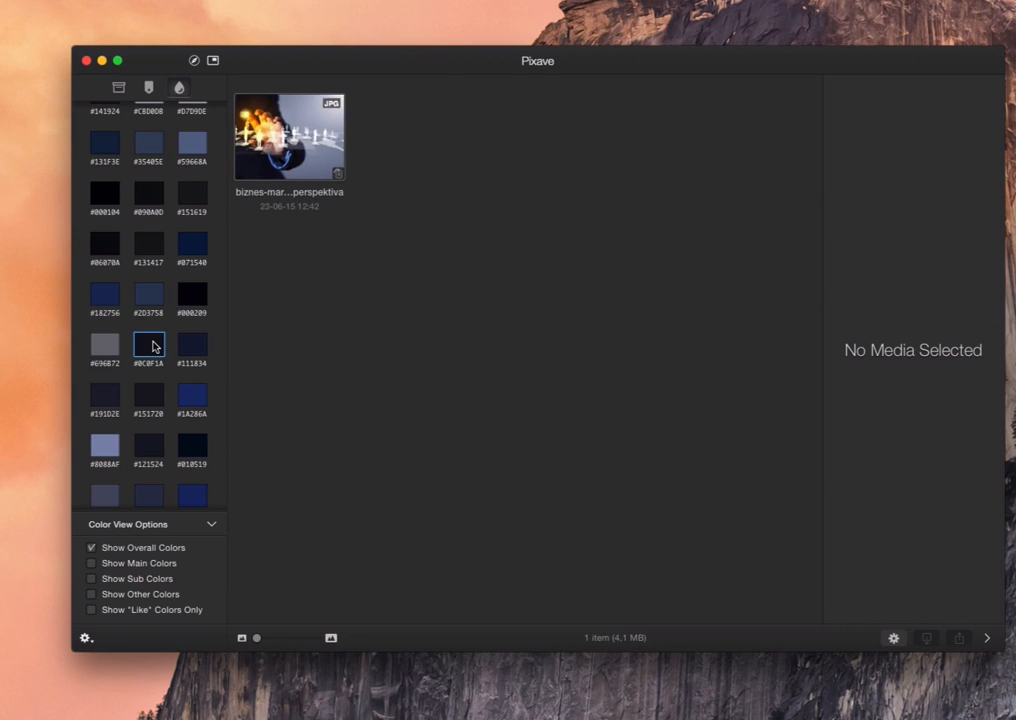
{"action": "left_click", "coordinate": [91, 547]}
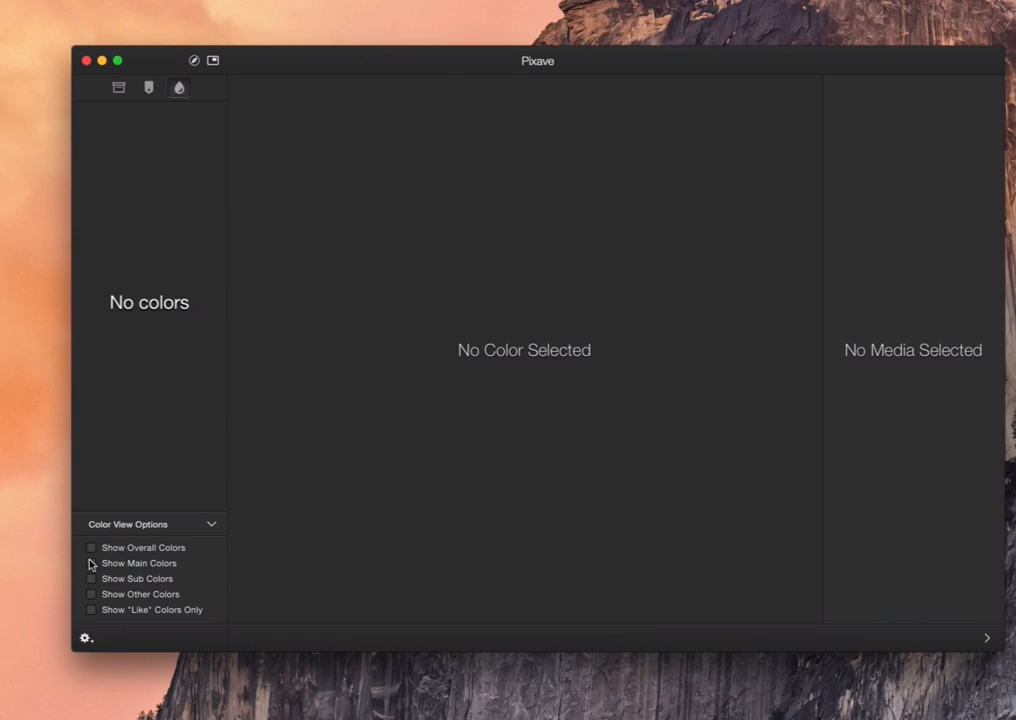
{"action": "left_click", "coordinate": [91, 563]}
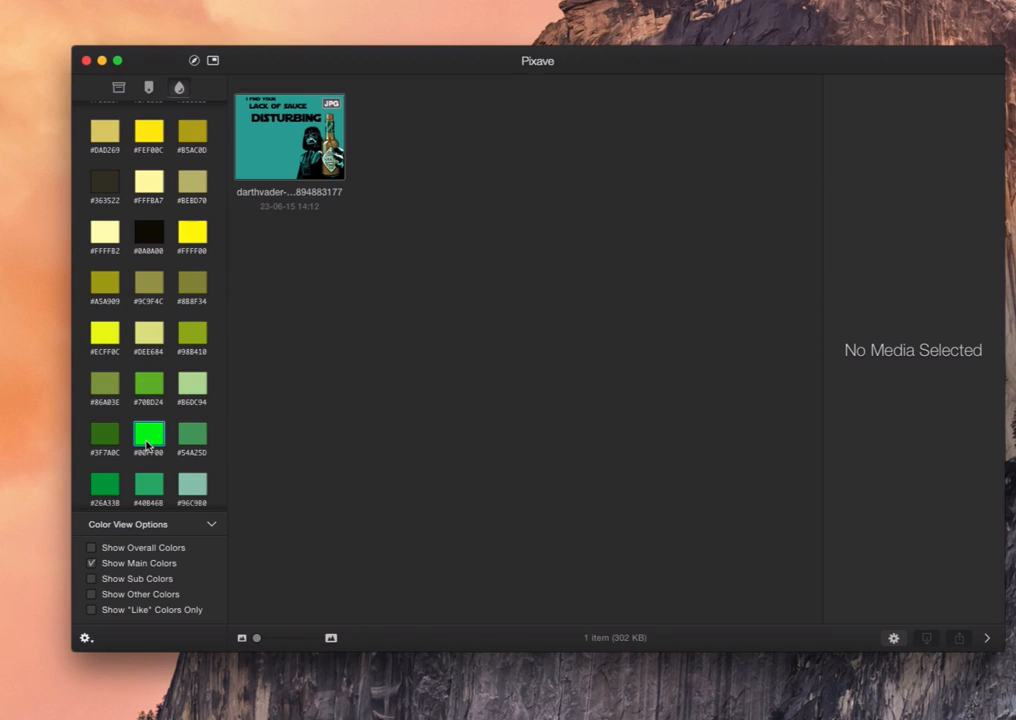
{"action": "left_click", "coordinate": [289, 135]}
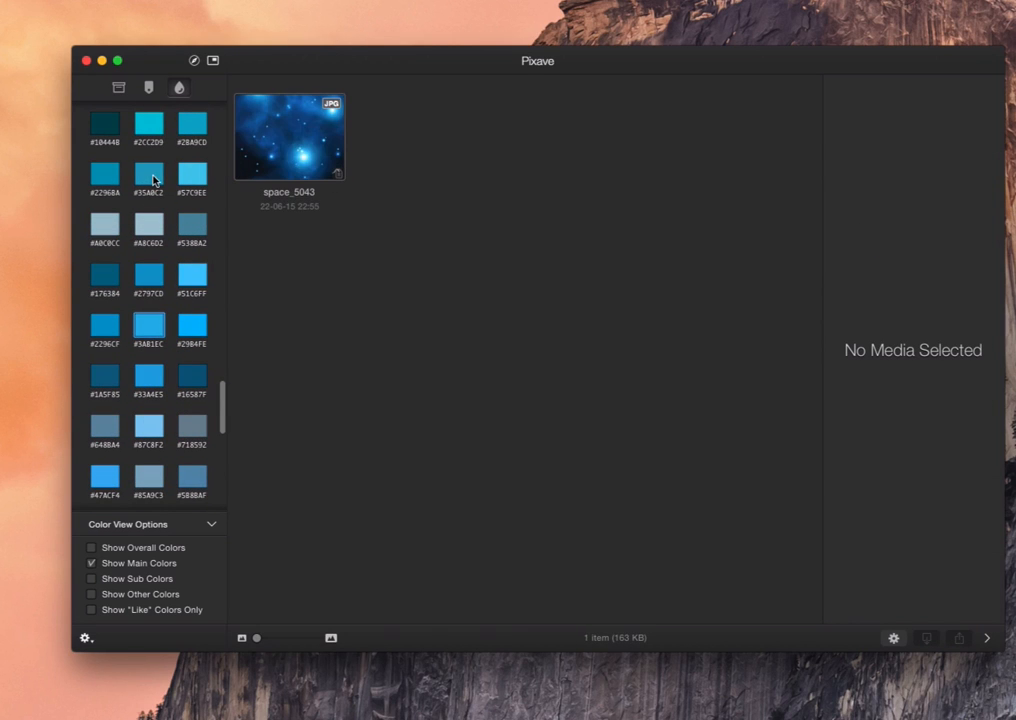
{"action": "left_click", "coordinate": [289, 136]}
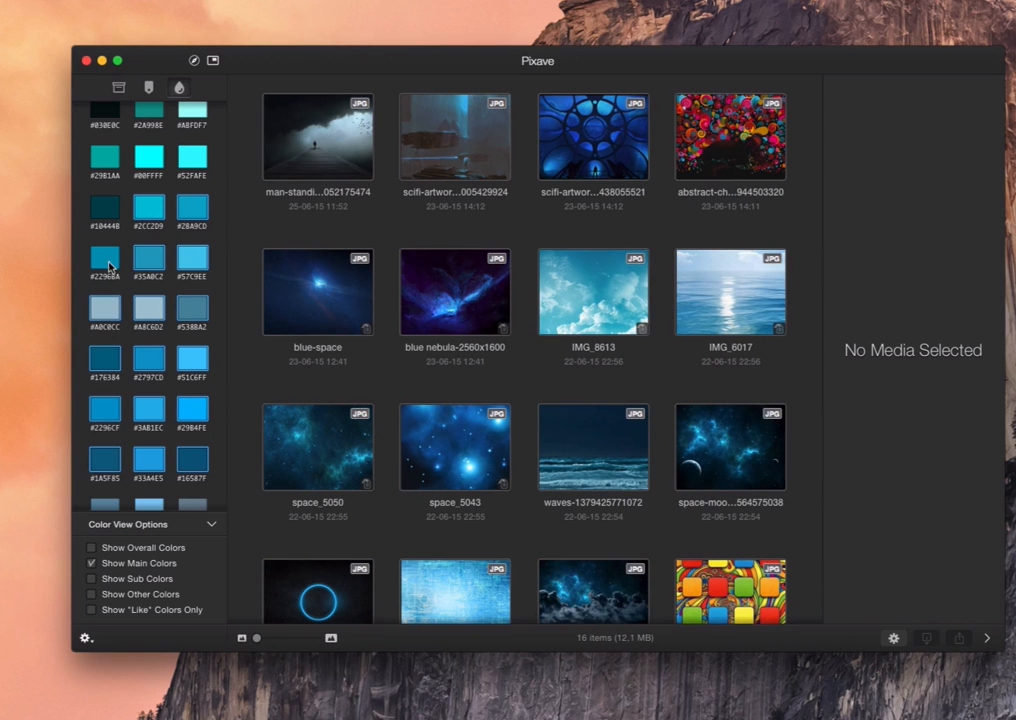
Filter the grid to the three images whose main colour is orange #D67229.
{"action": "right_click", "coordinate": [104, 258]}
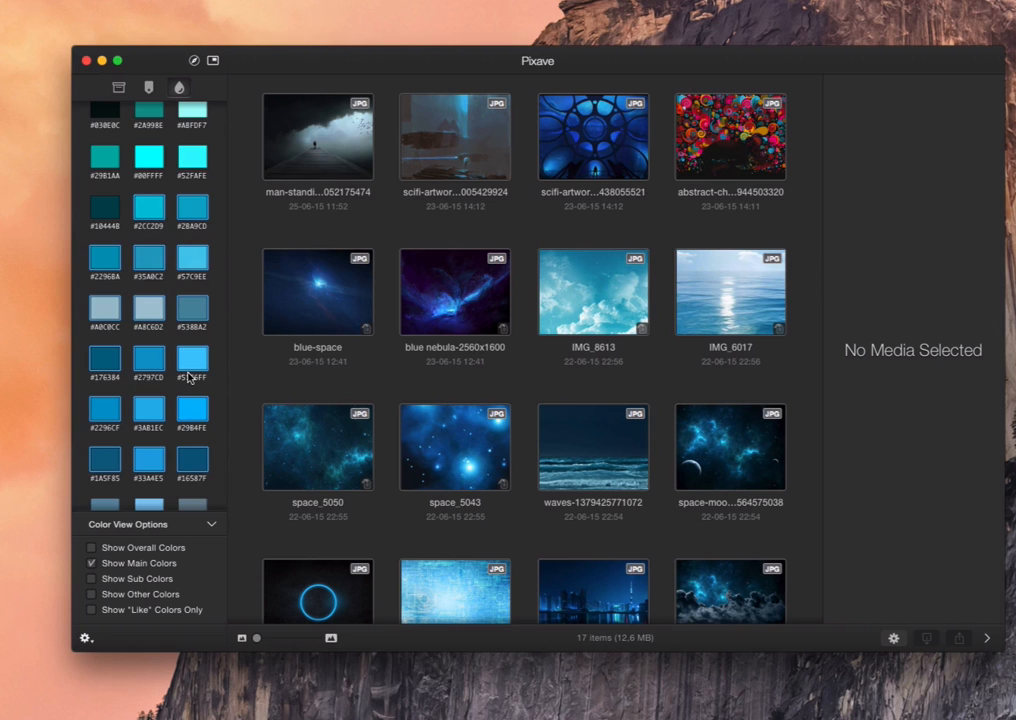
{"action": "scroll", "scroll_direction": "down", "scroll_amount": 3}
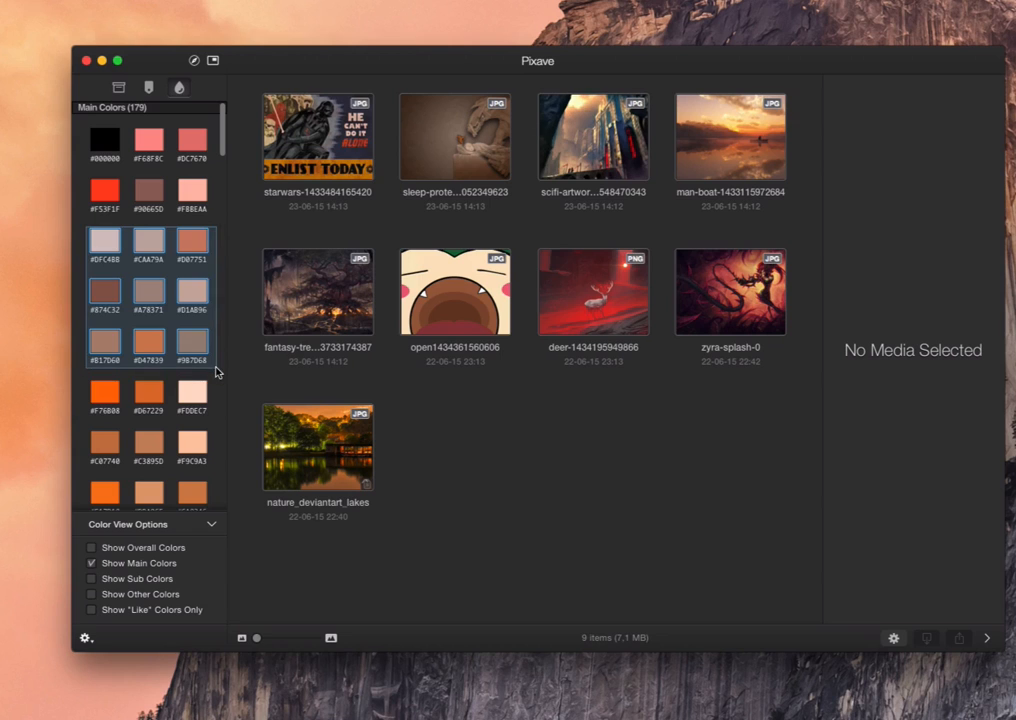
{"action": "left_click", "coordinate": [148, 391]}
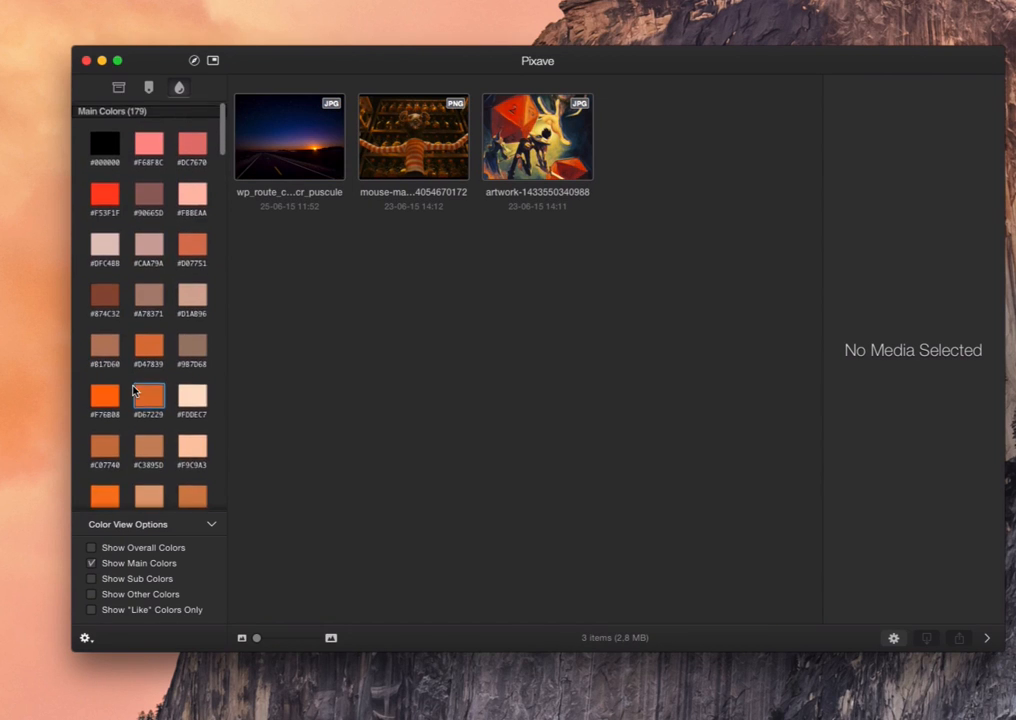
{"action": "scroll", "scroll_direction": "down", "scroll_amount": 3}
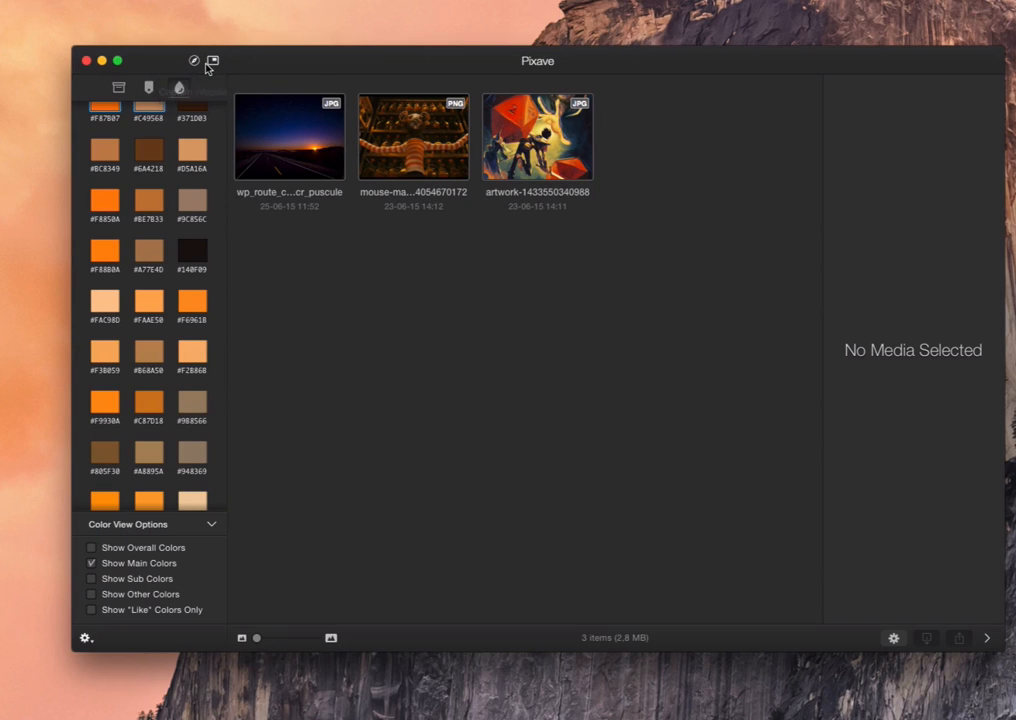
{"action": "mouse_move", "coordinate": [212, 62]}
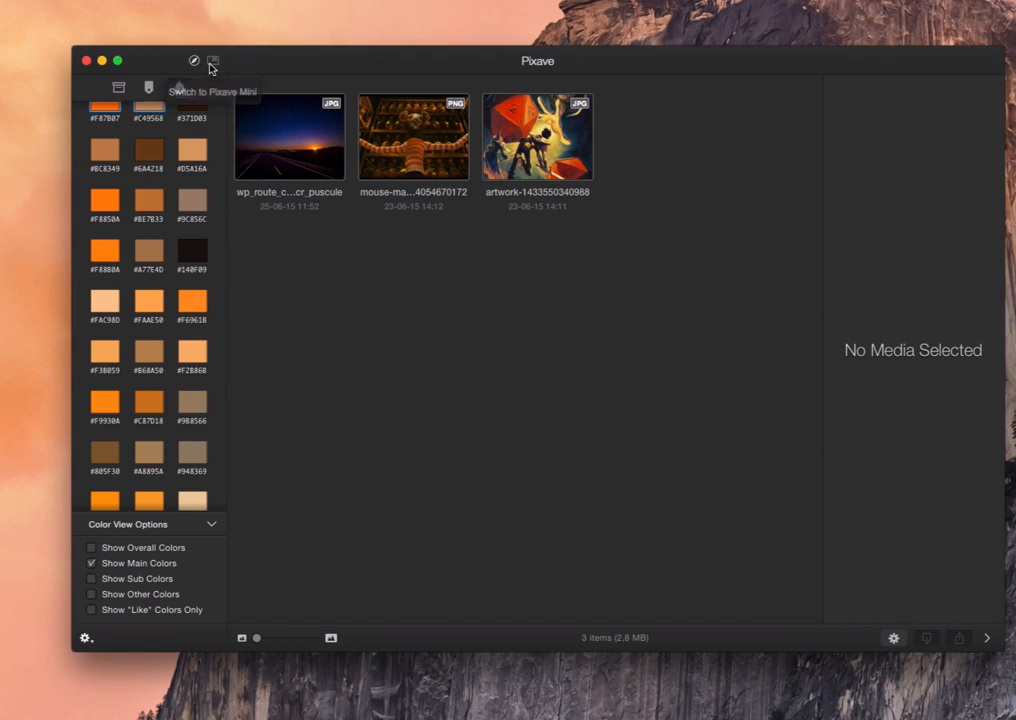
{"action": "left_click", "coordinate": [213, 61]}
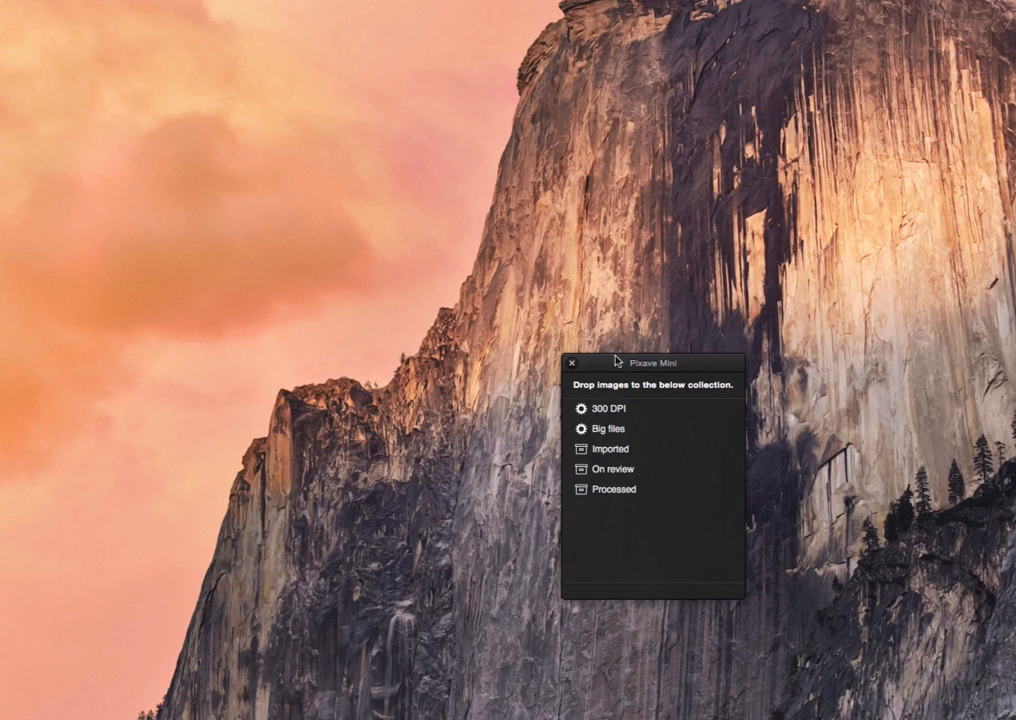
{"action": "left_click_drag", "start_coordinate": [628, 362], "coordinate": [648, 476]}
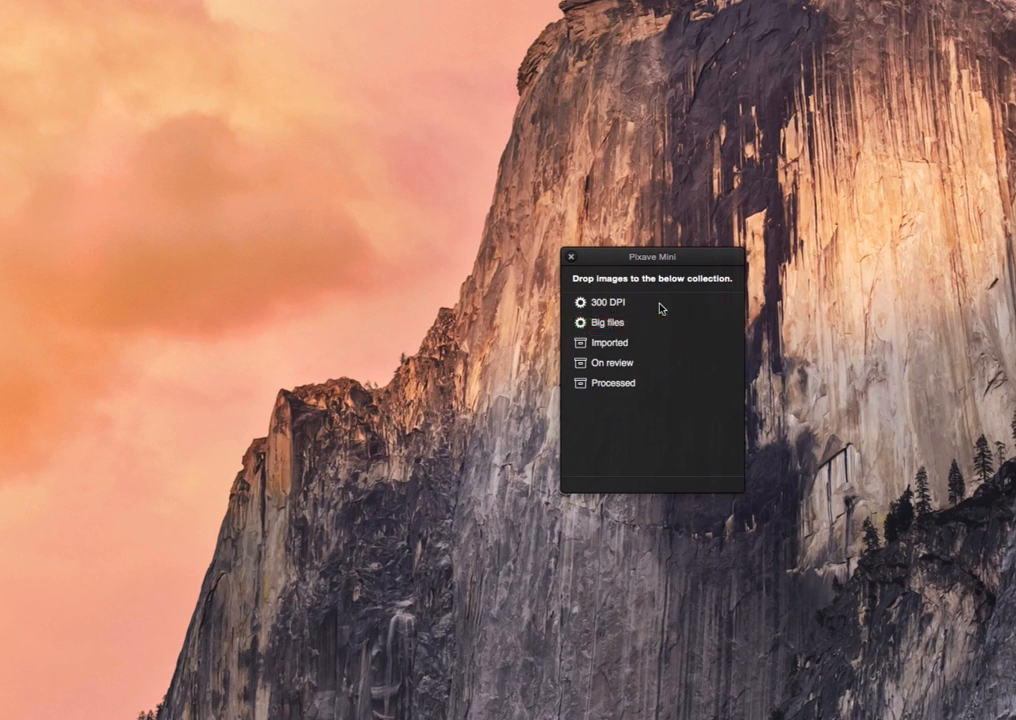
{"action": "mouse_move", "coordinate": [572, 258]}
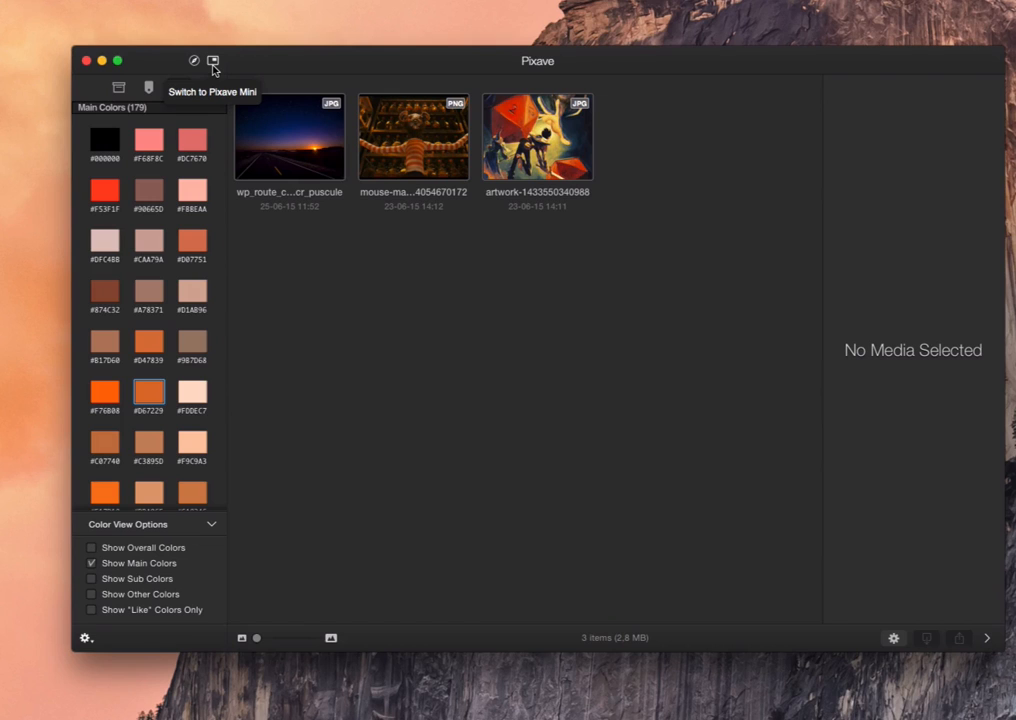
Open Pixave's built-in web browser from the compass button in the title bar.
{"action": "left_click", "coordinate": [213, 61]}
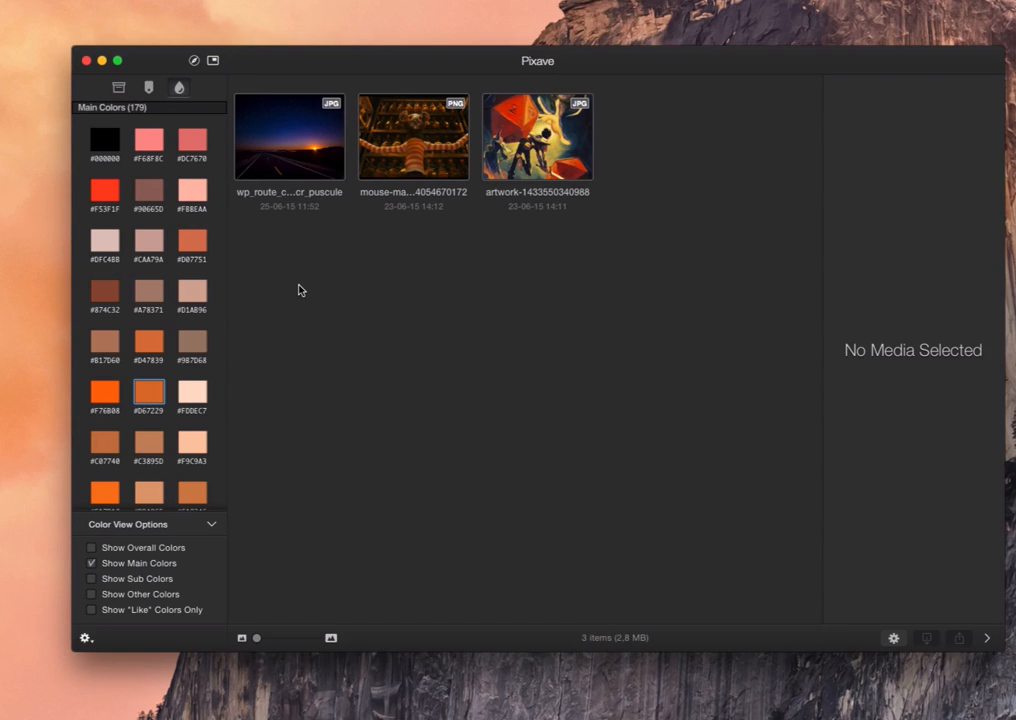
{"action": "mouse_move", "coordinate": [167, 340]}
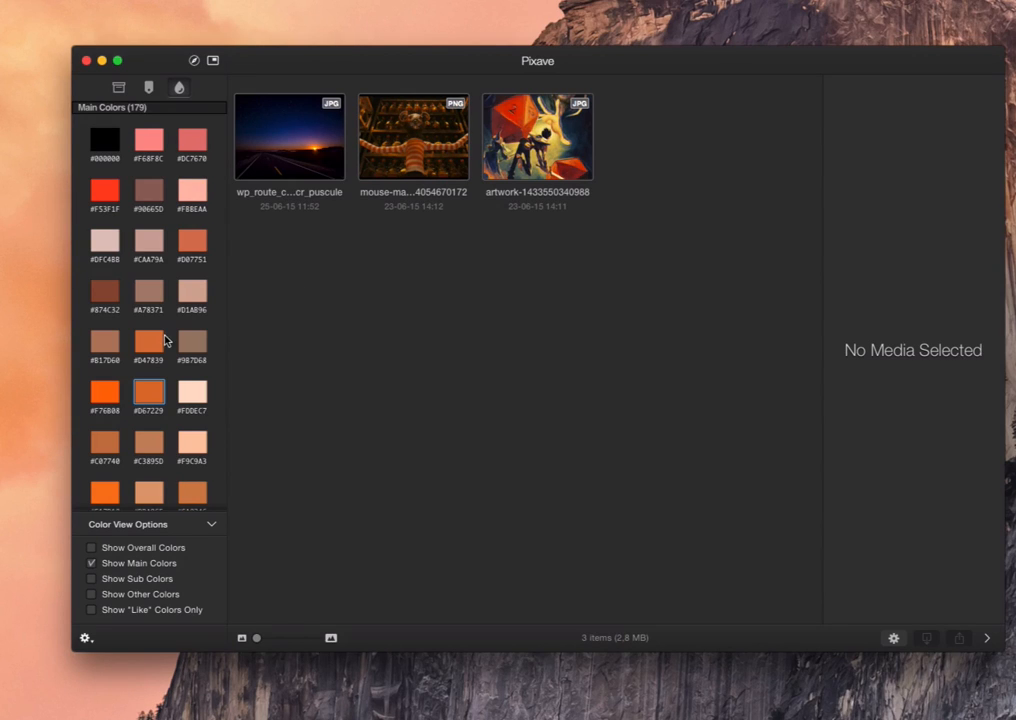
{"action": "mouse_move", "coordinate": [112, 180]}
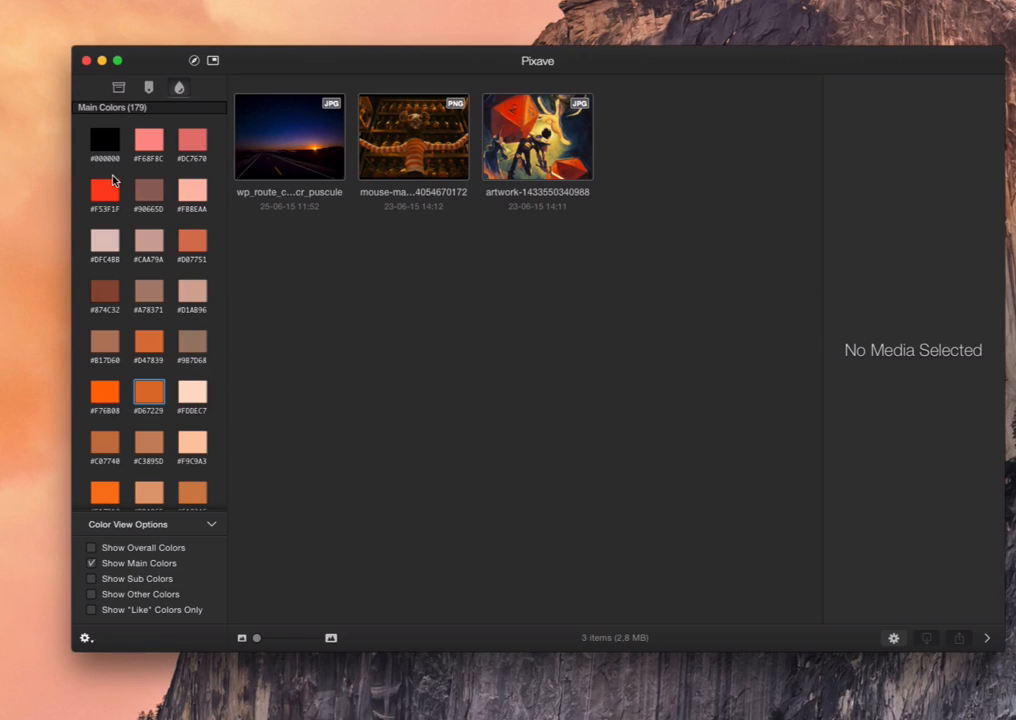
{"action": "mouse_move", "coordinate": [205, 68]}
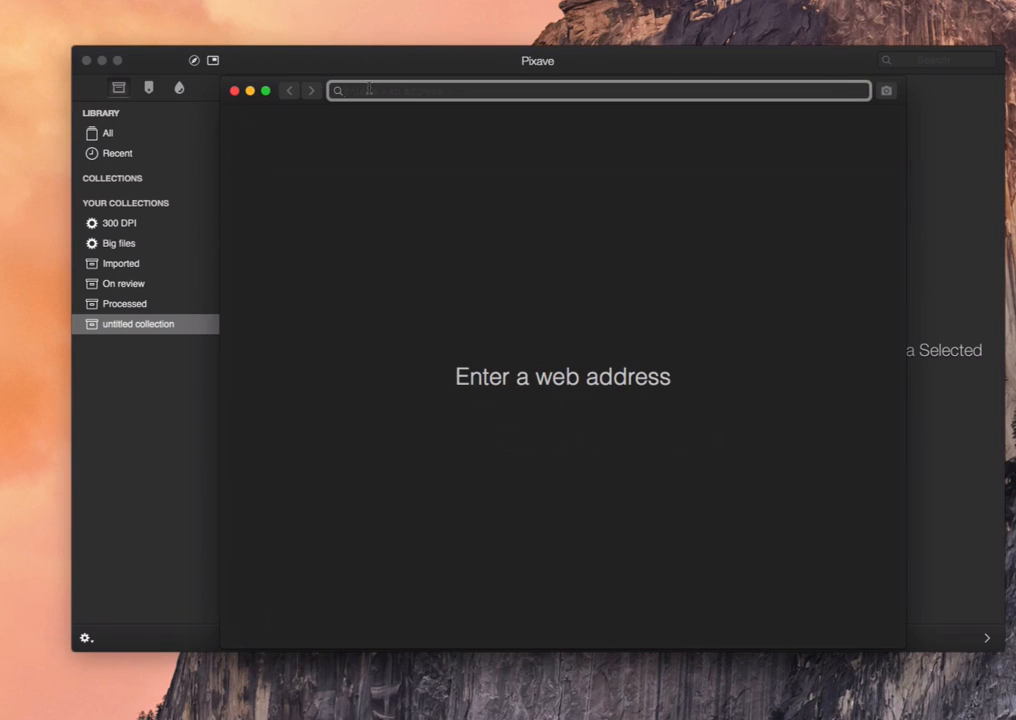
Load cnet. in the browser, dismiss the membership popup and scroll the page for capture.
{"action": "type", "text": "cnet.com&origin=1&redire"}
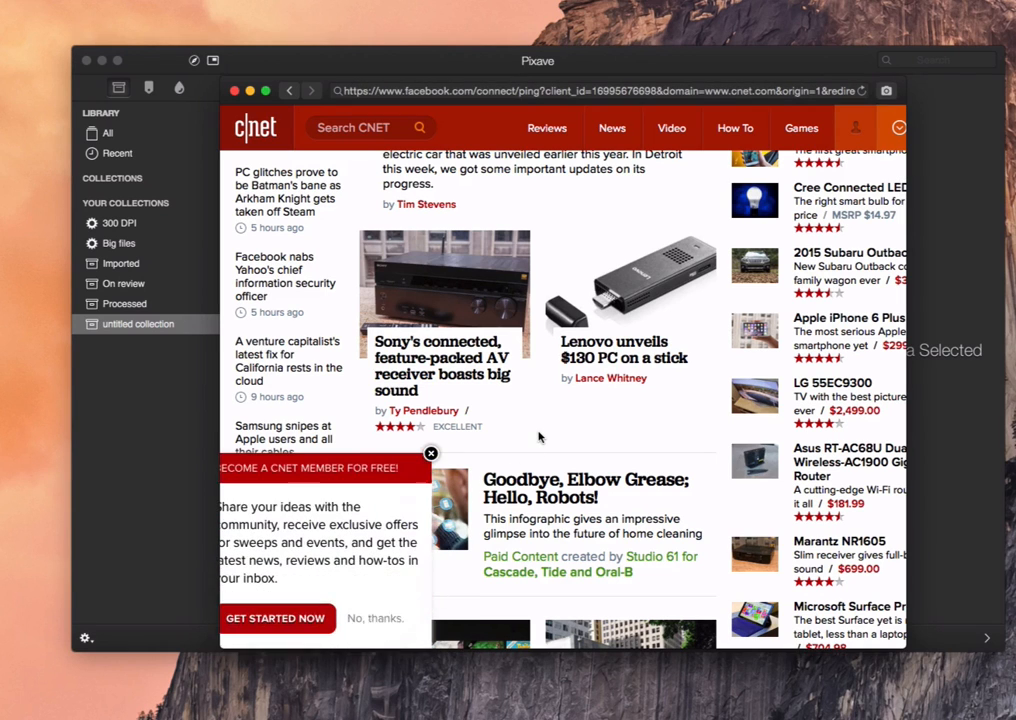
{"action": "left_click", "coordinate": [431, 453]}
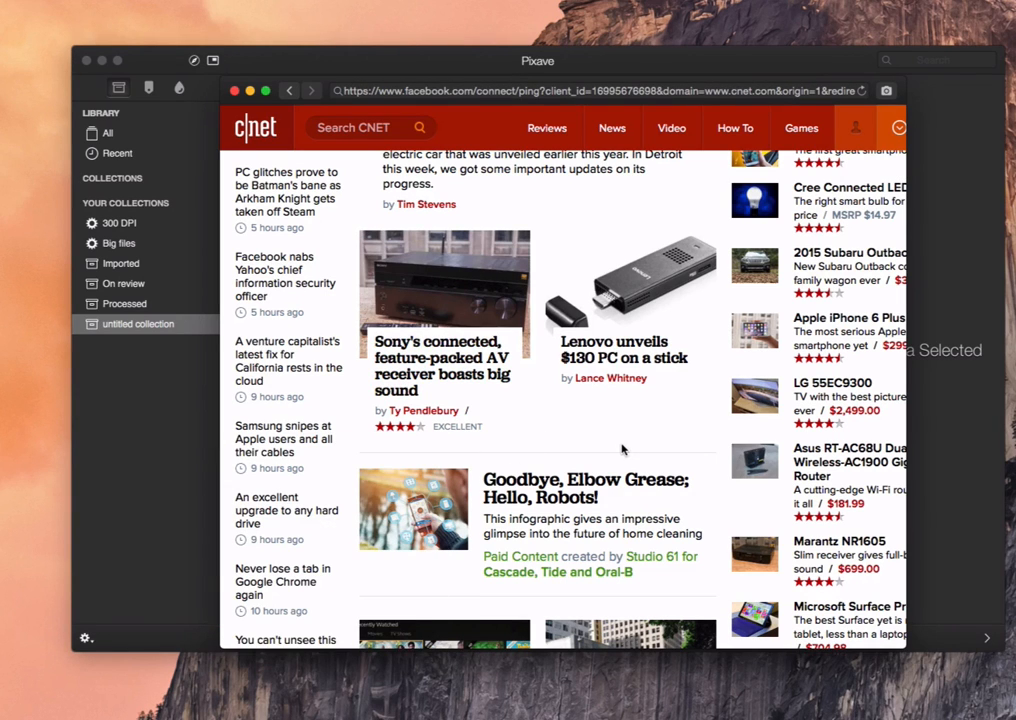
{"action": "scroll", "scroll_direction": "down", "scroll_amount": 3}
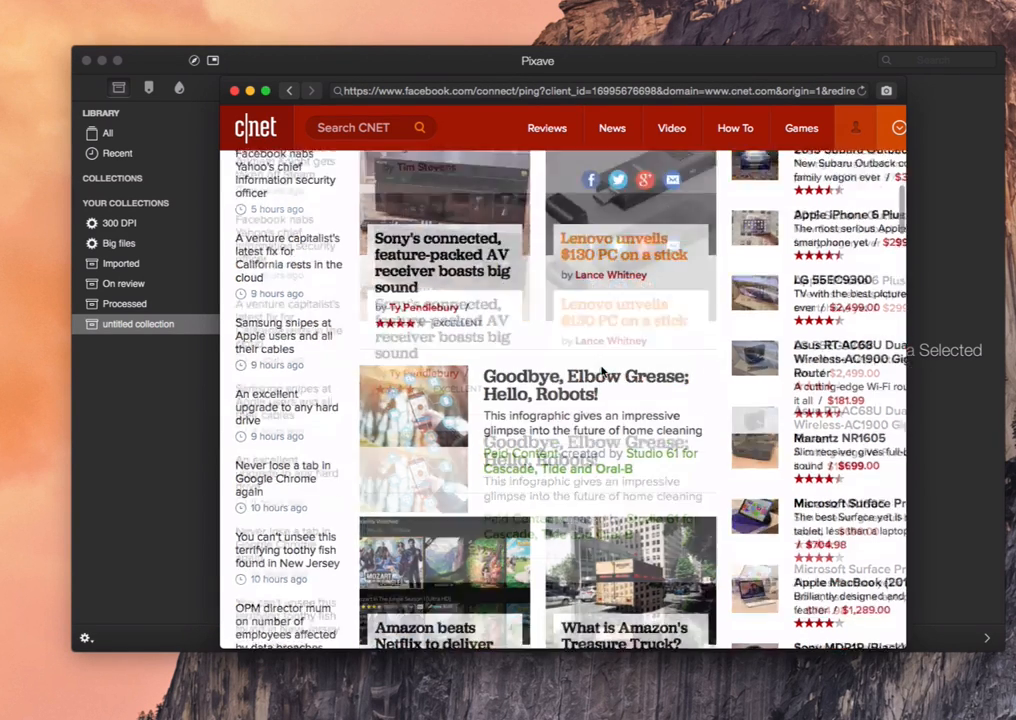
{"action": "scroll", "scroll_direction": "down", "scroll_amount": 3}
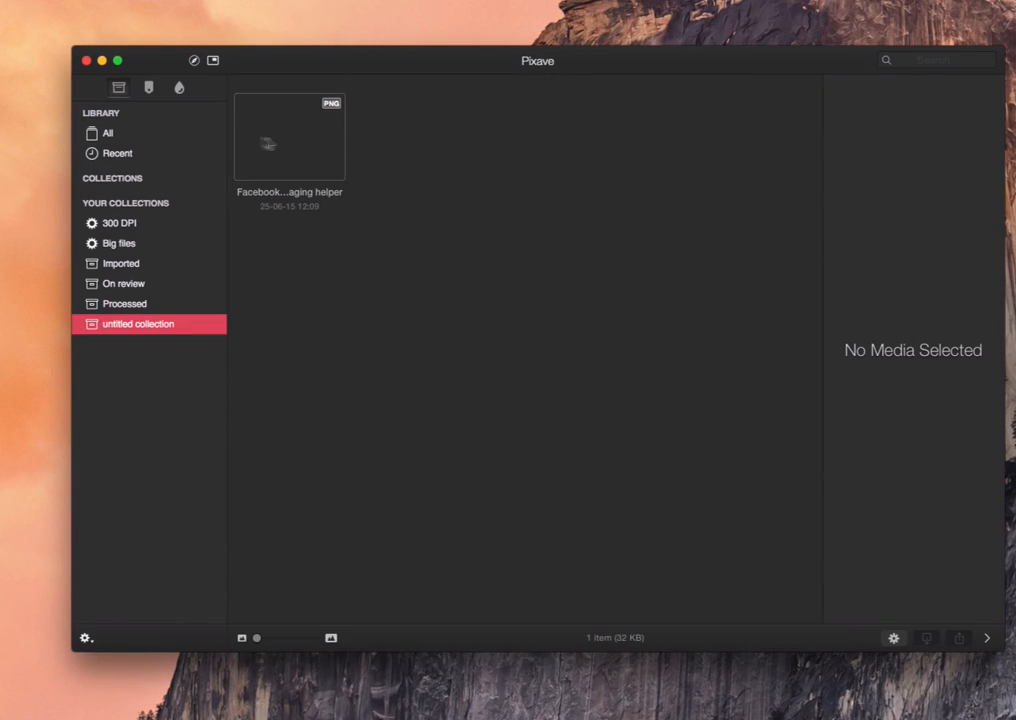
Delete the captured Facebook image from the library, confirming the permanent removal.
{"action": "left_click", "coordinate": [288, 135]}
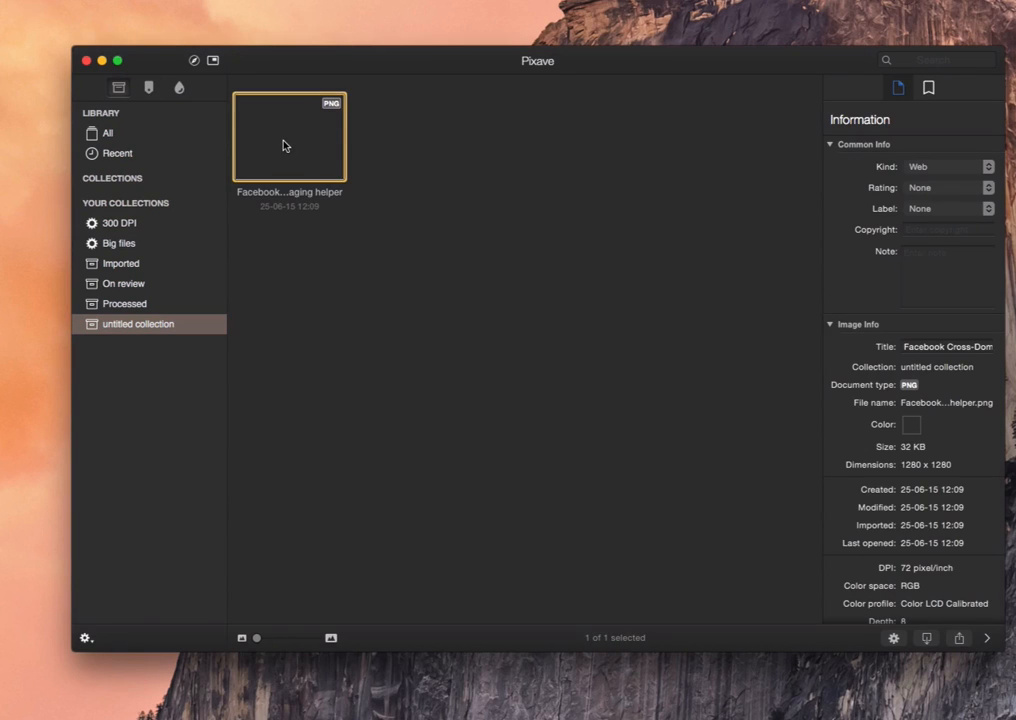
{"action": "right_click", "coordinate": [289, 137]}
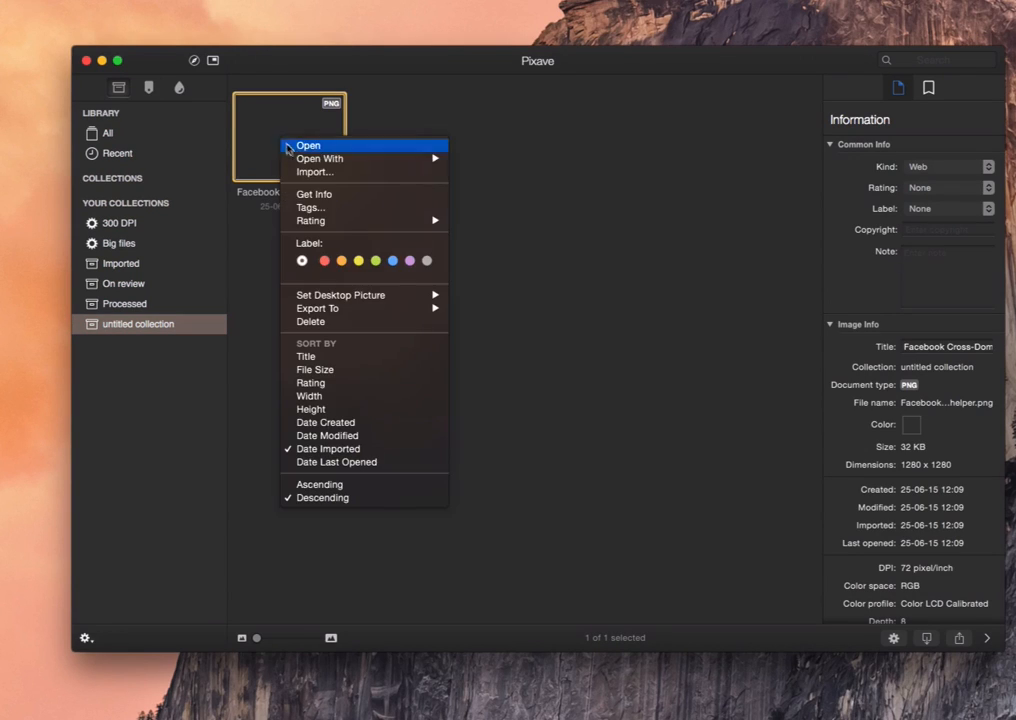
{"action": "mouse_move", "coordinate": [333, 396]}
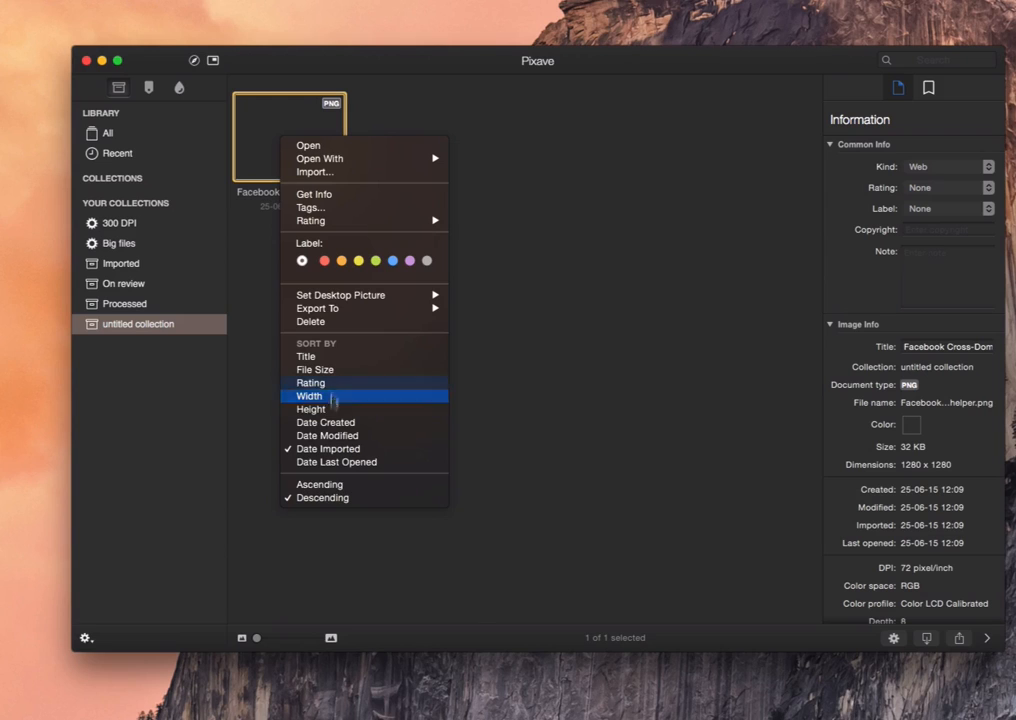
{"action": "mouse_move", "coordinate": [313, 213]}
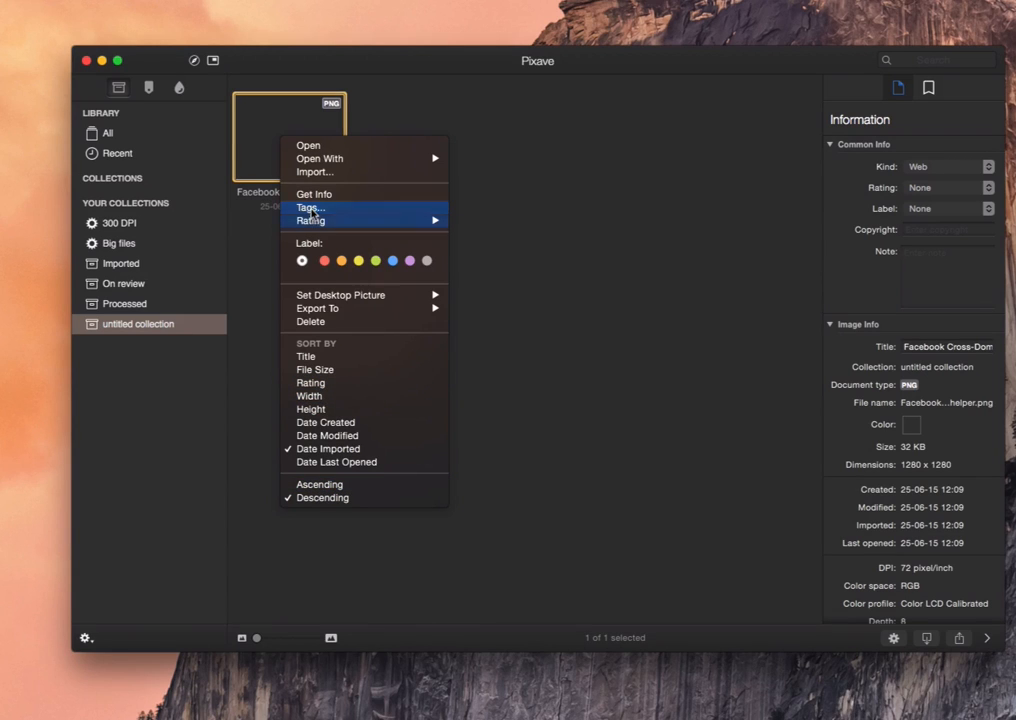
{"action": "left_click", "coordinate": [310, 321]}
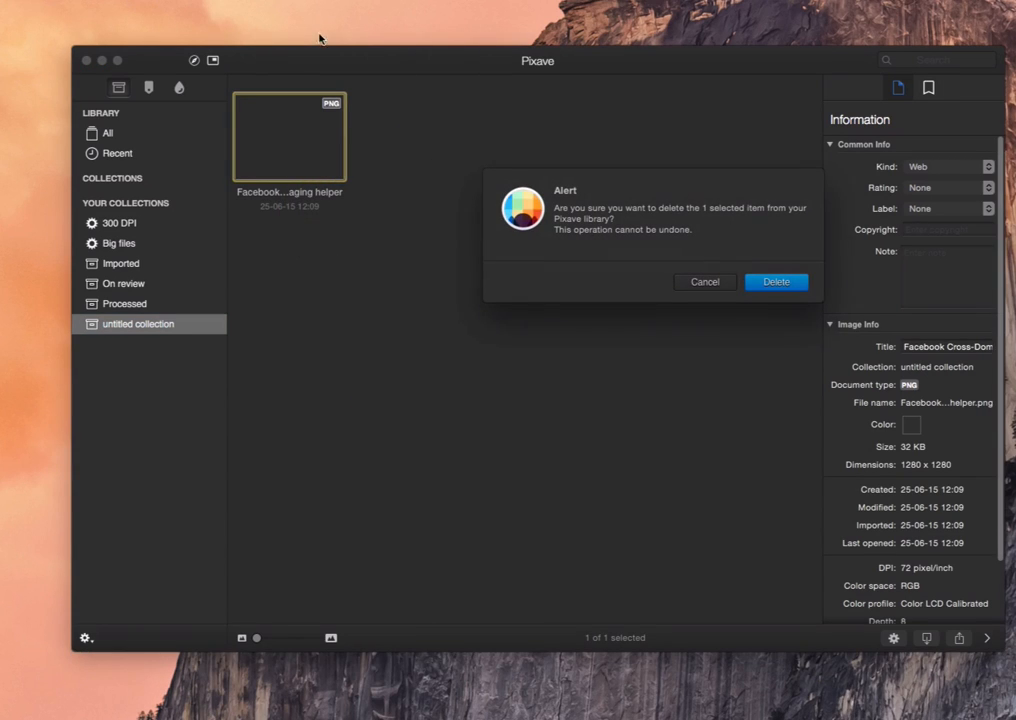
{"action": "left_click", "coordinate": [704, 281]}
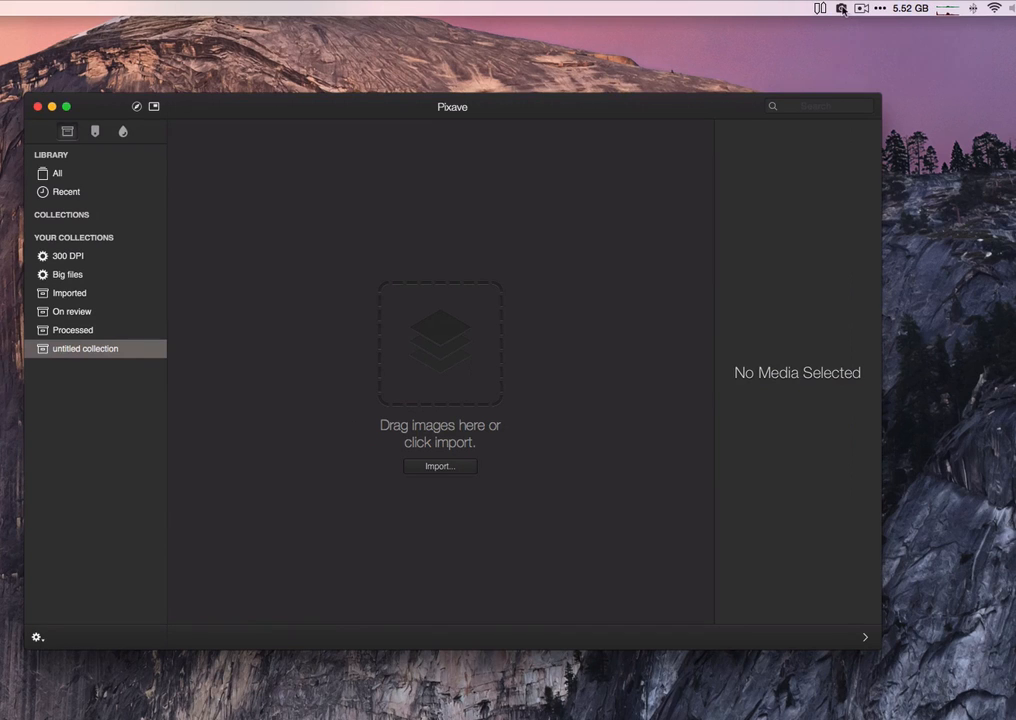
Capture the full screen, then two Area/Window shots of the Gizmodo article into the collection.
{"action": "left_click", "coordinate": [841, 8]}
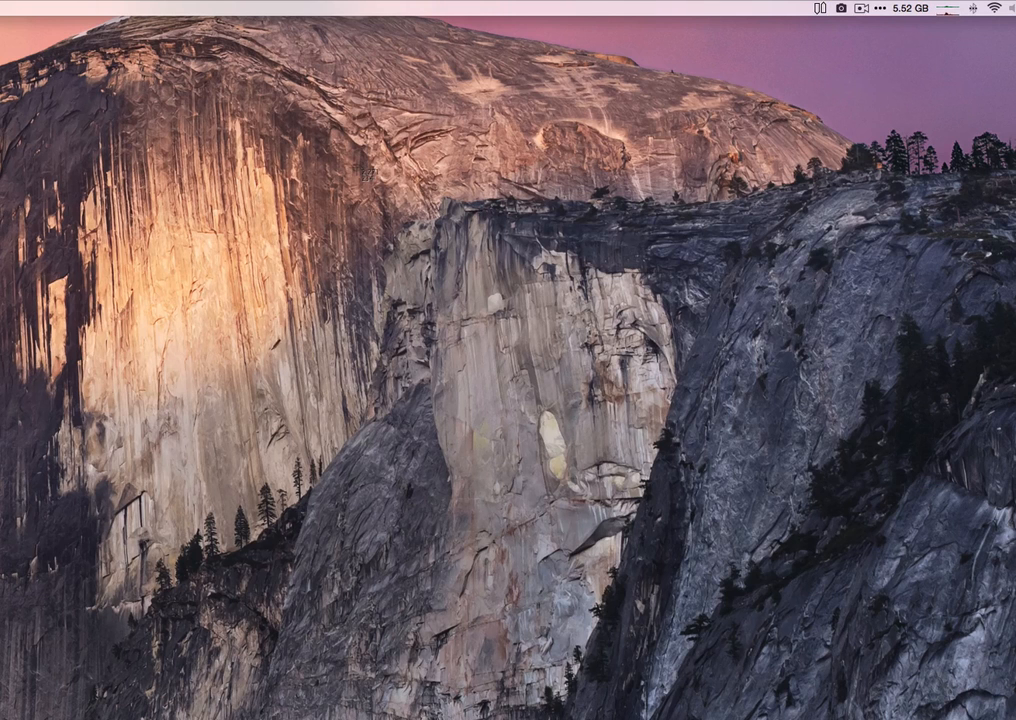
{"action": "mouse_move", "coordinate": [945, 513]}
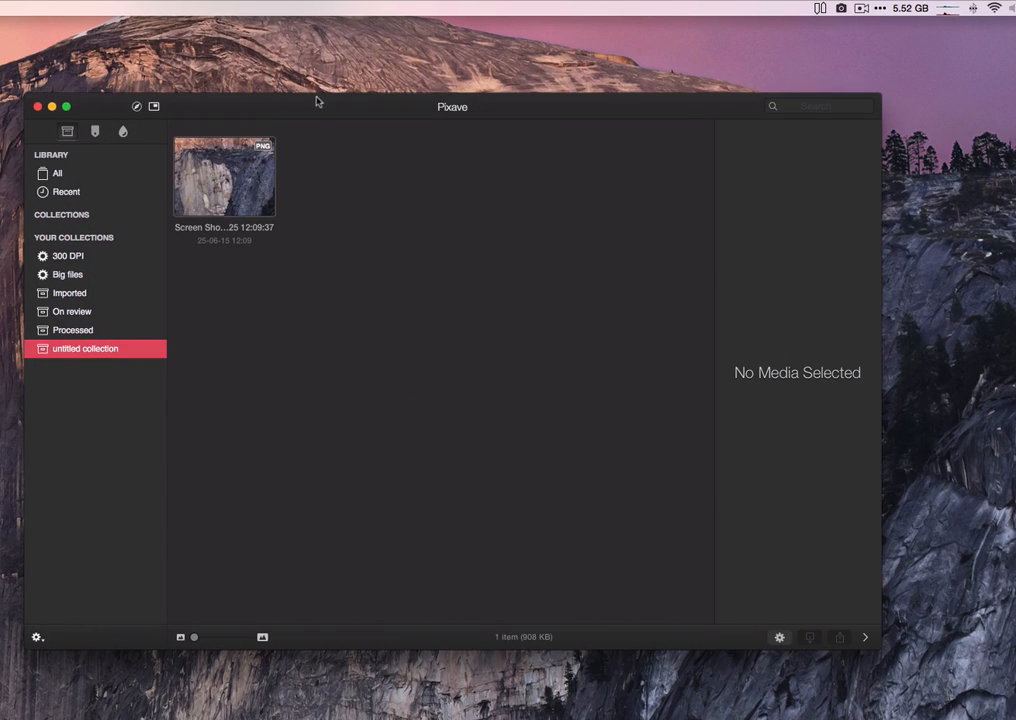
{"action": "mouse_move", "coordinate": [316, 105]}
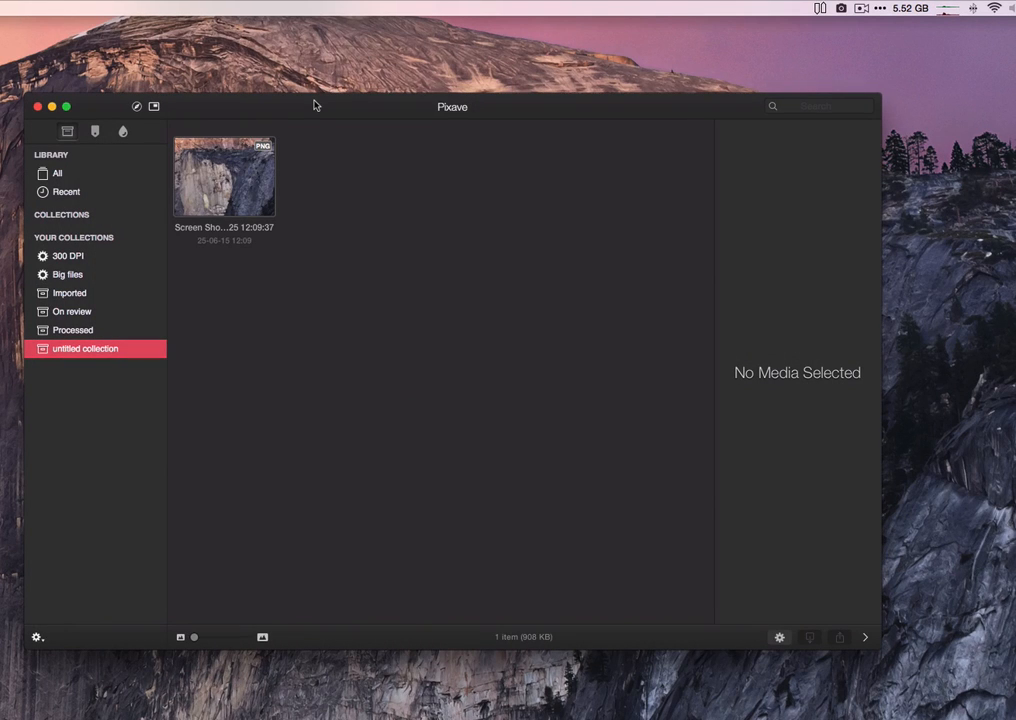
{"action": "left_click", "coordinate": [841, 8]}
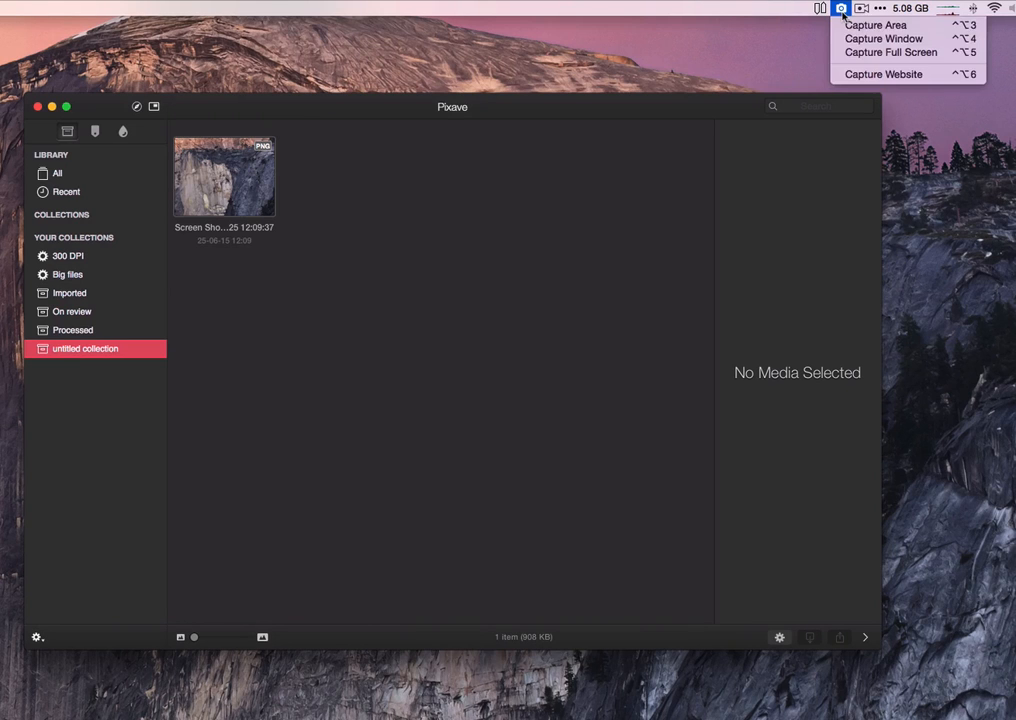
{"action": "left_click", "coordinate": [390, 223]}
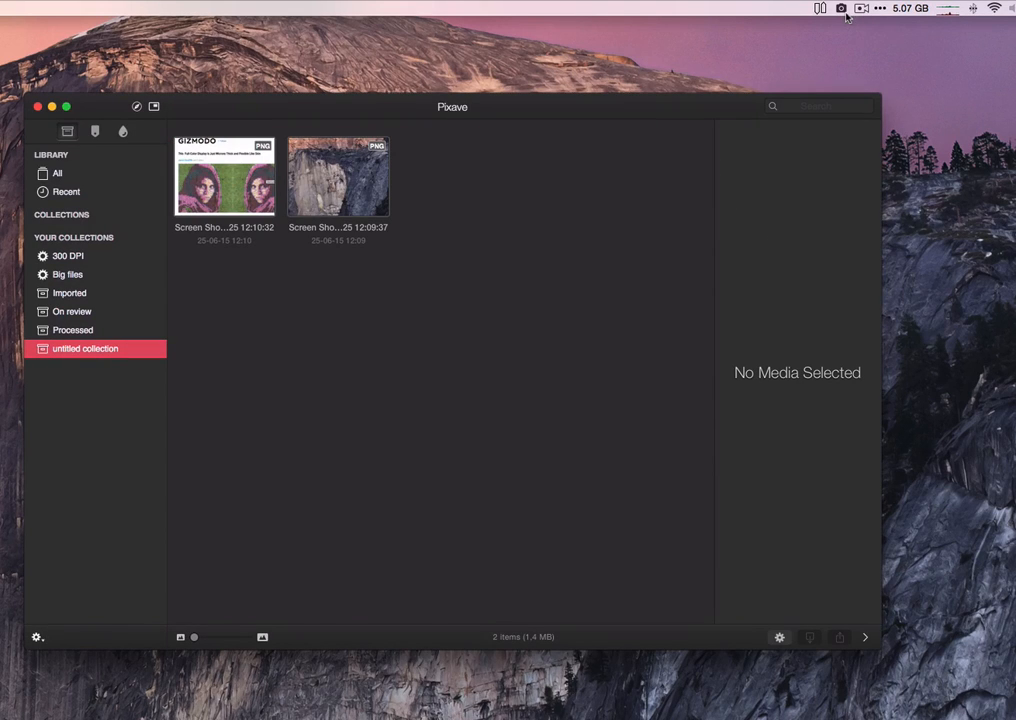
{"action": "left_click", "coordinate": [841, 8]}
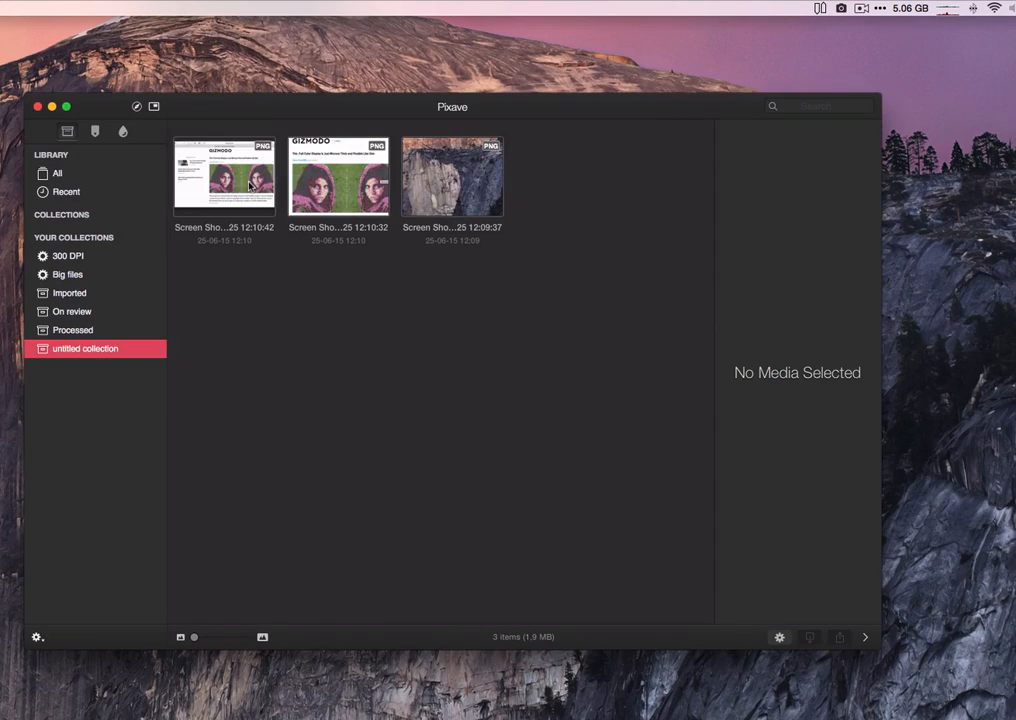
View the newest screenshot's details, then start a Capture Website from the menu-bar camera.
{"action": "double_click", "coordinate": [224, 176]}
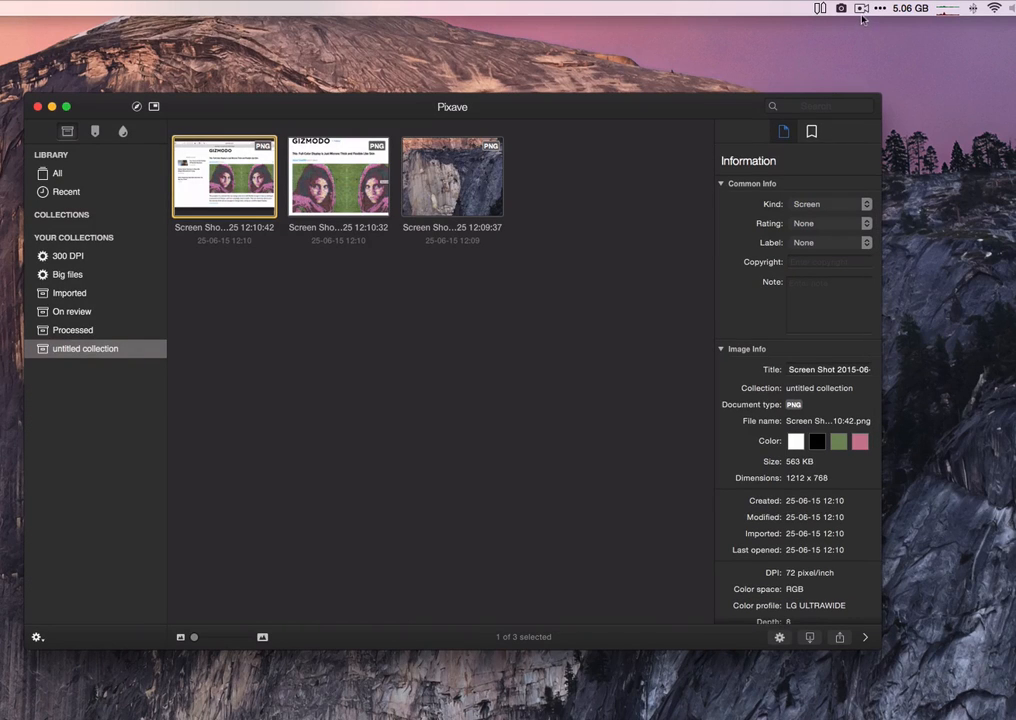
{"action": "left_click", "coordinate": [841, 8]}
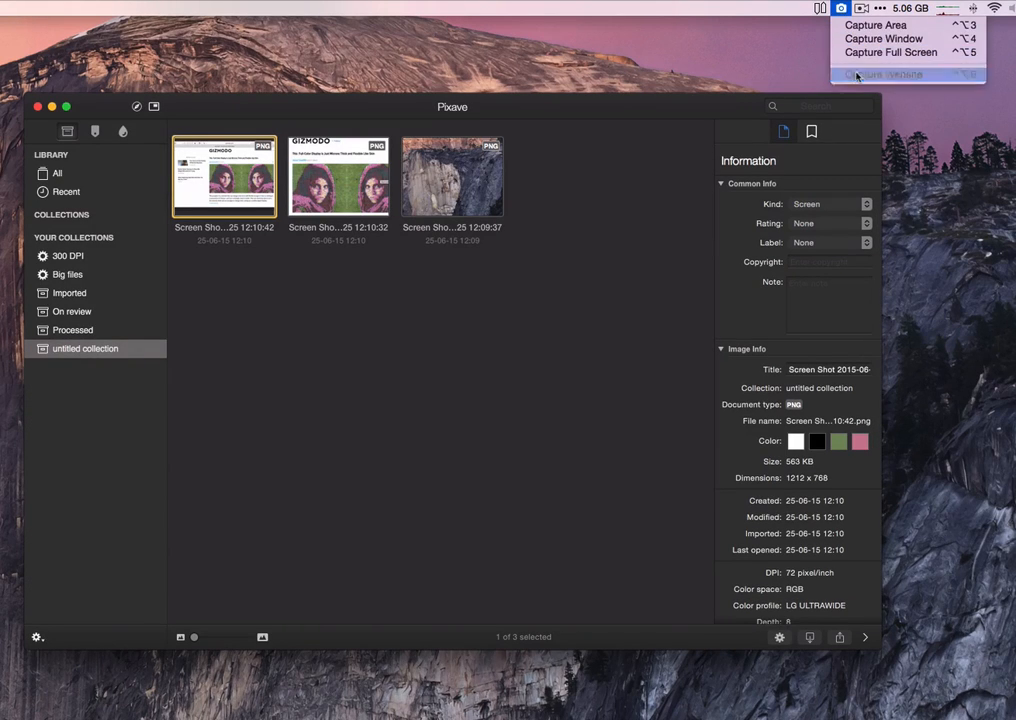
{"action": "left_click", "coordinate": [882, 74]}
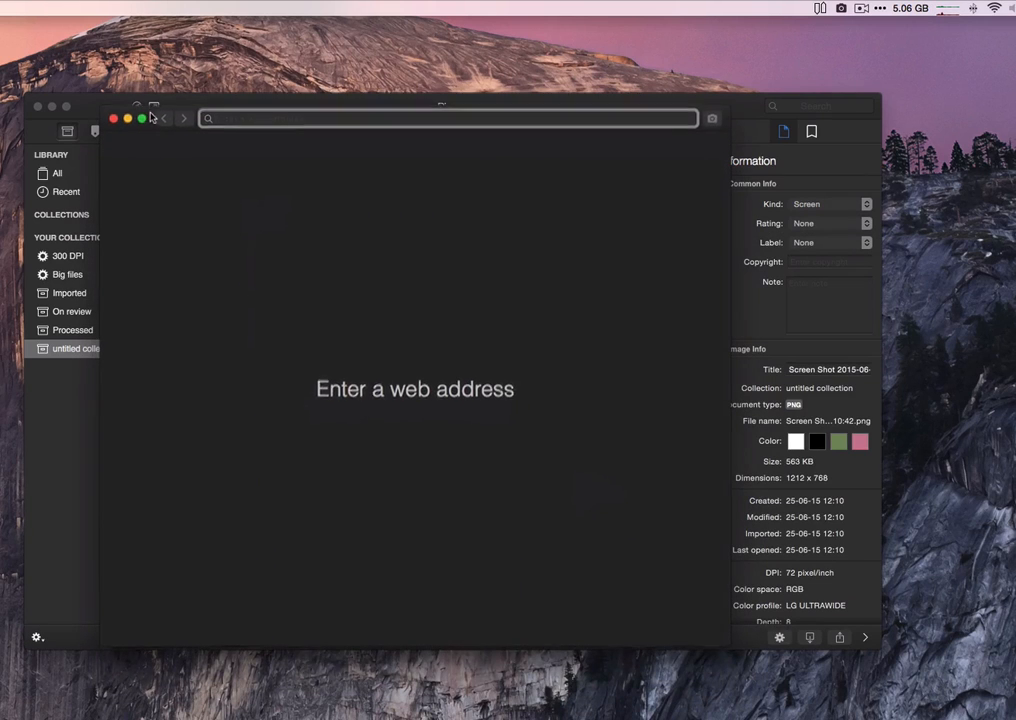
Enter gizmo in the capture window's address field to load the Gizmodo homepage.
{"action": "left_click", "coordinate": [445, 117]}
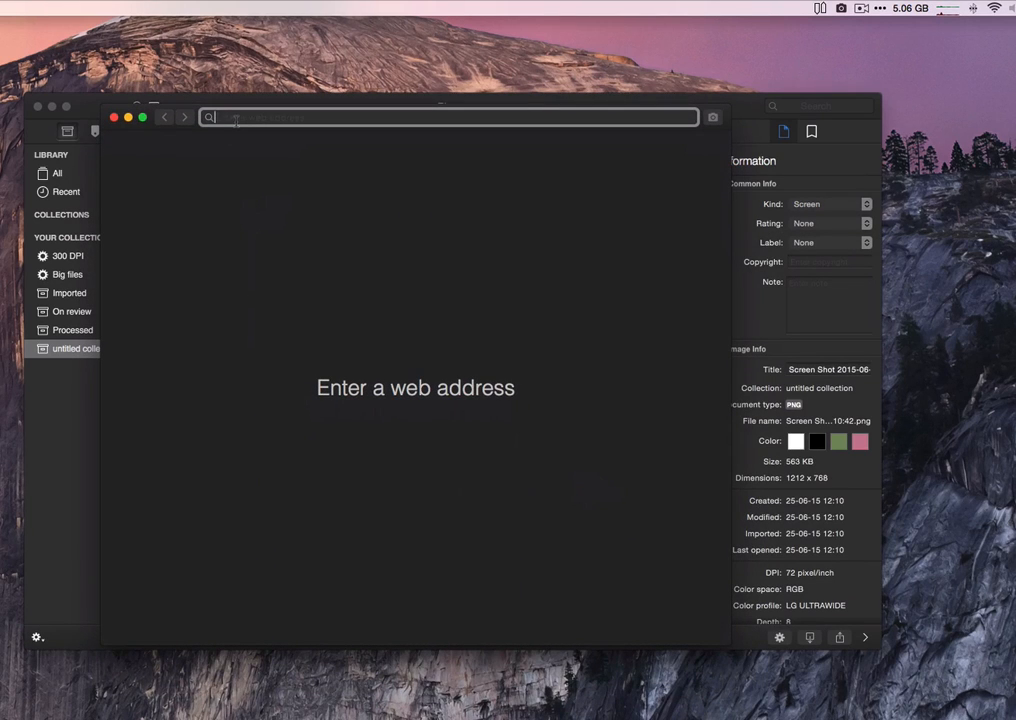
{"action": "type", "text": "gizmo"}
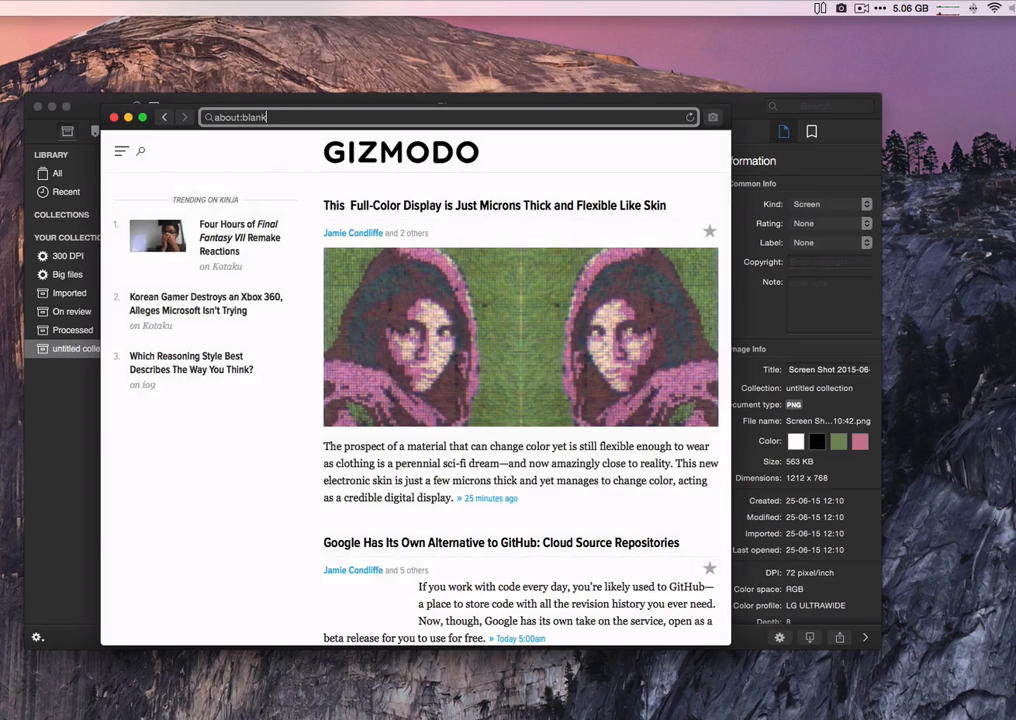
{"action": "mouse_move", "coordinate": [713, 117]}
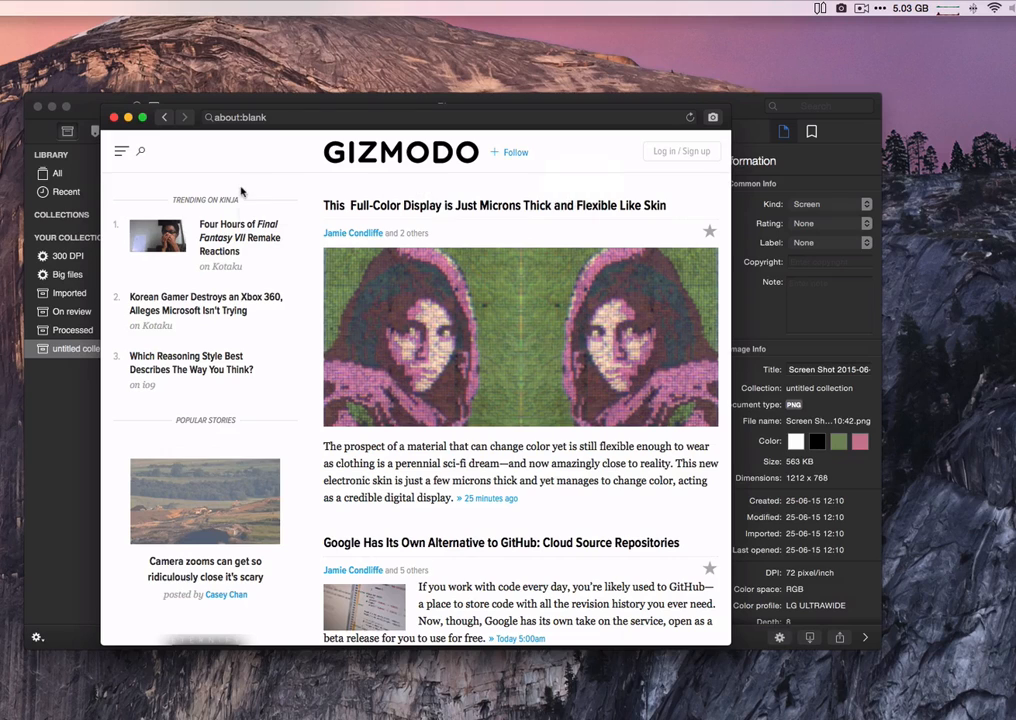
{"action": "right_click", "coordinate": [240, 193]}
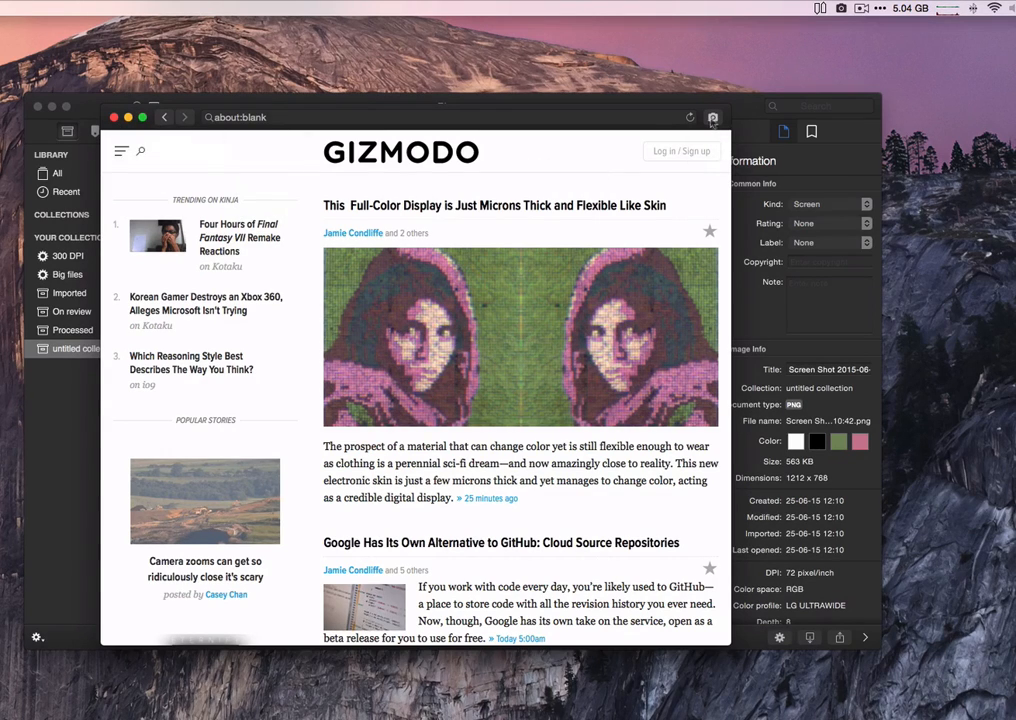
{"action": "mouse_move", "coordinate": [713, 117]}
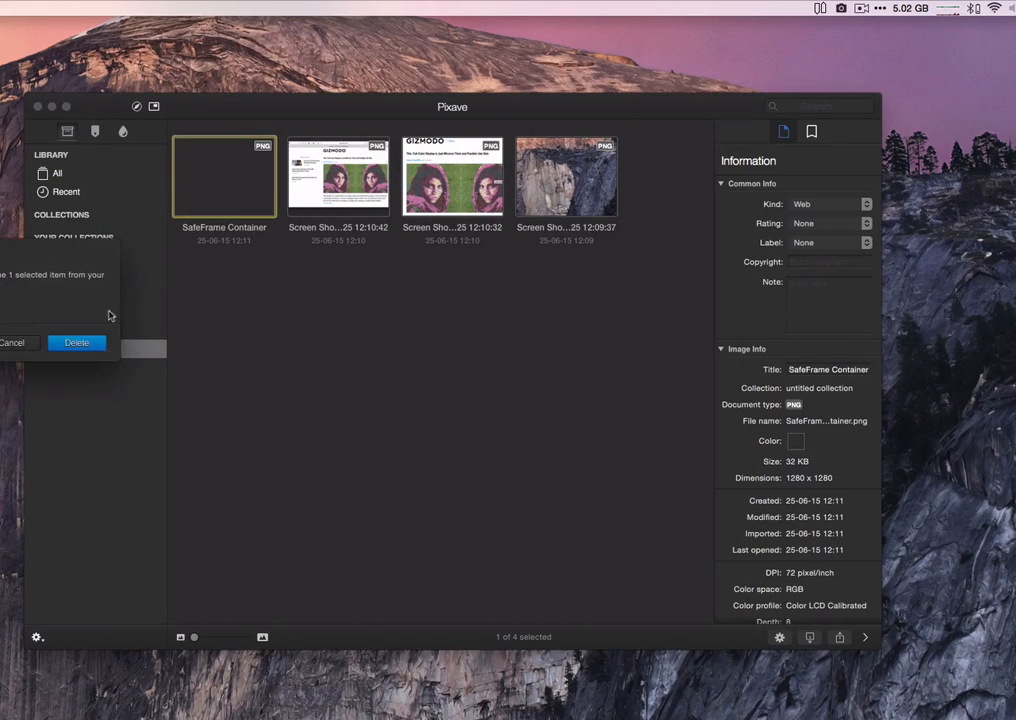
Confirm deleting the SafeFrame Container capture, then delete the untitled collection and confirm.
{"action": "left_click", "coordinate": [76, 342]}
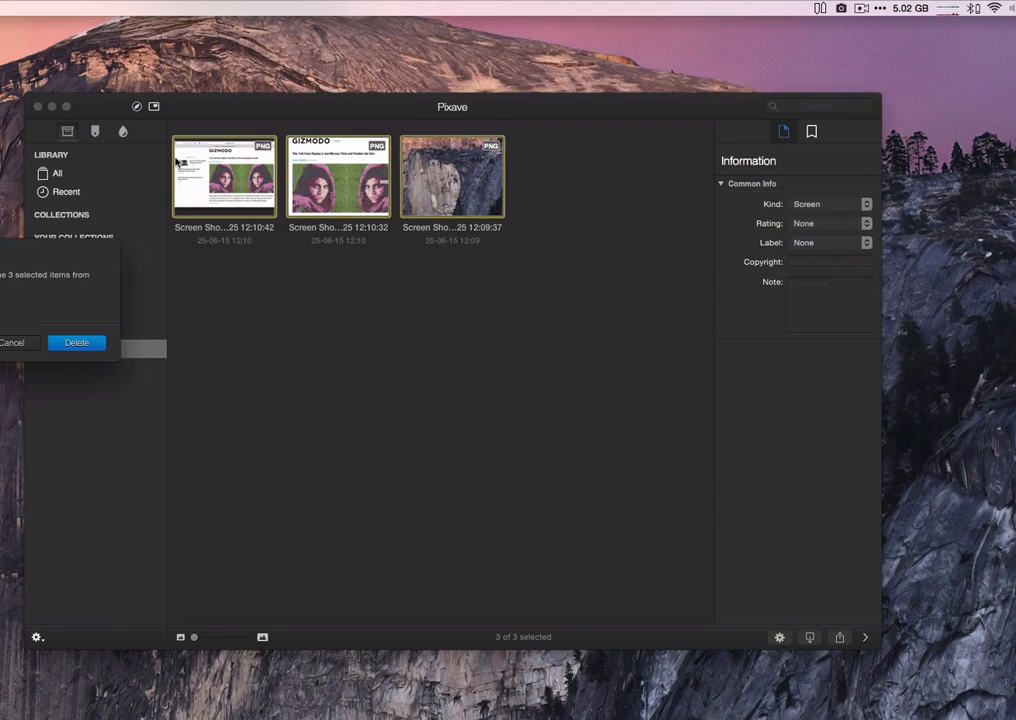
{"action": "right_click", "coordinate": [84, 348]}
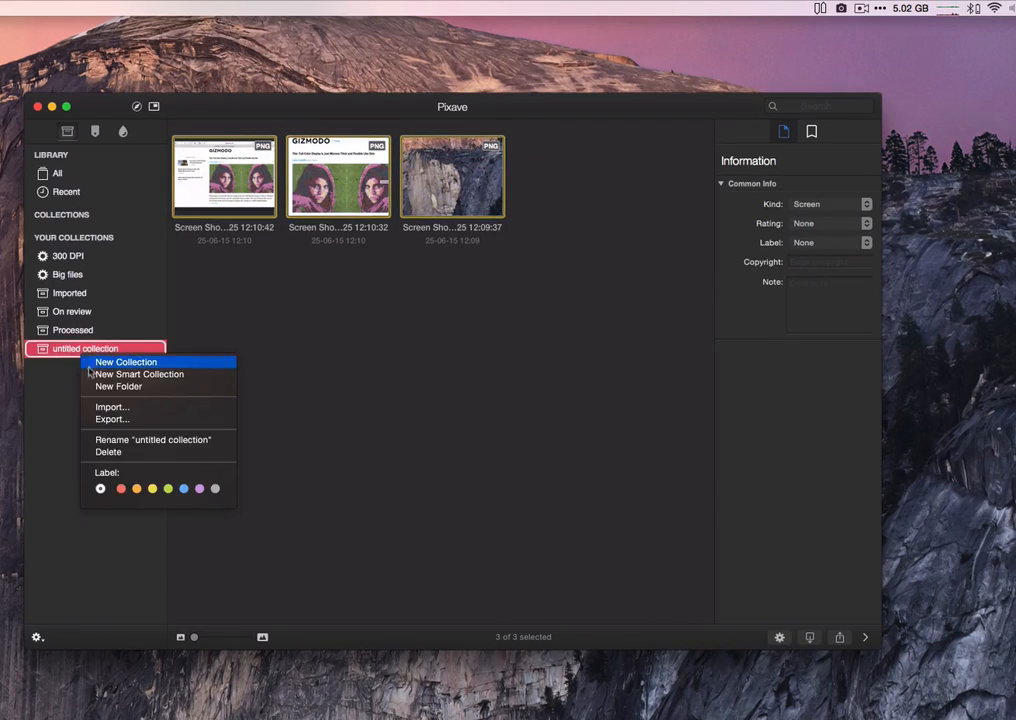
{"action": "left_click", "coordinate": [108, 451]}
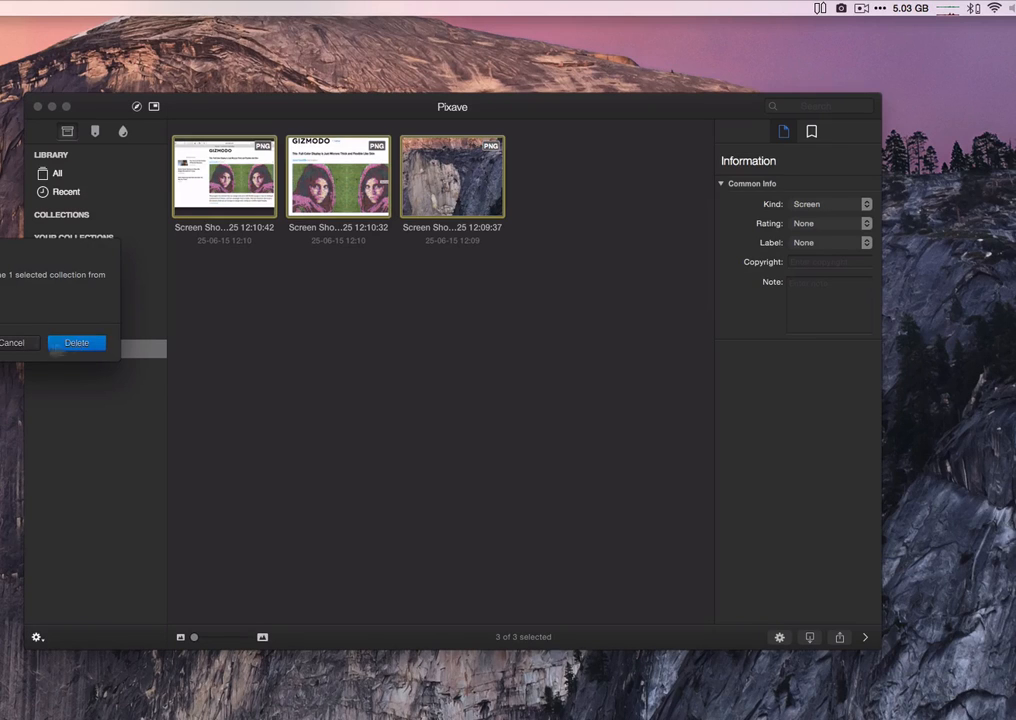
{"action": "left_click", "coordinate": [76, 342]}
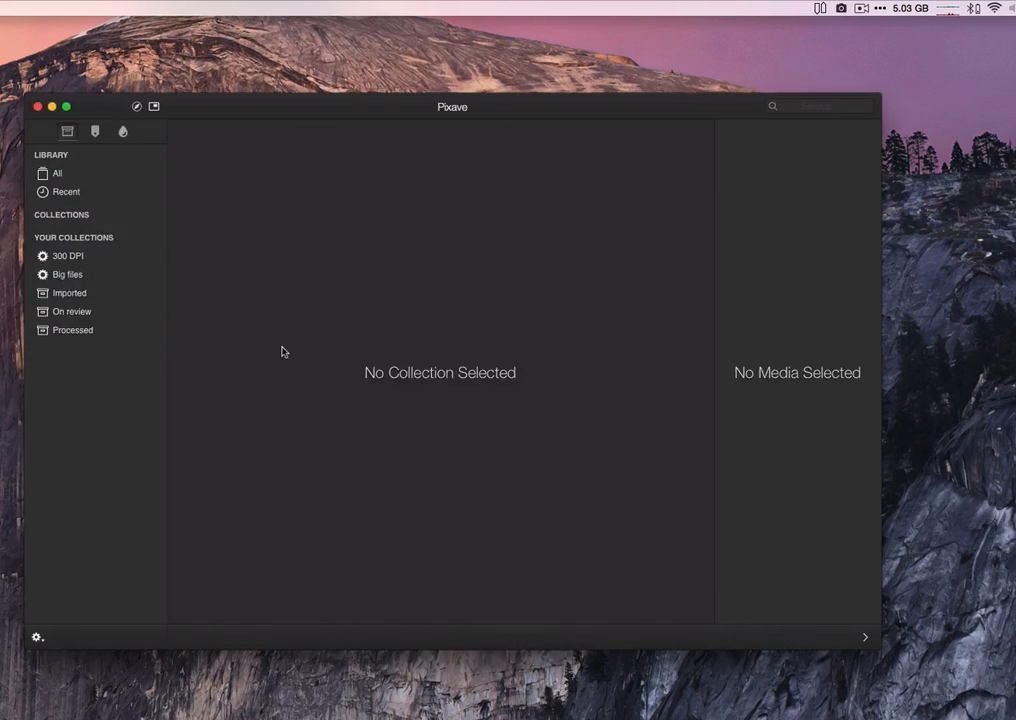
{"action": "mouse_move", "coordinate": [524, 129]}
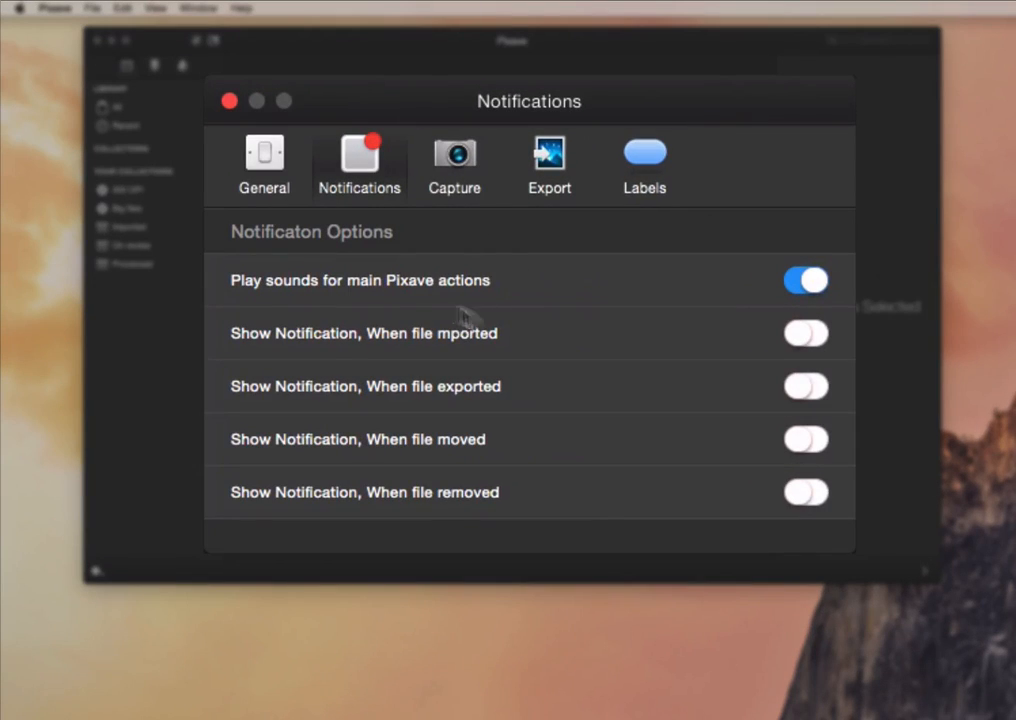
{"action": "left_click", "coordinate": [264, 158]}
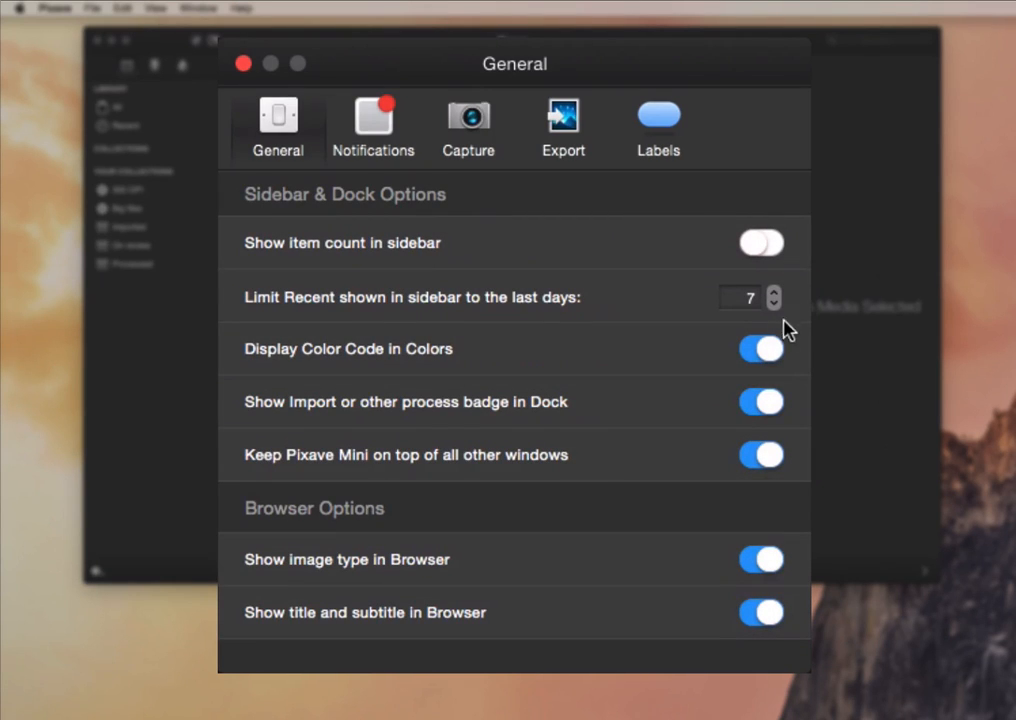
{"action": "mouse_move", "coordinate": [685, 372]}
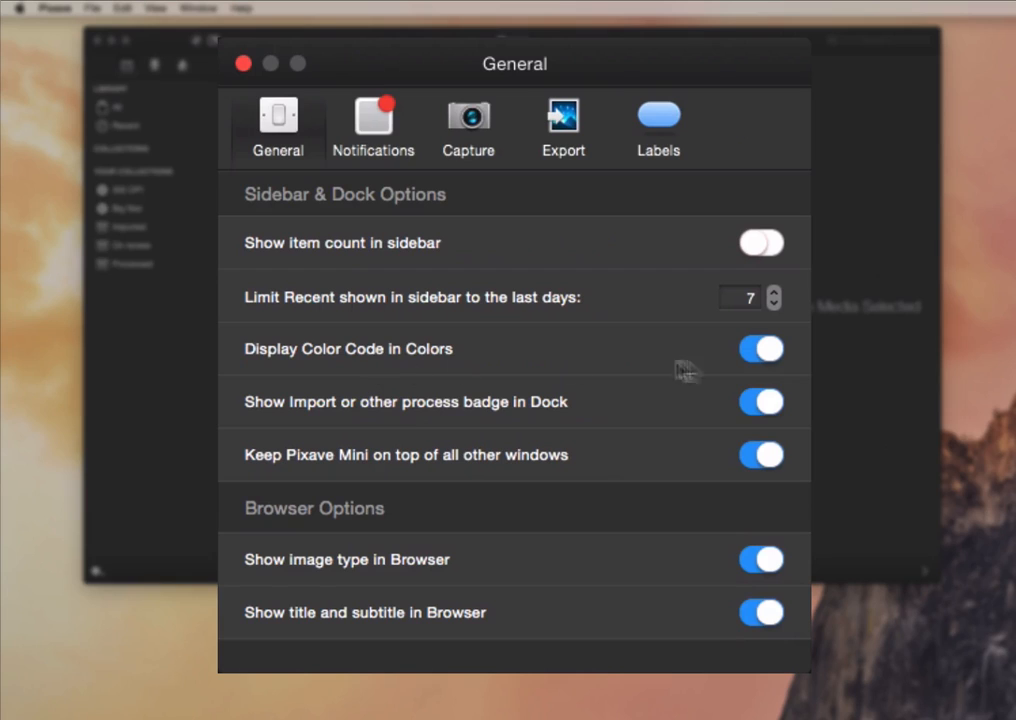
{"action": "mouse_move", "coordinate": [748, 418]}
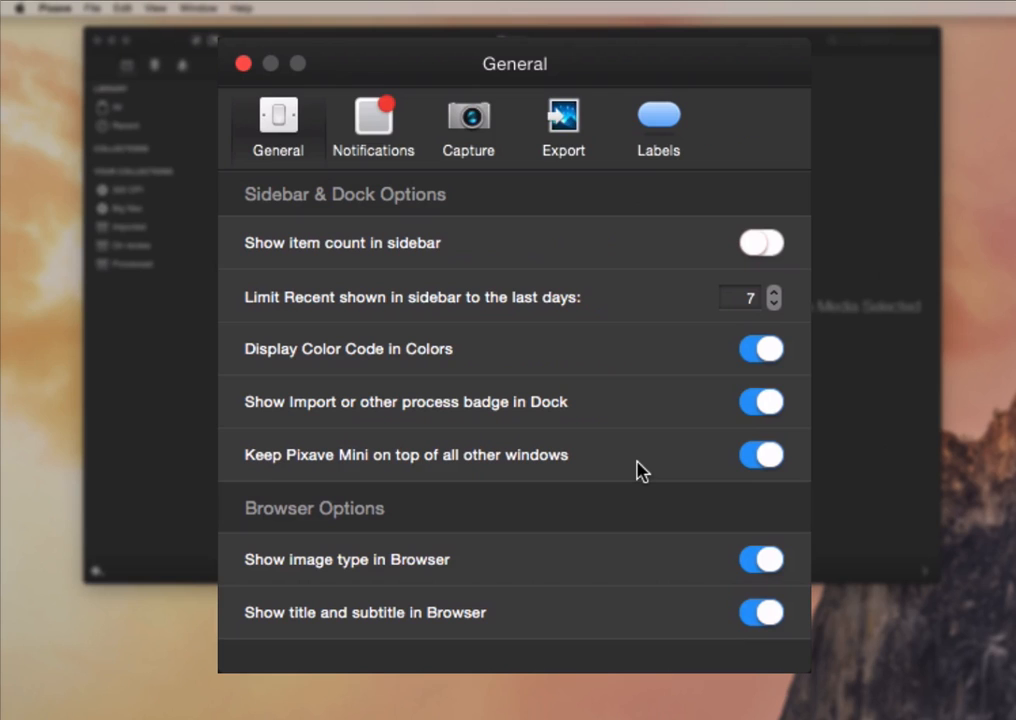
{"action": "left_click", "coordinate": [373, 127]}
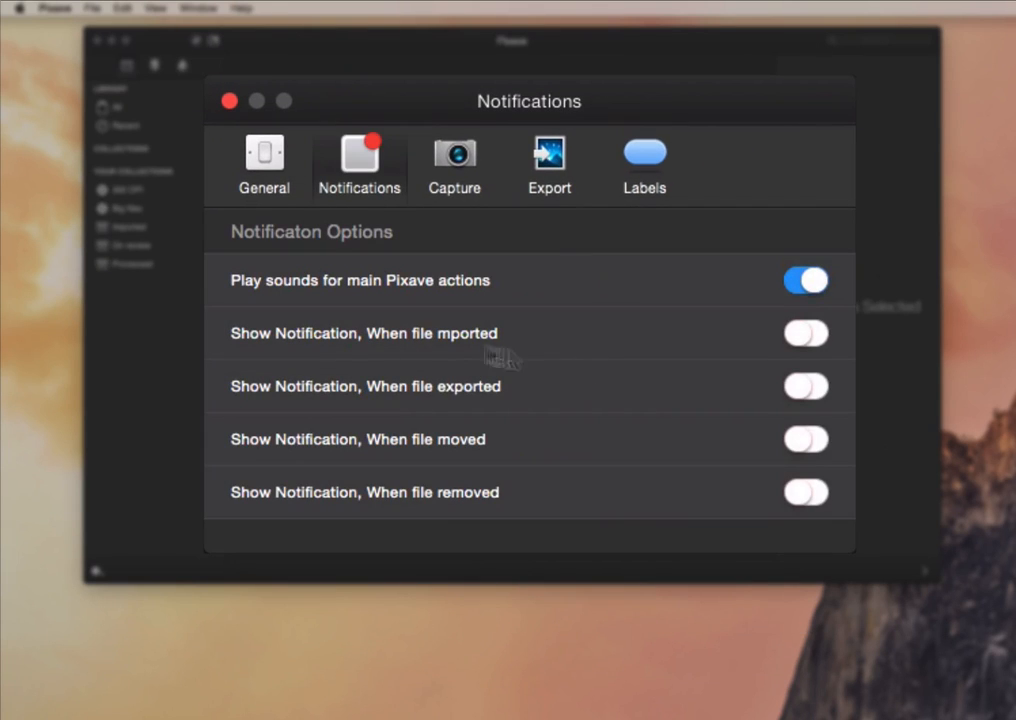
{"action": "left_click", "coordinate": [454, 165]}
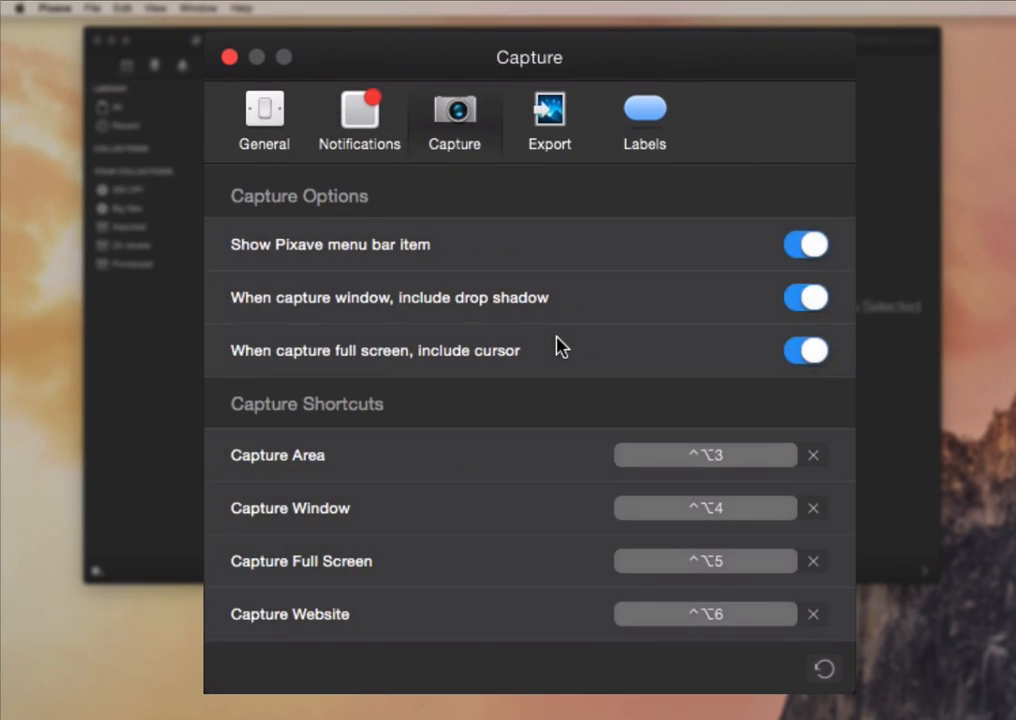
{"action": "mouse_move", "coordinate": [545, 280]}
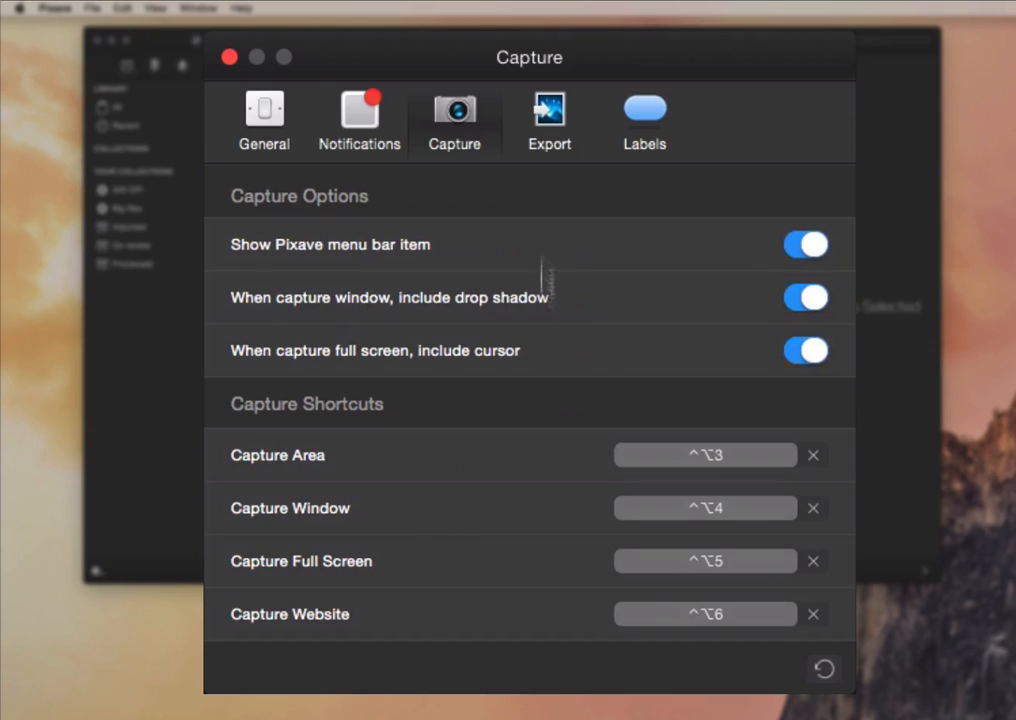
{"action": "left_click", "coordinate": [549, 110]}
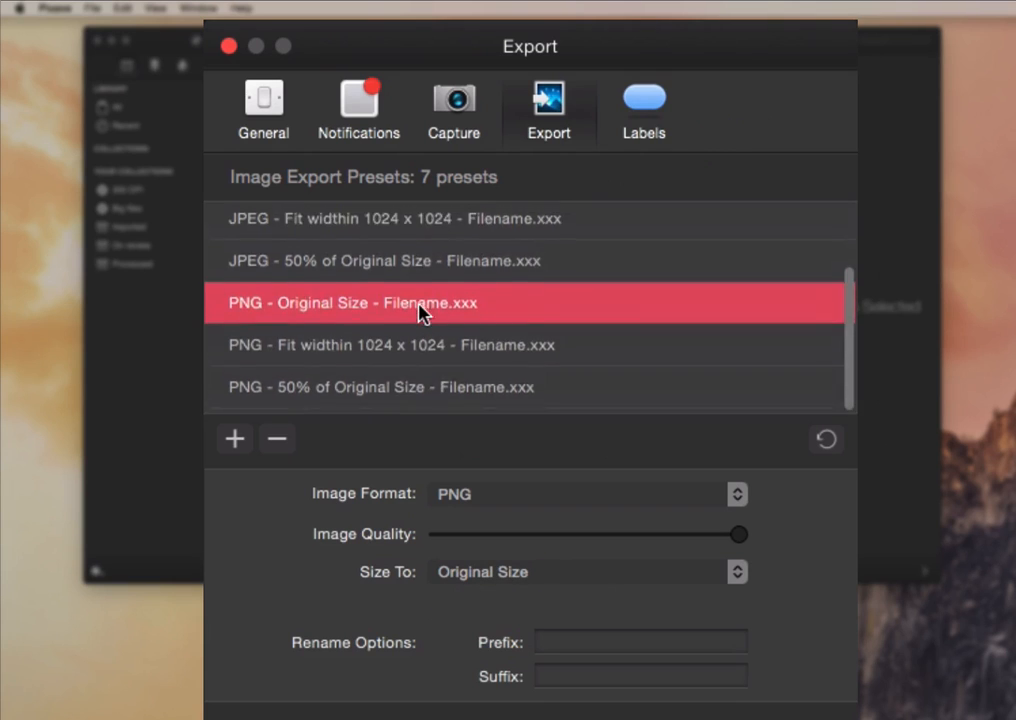
{"action": "left_click", "coordinate": [644, 110]}
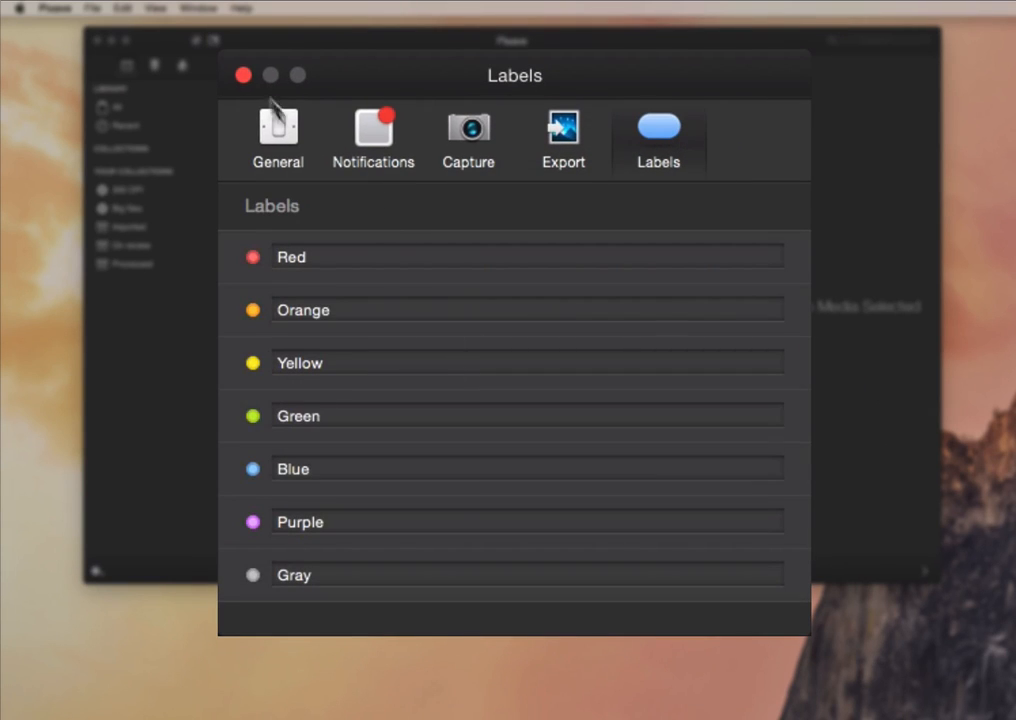
{"action": "left_click", "coordinate": [243, 75]}
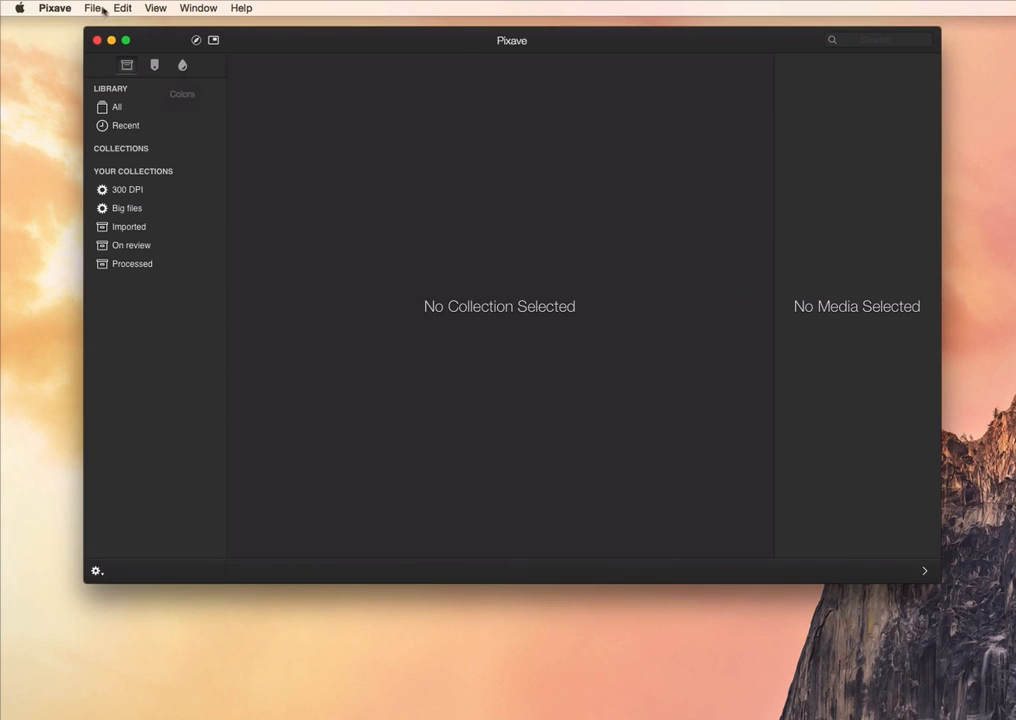
Browse the File, Edit, View, Window and Pixave menus, then show the Big files collection's 18 images.
{"action": "left_click", "coordinate": [92, 8]}
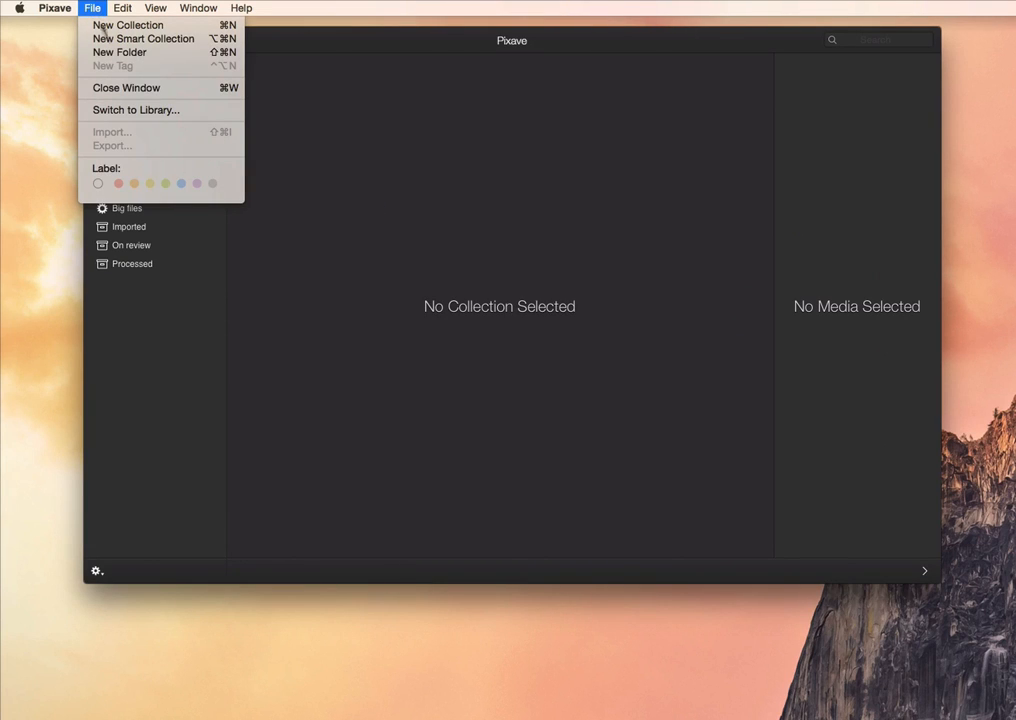
{"action": "mouse_move", "coordinate": [135, 110]}
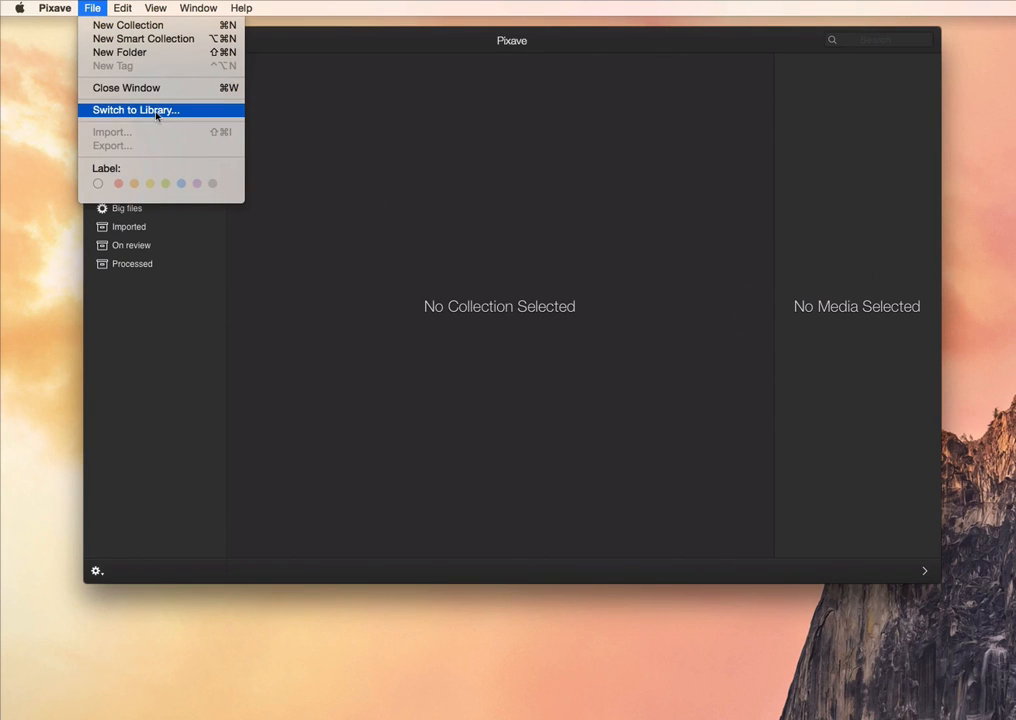
{"action": "left_click", "coordinate": [122, 8]}
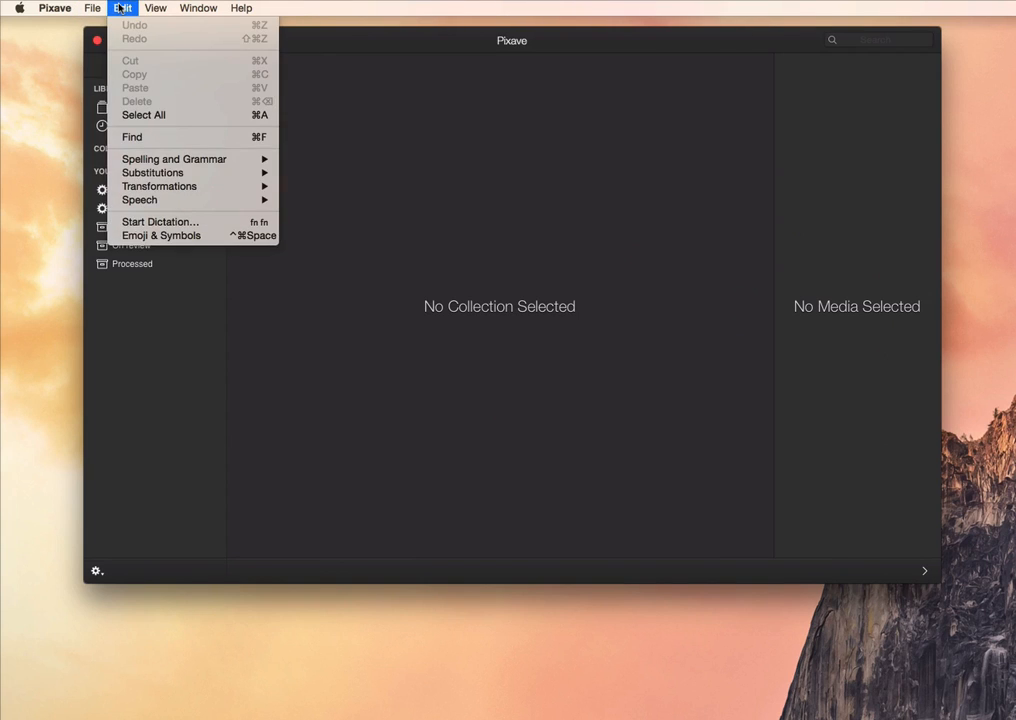
{"action": "left_click", "coordinate": [155, 7]}
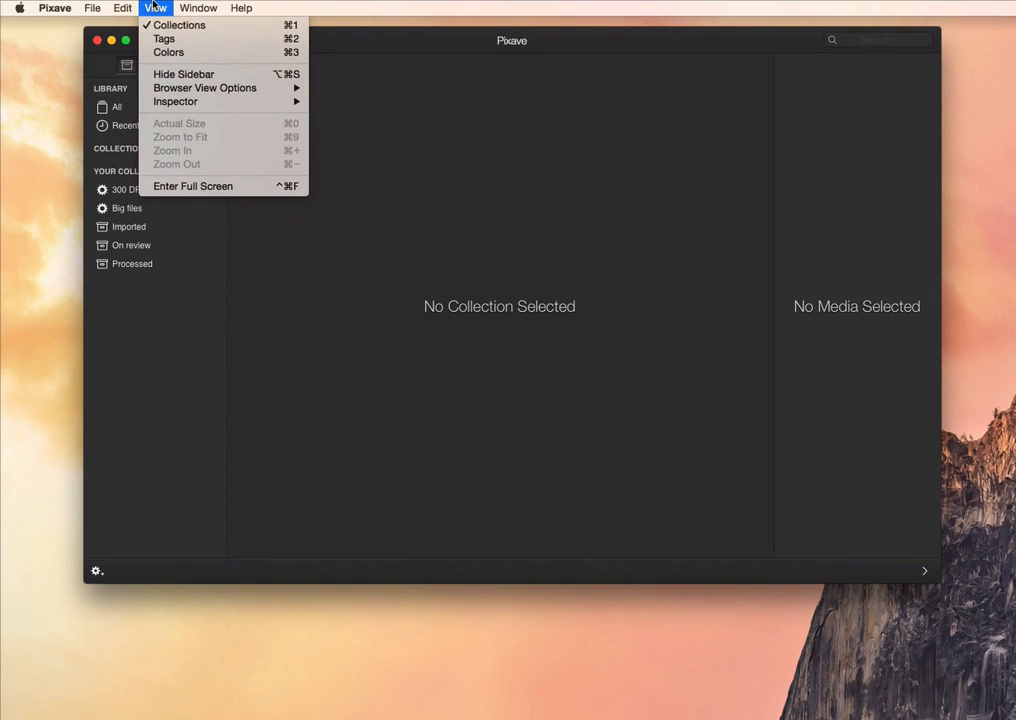
{"action": "mouse_move", "coordinate": [205, 88]}
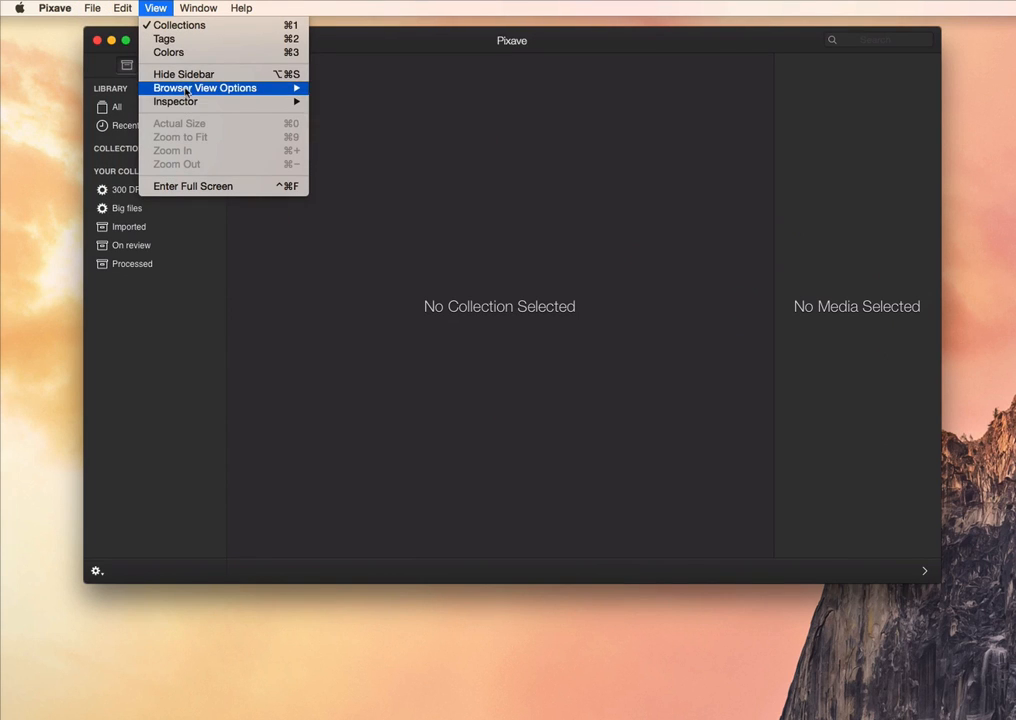
{"action": "mouse_move", "coordinate": [205, 88]}
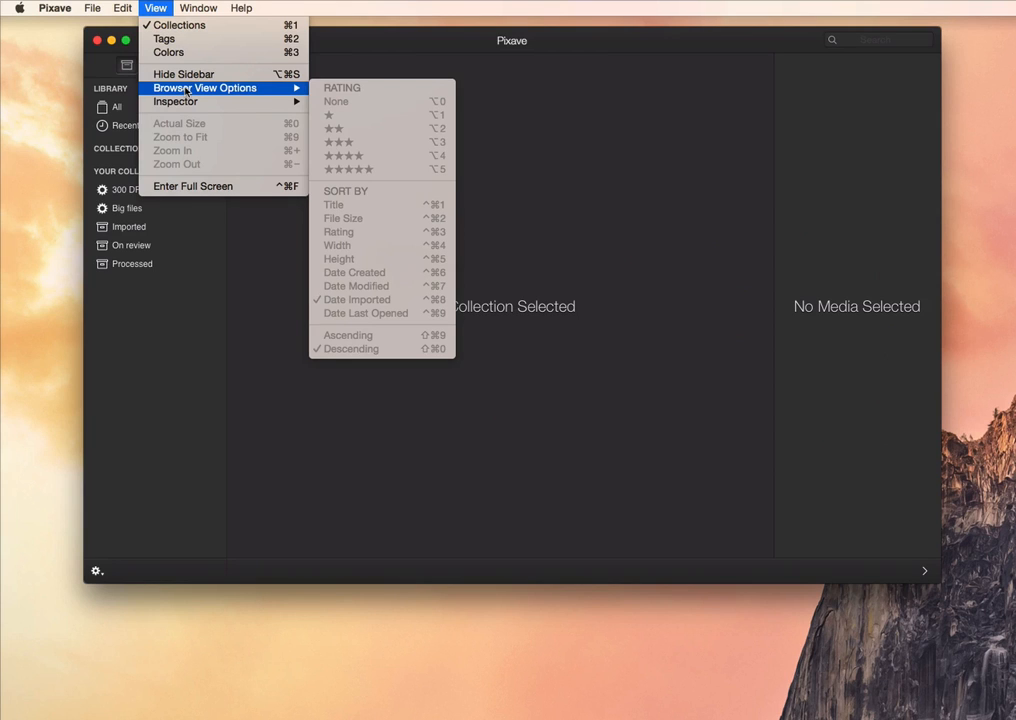
{"action": "left_click", "coordinate": [198, 8]}
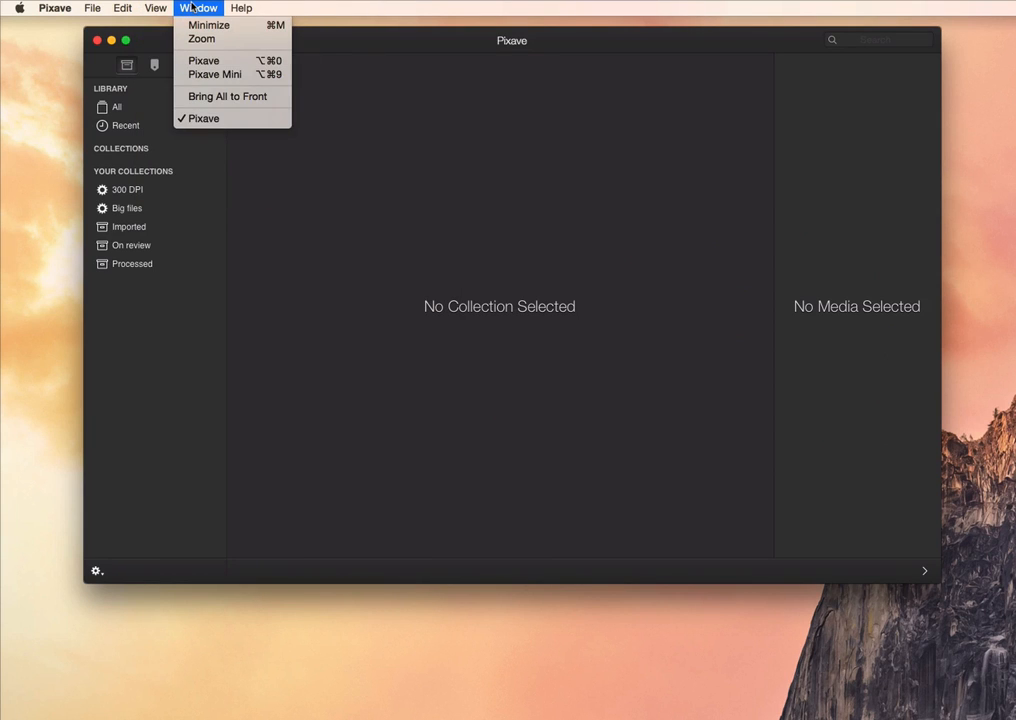
{"action": "left_click", "coordinate": [92, 8]}
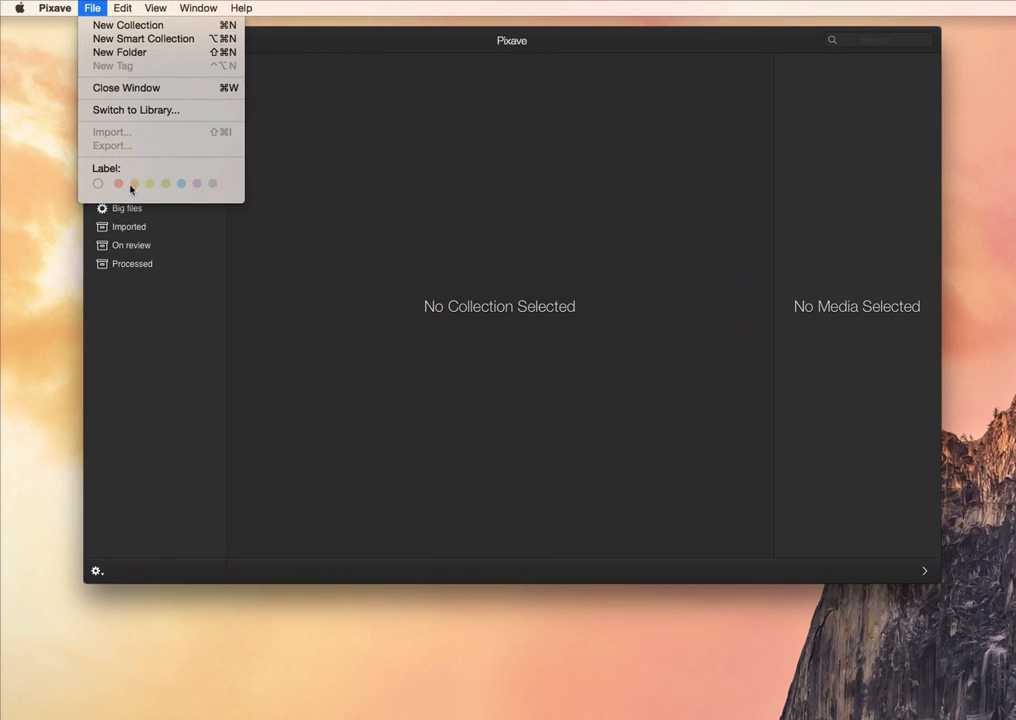
{"action": "left_click", "coordinate": [55, 8]}
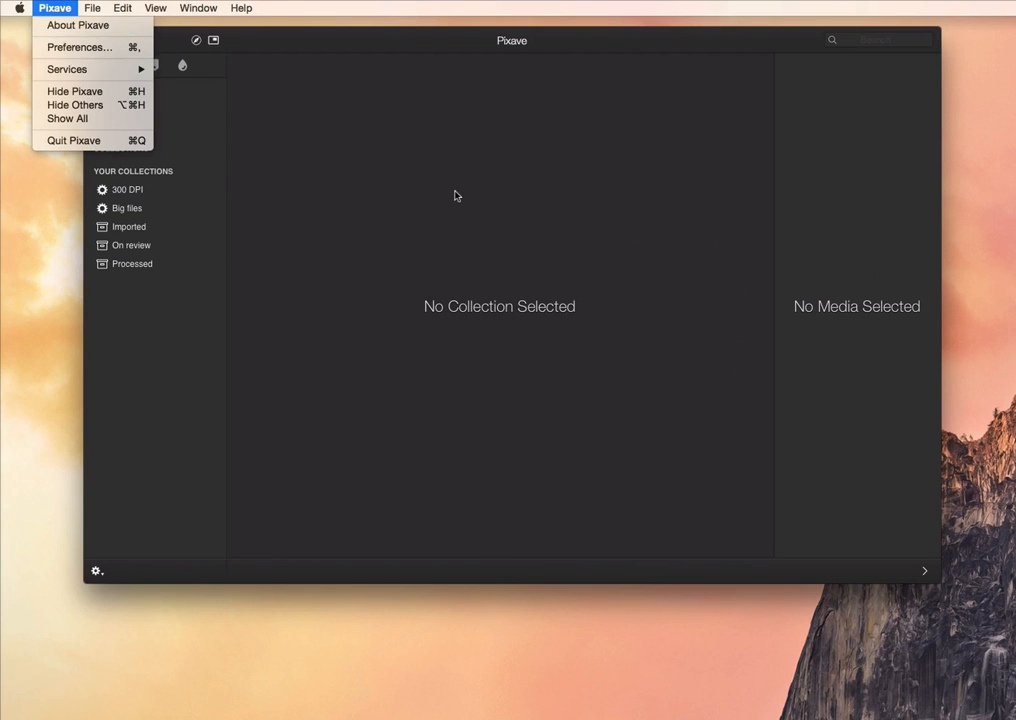
{"action": "left_click", "coordinate": [127, 208]}
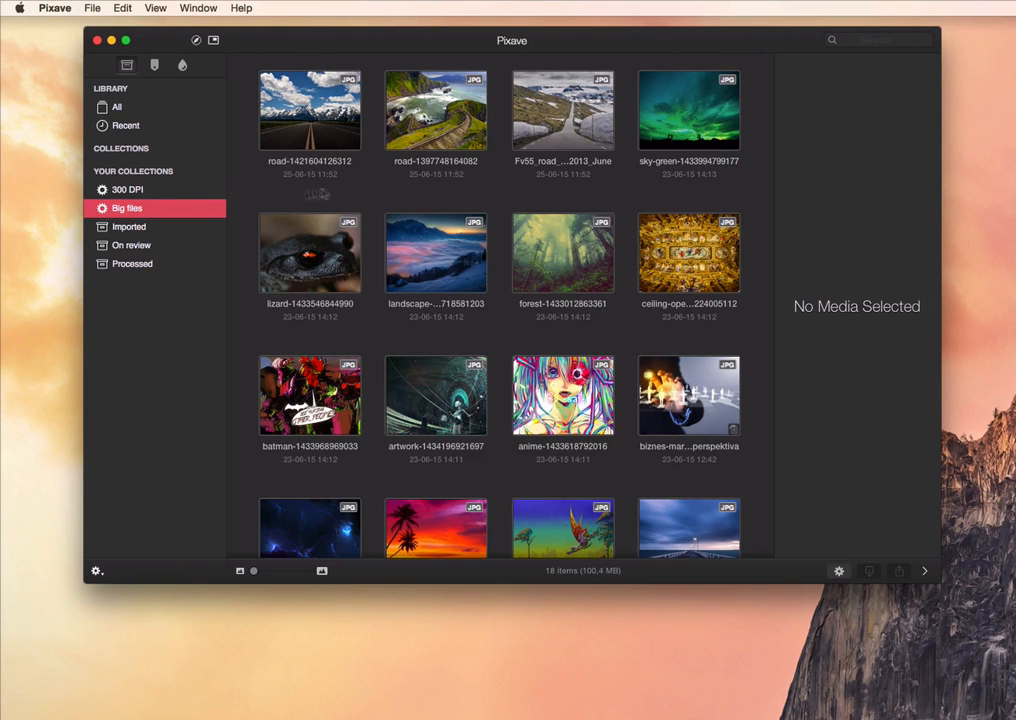
Start a library-wide search from the toolbar search field, leaving Big files unselected.
{"action": "right_click", "coordinate": [310, 110]}
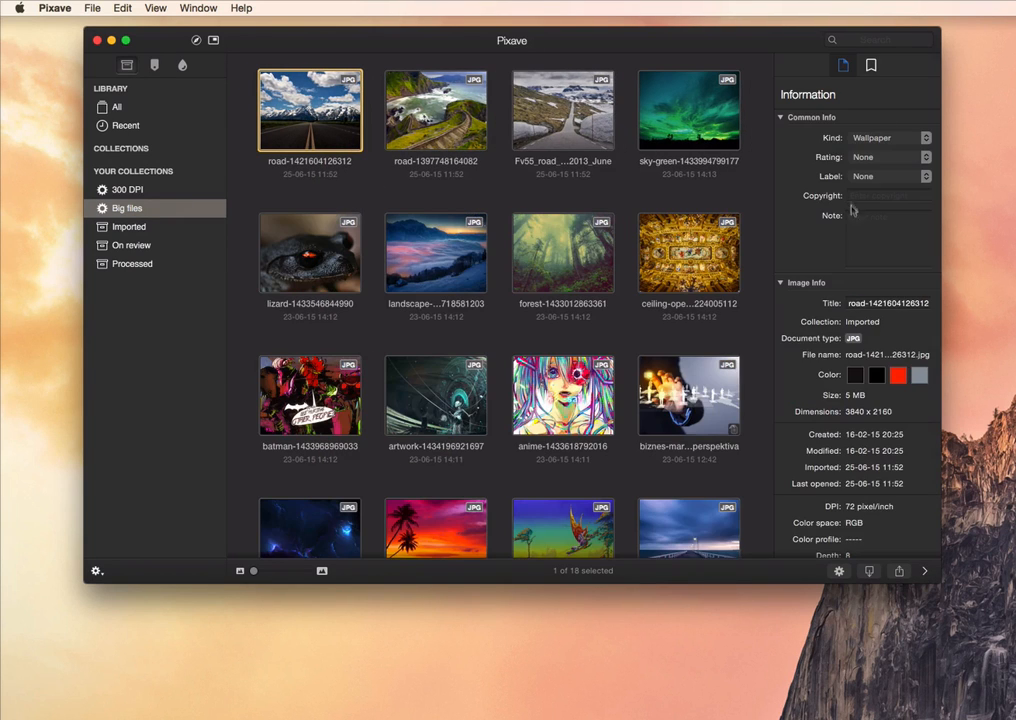
{"action": "mouse_move", "coordinate": [96, 571]}
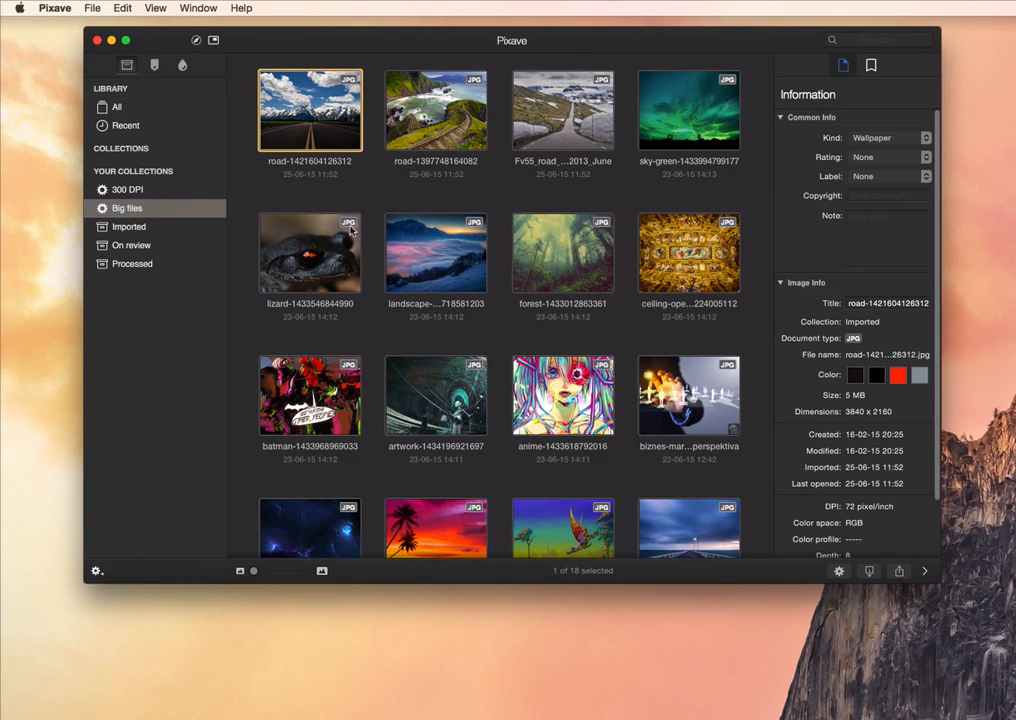
{"action": "left_click", "coordinate": [435, 110]}
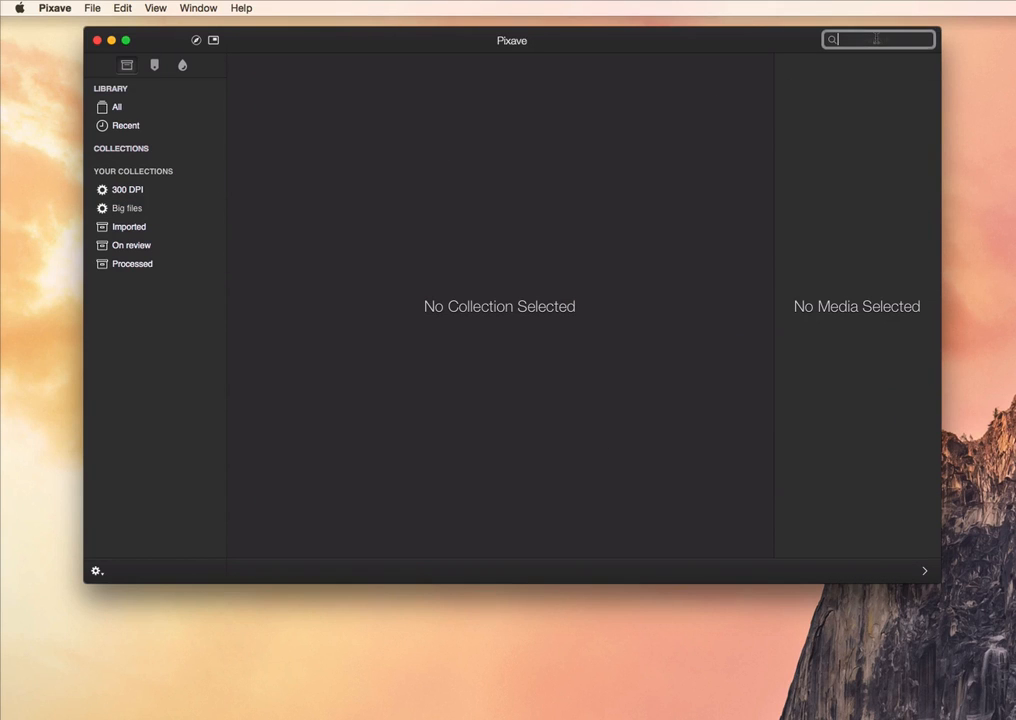
Search the library for 'road' and jump to the road-mountain-PICT5757 result in its collection.
{"action": "type", "text": "road"}
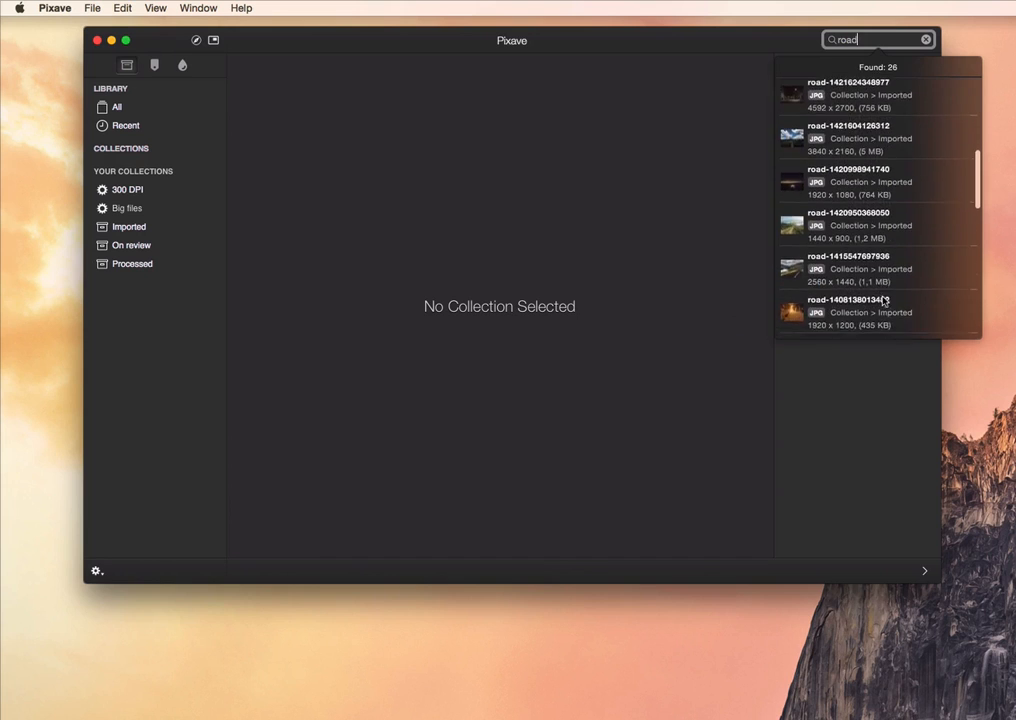
{"action": "scroll", "scroll_direction": "down", "scroll_amount": 3}
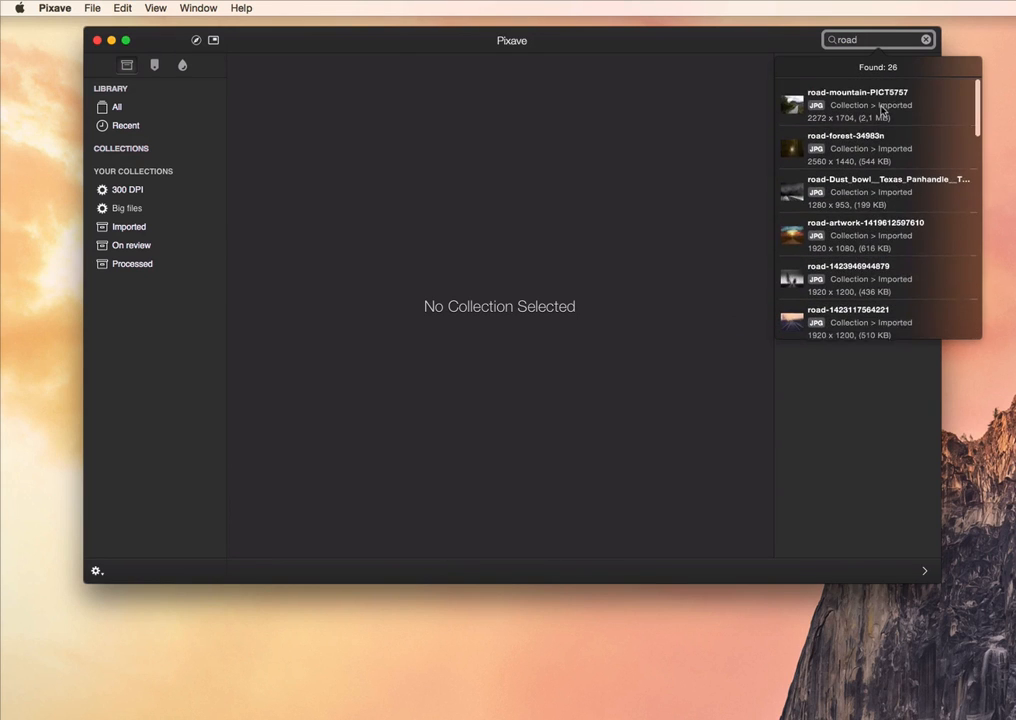
{"action": "left_click", "coordinate": [880, 104]}
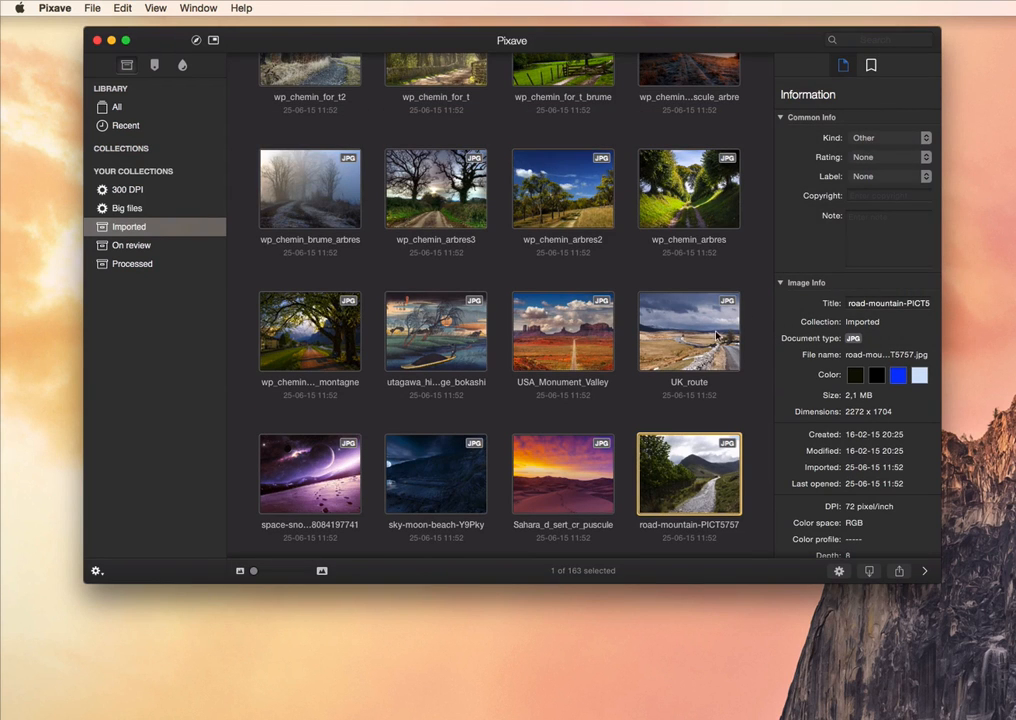
{"action": "left_click", "coordinate": [878, 39]}
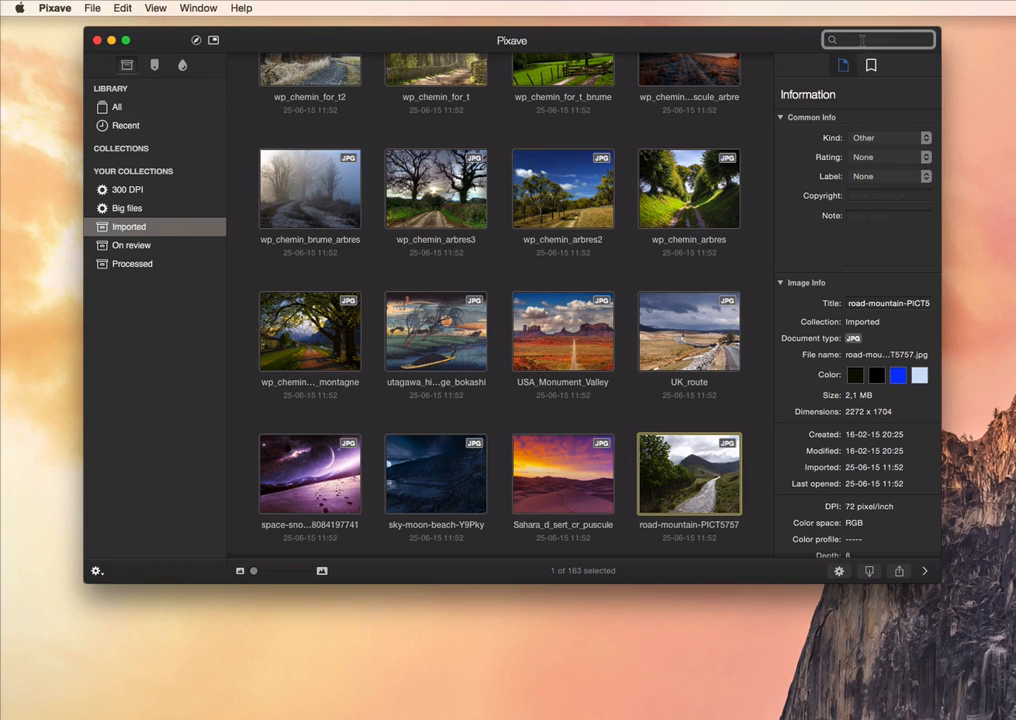
{"action": "type", "text": "mountain"}
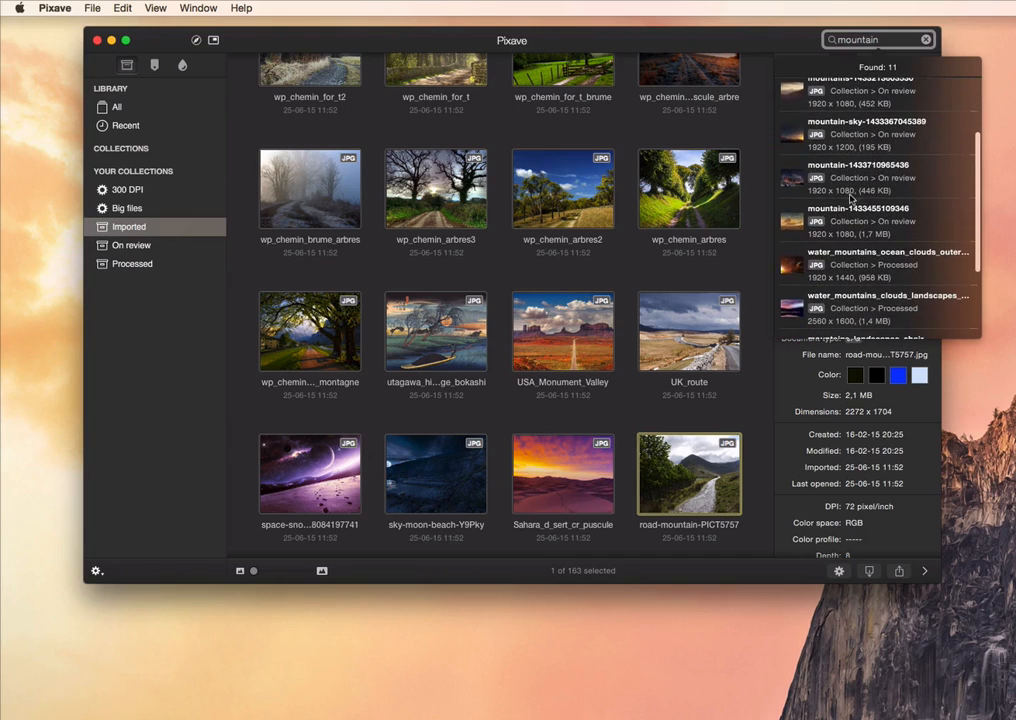
{"action": "left_click", "coordinate": [131, 245]}
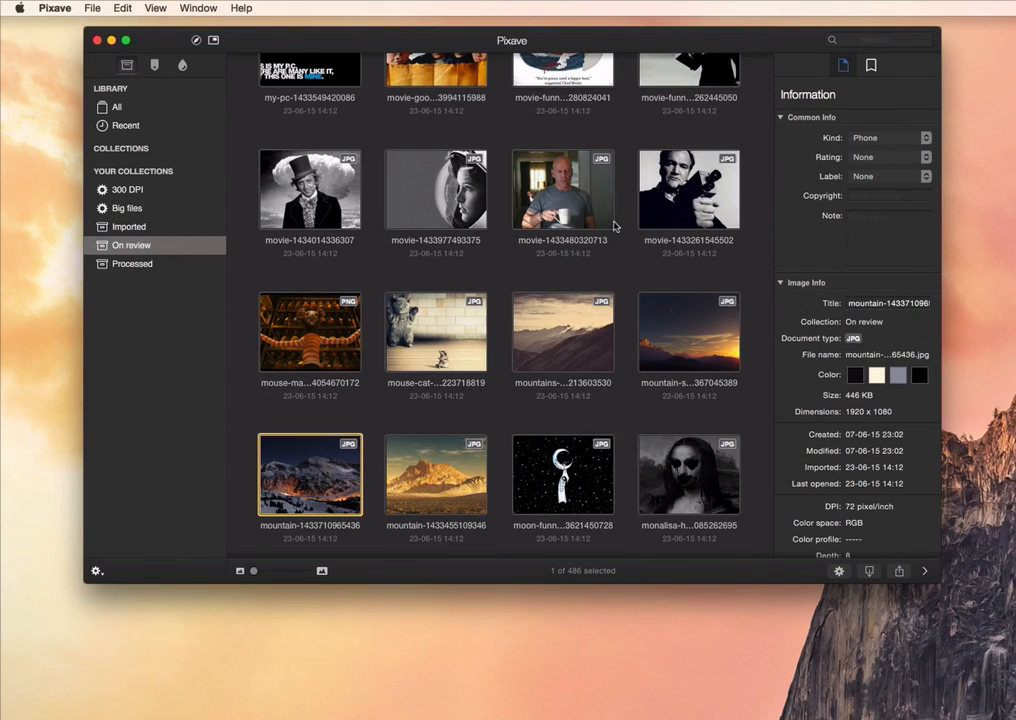
{"action": "scroll", "scroll_direction": "down", "scroll_amount": 3}
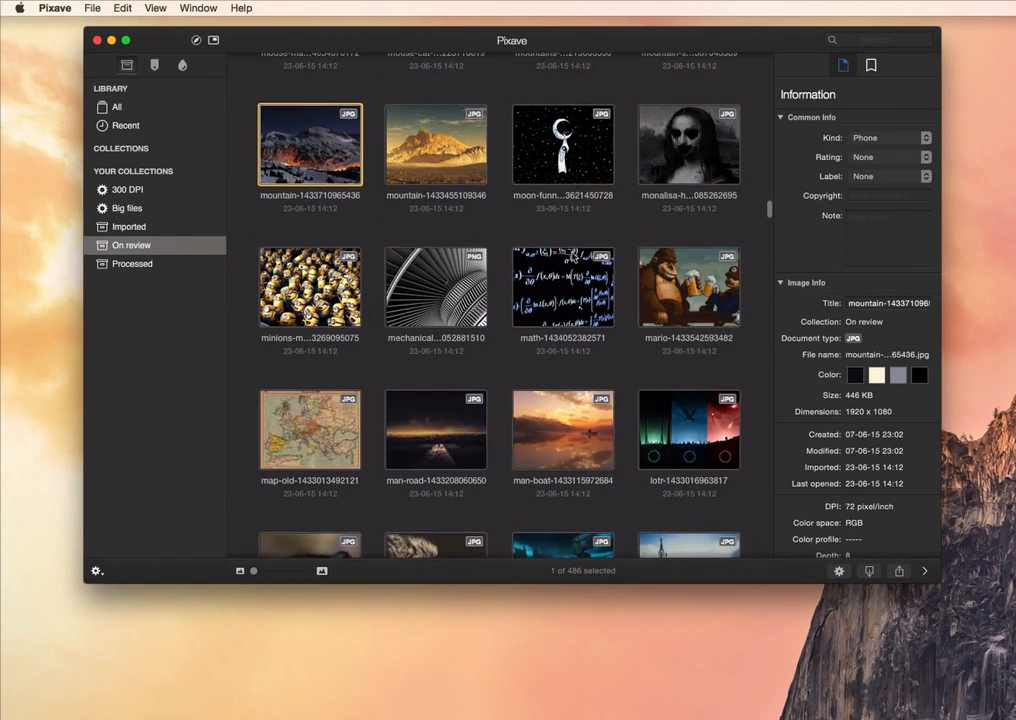
{"action": "double_click", "coordinate": [310, 144]}
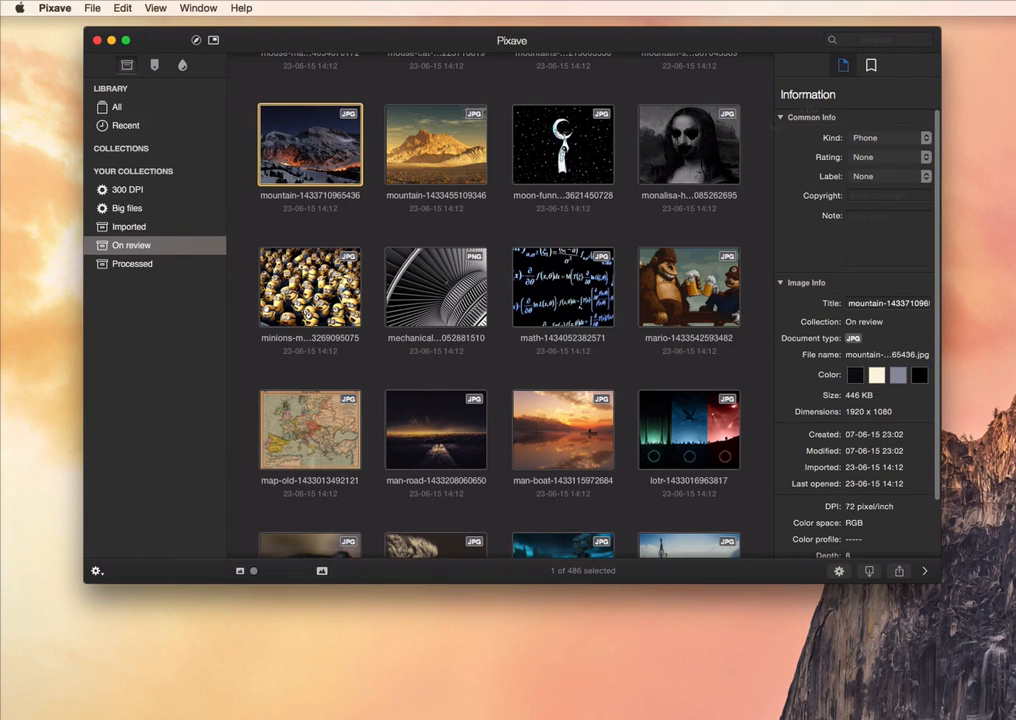
{"action": "scroll", "scroll_direction": "down", "scroll_amount": 3}
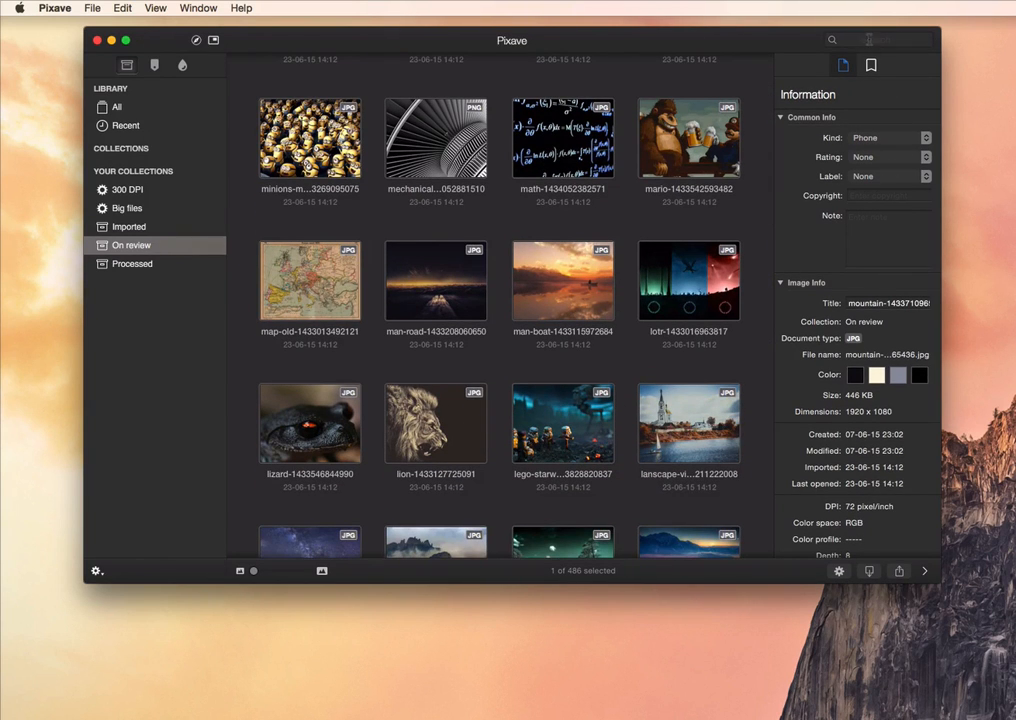
Search 'archi', trim the term, and dismiss the empty results.
{"action": "type", "text": "architecture"}
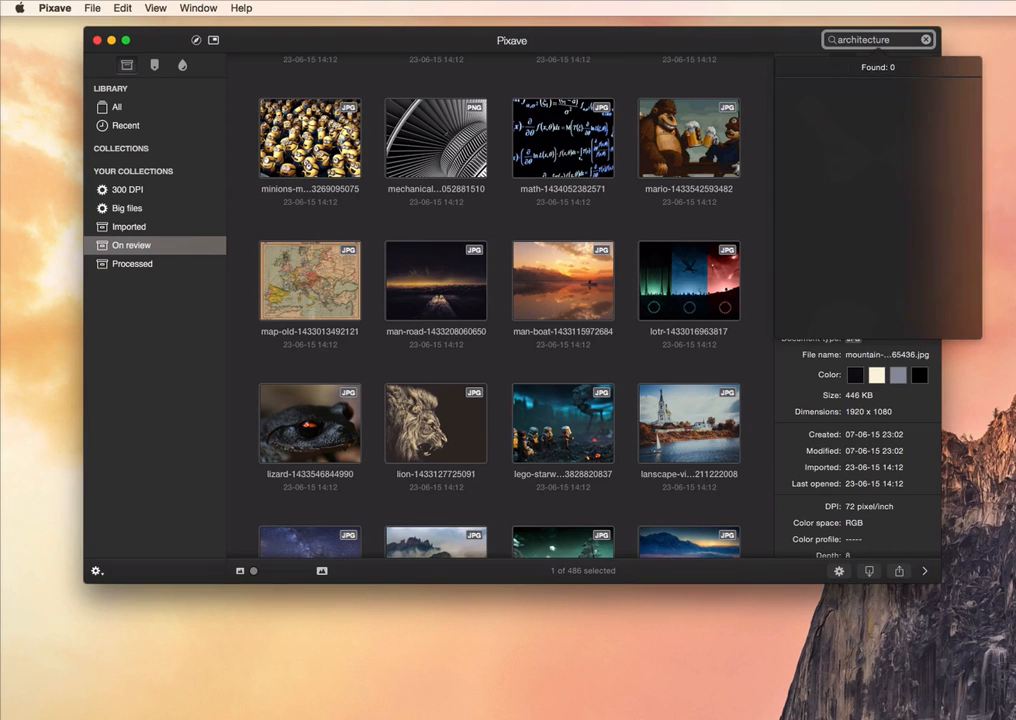
{"action": "key", "text": "backspace"}
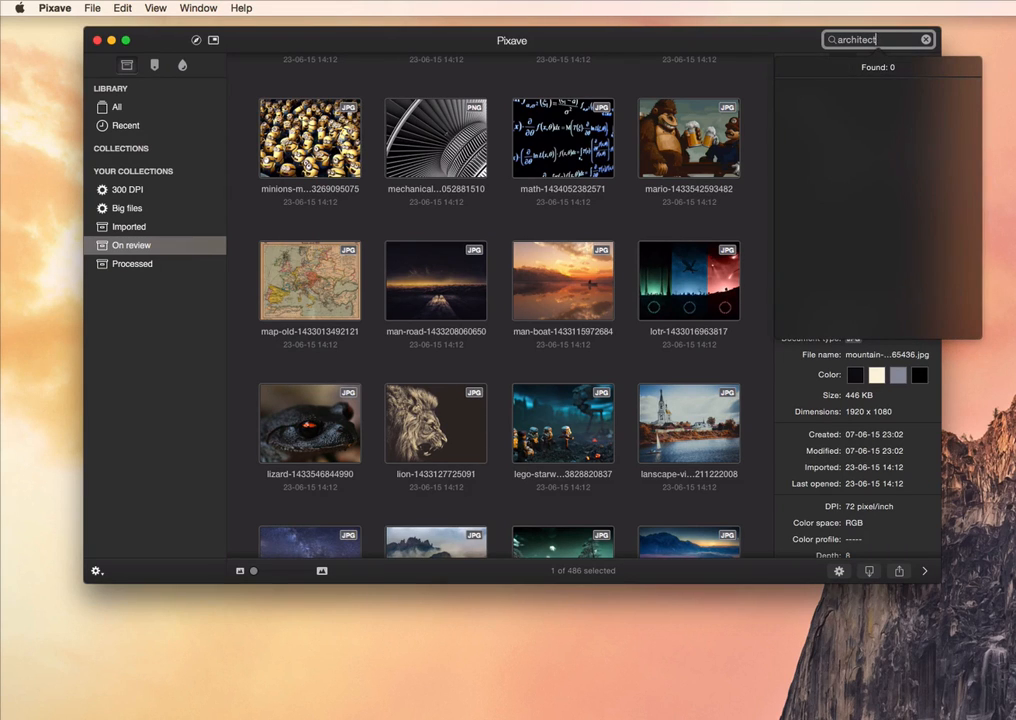
{"action": "key", "text": "Backspace"}
{"action": "type", "text": "hture"}
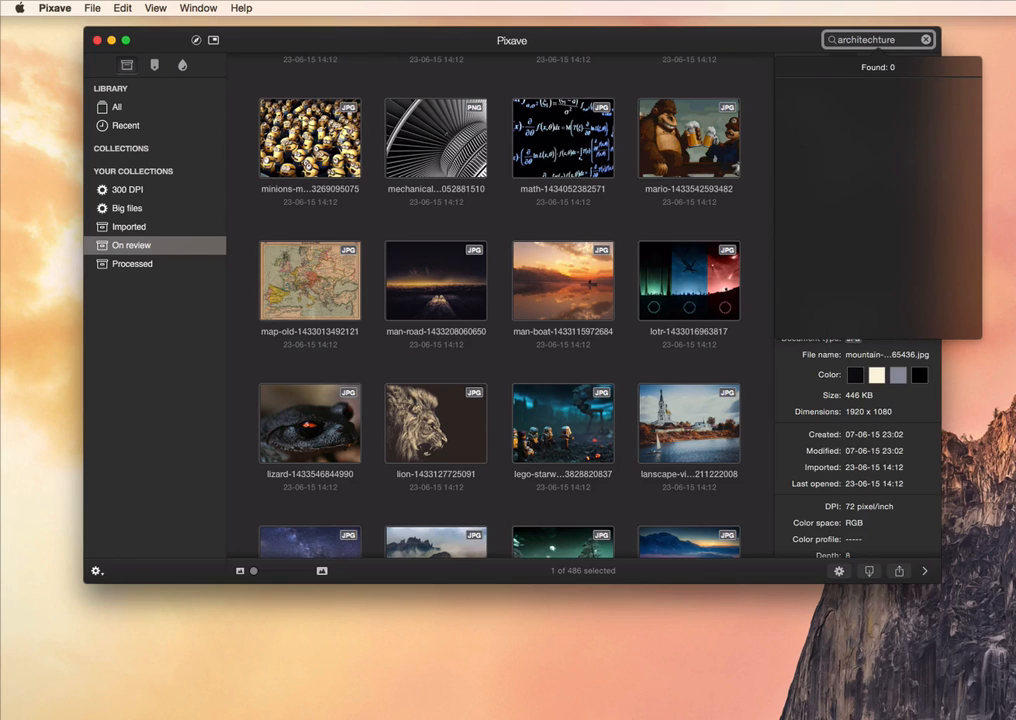
{"action": "left_click", "coordinate": [843, 65]}
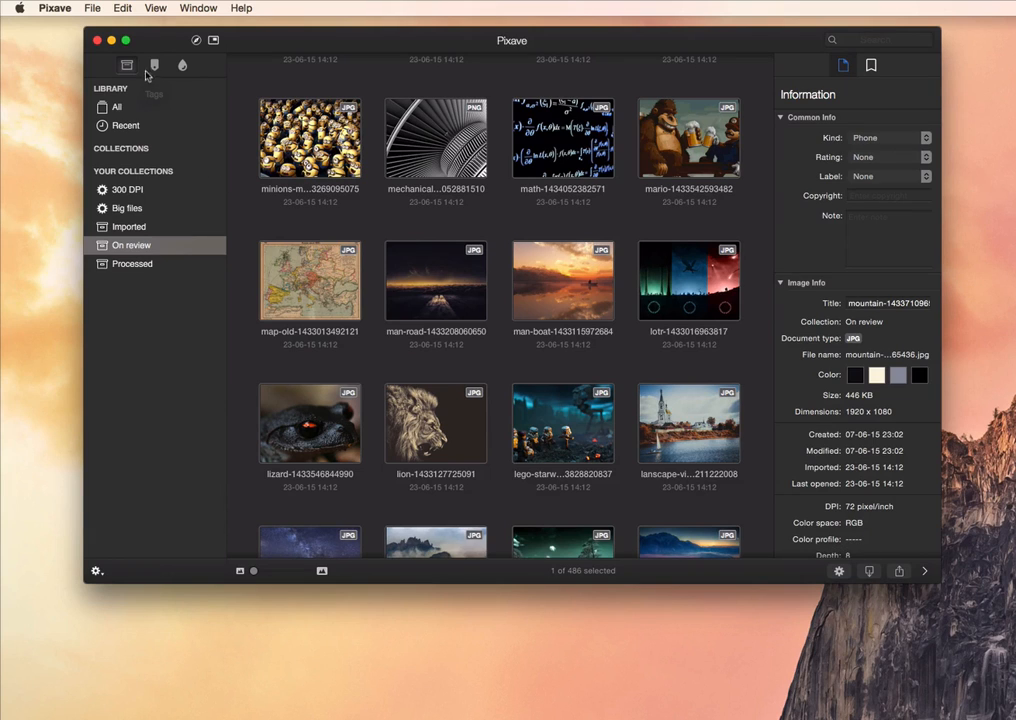
Browse by tags, return to Collections, then filter with 'business' and reach the animal tag's photos.
{"action": "left_click", "coordinate": [154, 65]}
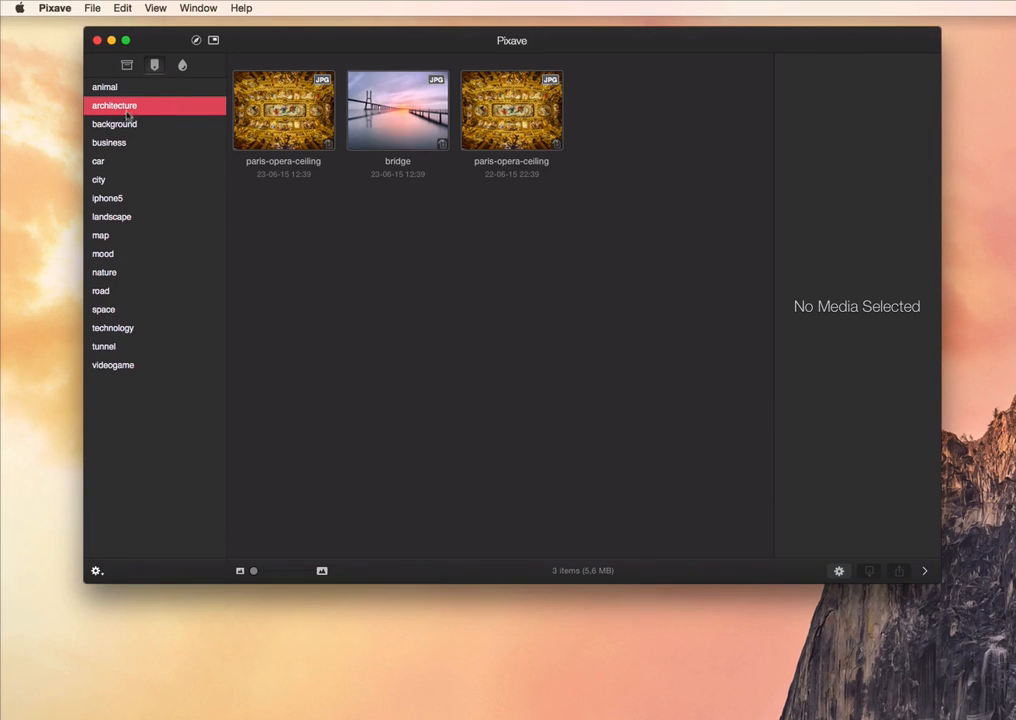
{"action": "mouse_move", "coordinate": [101, 130]}
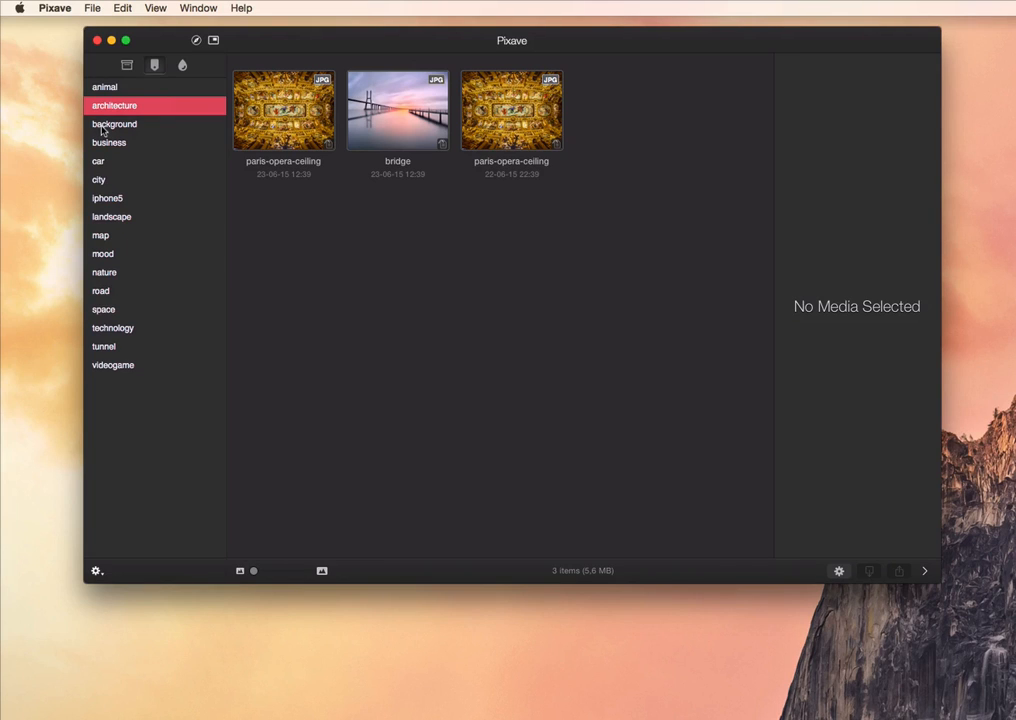
{"action": "mouse_move", "coordinate": [155, 65]}
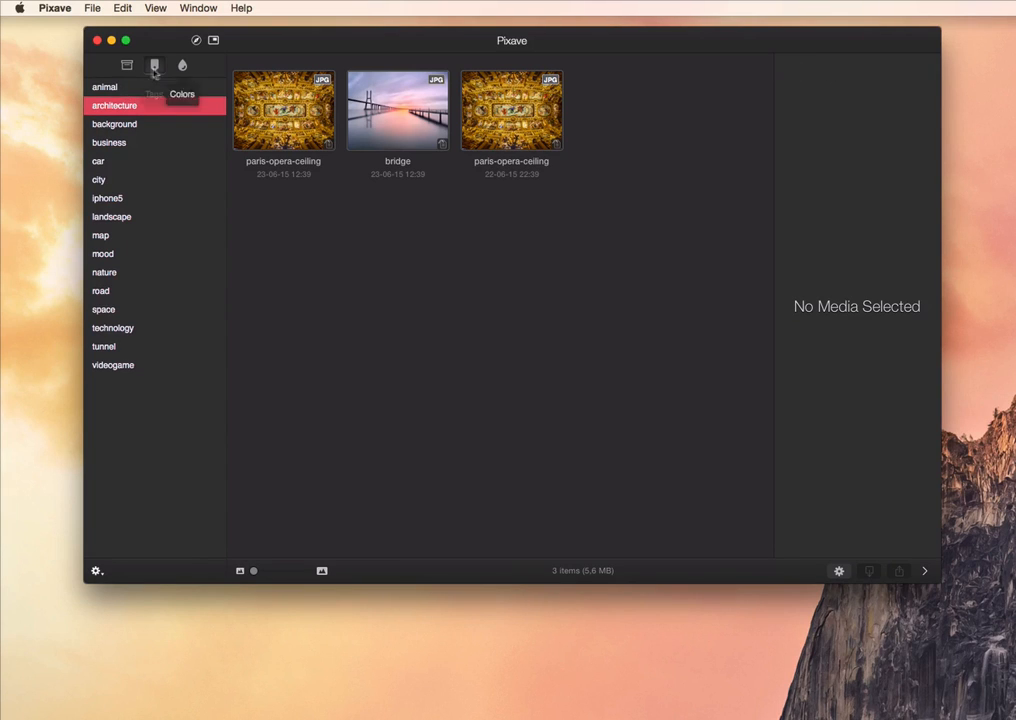
{"action": "mouse_move", "coordinate": [107, 150]}
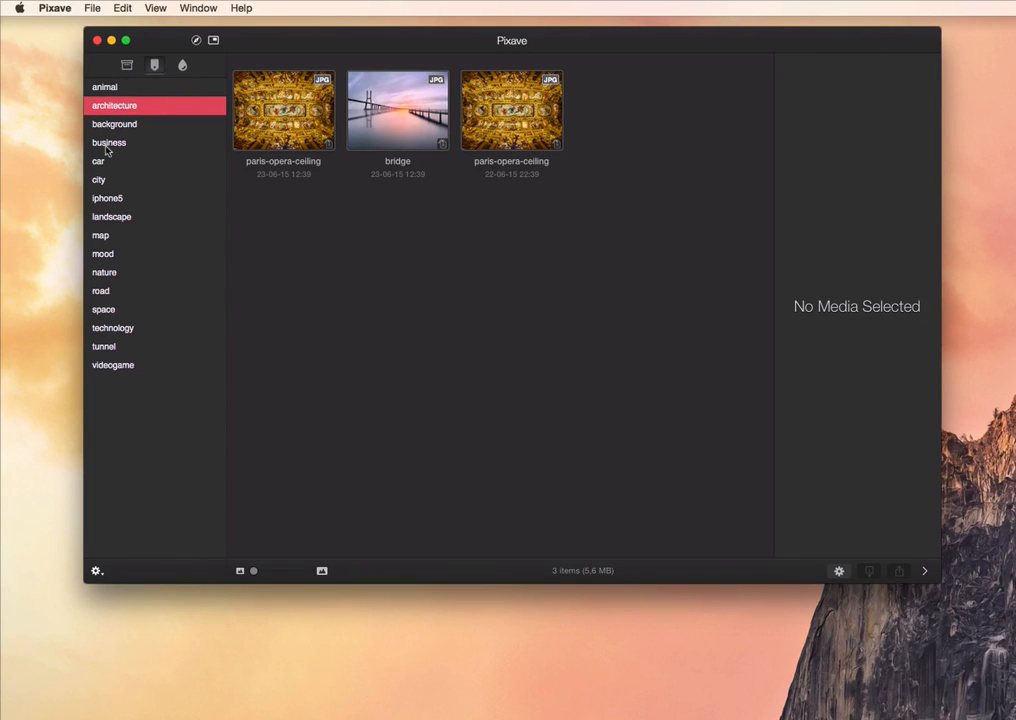
{"action": "left_click", "coordinate": [108, 142]}
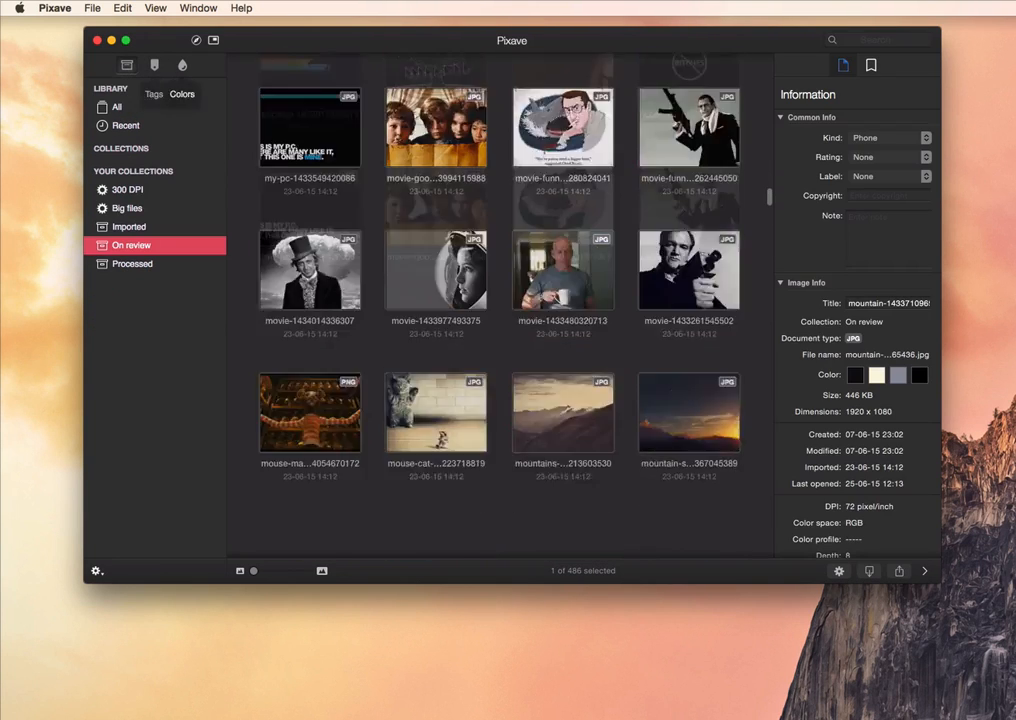
{"action": "type", "text": "b"}
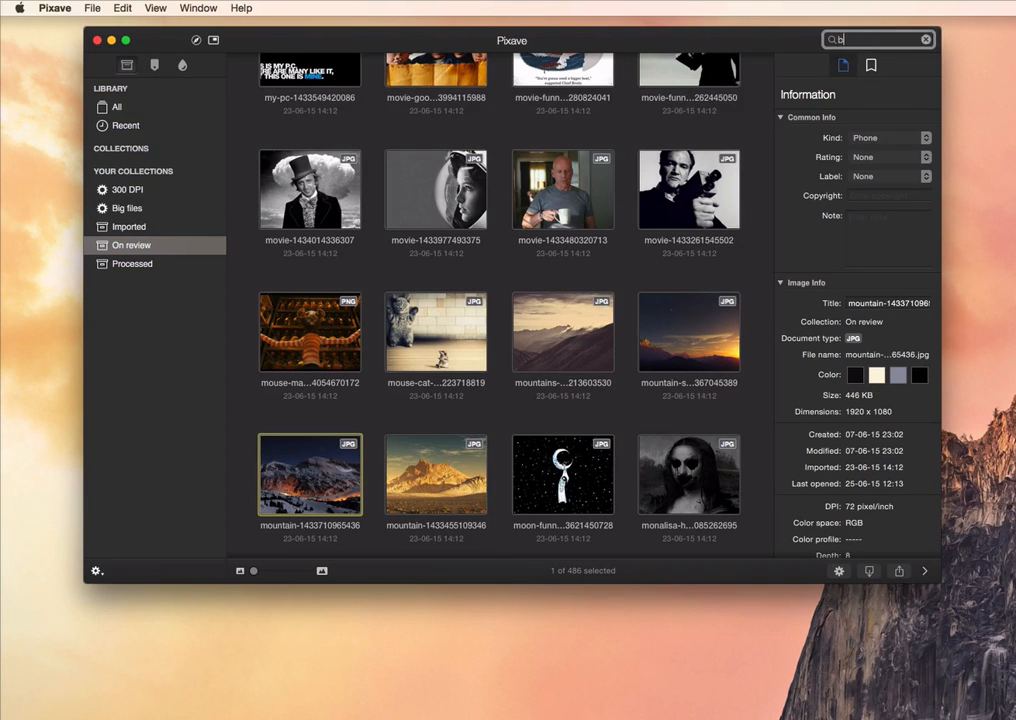
{"action": "type", "text": "business"}
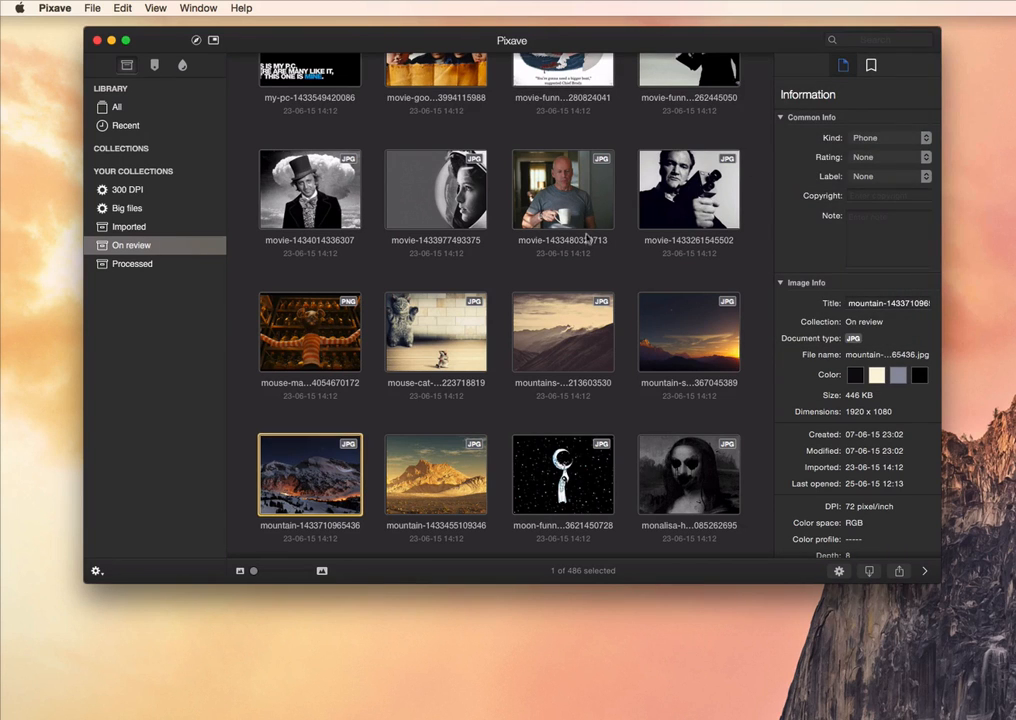
{"action": "scroll", "scroll_direction": "down", "scroll_amount": 3}
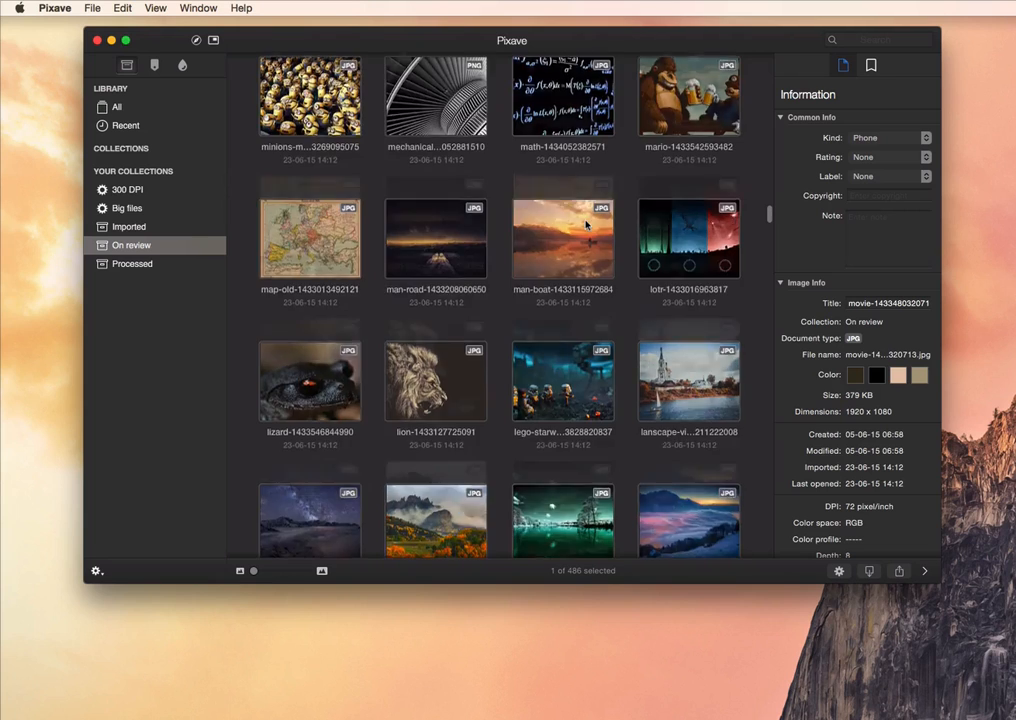
{"action": "scroll", "scroll_direction": "down", "scroll_amount": 3}
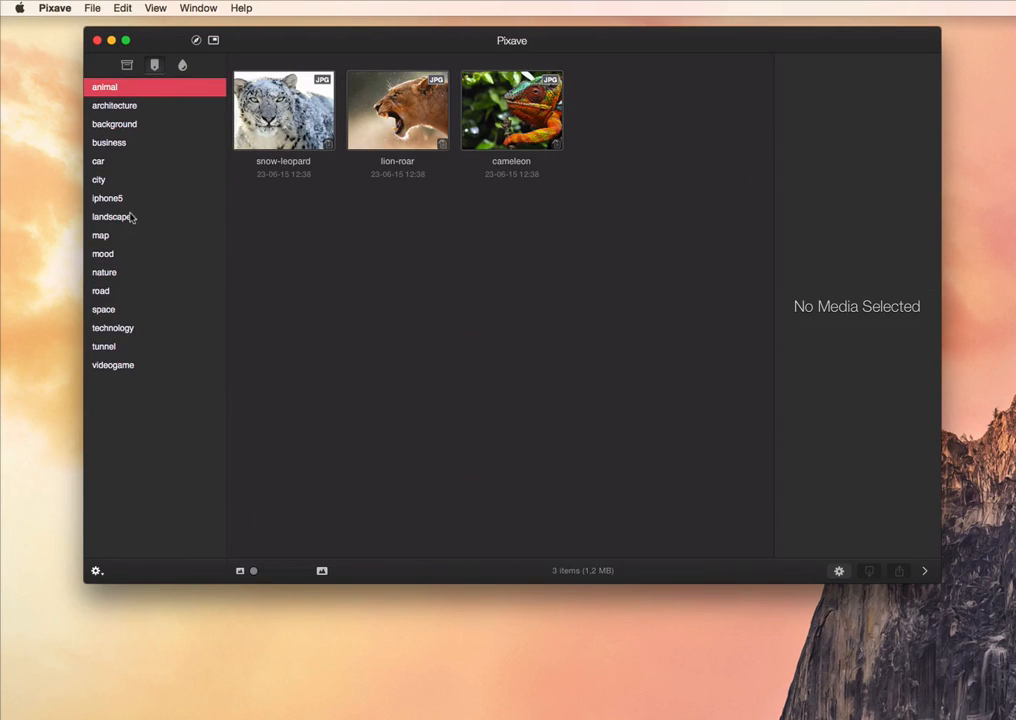
Clear the animal tag, view several tags then only technology, and clear the tag selection.
{"action": "left_click", "coordinate": [112, 217]}
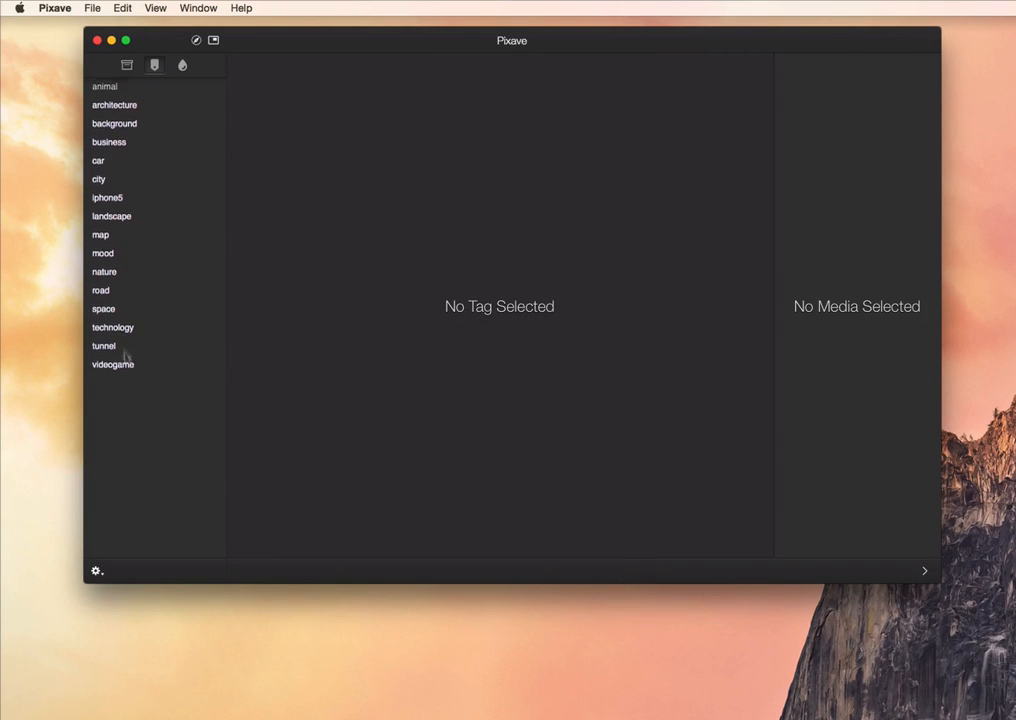
{"action": "left_click", "coordinate": [103, 346]}
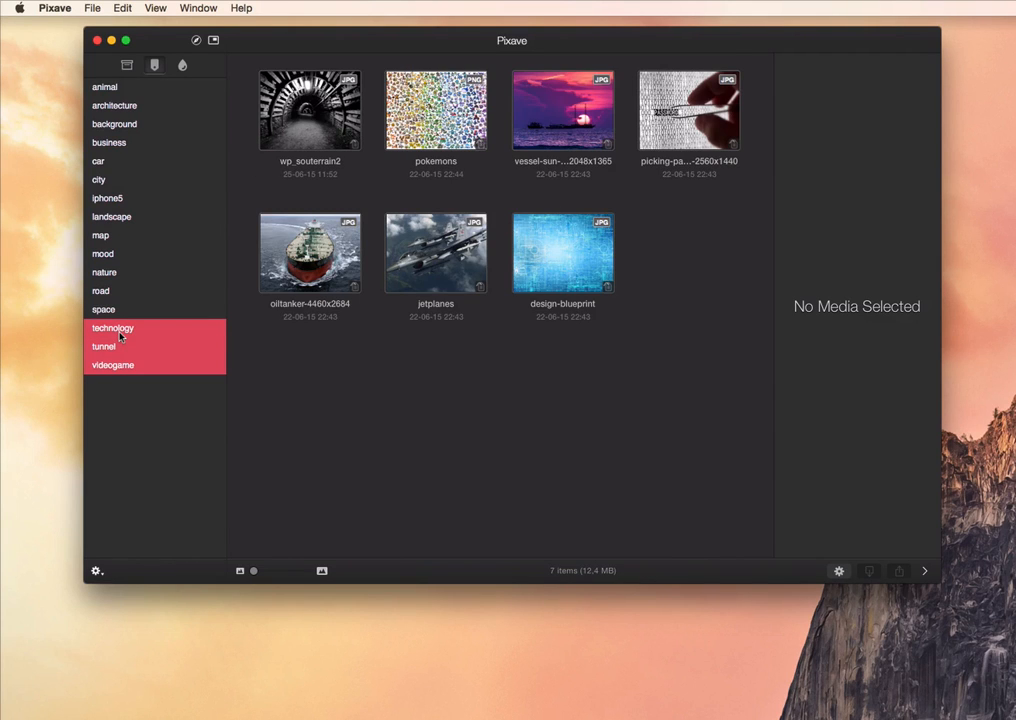
{"action": "left_click", "coordinate": [112, 328]}
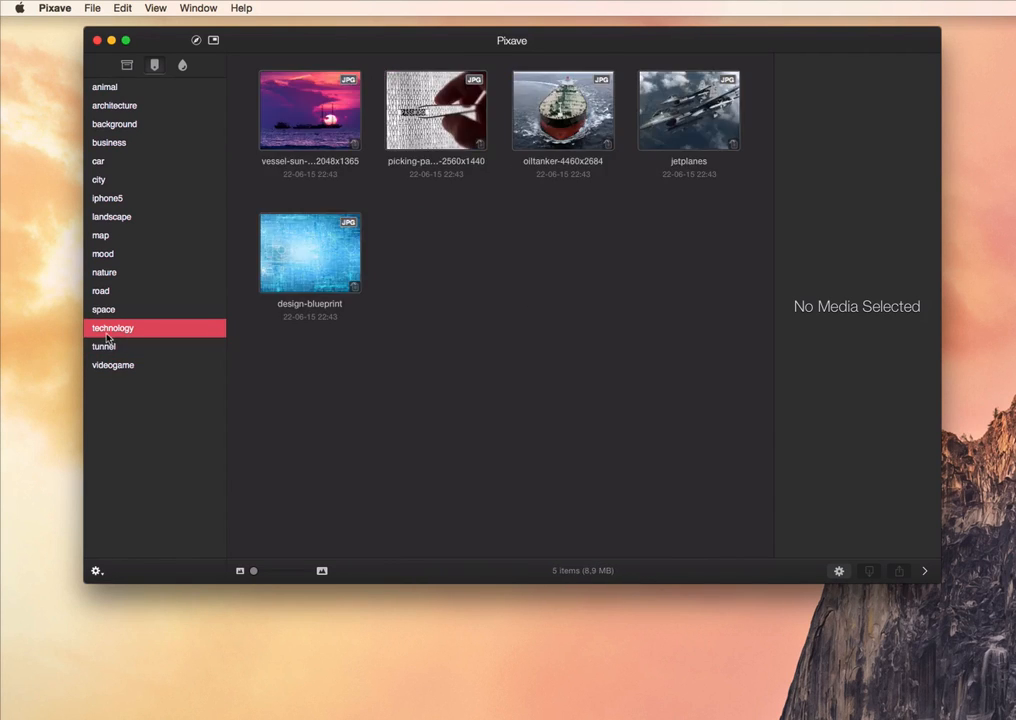
{"action": "left_click", "coordinate": [112, 328]}
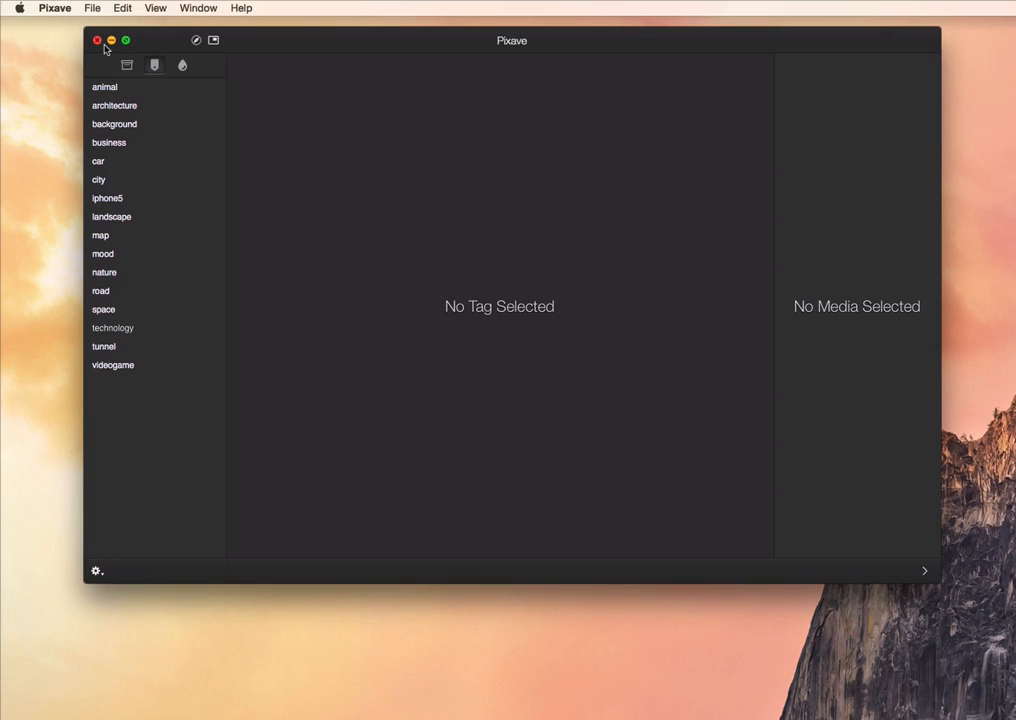
Return to browsing collections with none selected.
{"action": "left_click", "coordinate": [96, 571]}
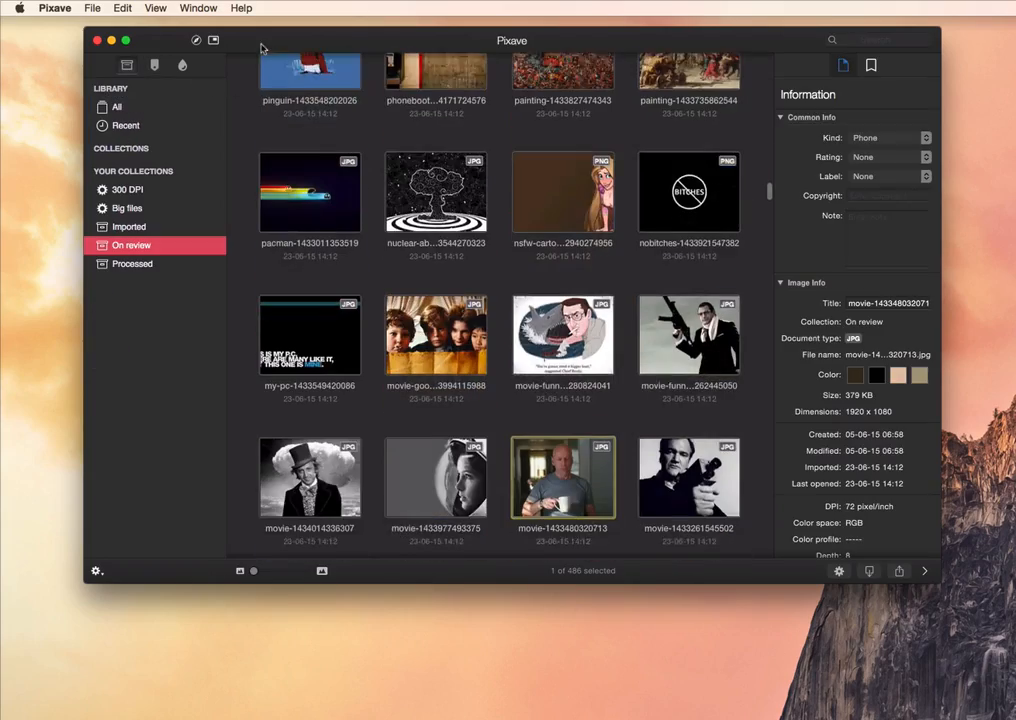
{"action": "scroll", "scroll_direction": "down", "scroll_amount": 3}
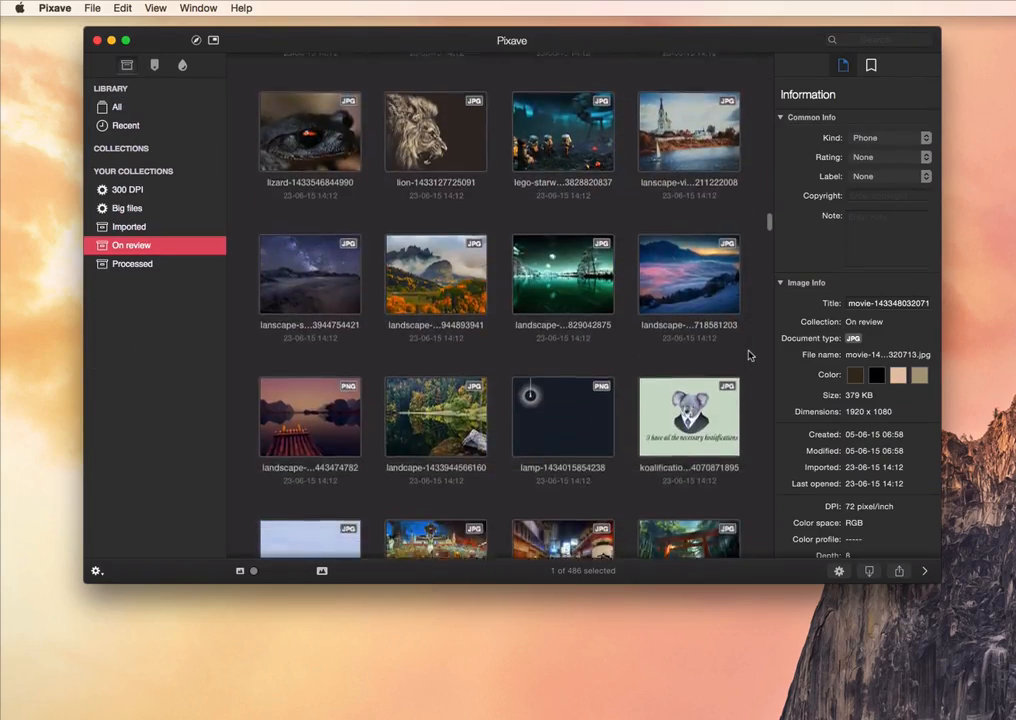
{"action": "scroll", "scroll_direction": "down", "scroll_amount": 3}
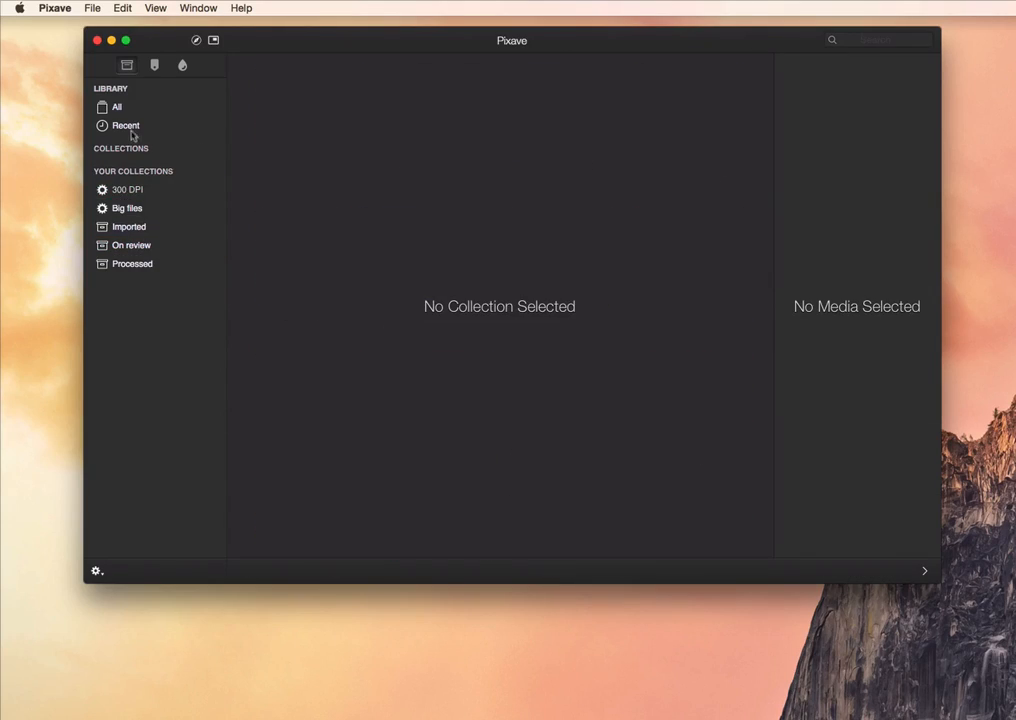
Show All 734 library images and scroll to the movie thumbnails.
{"action": "left_click", "coordinate": [116, 106]}
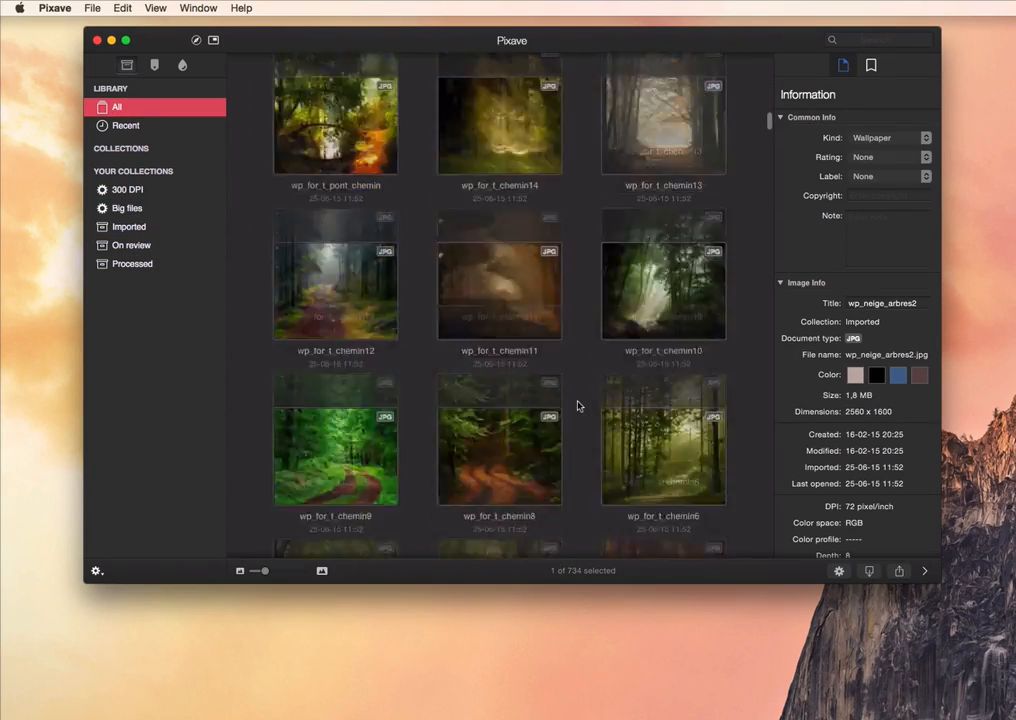
{"action": "scroll", "scroll_direction": "down", "scroll_amount": 3}
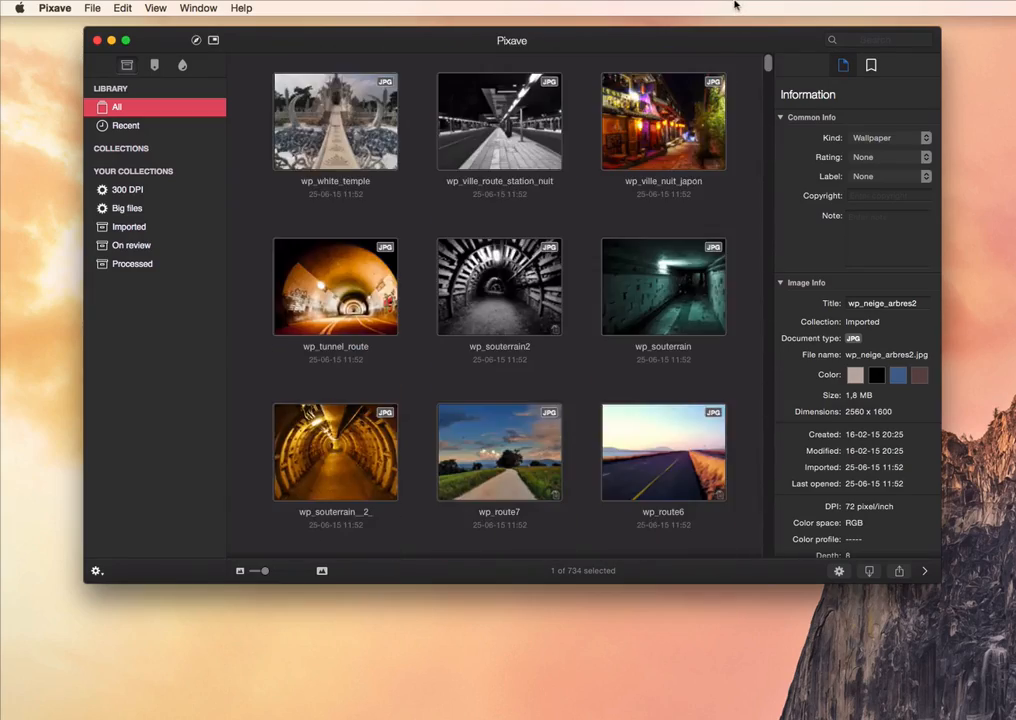
{"action": "scroll", "scroll_direction": "down", "scroll_amount": 3}
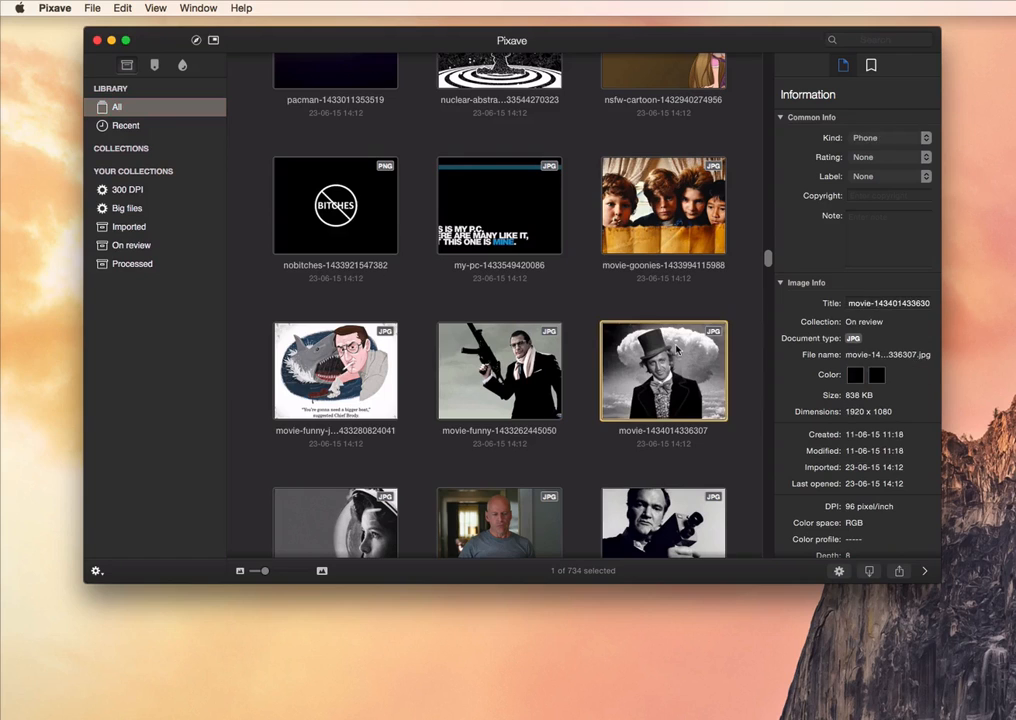
View the top-hat movie image, change its Kind from Phone to Wallpaper, and leave Label at None.
{"action": "double_click", "coordinate": [663, 370]}
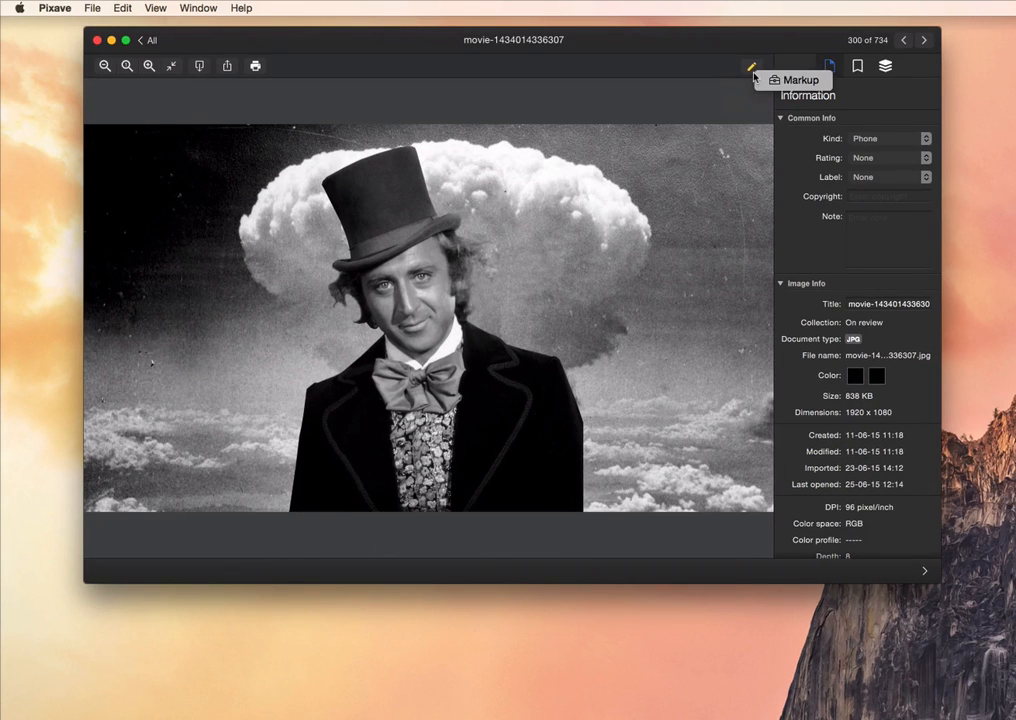
{"action": "mouse_move", "coordinate": [214, 110]}
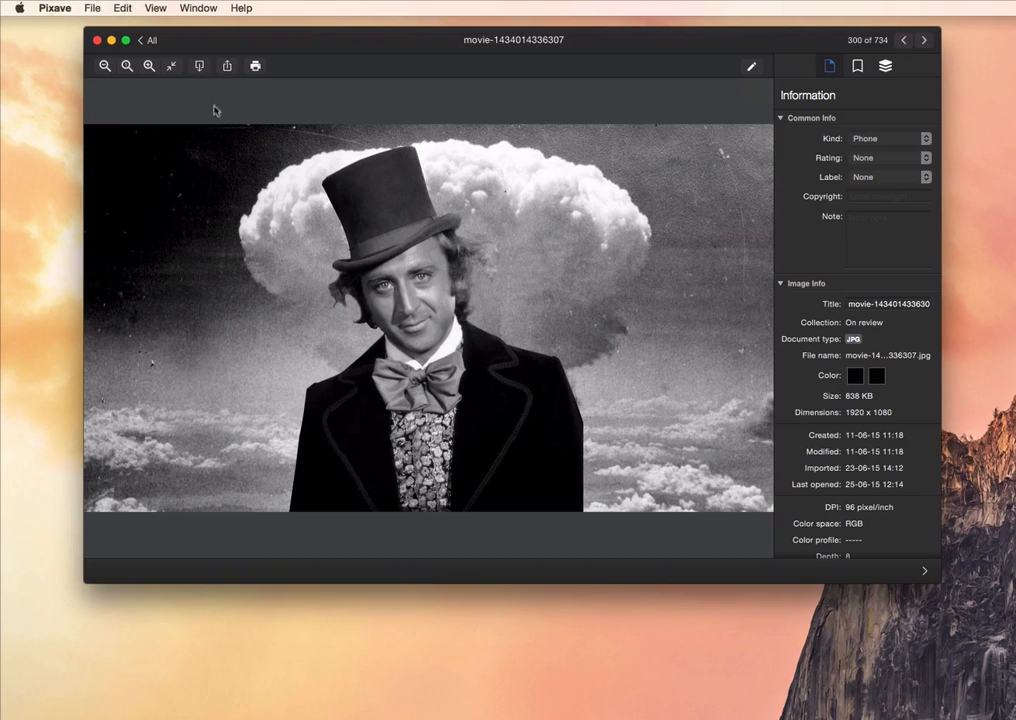
{"action": "mouse_move", "coordinate": [255, 66]}
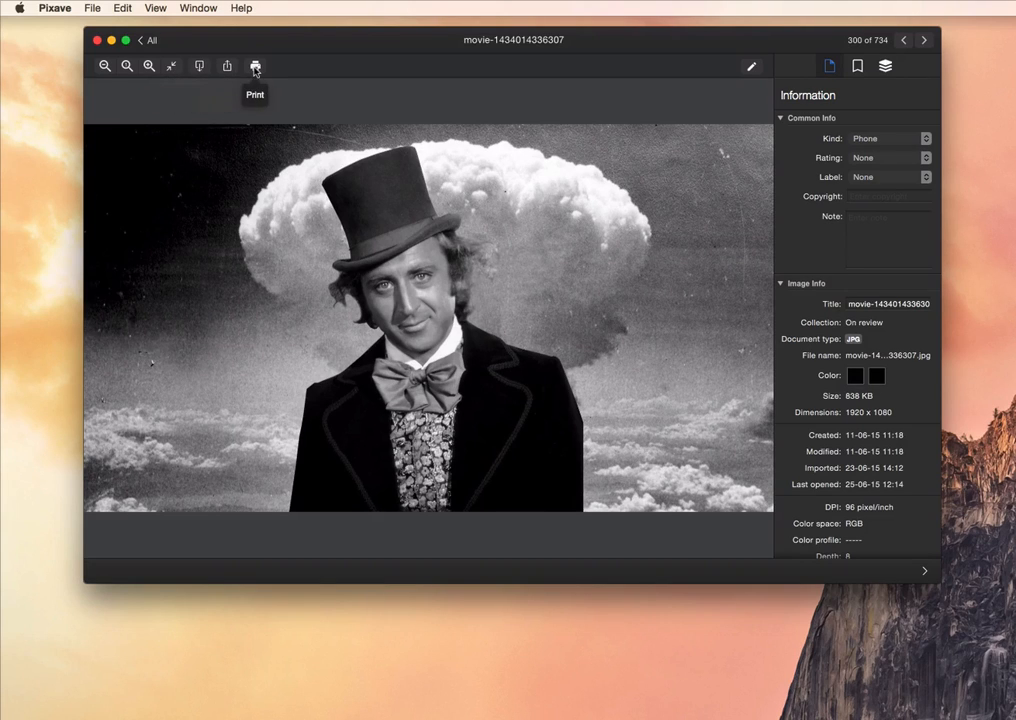
{"action": "mouse_move", "coordinate": [930, 145]}
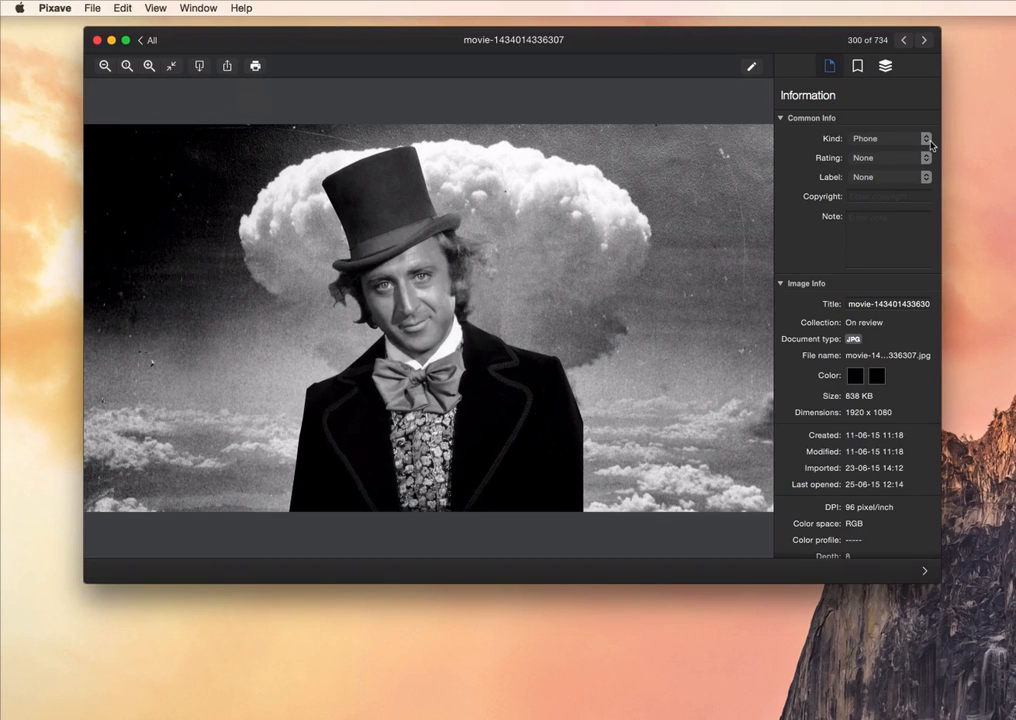
{"action": "left_click", "coordinate": [889, 138]}
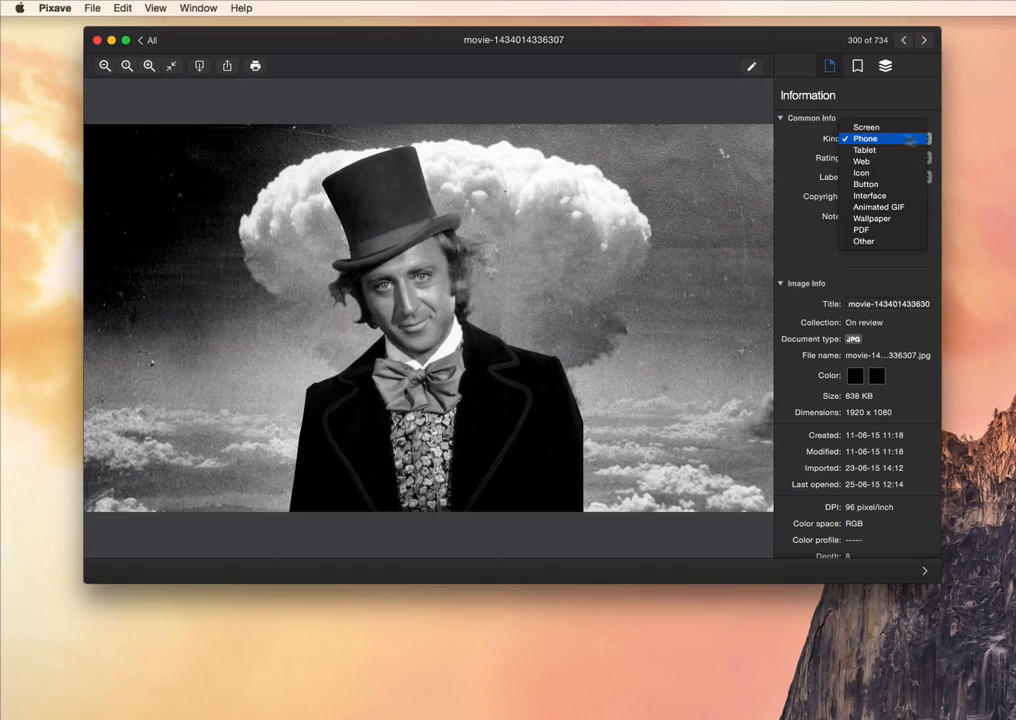
{"action": "mouse_move", "coordinate": [872, 218]}
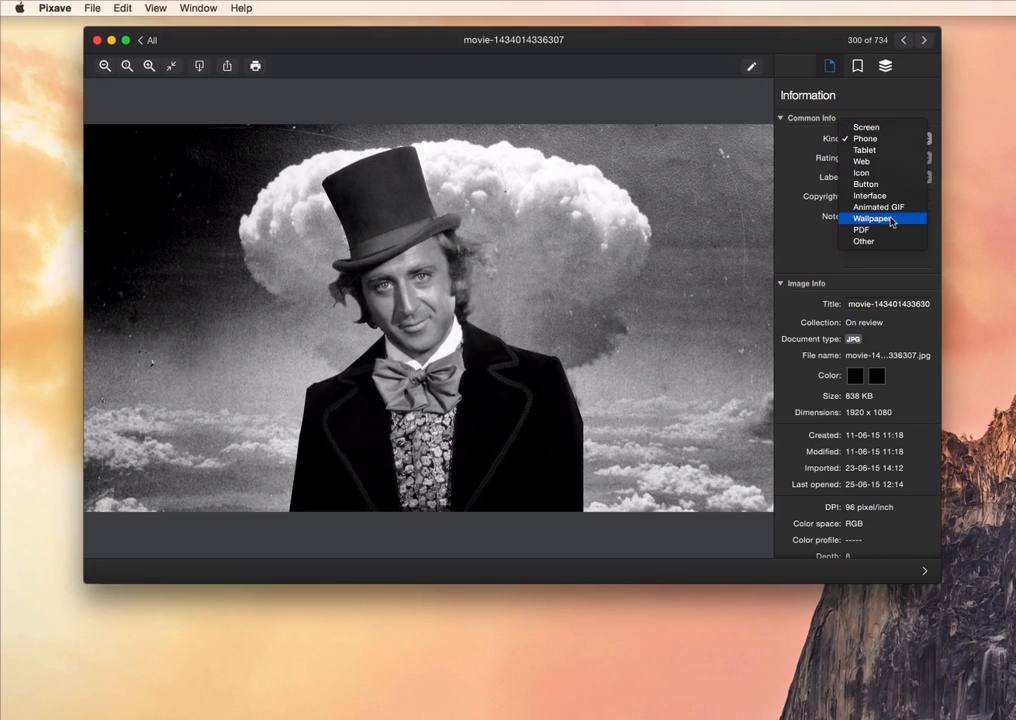
{"action": "left_click", "coordinate": [873, 218]}
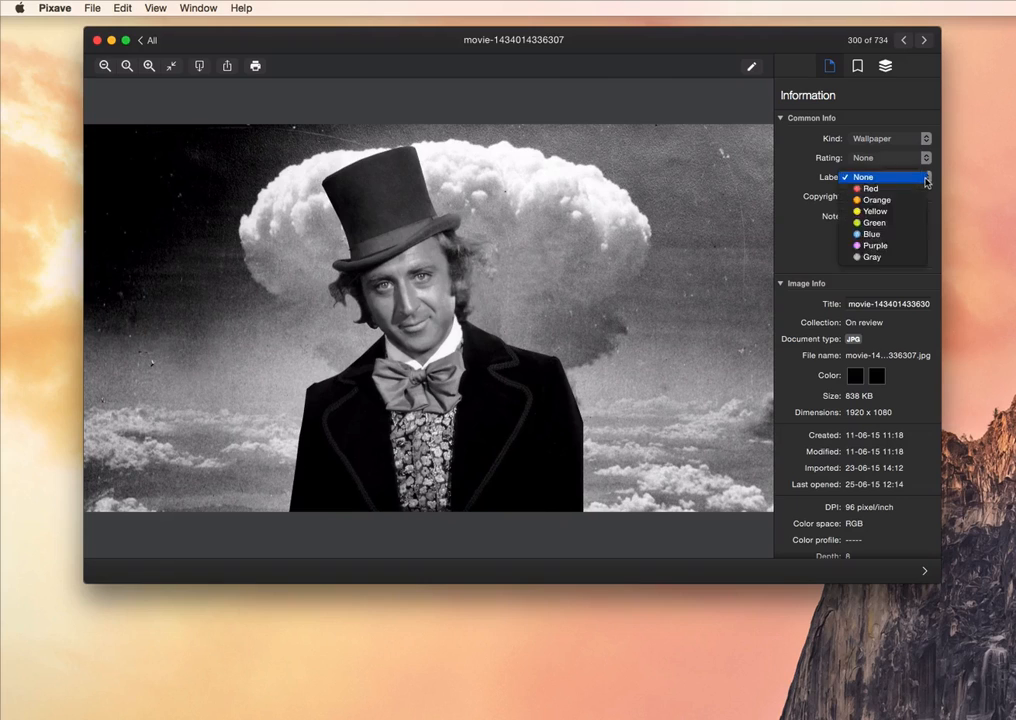
{"action": "left_click", "coordinate": [863, 177]}
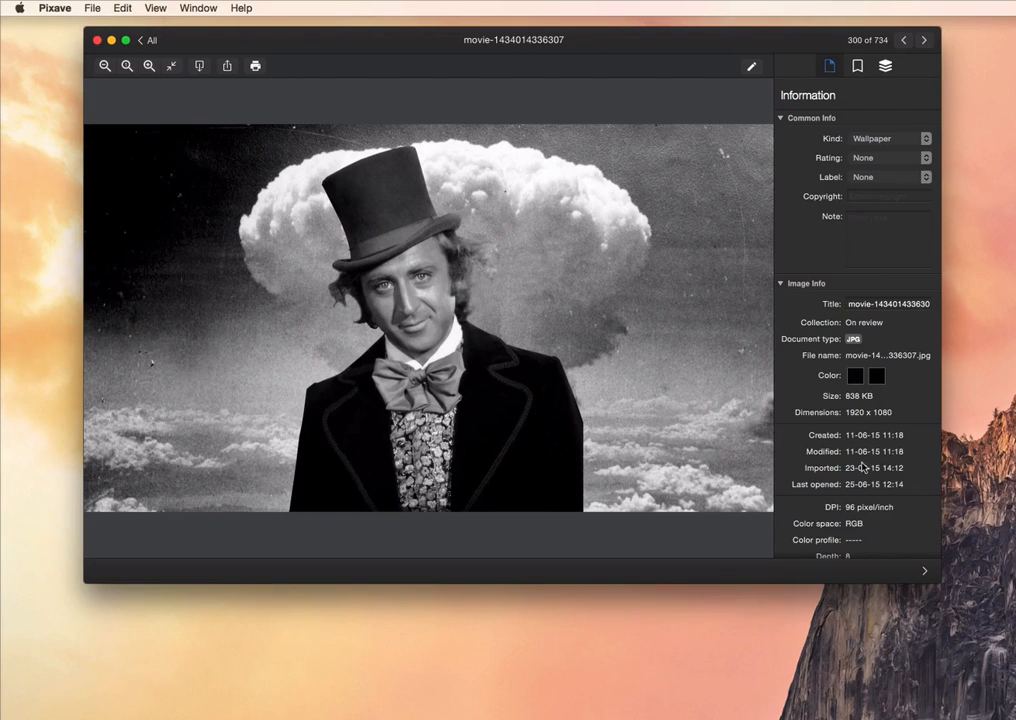
{"action": "scroll", "scroll_direction": "down", "scroll_amount": 3}
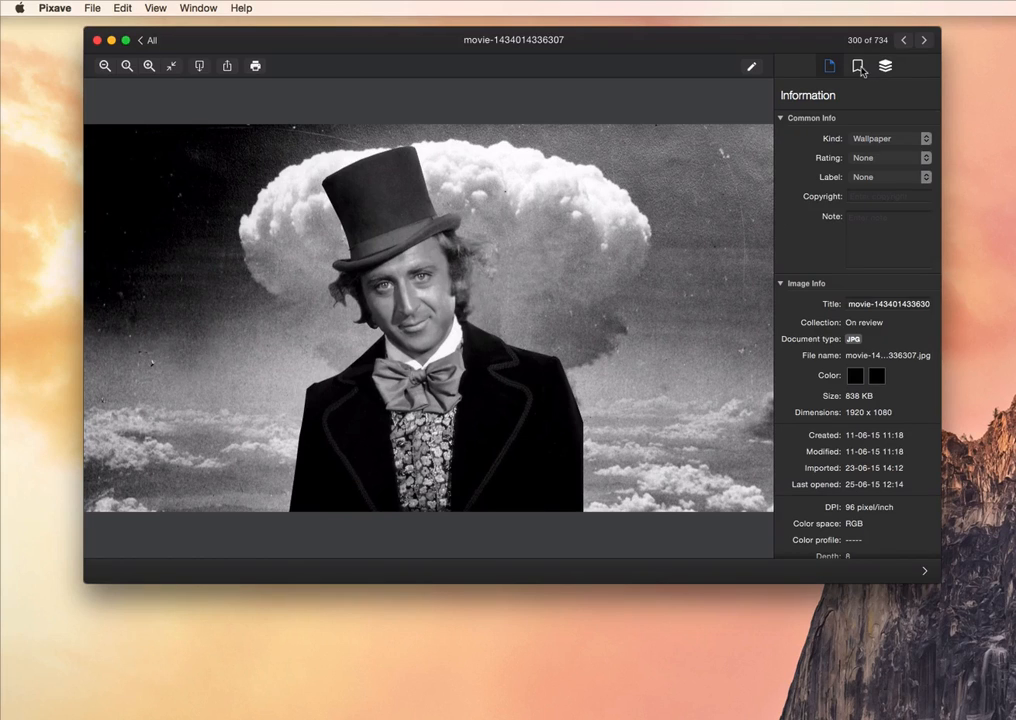
Add a new 'movie' tag to the top-hat image, then show its empty filter panel.
{"action": "left_click", "coordinate": [857, 66]}
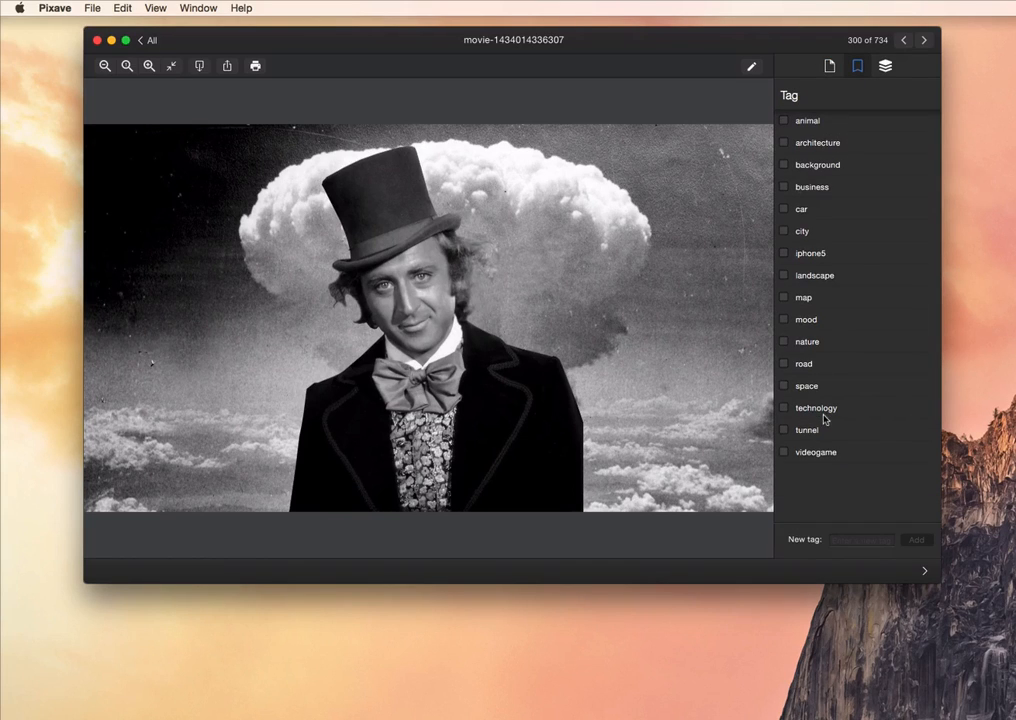
{"action": "left_click", "coordinate": [860, 540]}
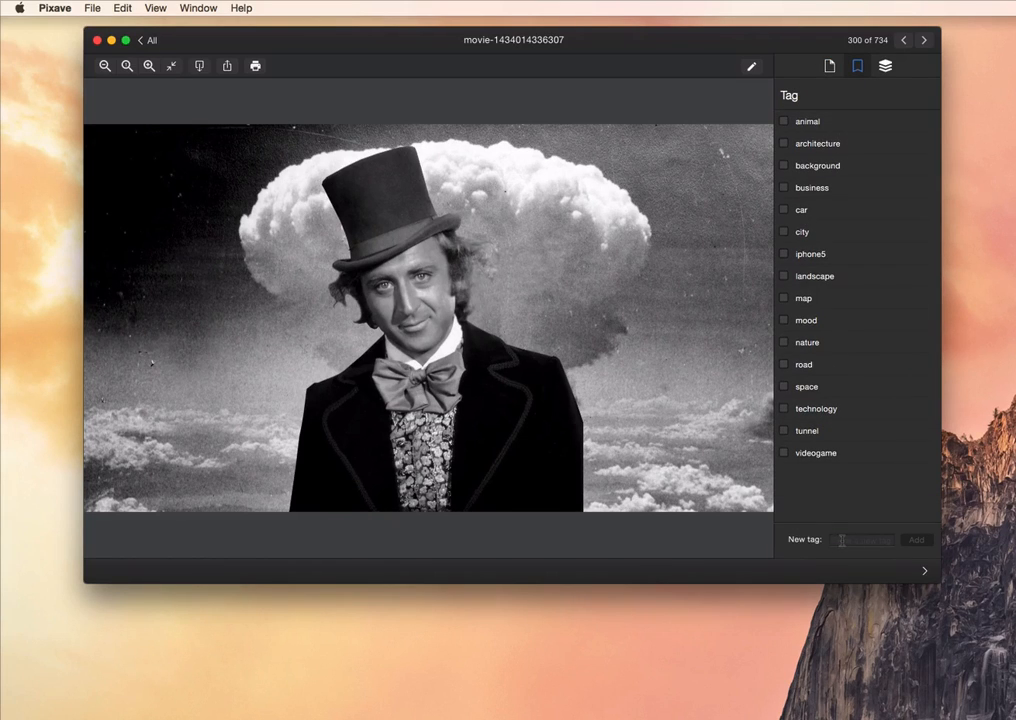
{"action": "left_click", "coordinate": [862, 540]}
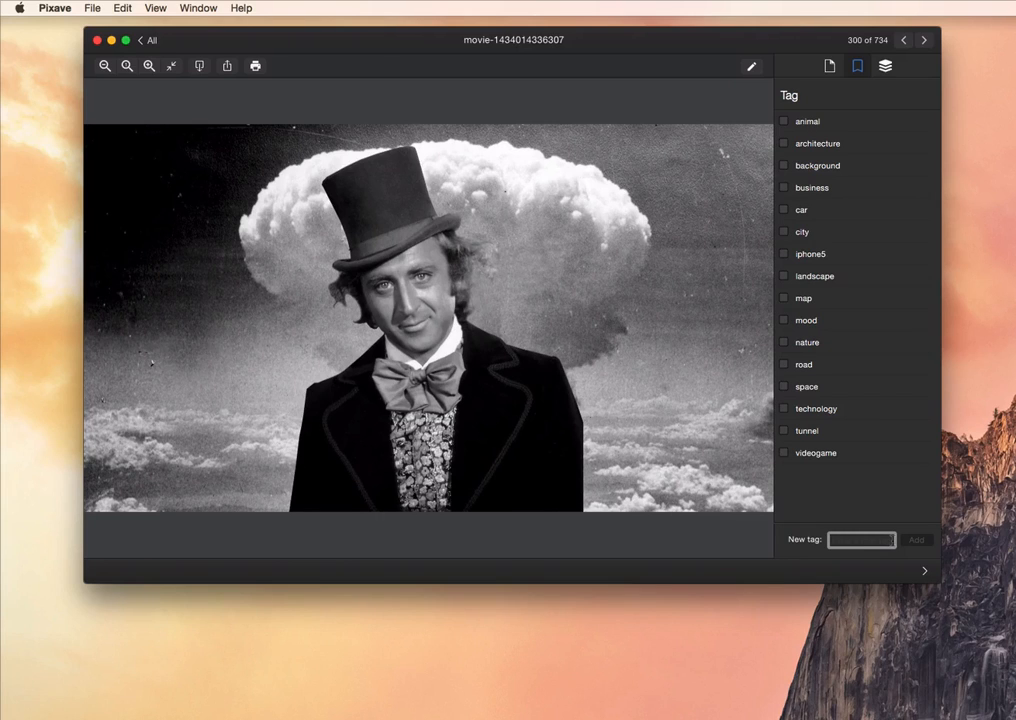
{"action": "type", "text": "movie"}
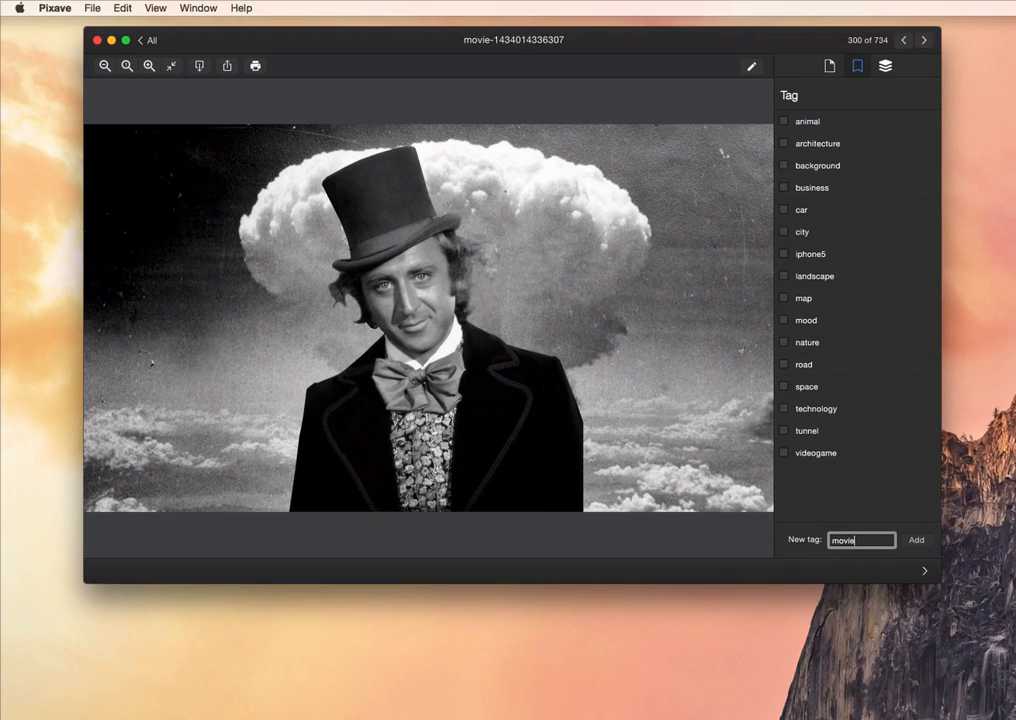
{"action": "left_click", "coordinate": [915, 540]}
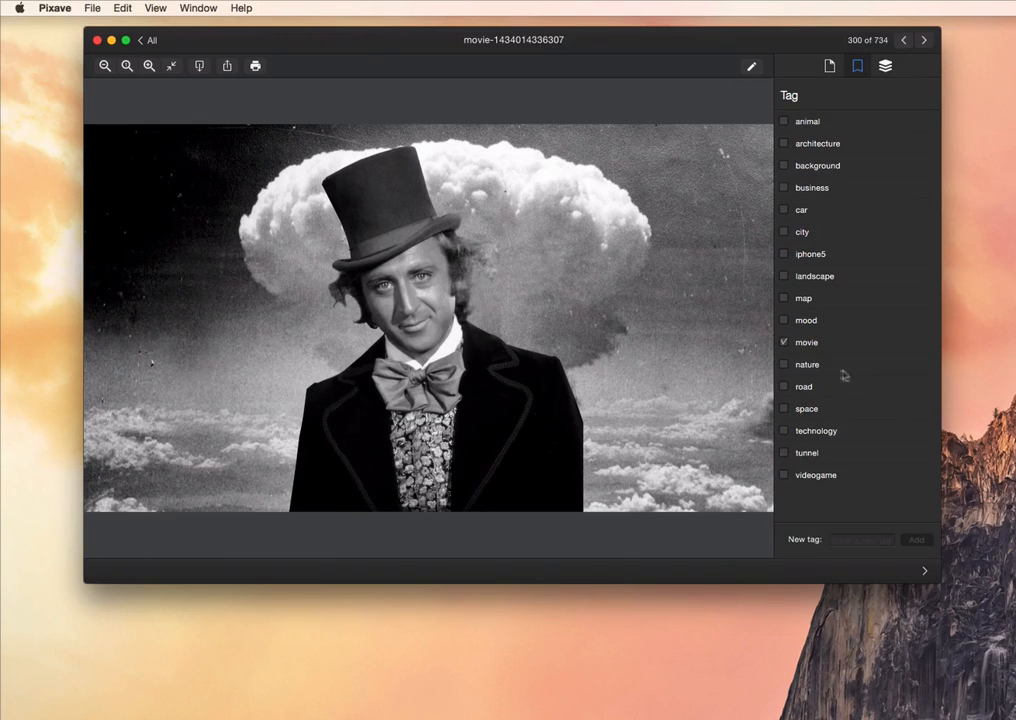
{"action": "left_click", "coordinate": [884, 65]}
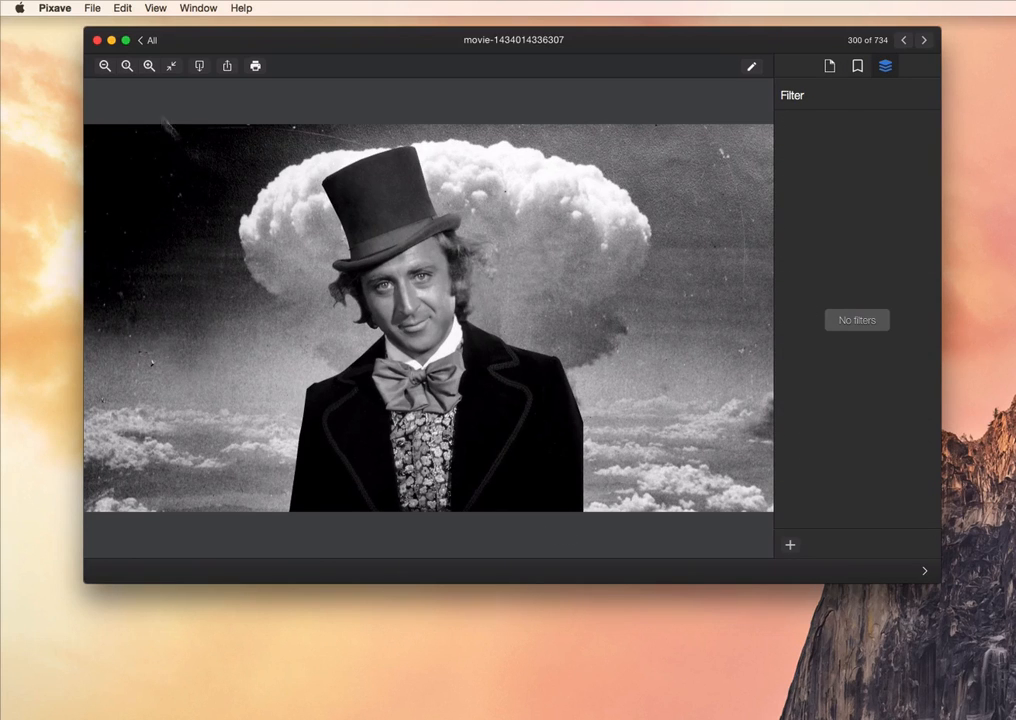
Zoom the image in twice and out once, then return to the All library grid.
{"action": "left_click", "coordinate": [148, 65]}
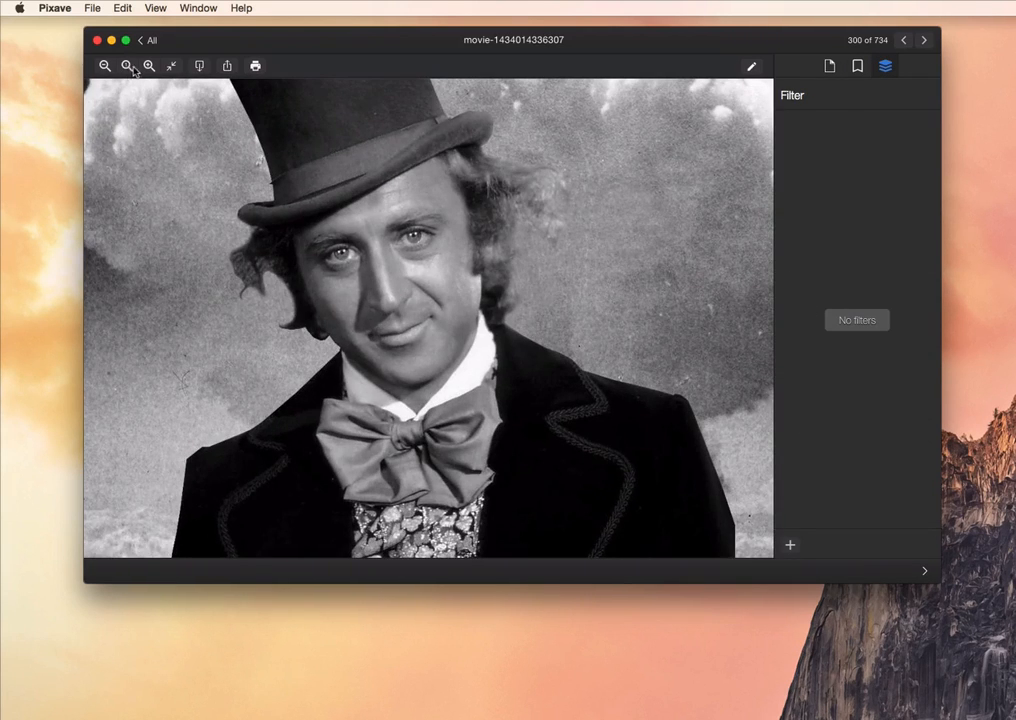
{"action": "left_click", "coordinate": [104, 66]}
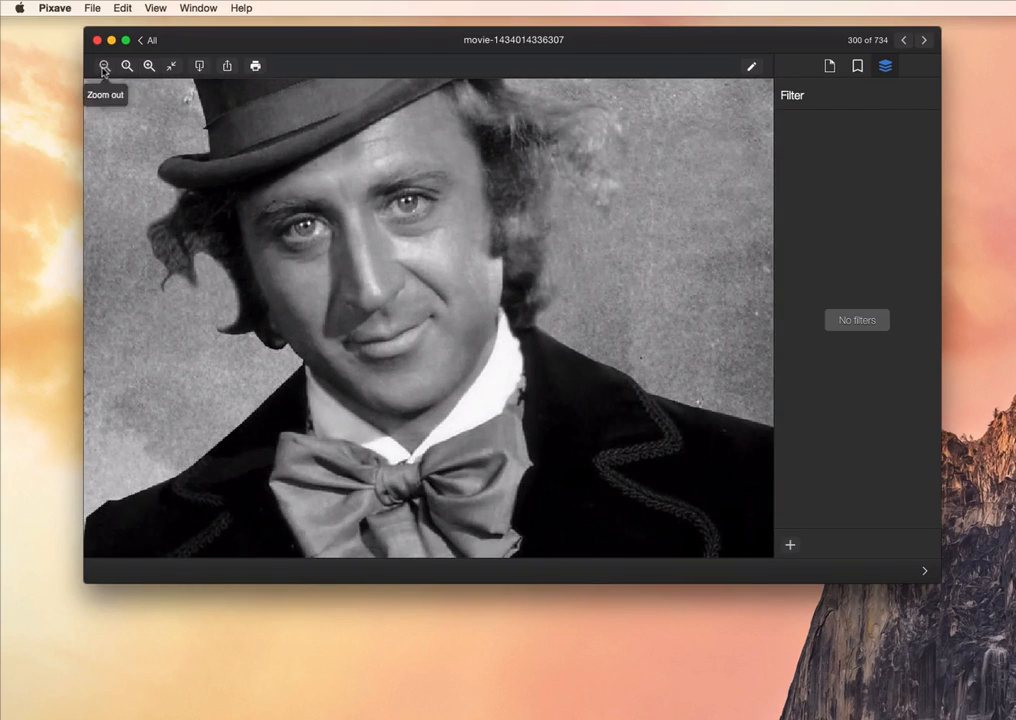
{"action": "left_click", "coordinate": [104, 66]}
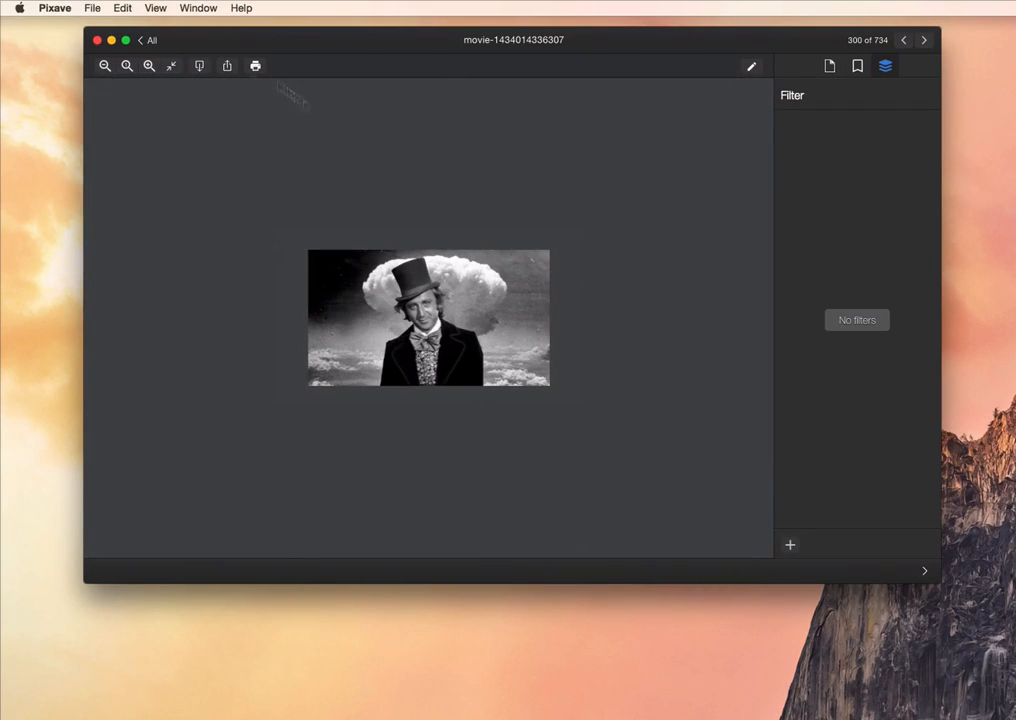
{"action": "left_click", "coordinate": [149, 66]}
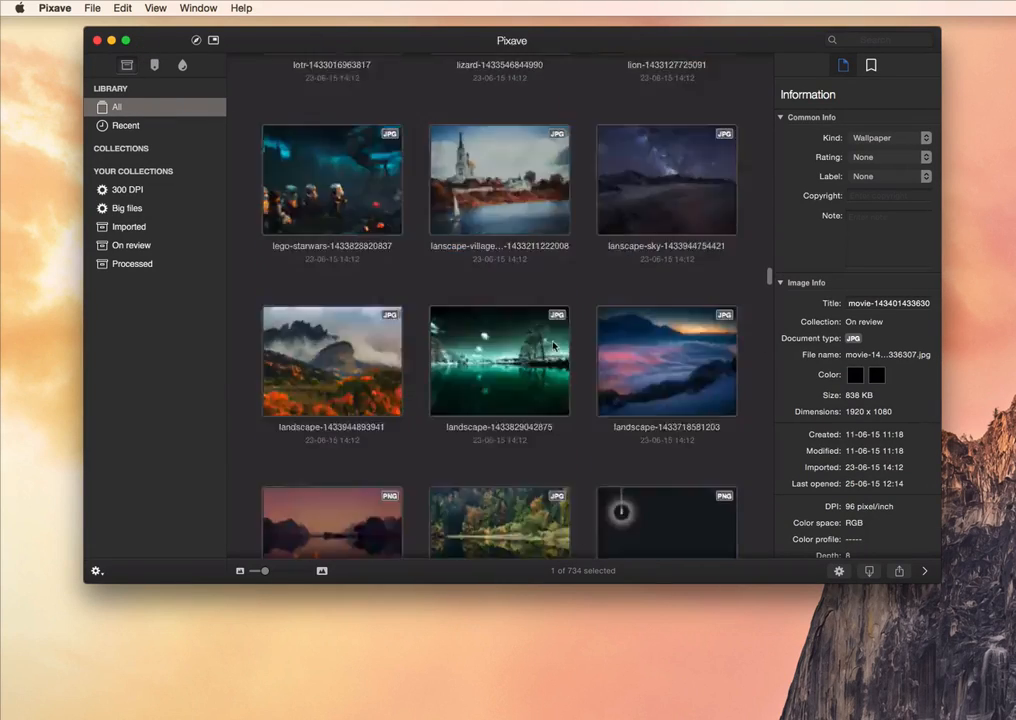
Open the koalifications image in the viewer, image 331 of 734.
{"action": "scroll", "scroll_direction": "down", "scroll_amount": 3}
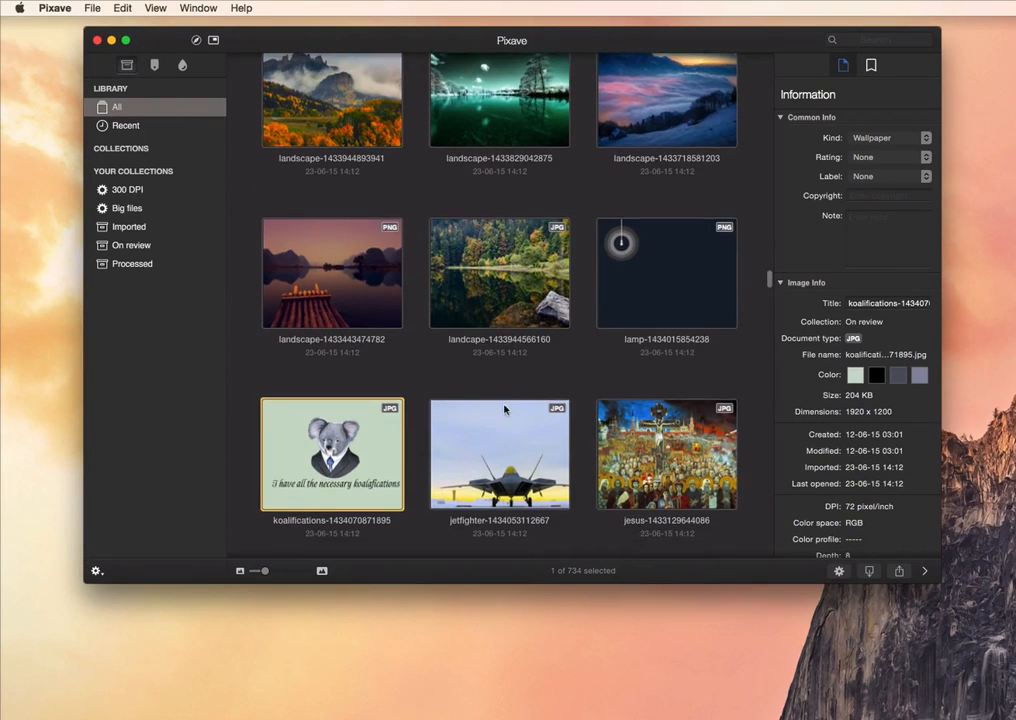
{"action": "double_click", "coordinate": [332, 453]}
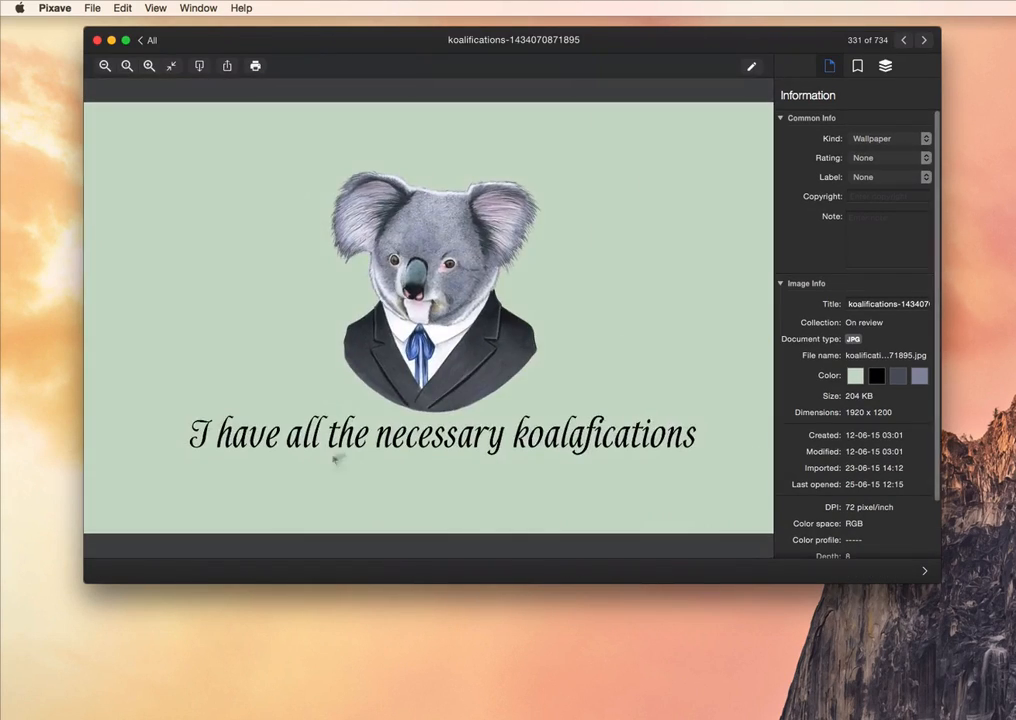